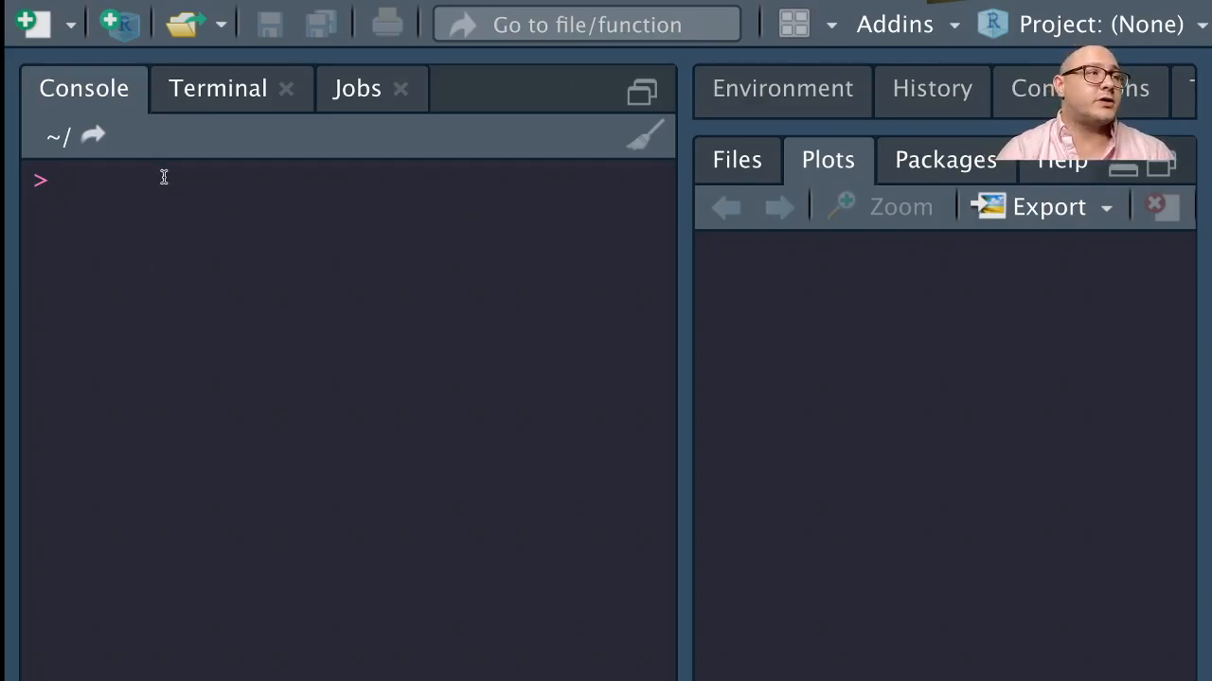
Step: Run library(tidyverse), draft and discard an install.packages("tidyverse") line, then clear the console
text(library()
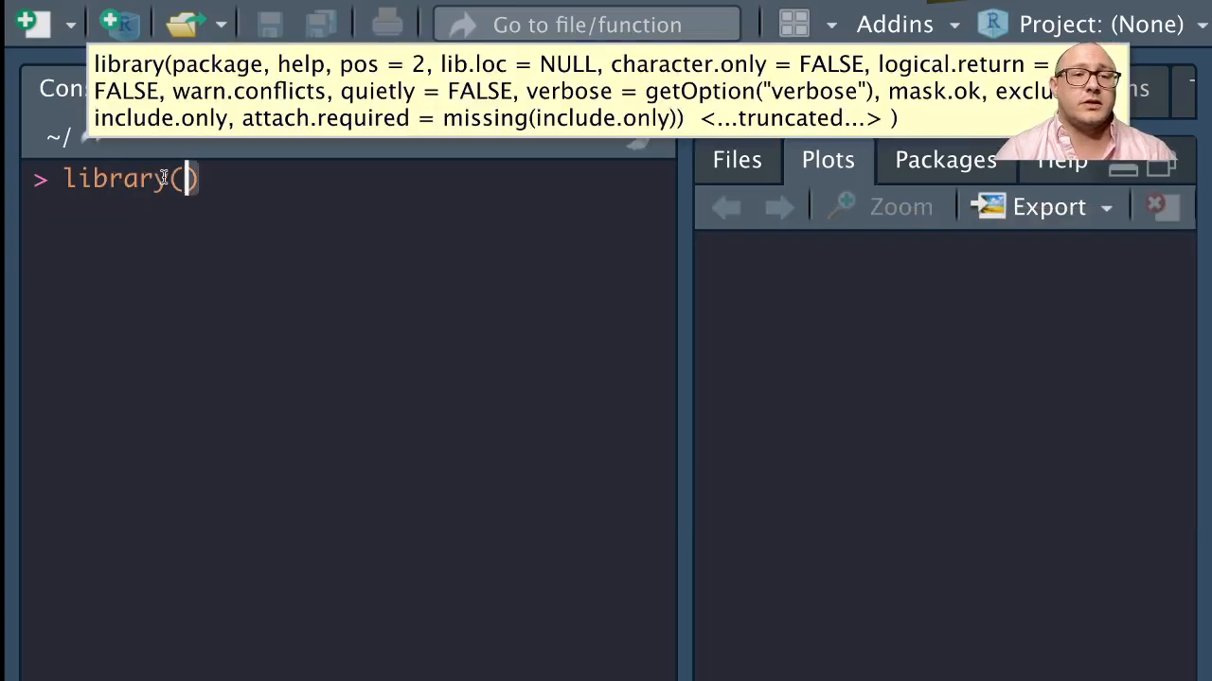
text(tidyverse)
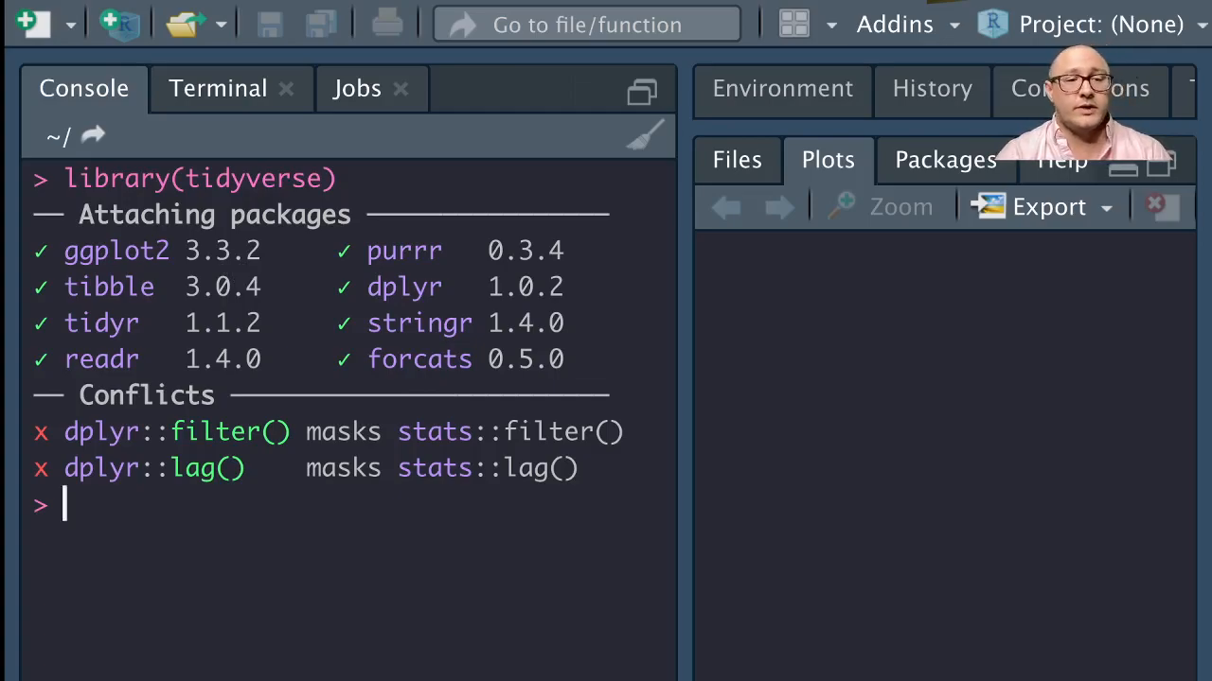
text(install.packages()
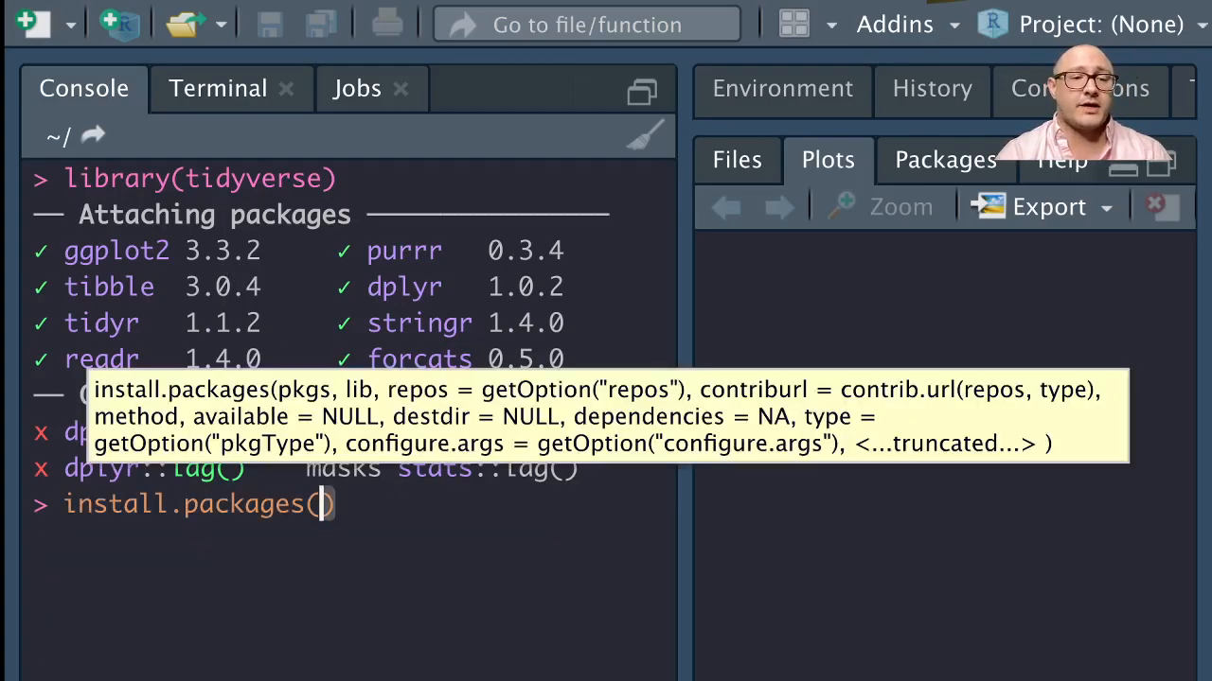
text("tidyver)
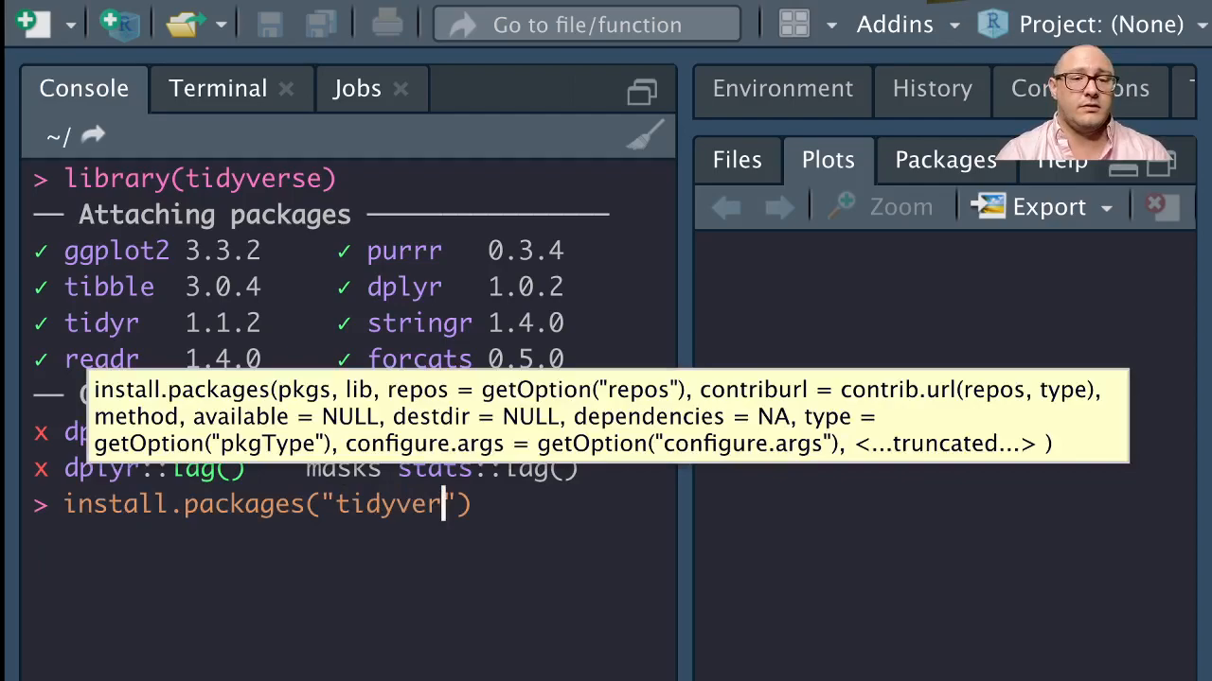
text(verse)
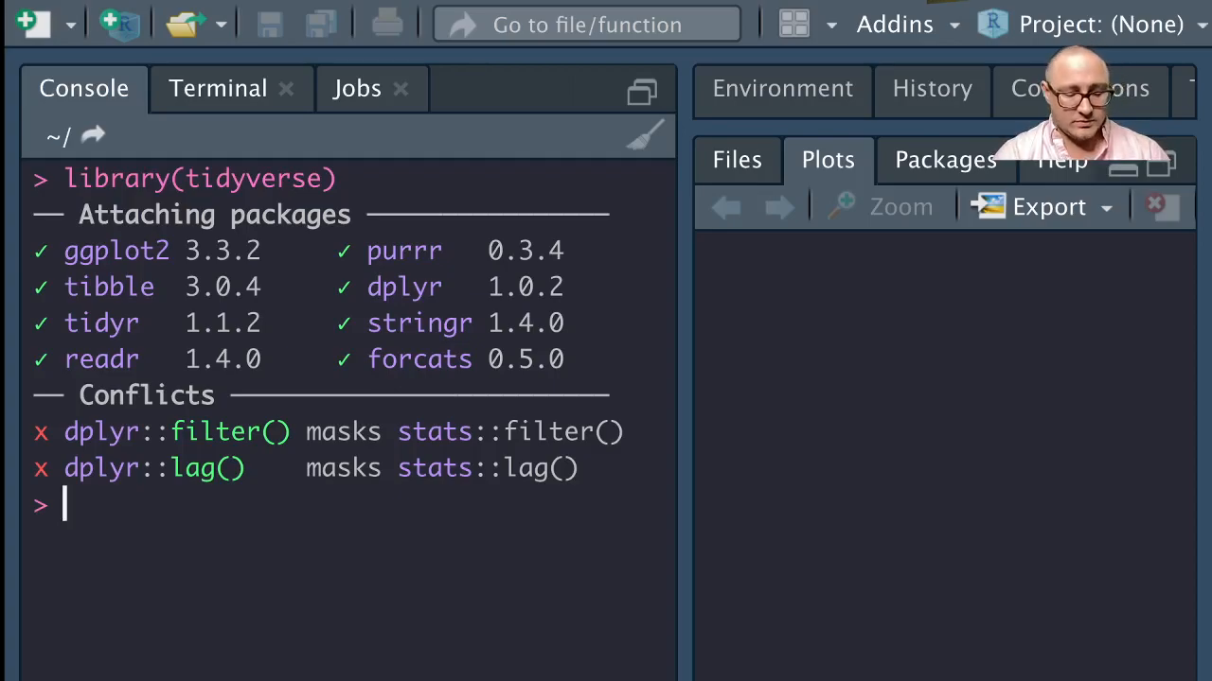
click(644, 135)
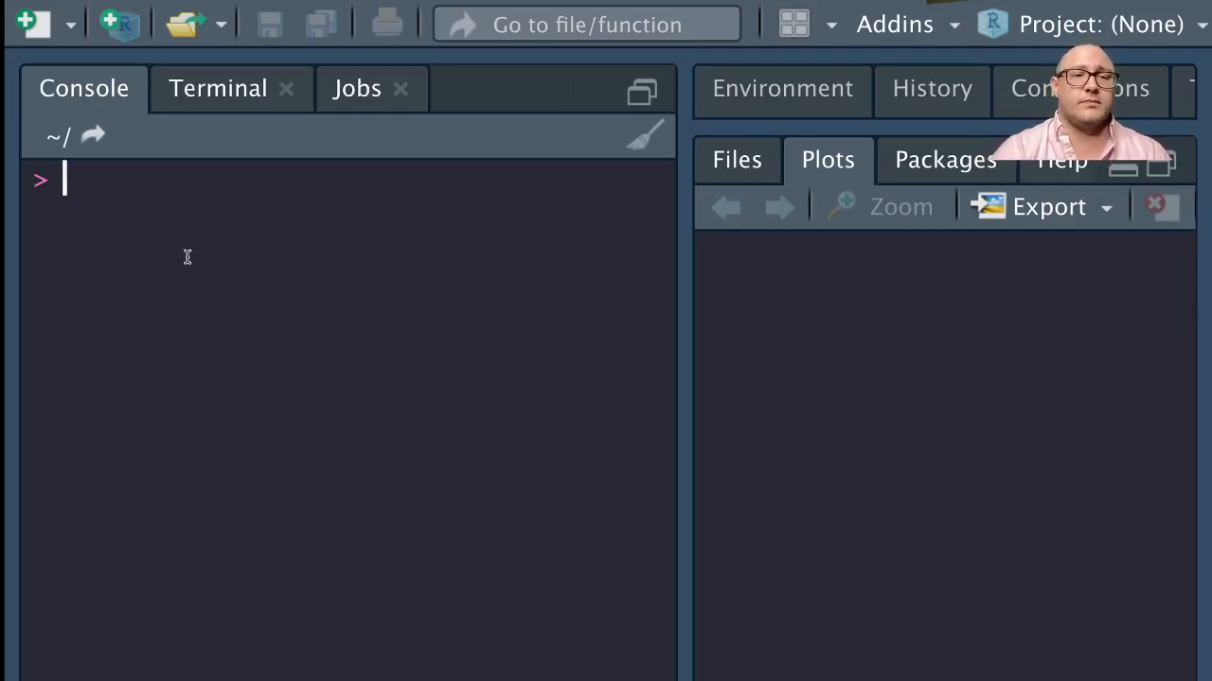
text(gg)
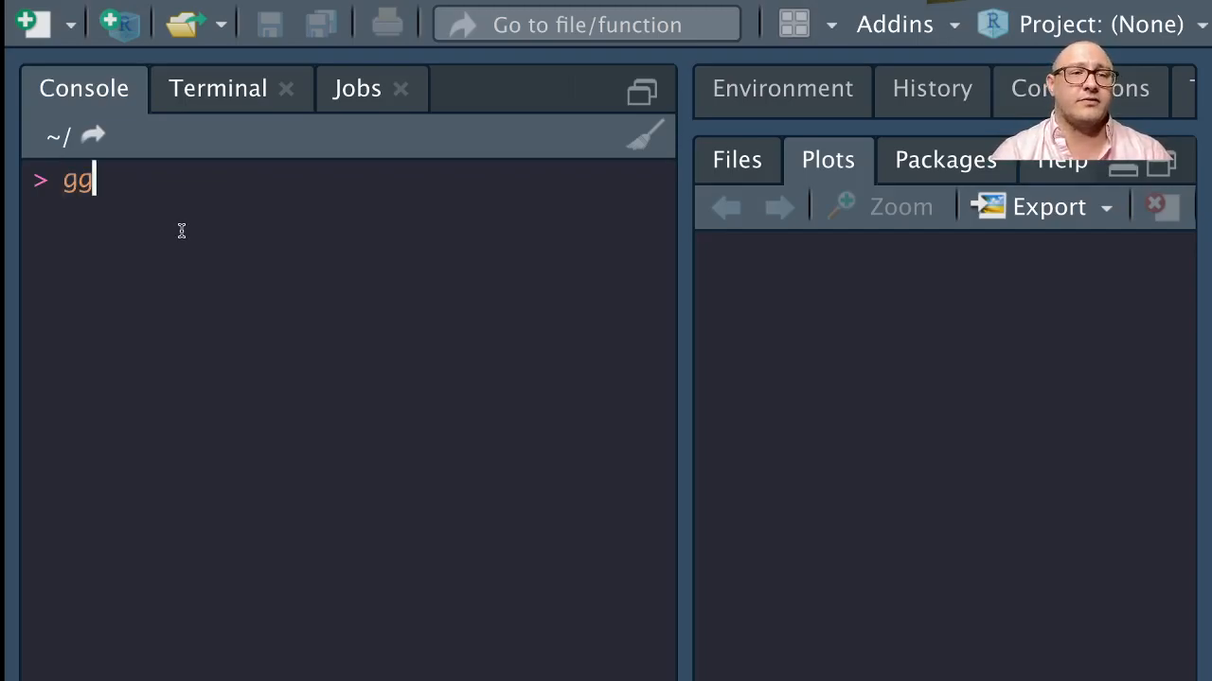
text(plot2)
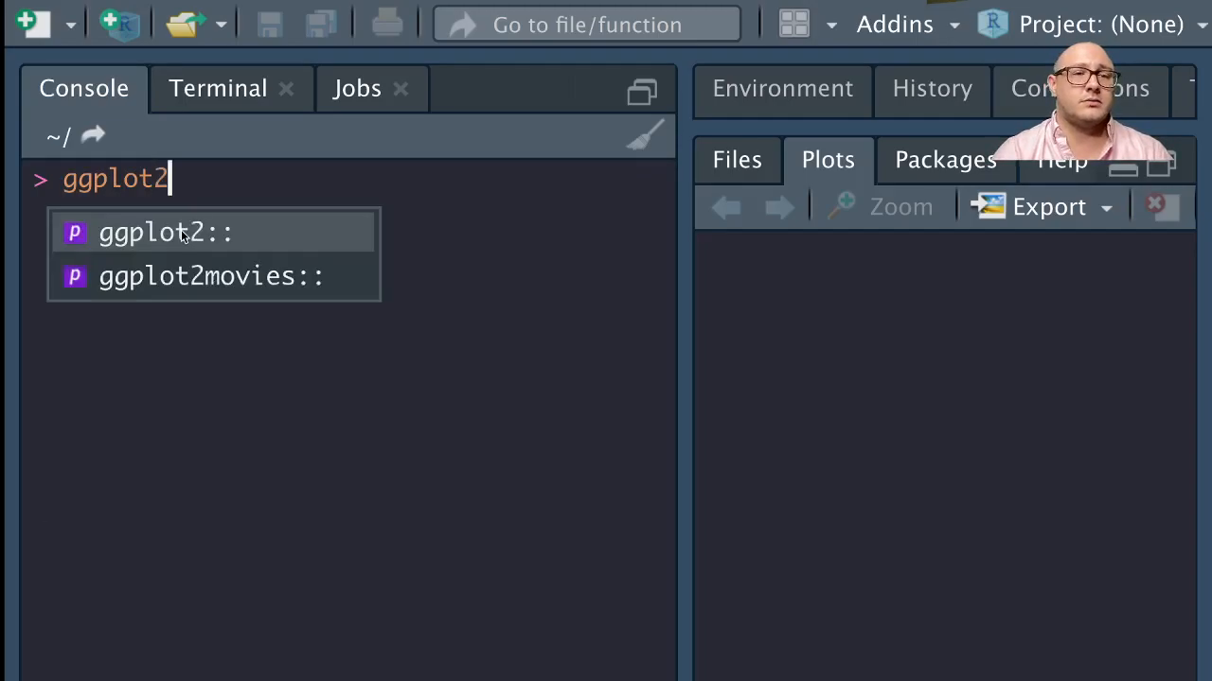
text(::)
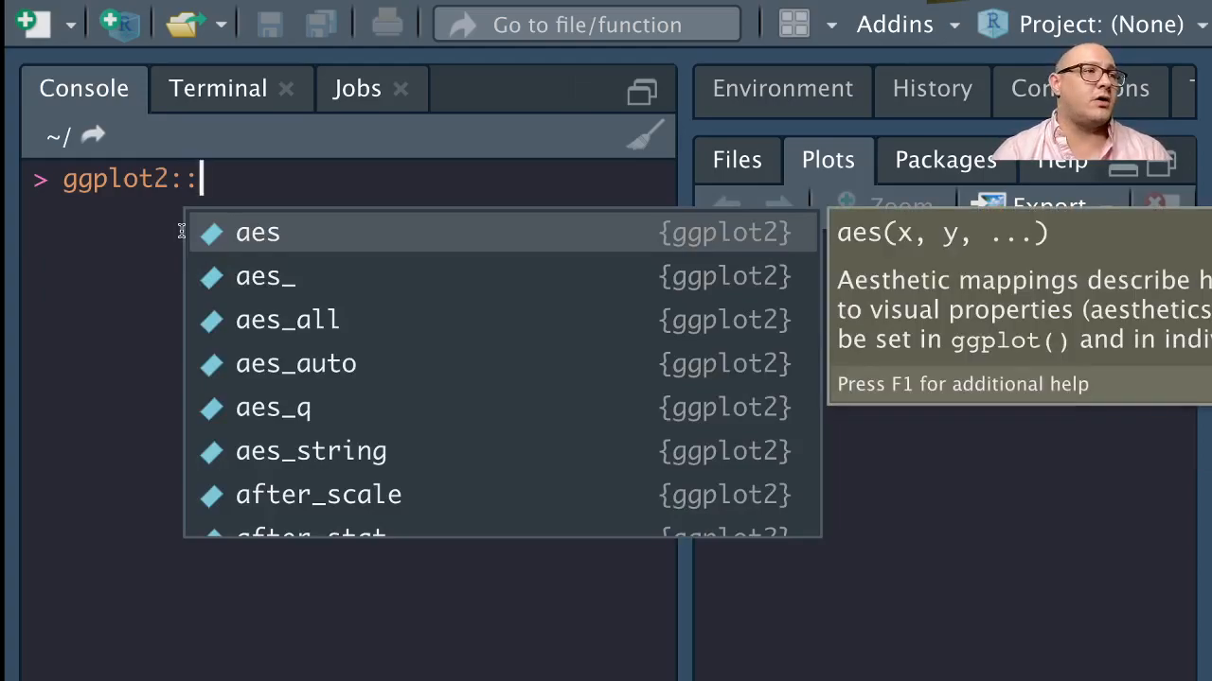
text(ggplot()
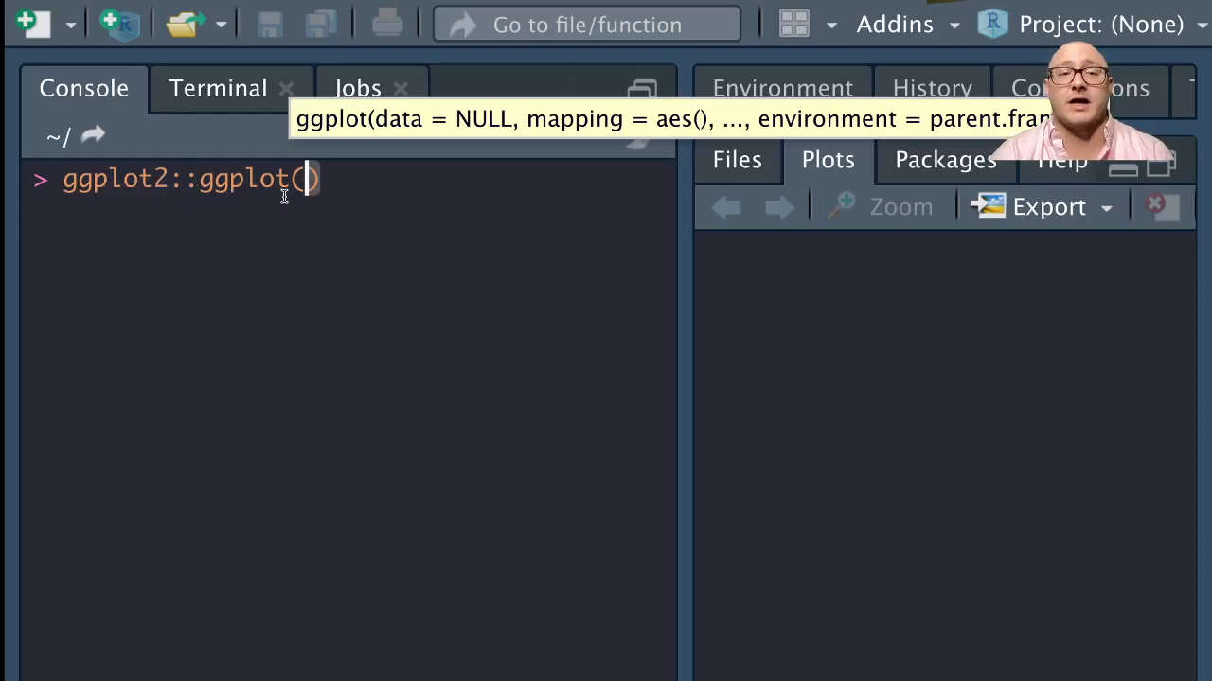
mouse_move(445, 133)
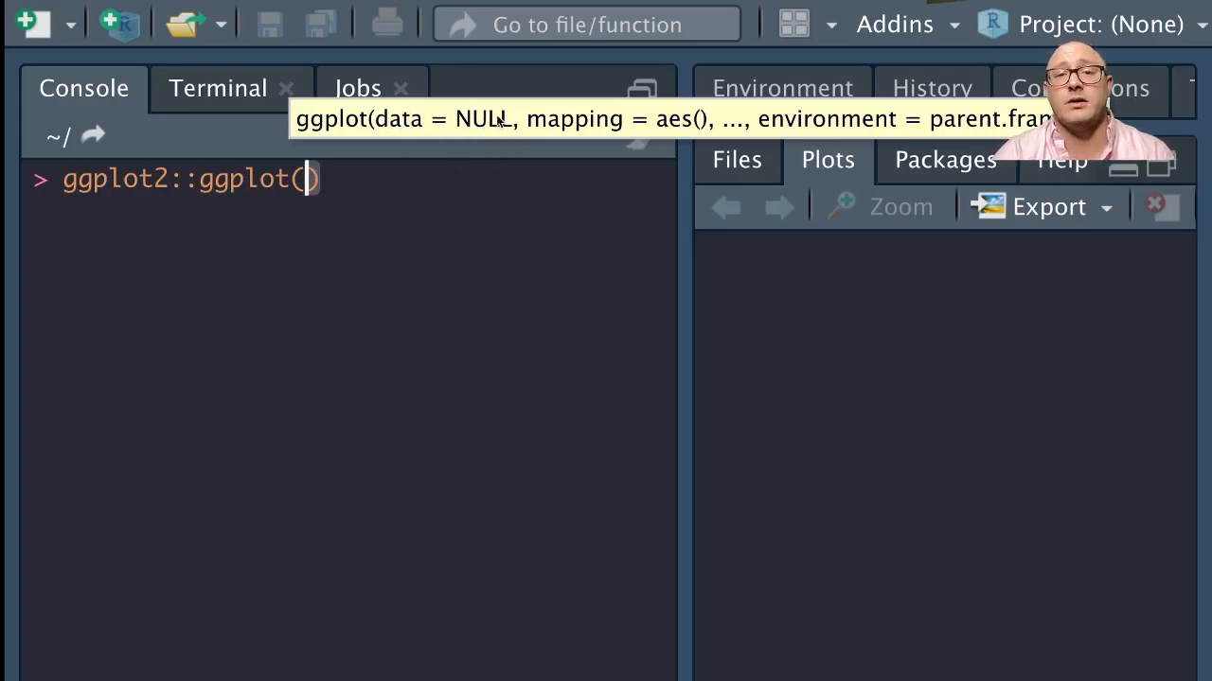
mouse_move(690, 123)
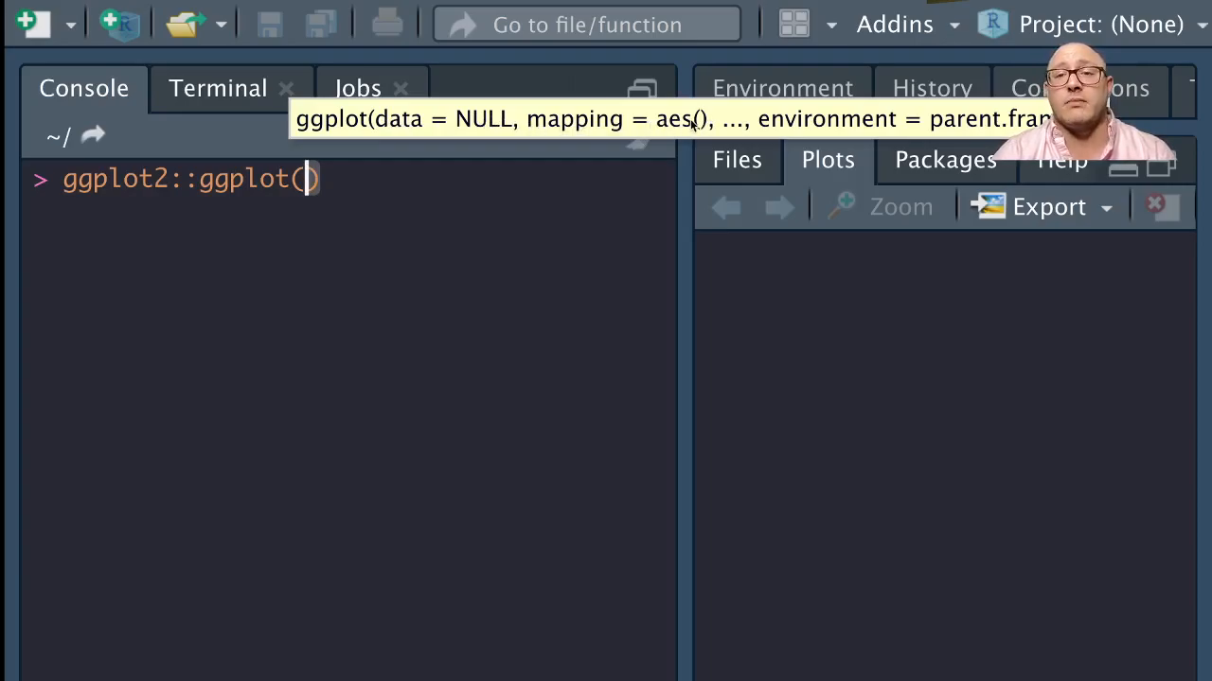
mouse_move(765, 133)
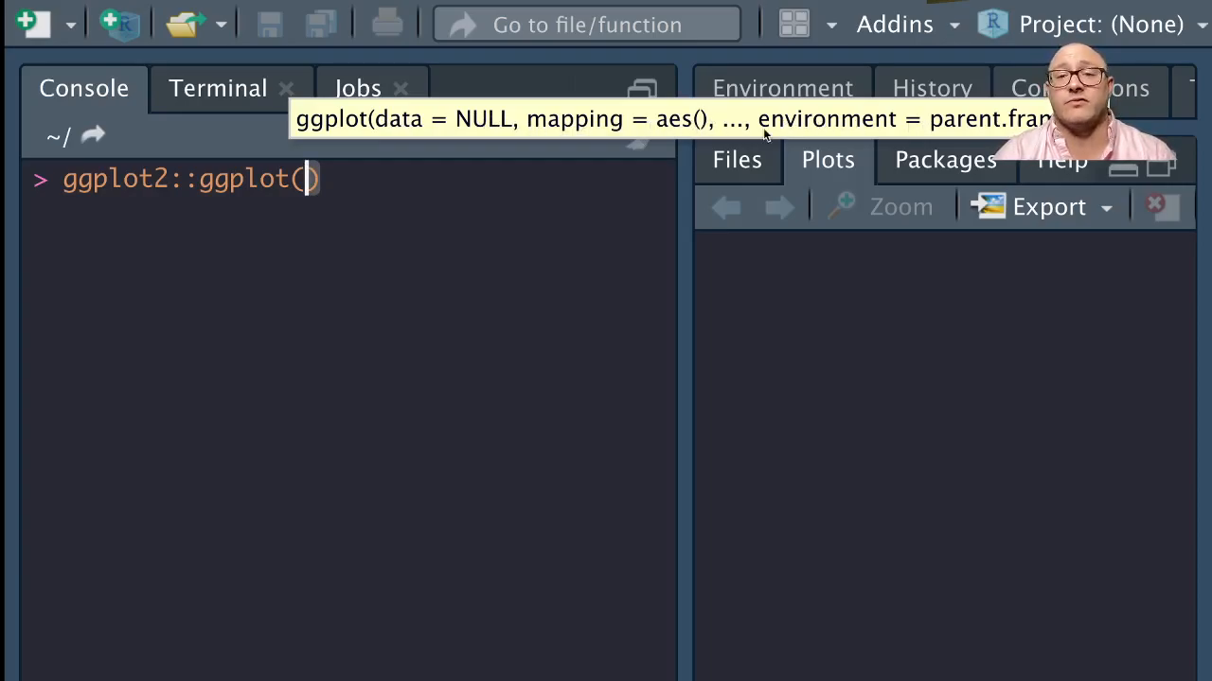
mouse_move(496, 199)
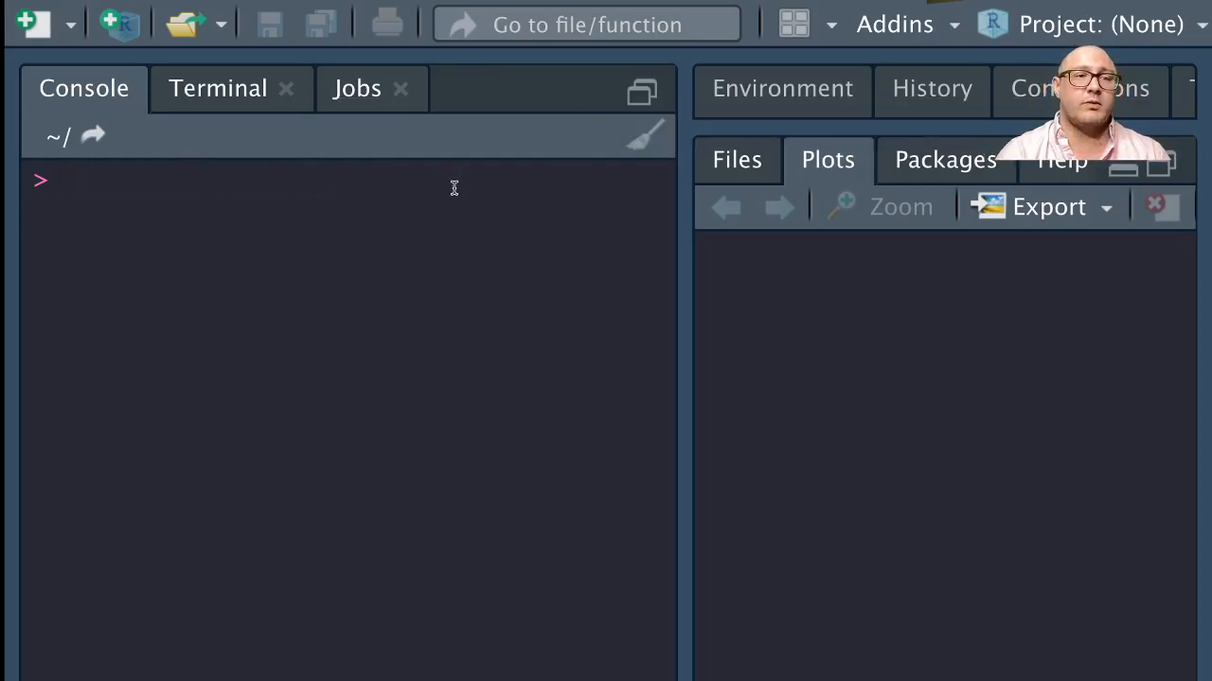
Step: Run ?ggplot2 and read down the help page through its Description and Authors
text(?gg)
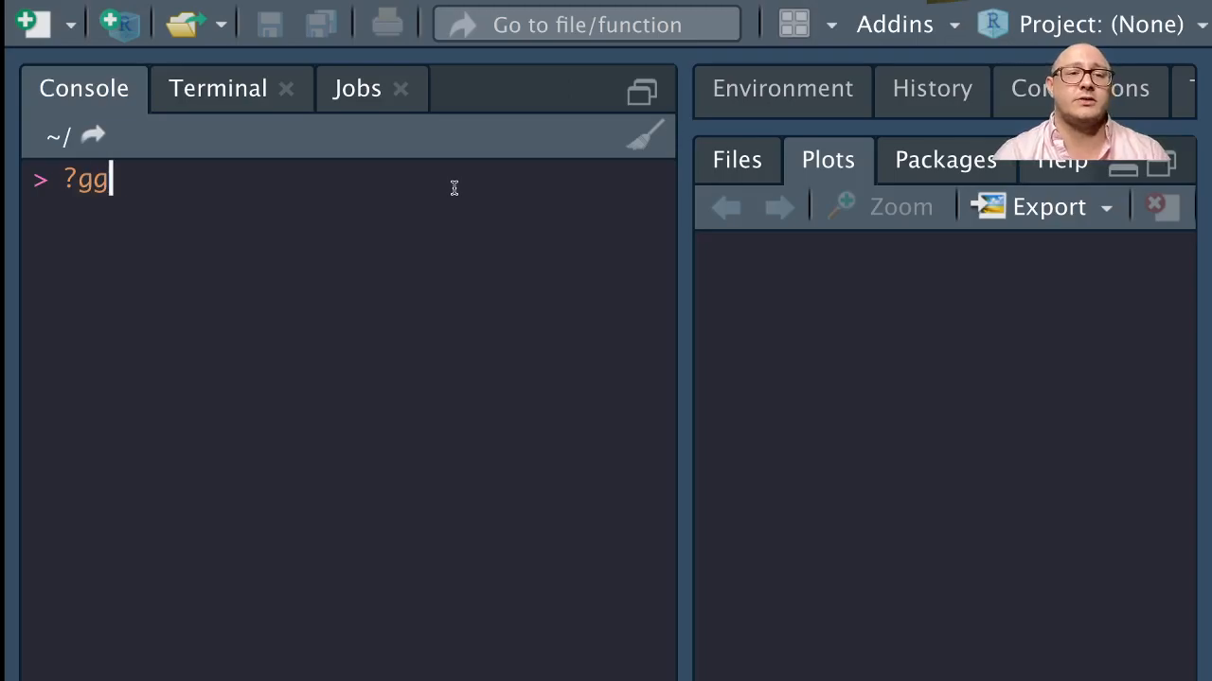
text(plot2)
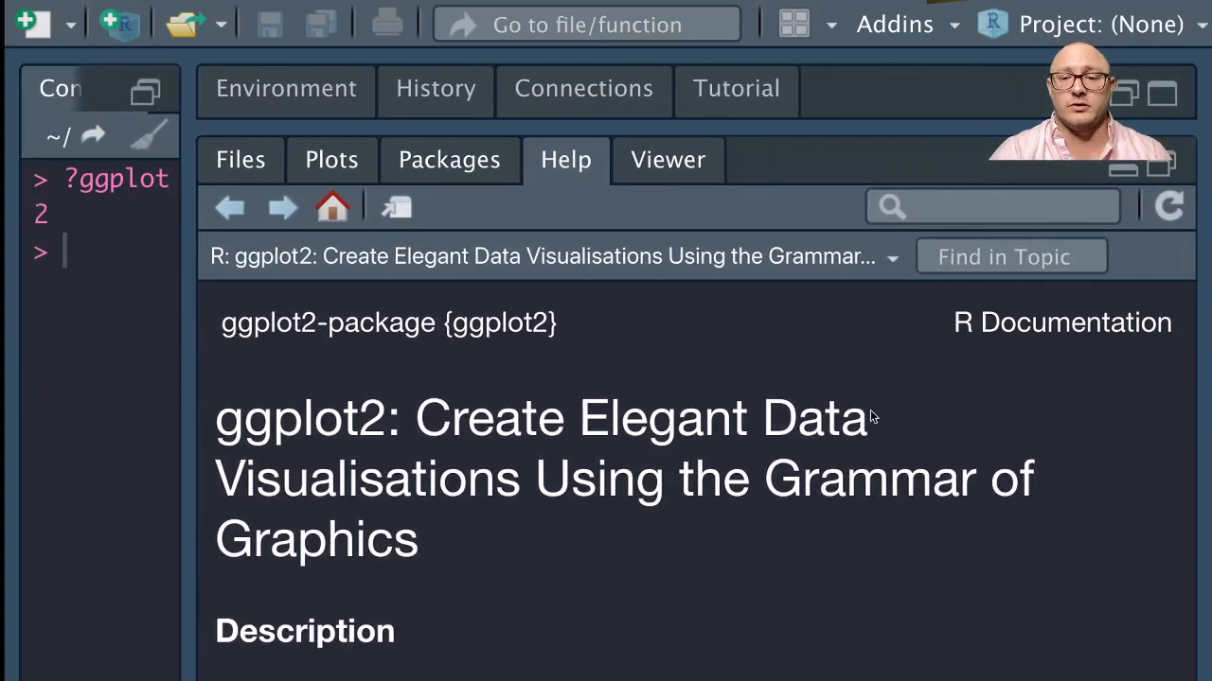
scroll(down, 3)
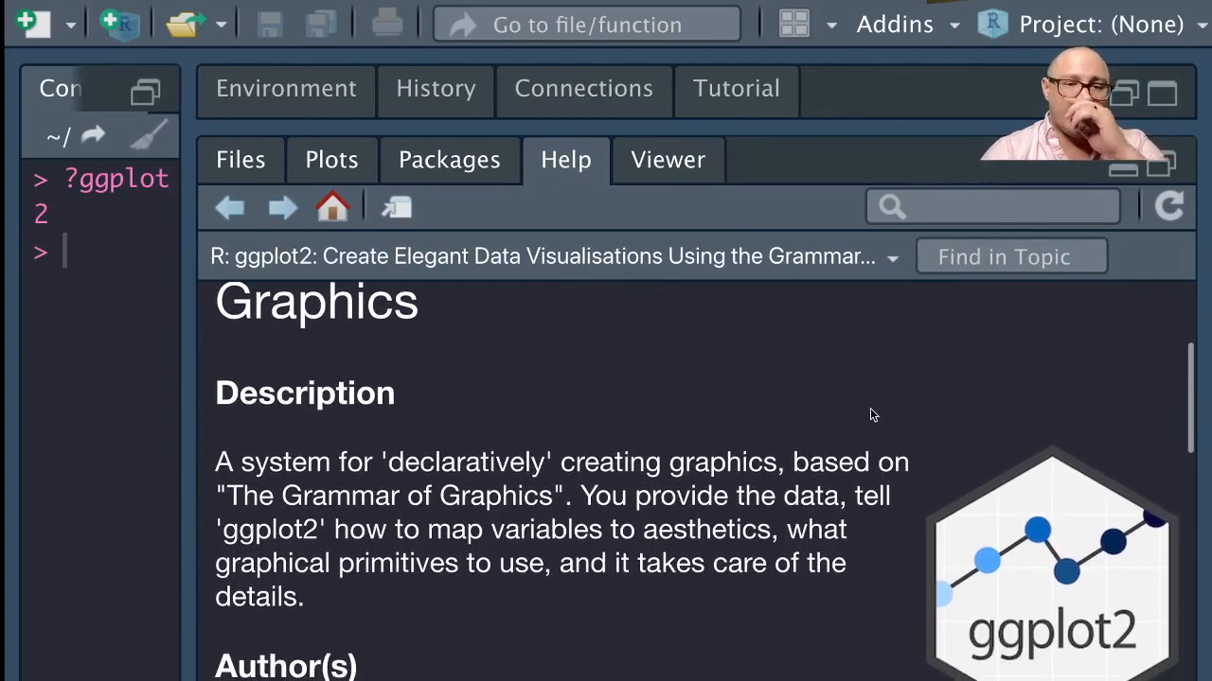
mouse_move(852, 428)
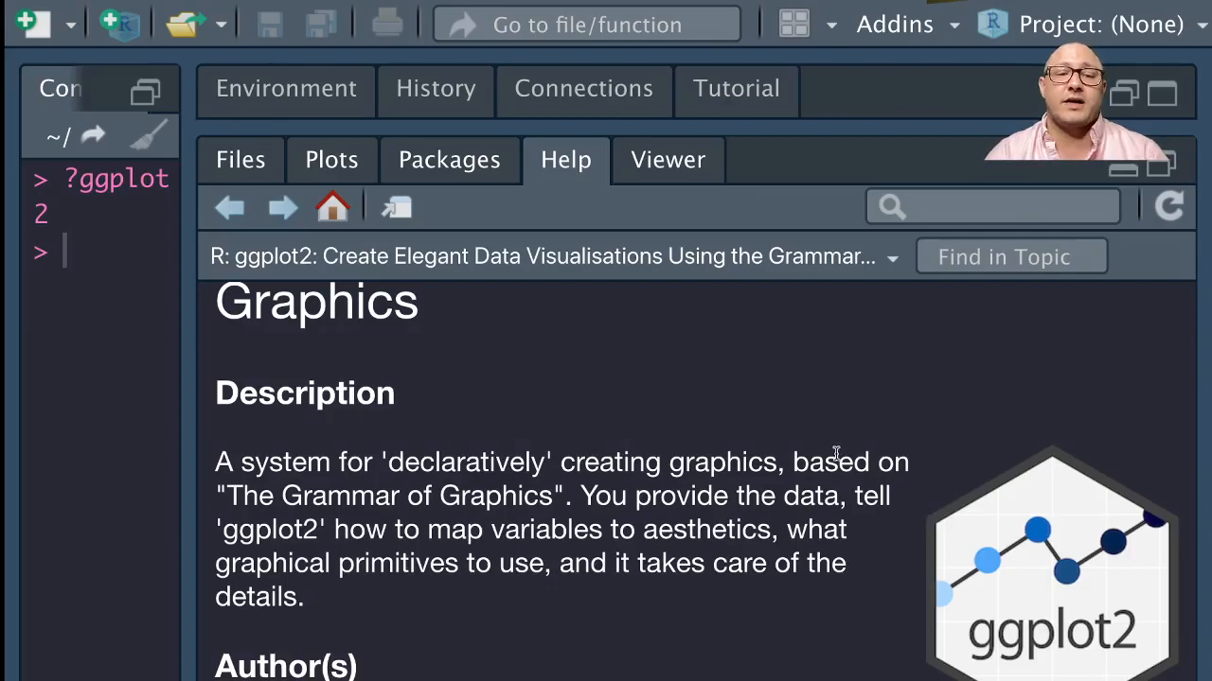
scroll(down, 3)
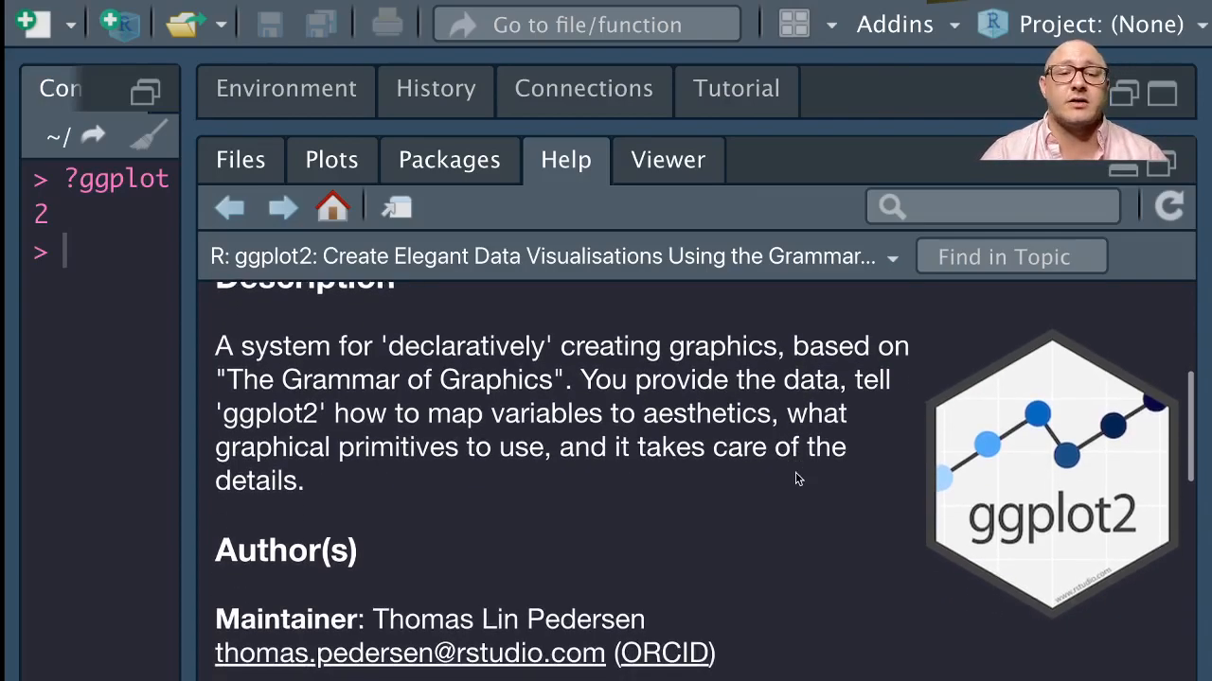
scroll(down, 3)
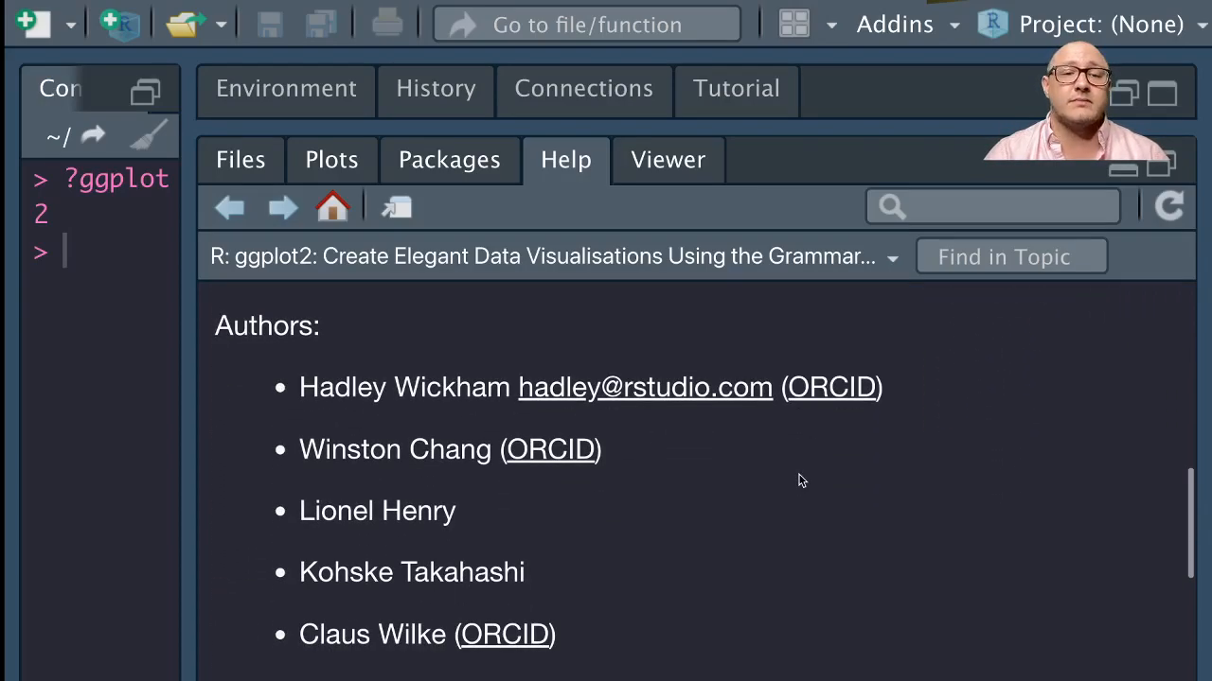
scroll(down, 3)
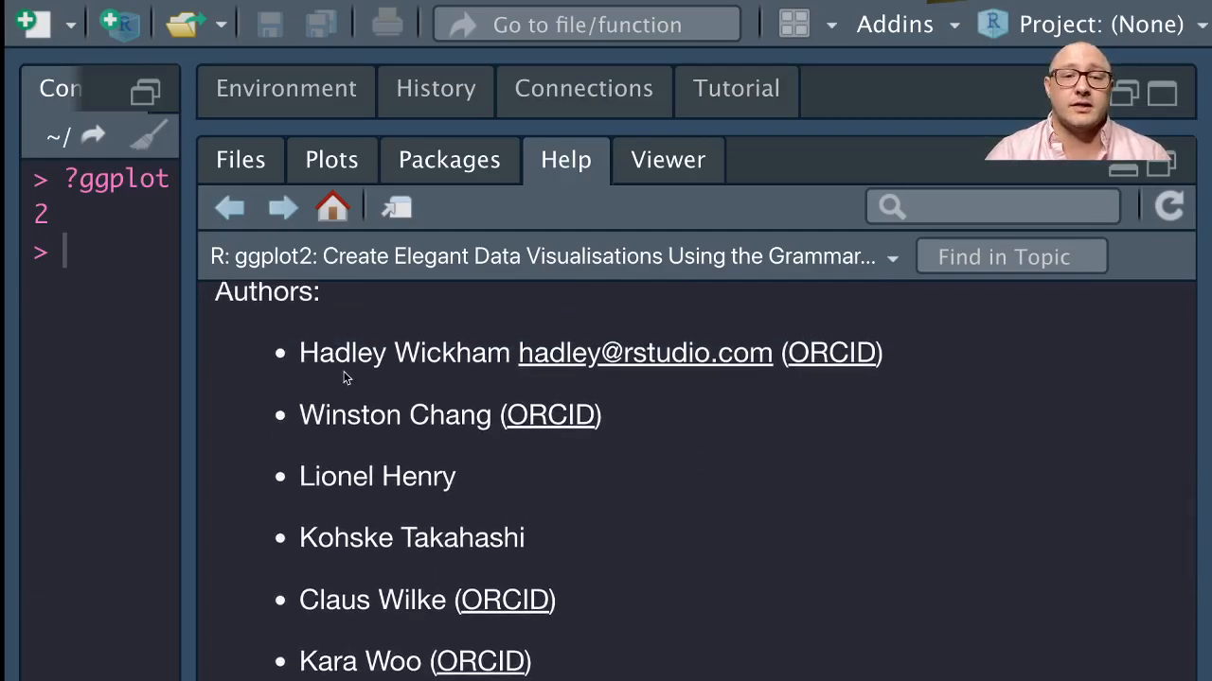
scroll(down, 3)
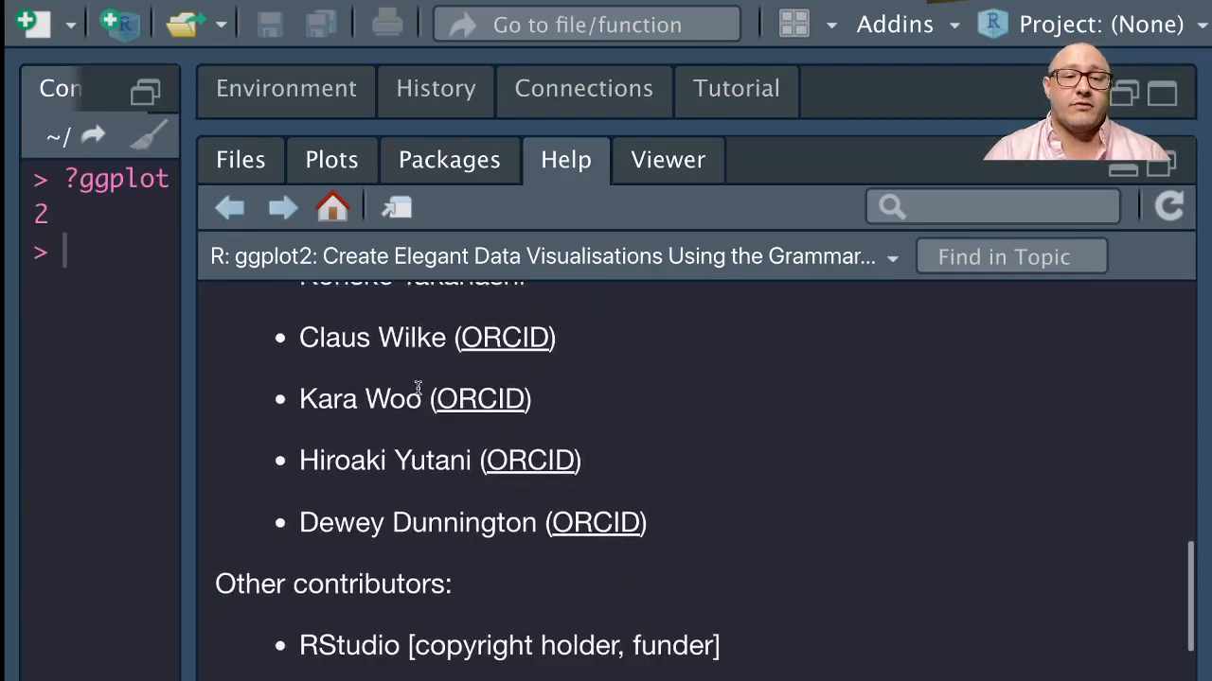
scroll(down, 3)
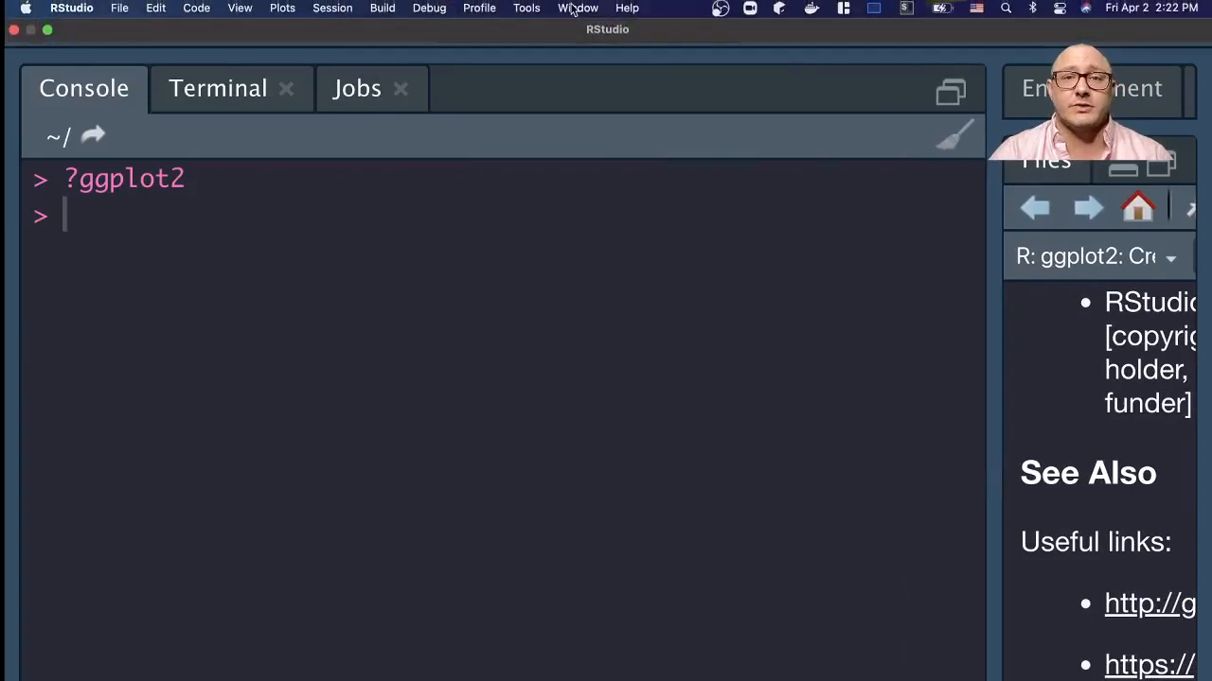
Step: Bring up RStudio's Help menu to reach the cheat sheets
click(627, 7)
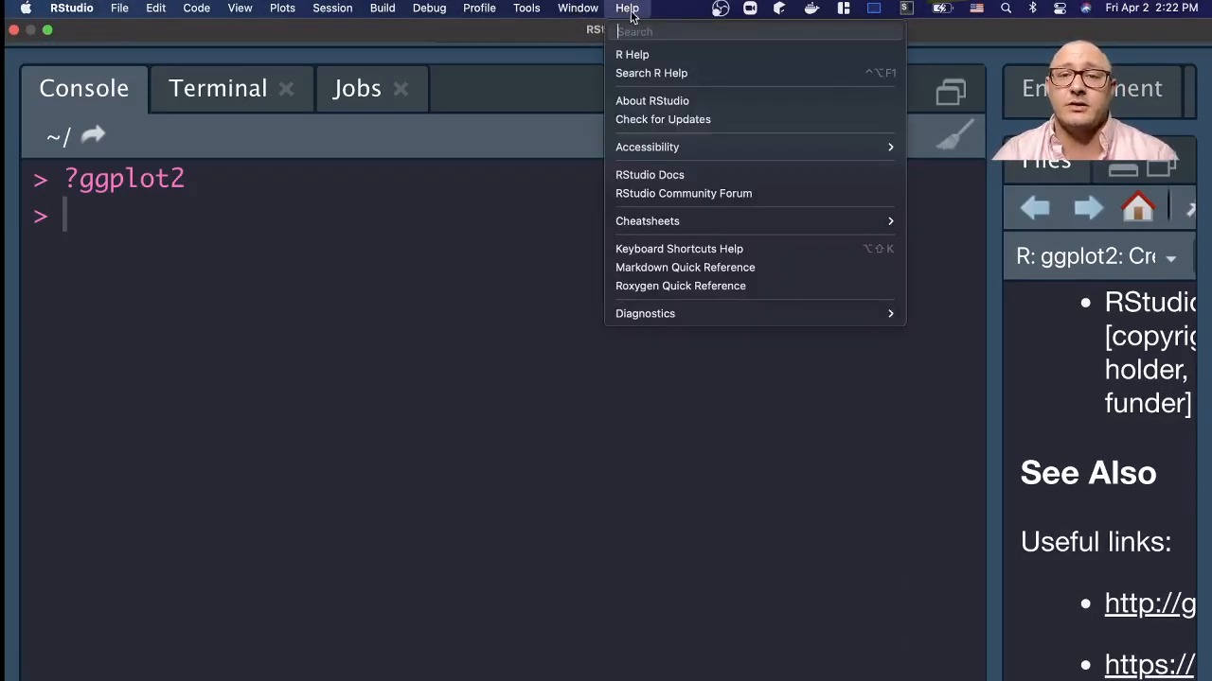
mouse_move(648, 220)
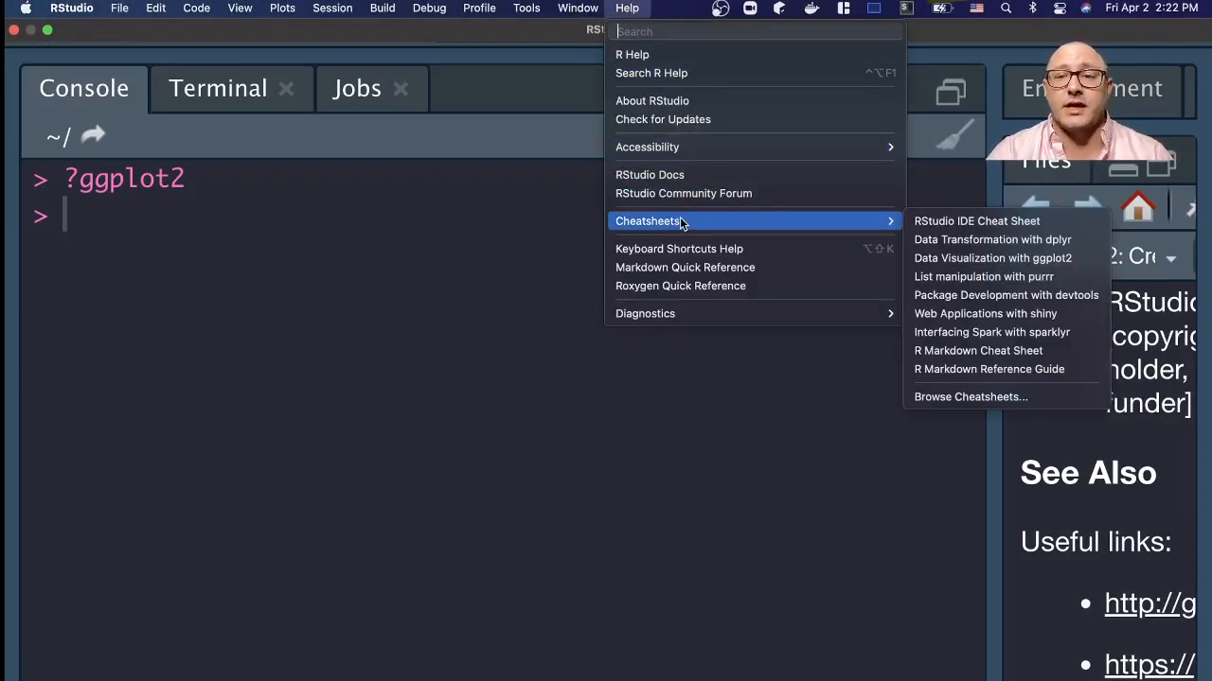
mouse_move(697, 223)
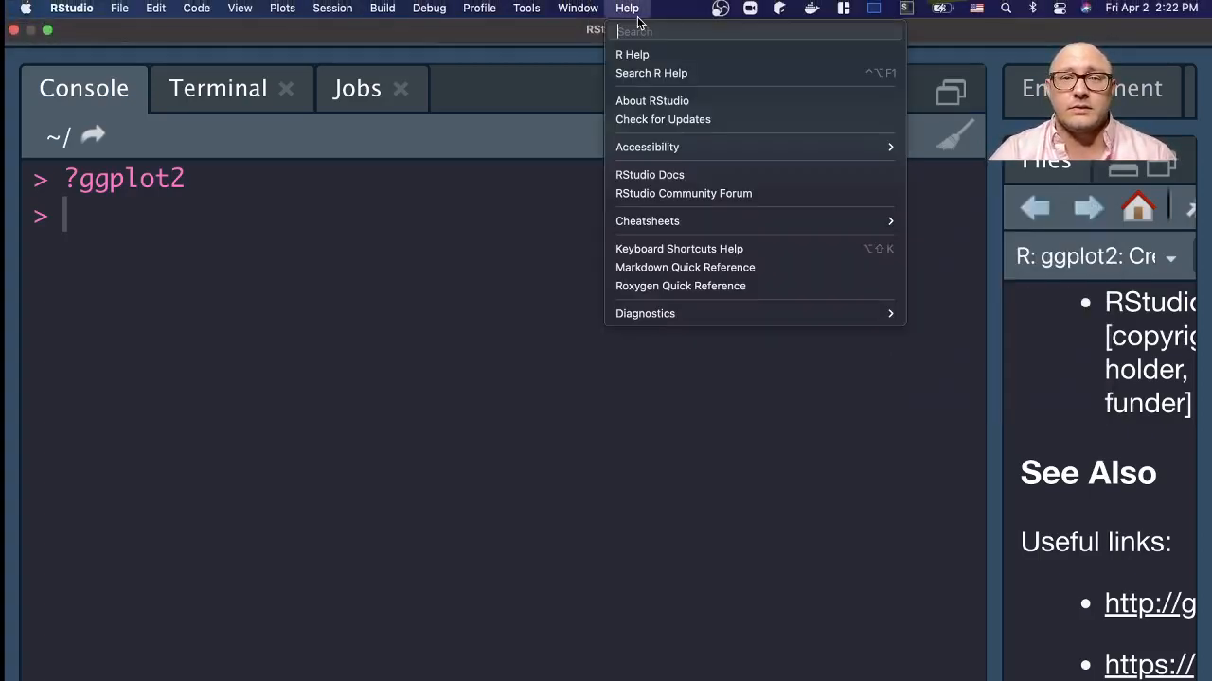
mouse_move(648, 219)
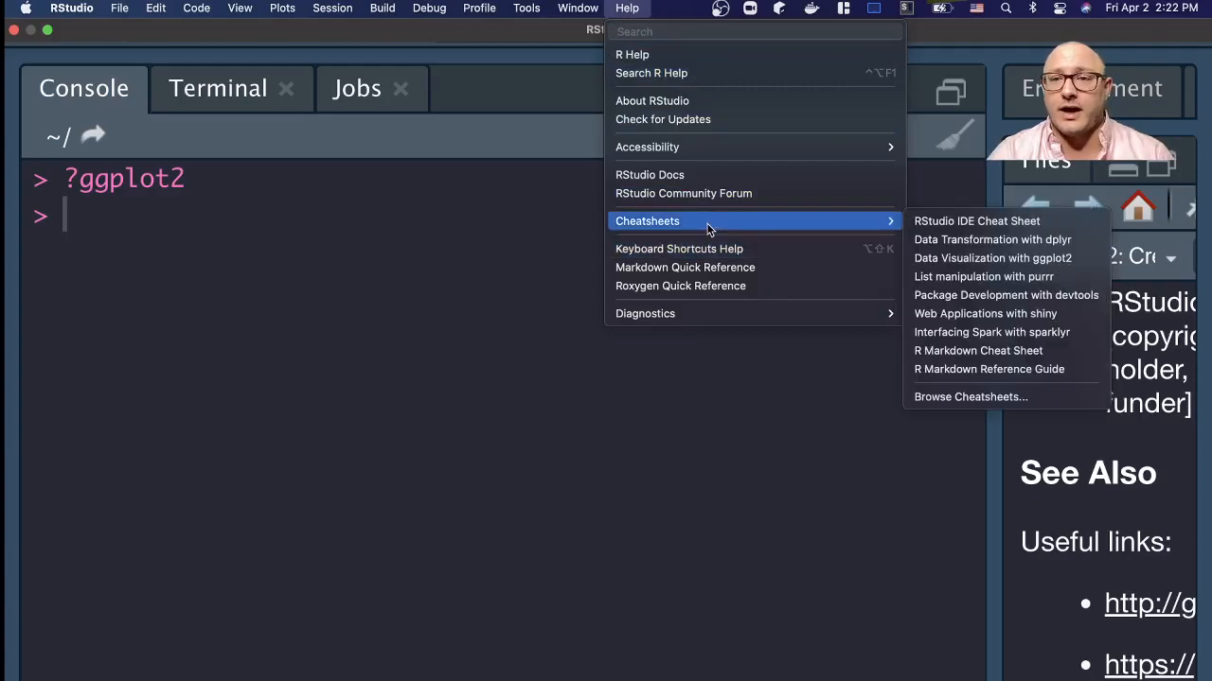
mouse_move(992, 257)
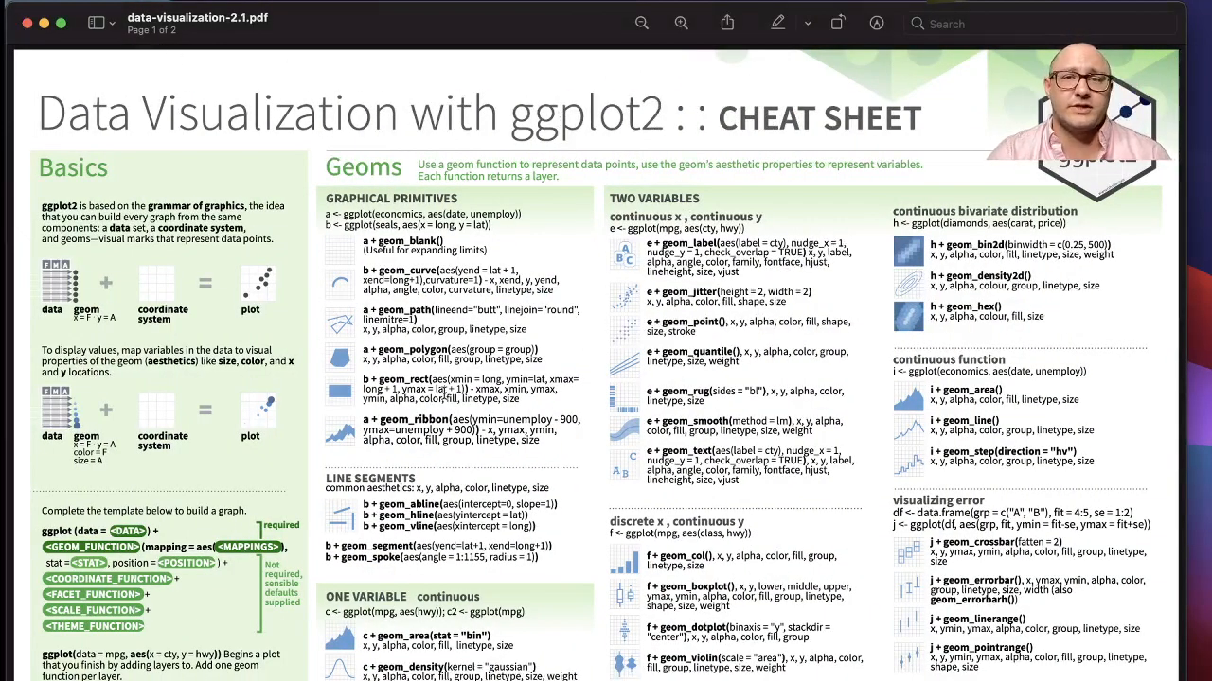
Step: Scroll down through the ggplot2 cheat sheet PDF to review its geoms and scales
scroll(down, 3)
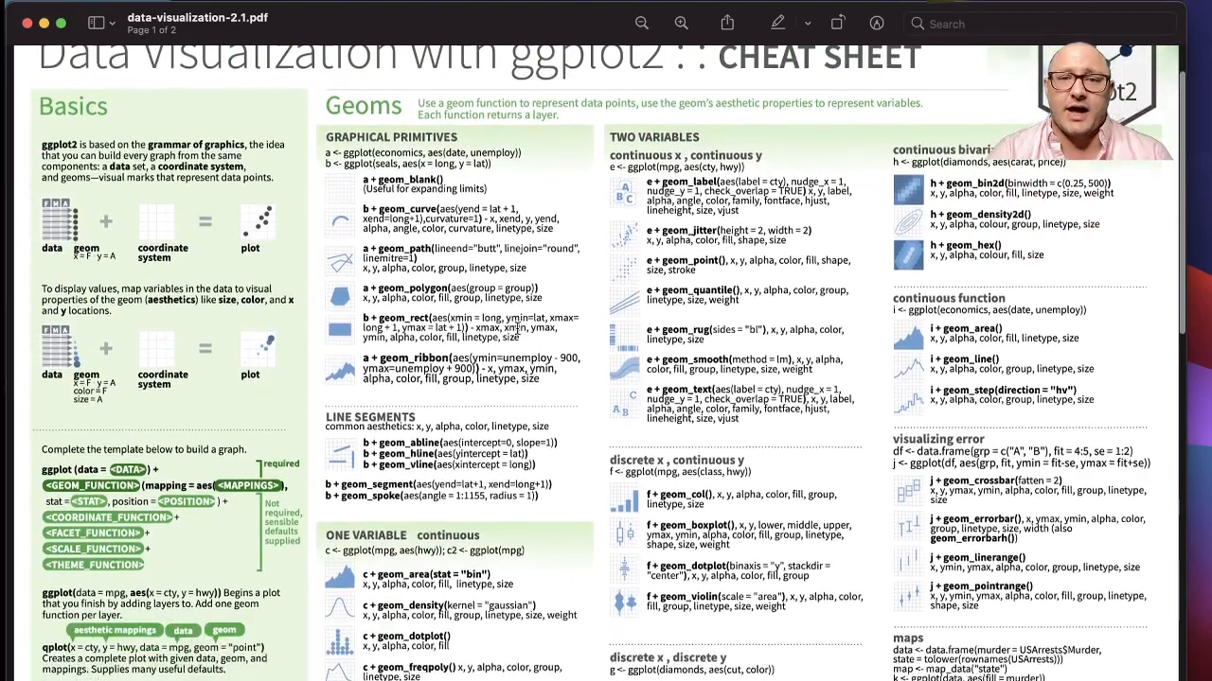
scroll(down, 3)
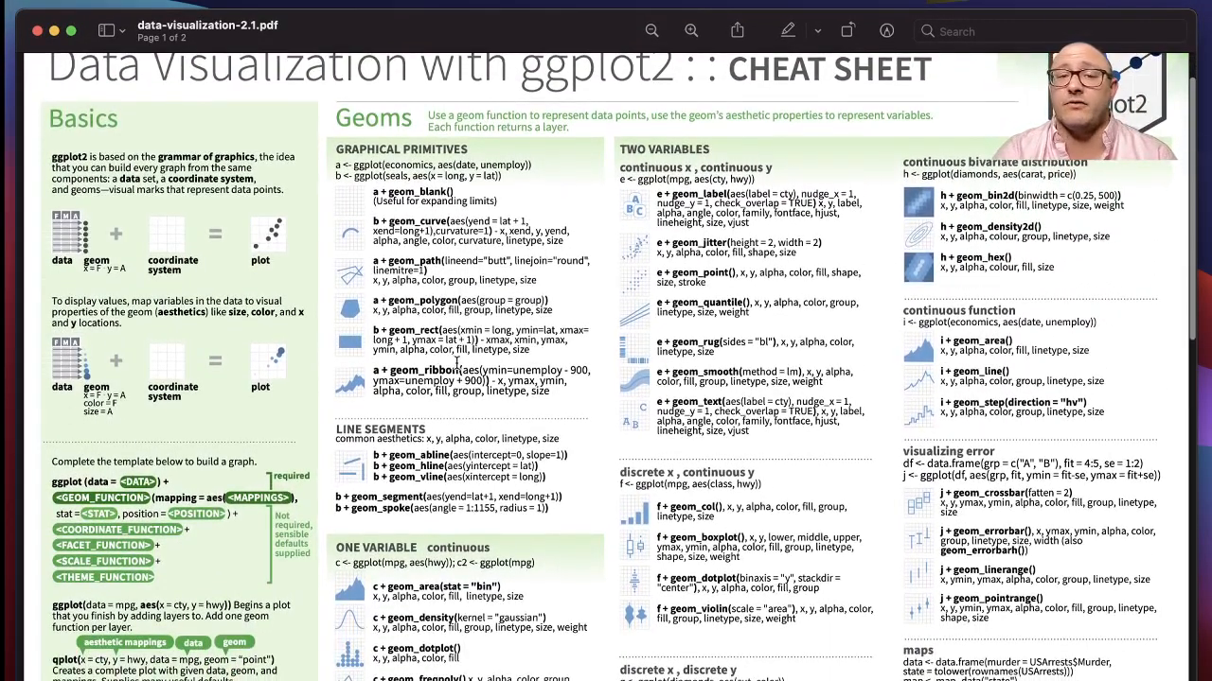
scroll(down, 3)
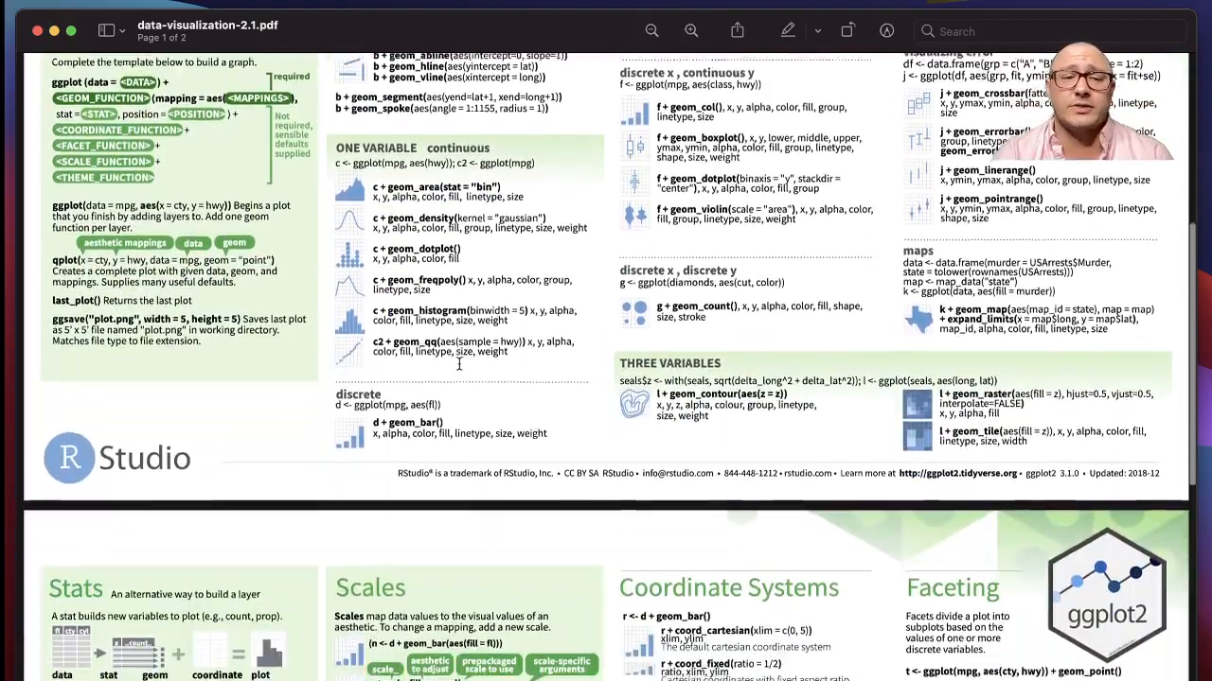
scroll(down, 3)
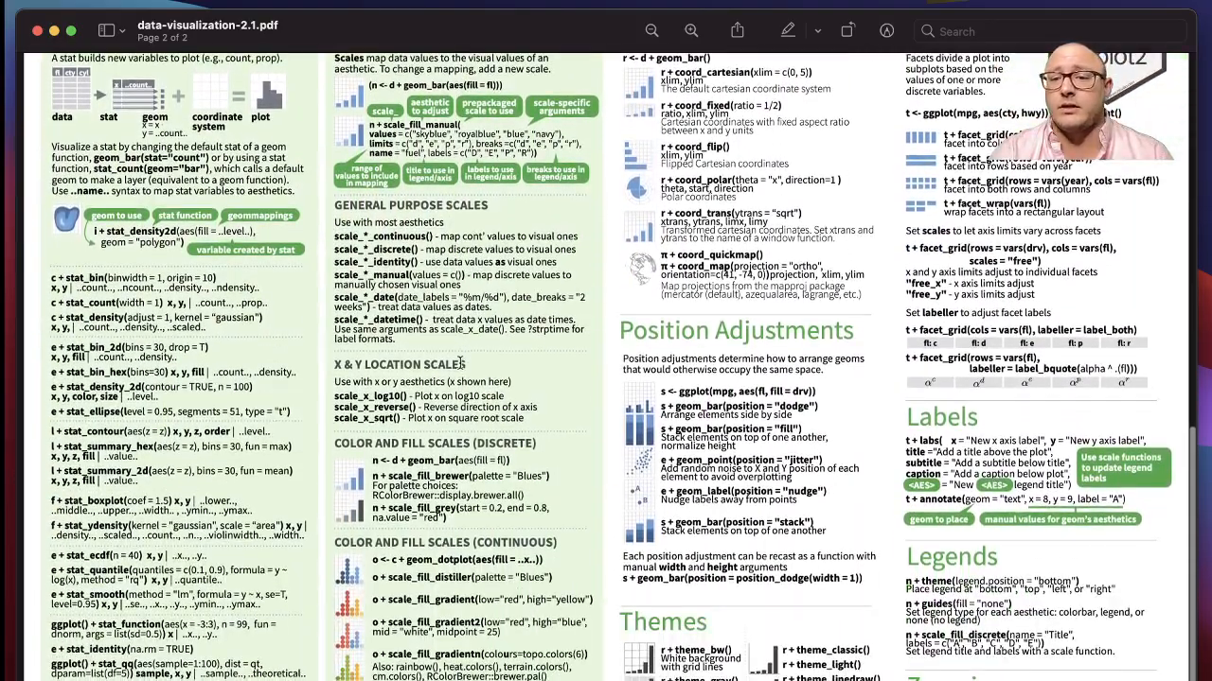
scroll(down, 3)
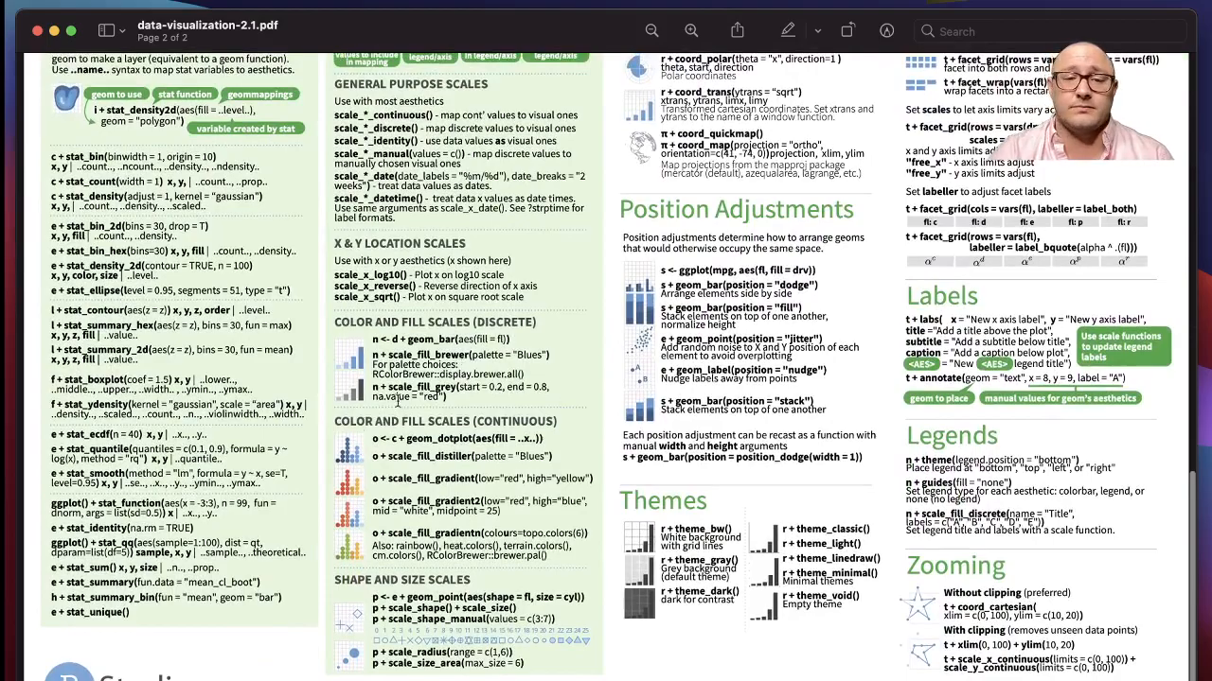
scroll(down, 3)
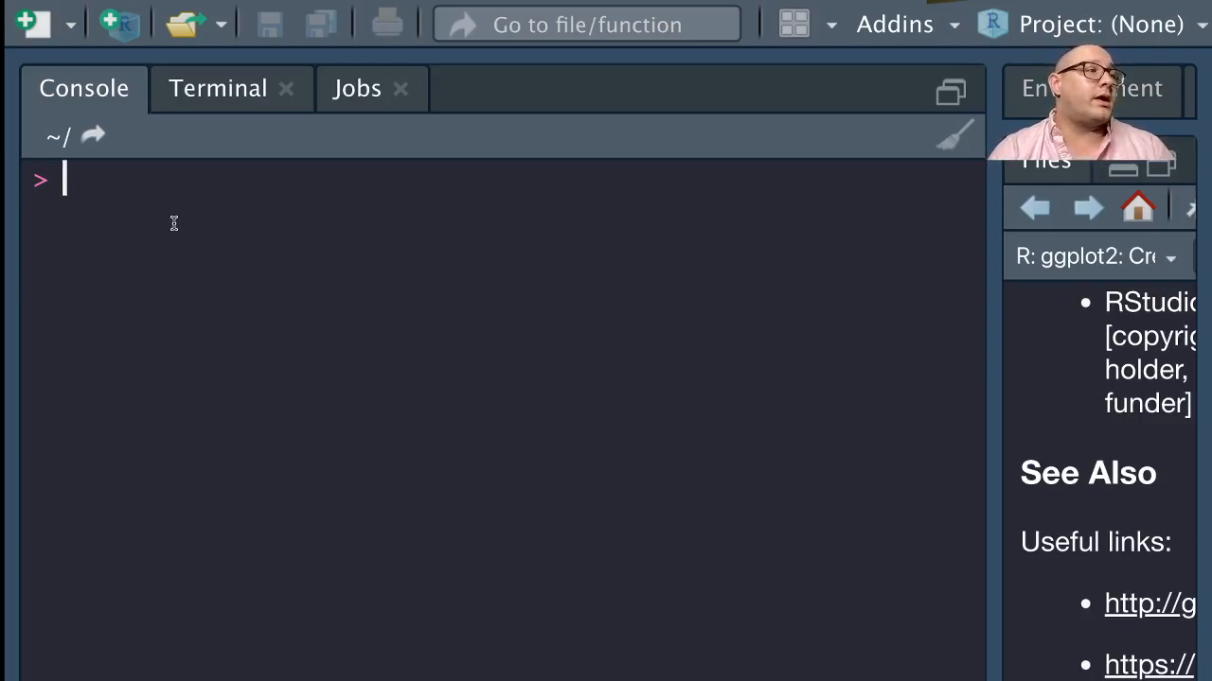
text(# Do cars with big)
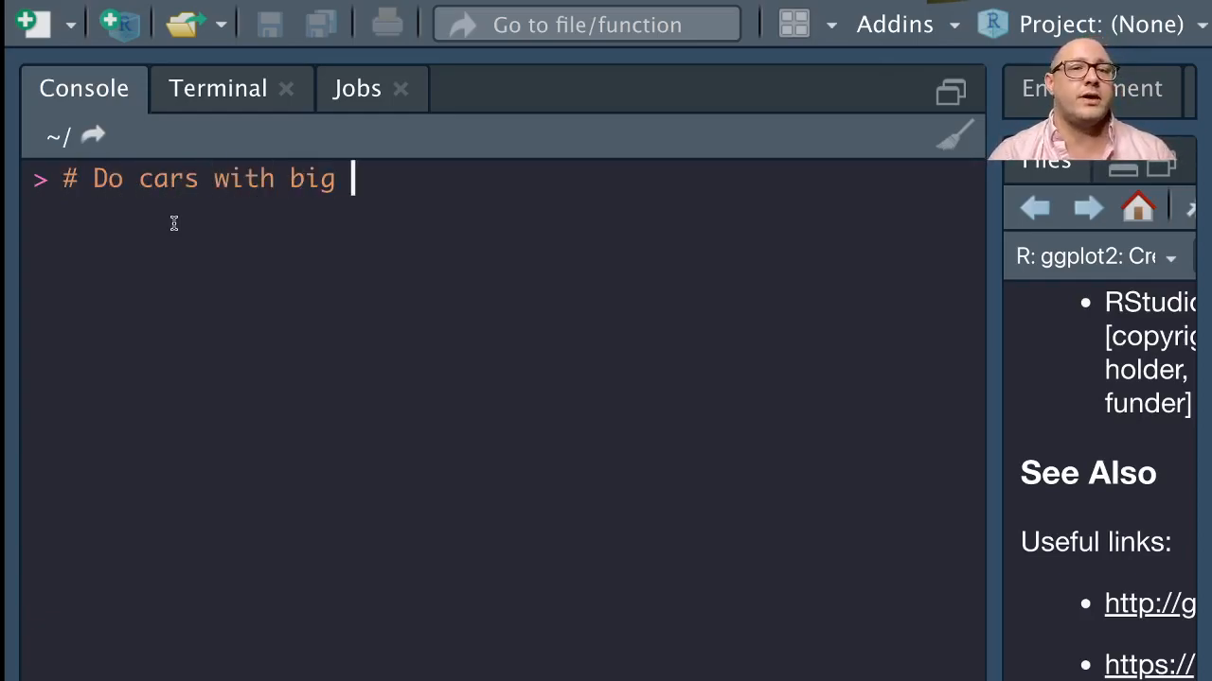
text(engines use)
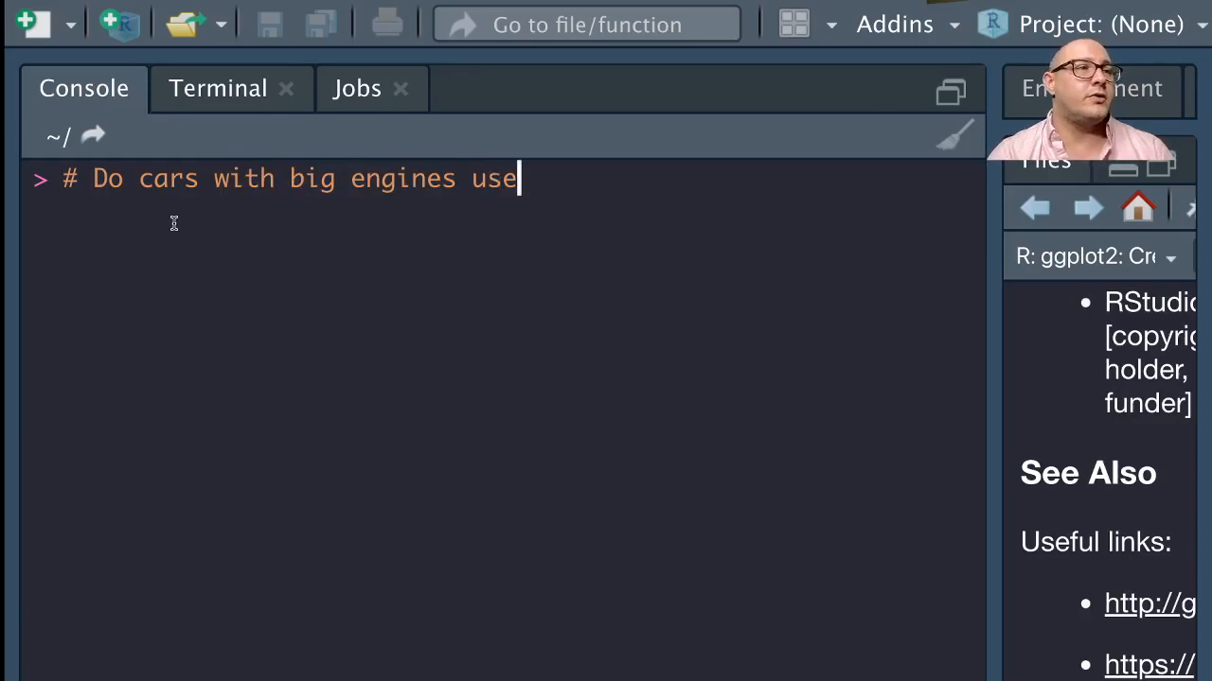
text(more fuel than)
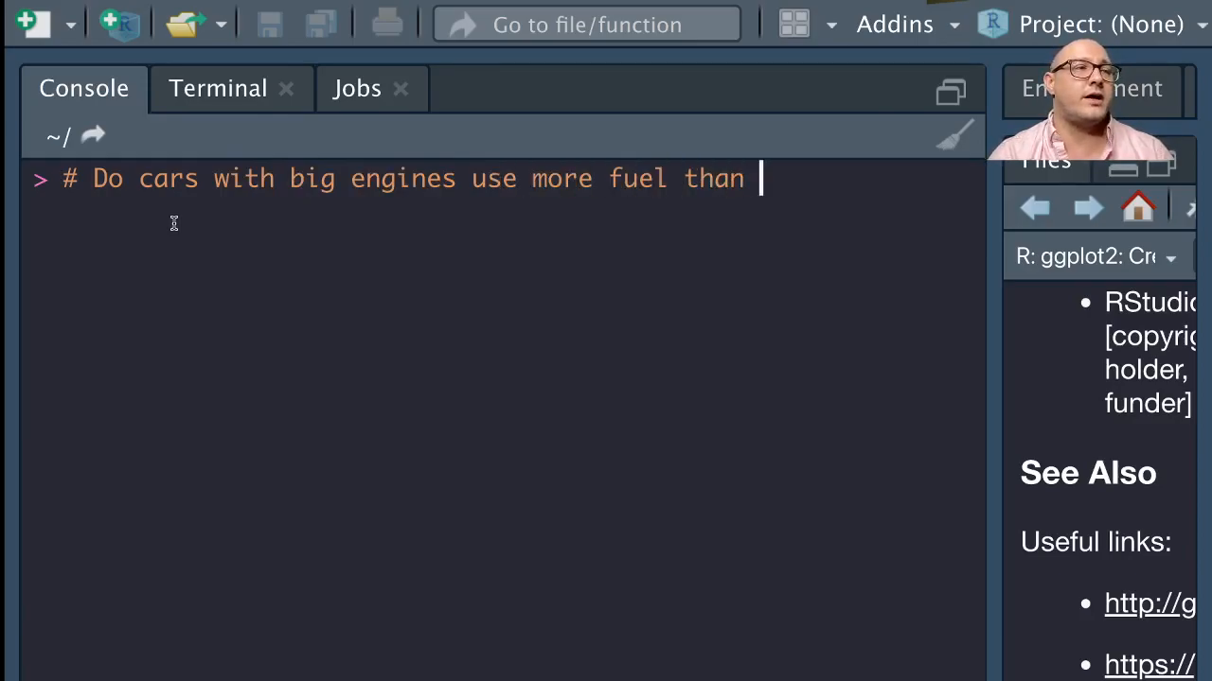
text(cars with small)
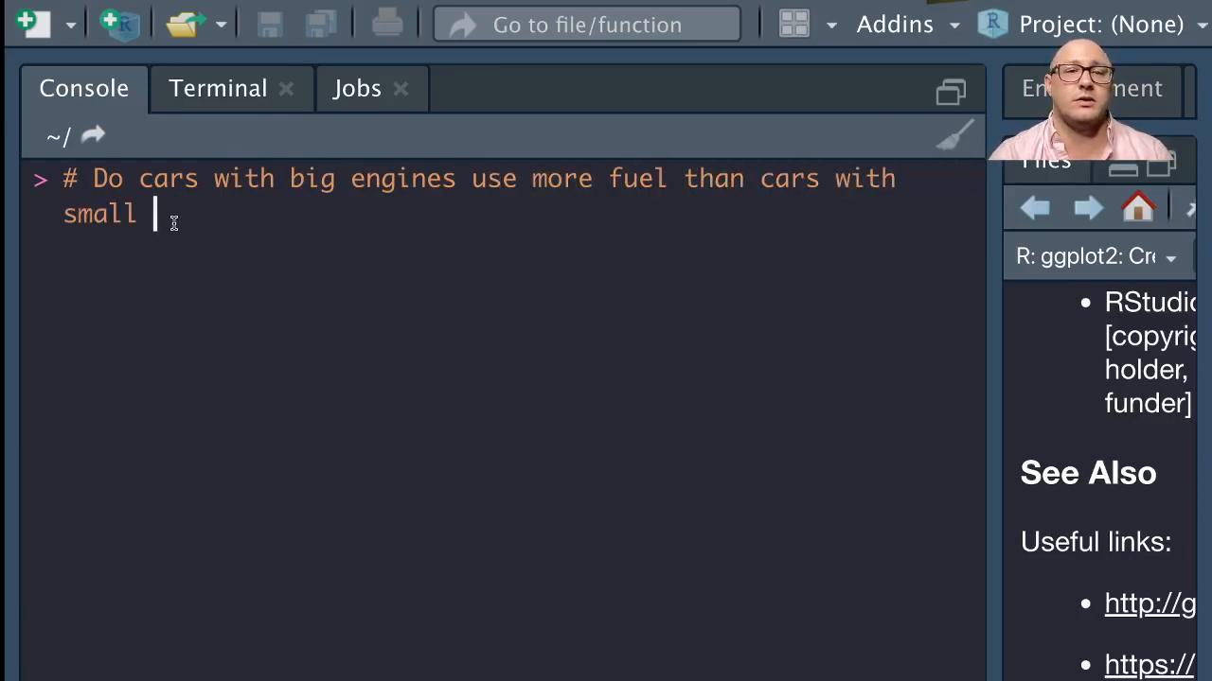
text(engines?)
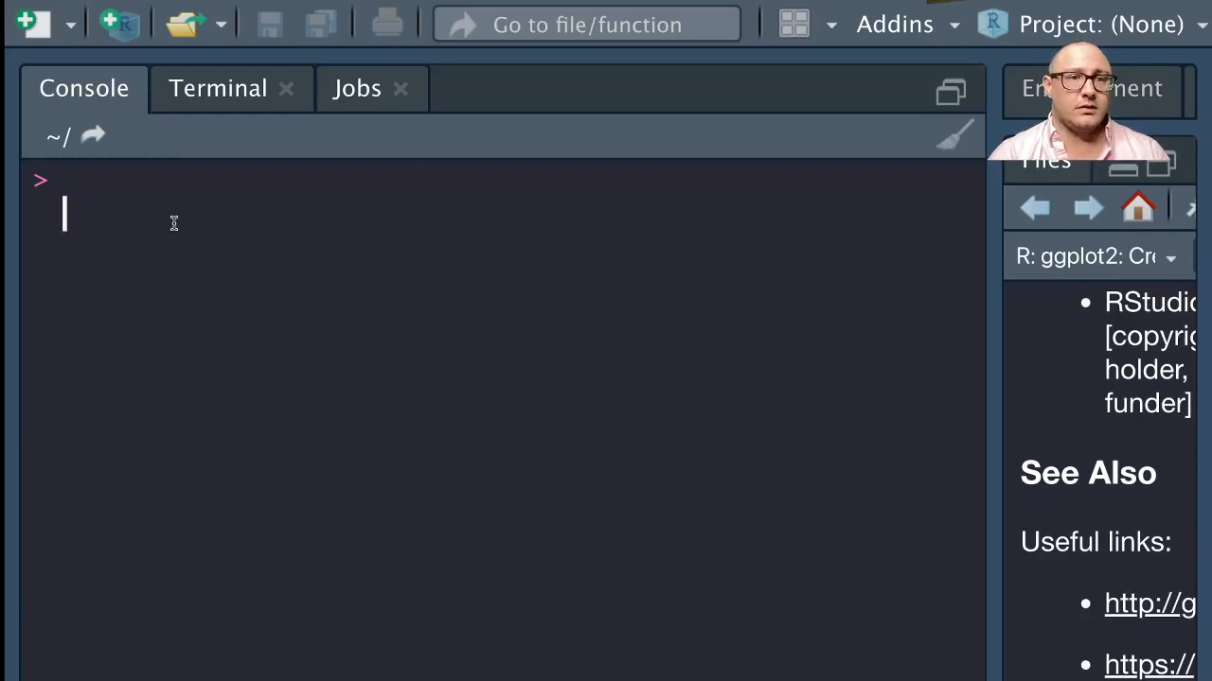
text(# Do cars with big engines use more fuel than cars with small engines?)
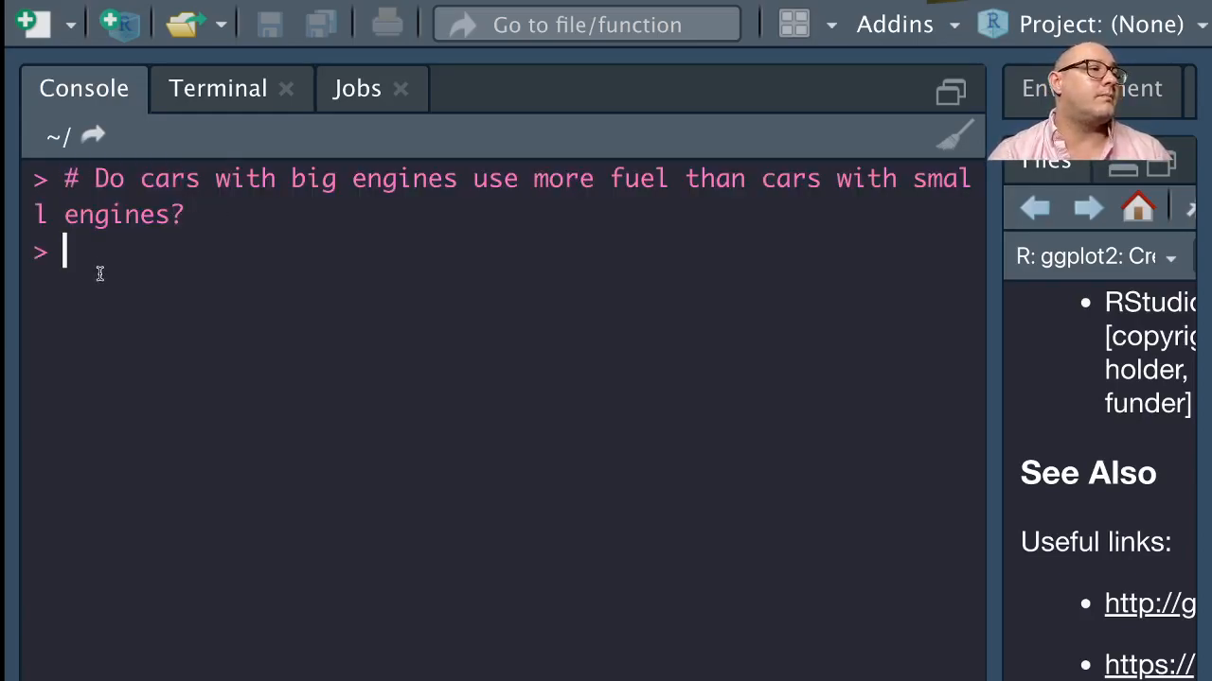
text(mpg)
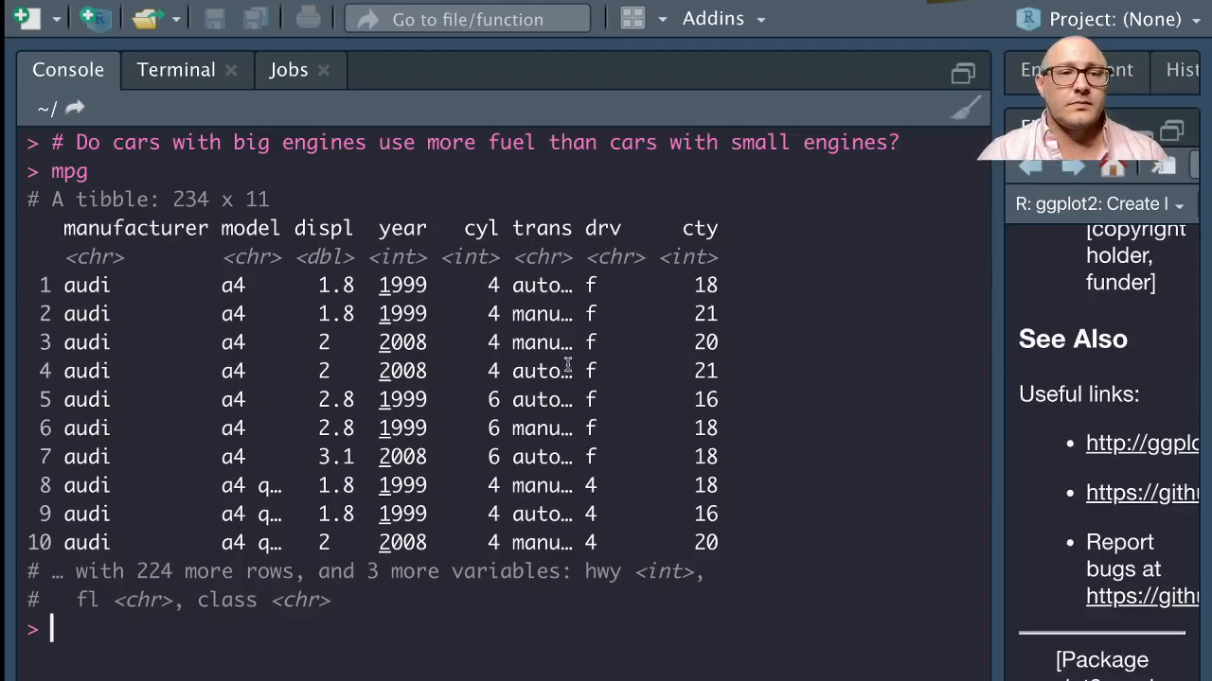
mouse_move(118, 179)
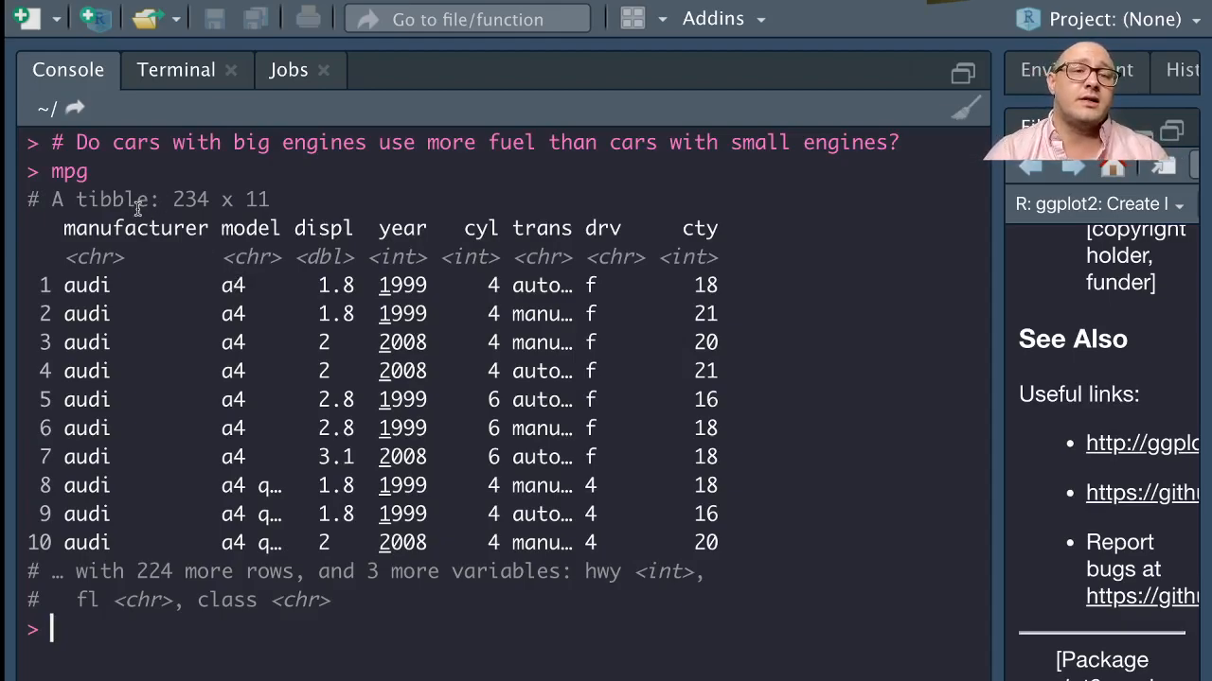
double_click(190, 199)
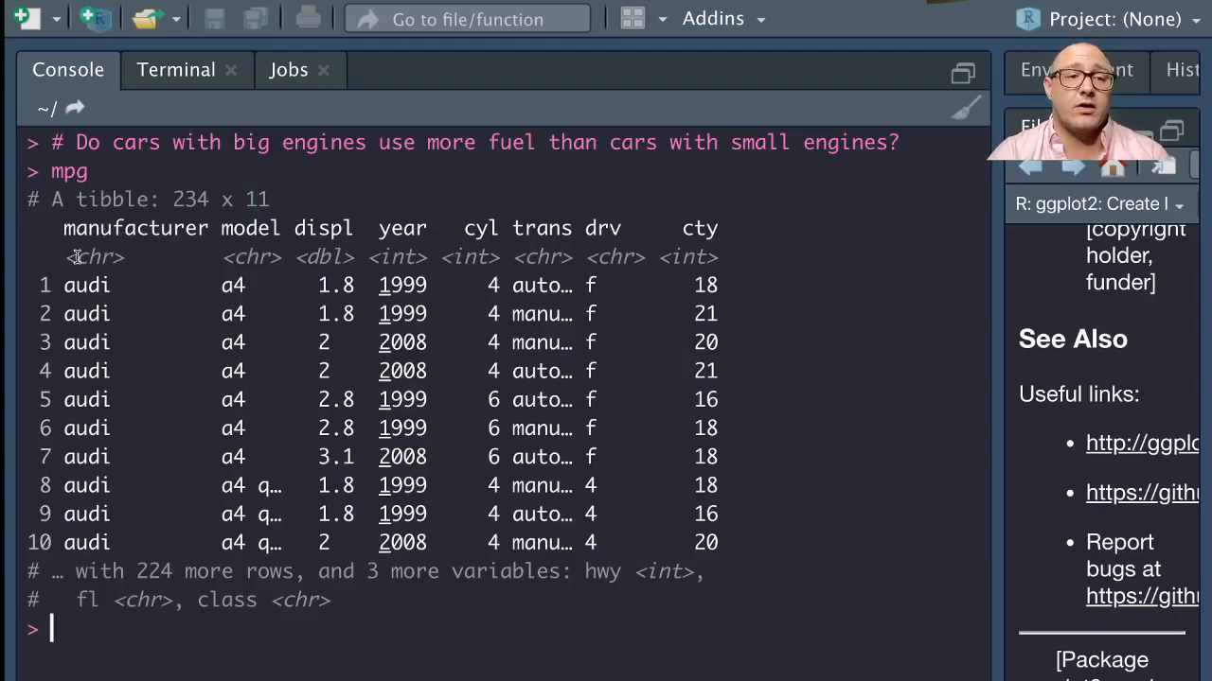
double_click(91, 257)
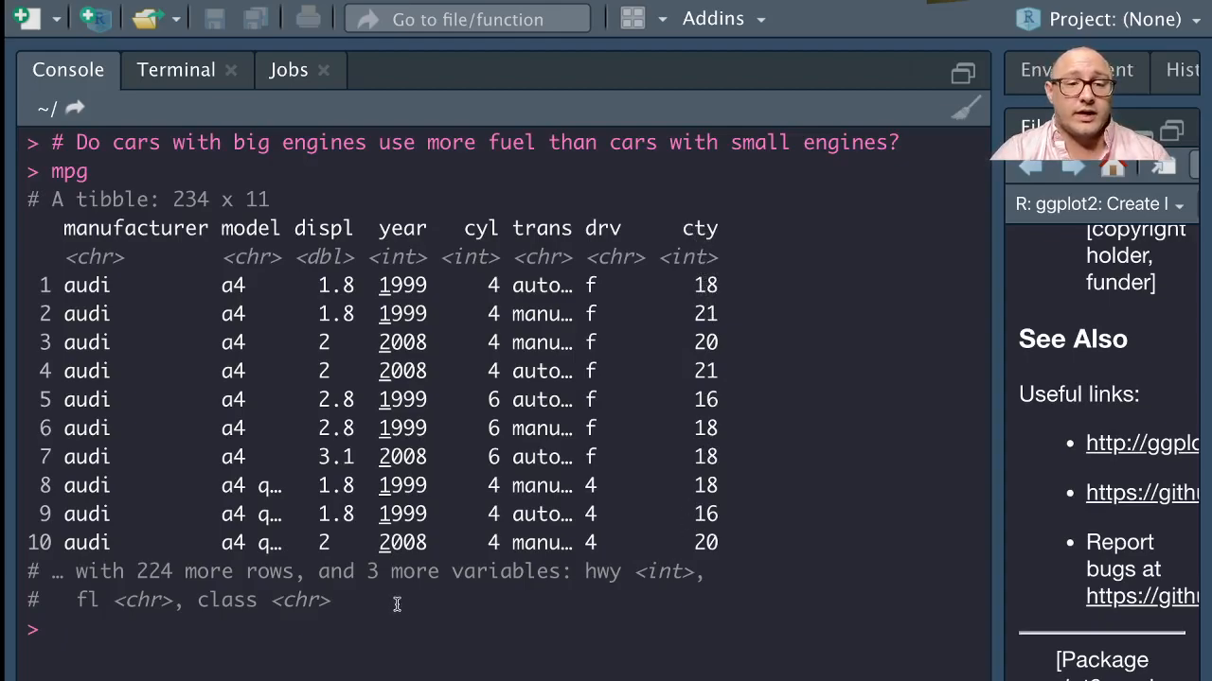
mouse_move(602, 572)
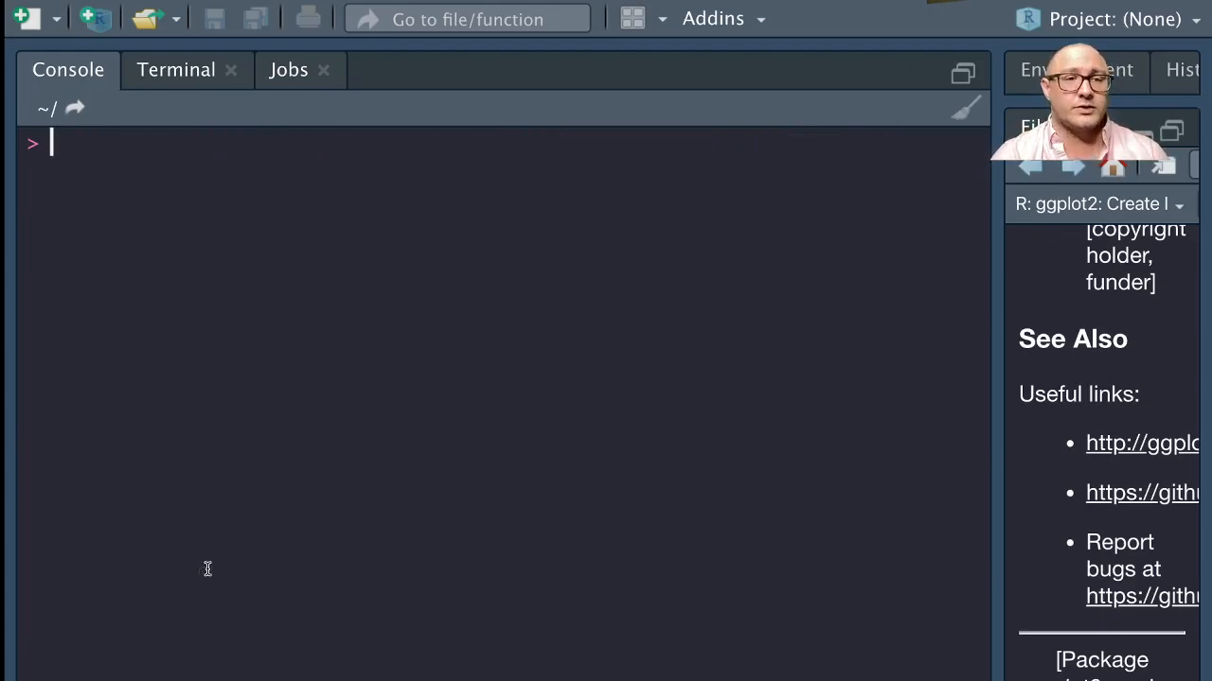
Step: Start with ggplot2::, then write a comment defining mpg's displ as the car's engine size
text(ggp)
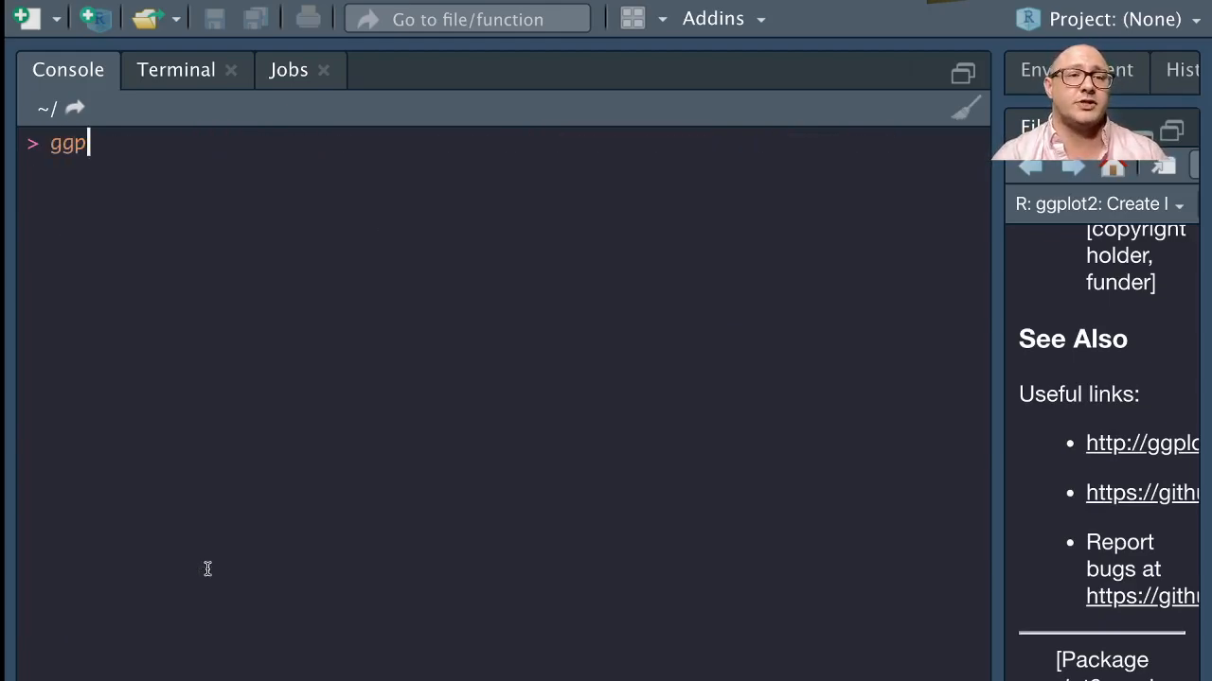
text(lot2::)
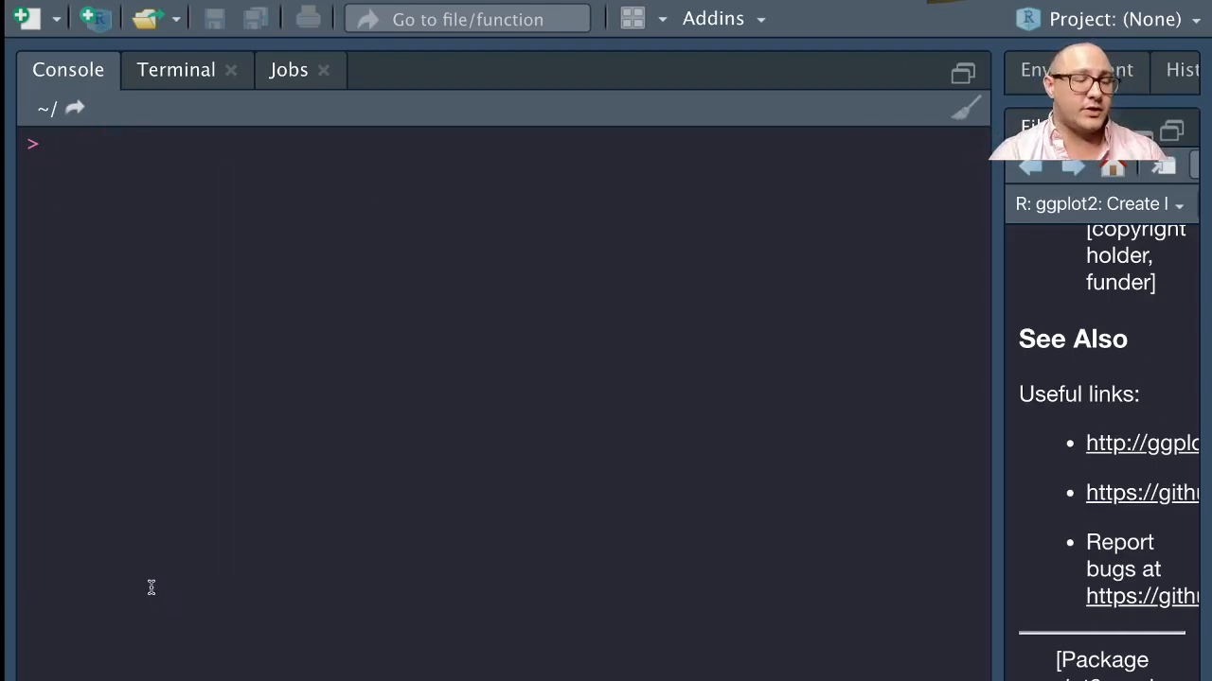
text(#)
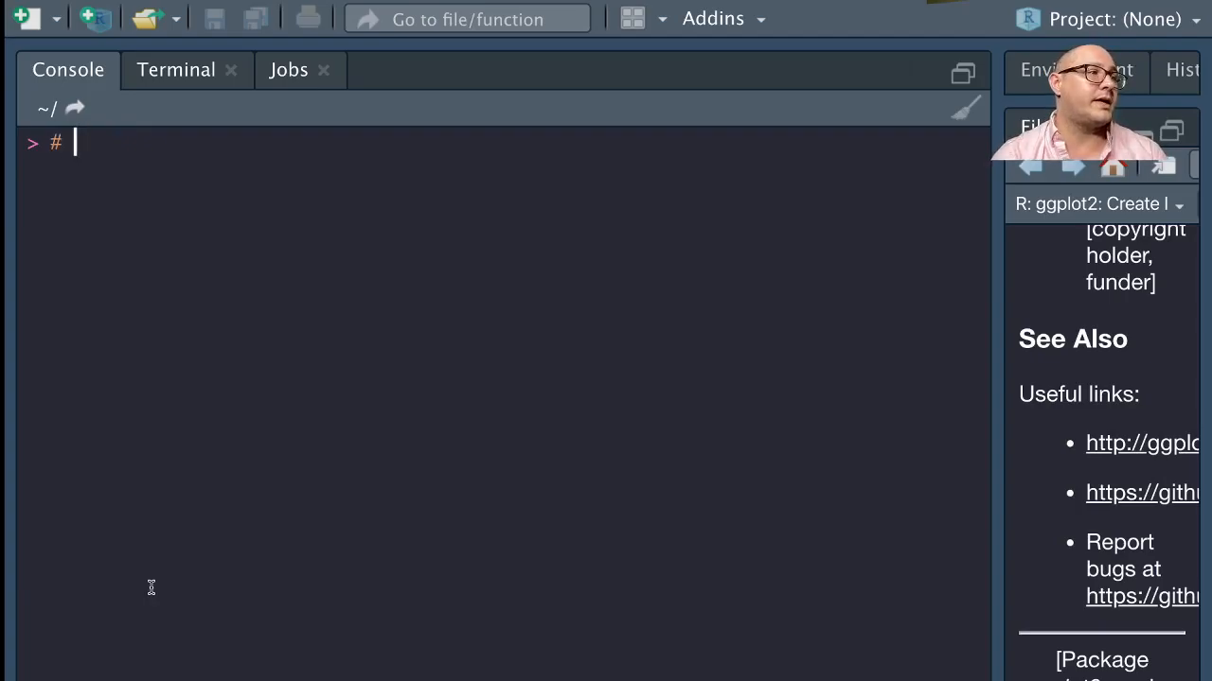
text(mpg:)
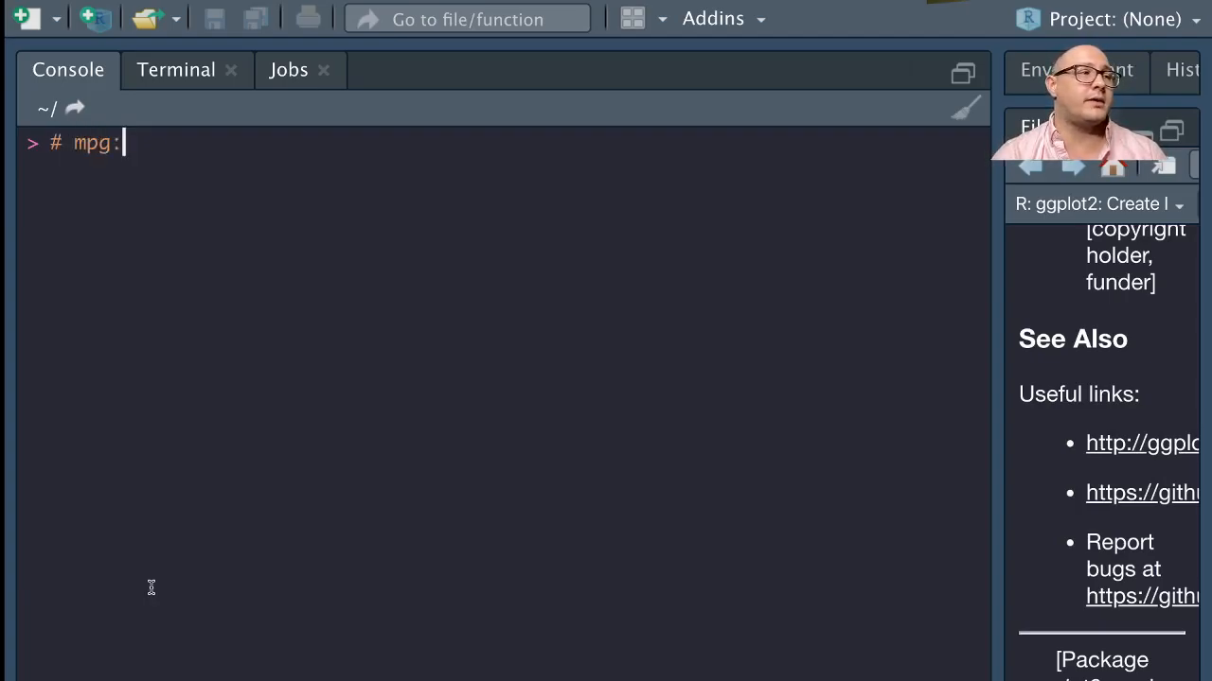
text(d)
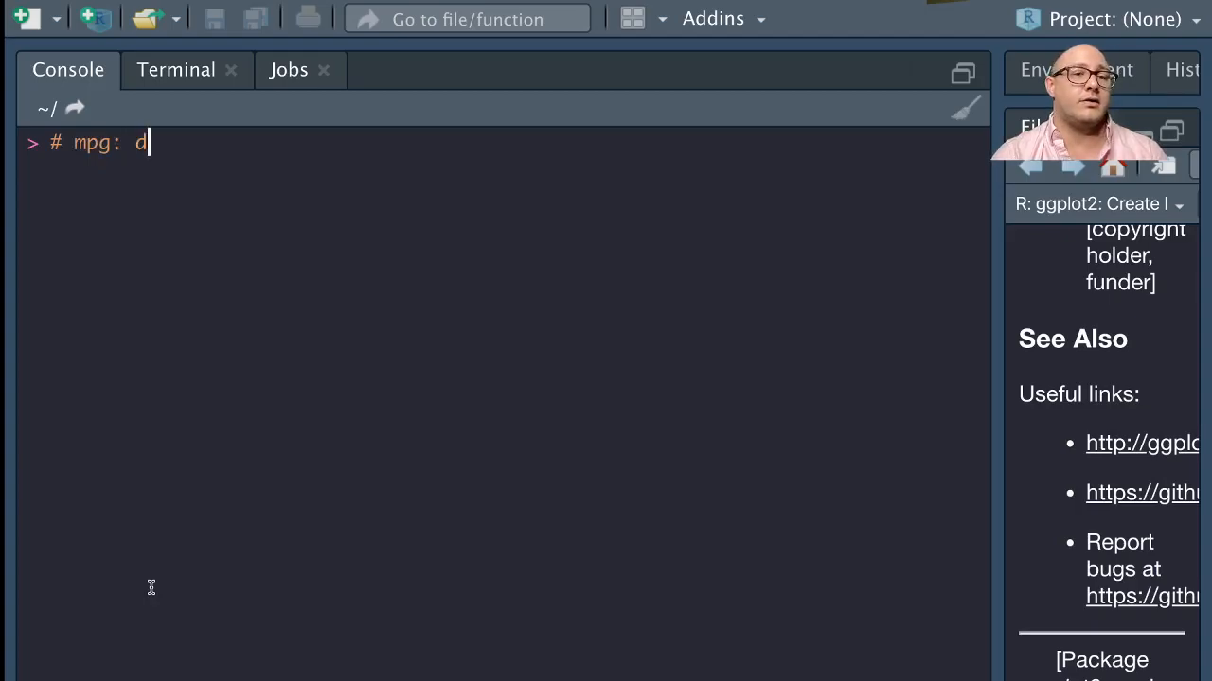
text(i)
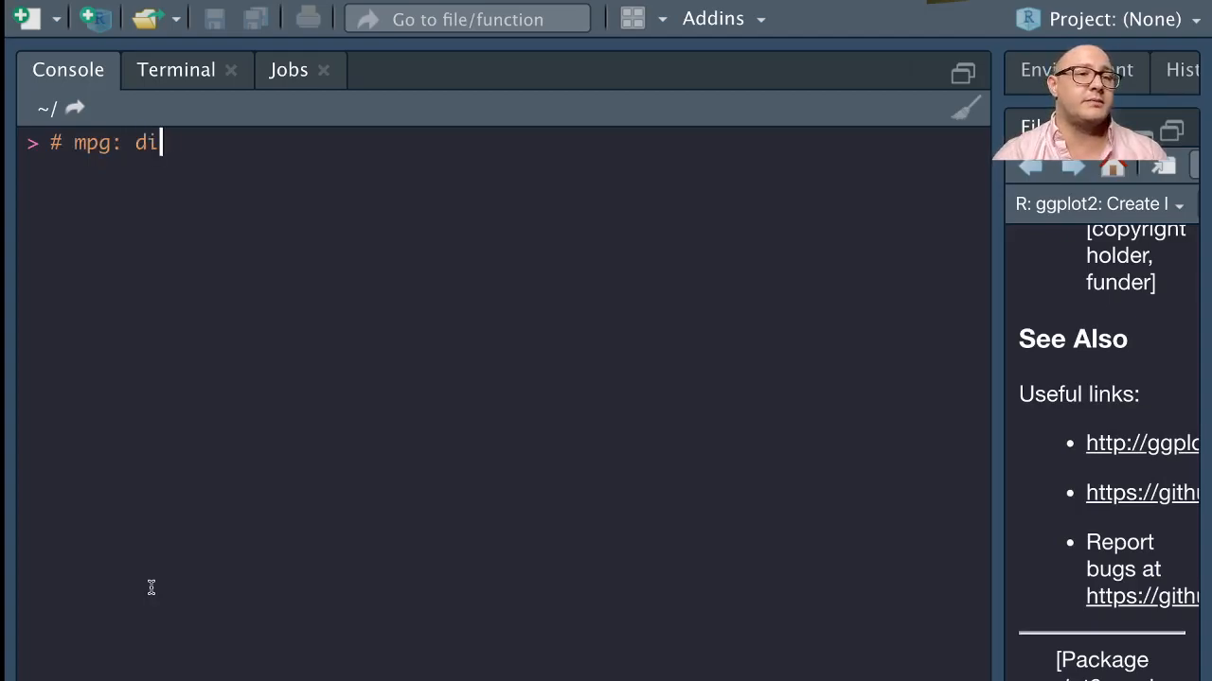
text(spl,)
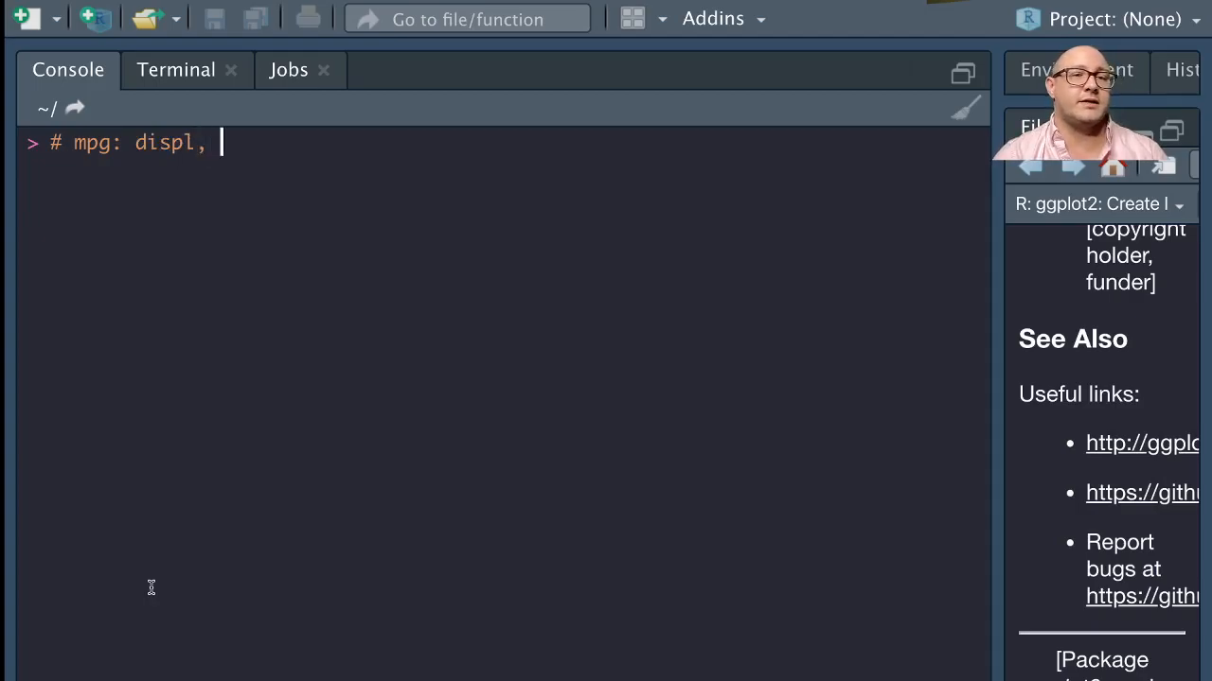
text(car's en)
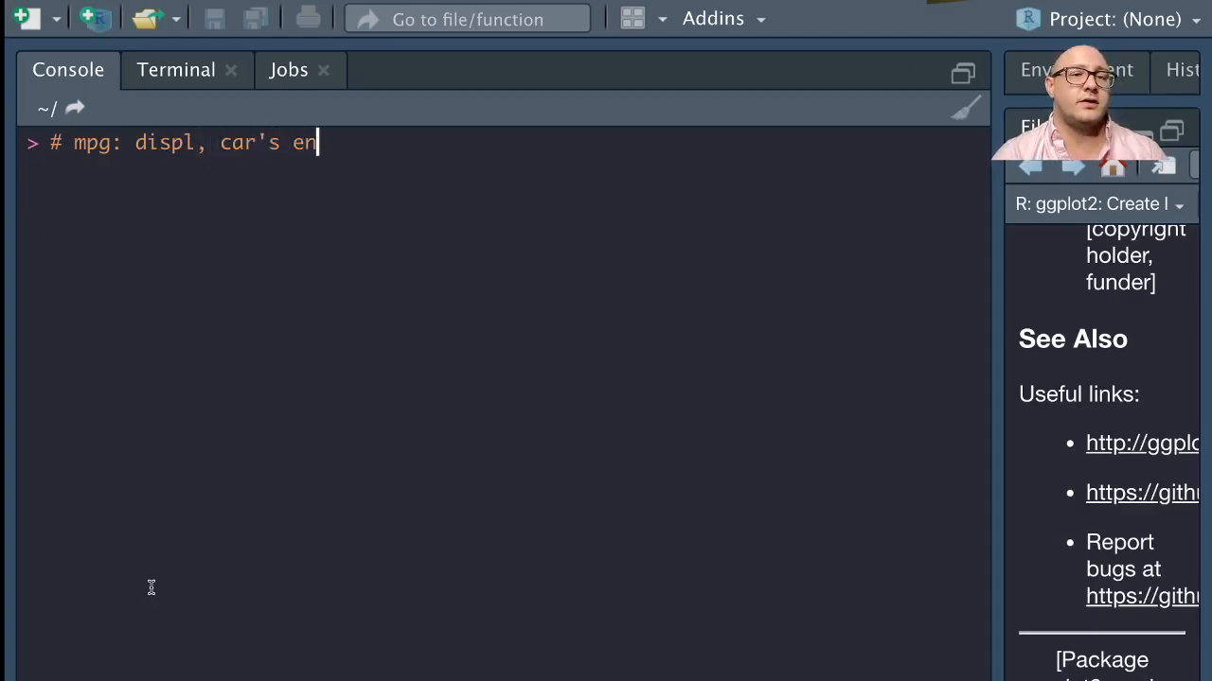
text(gine size, litres)
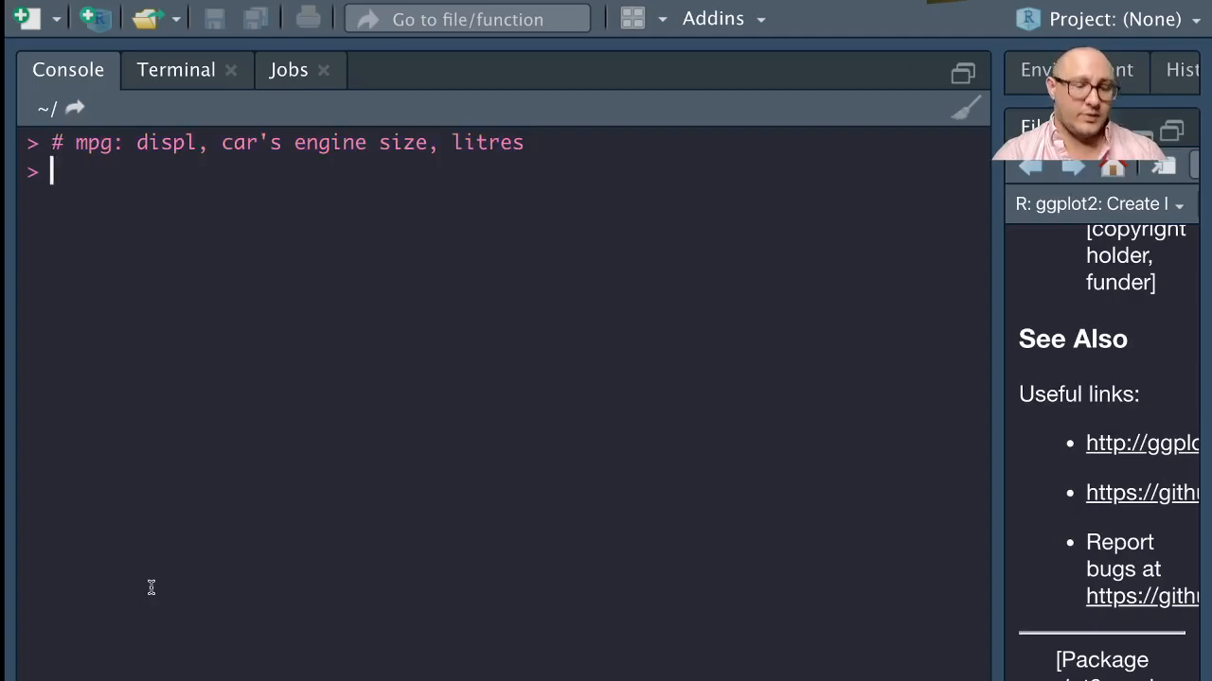
Step: Write a comment defining hwy as highway fuel efficiency in mpg
text(# mpg:)
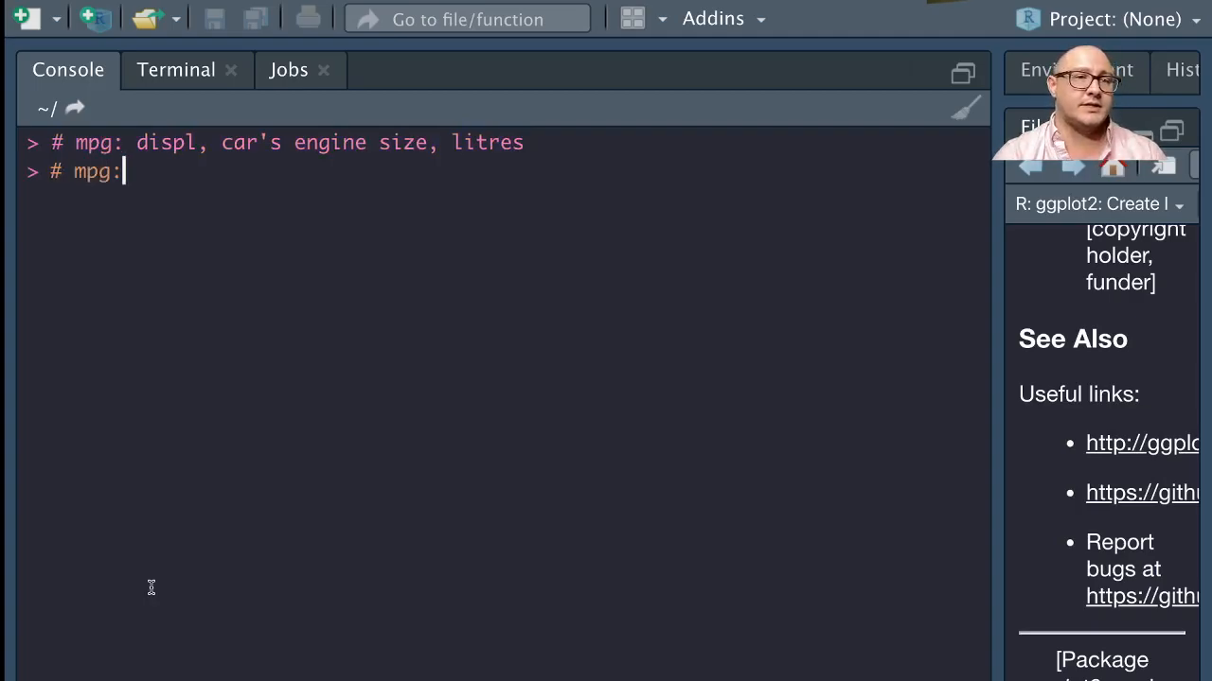
text(hwy)
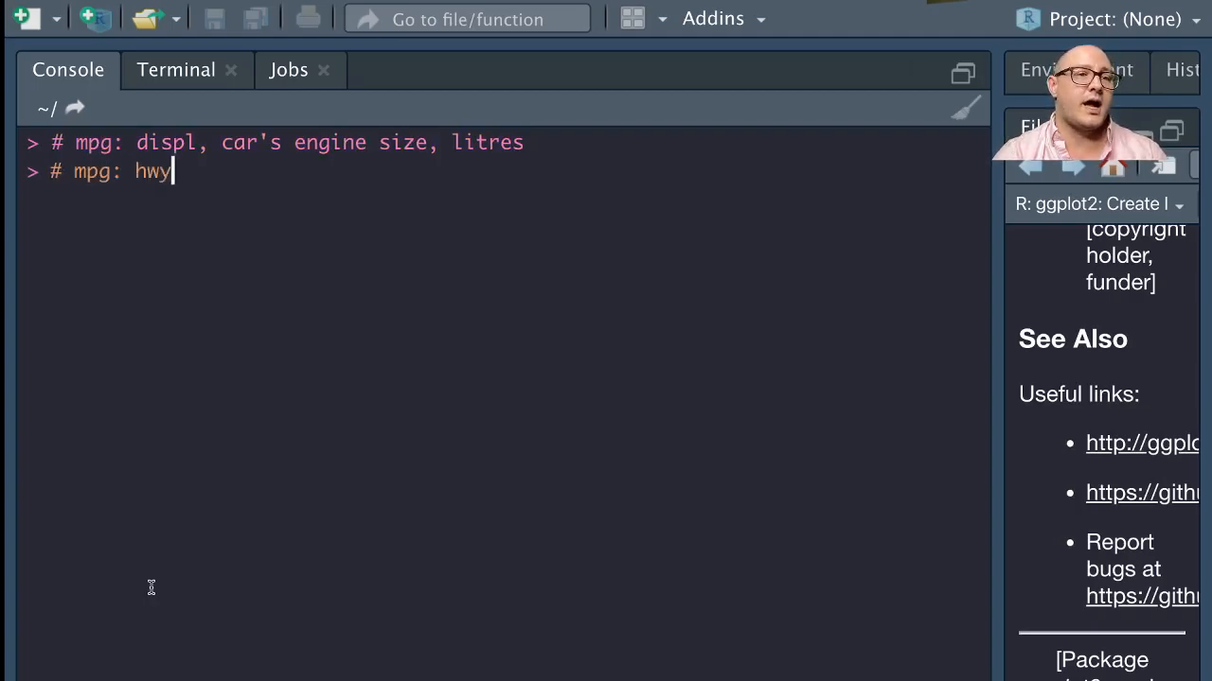
text(,)
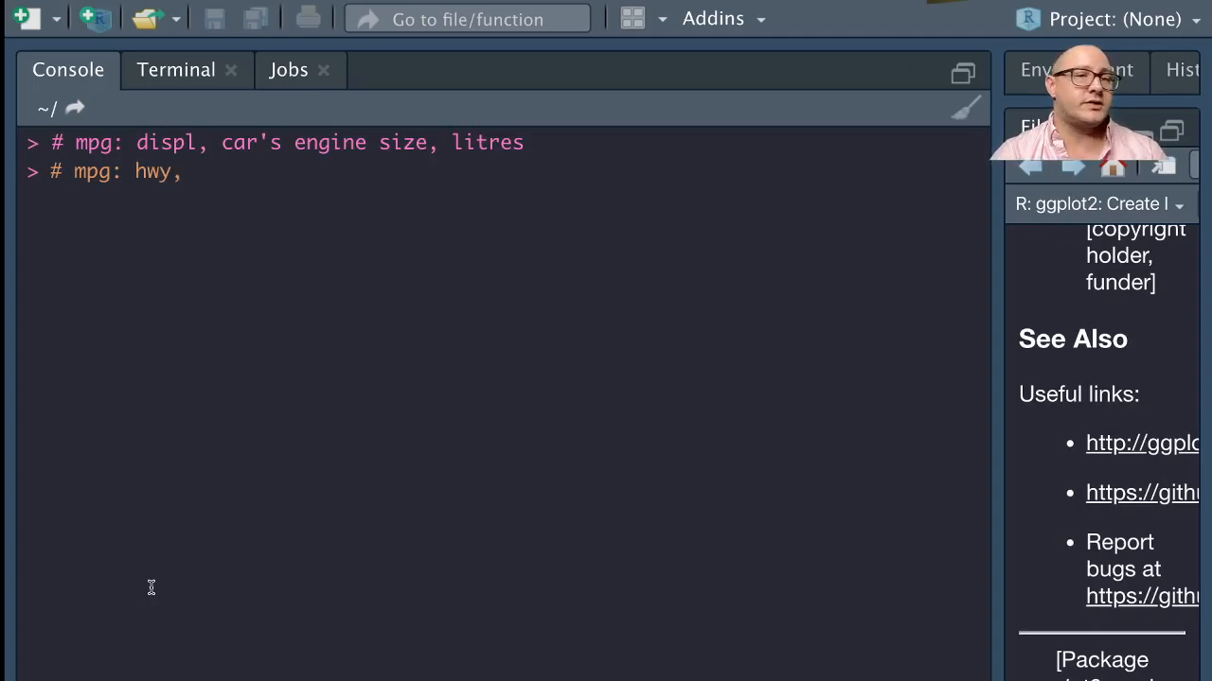
text(fuel e)
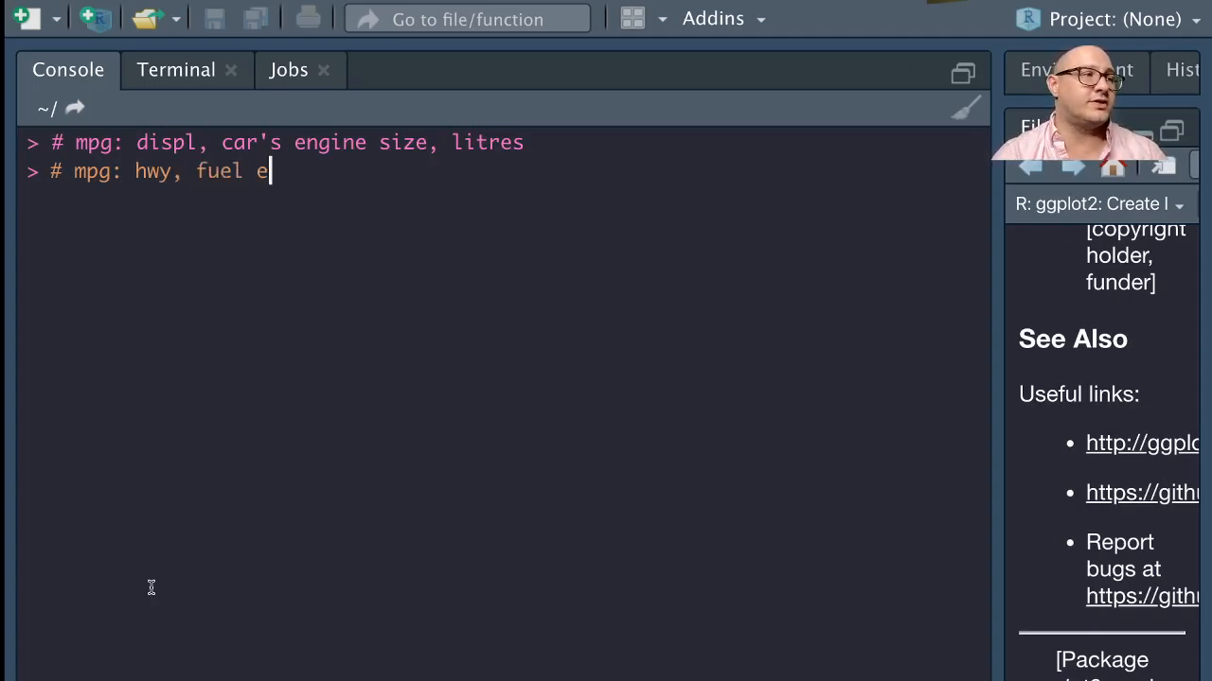
text(fficieny on the)
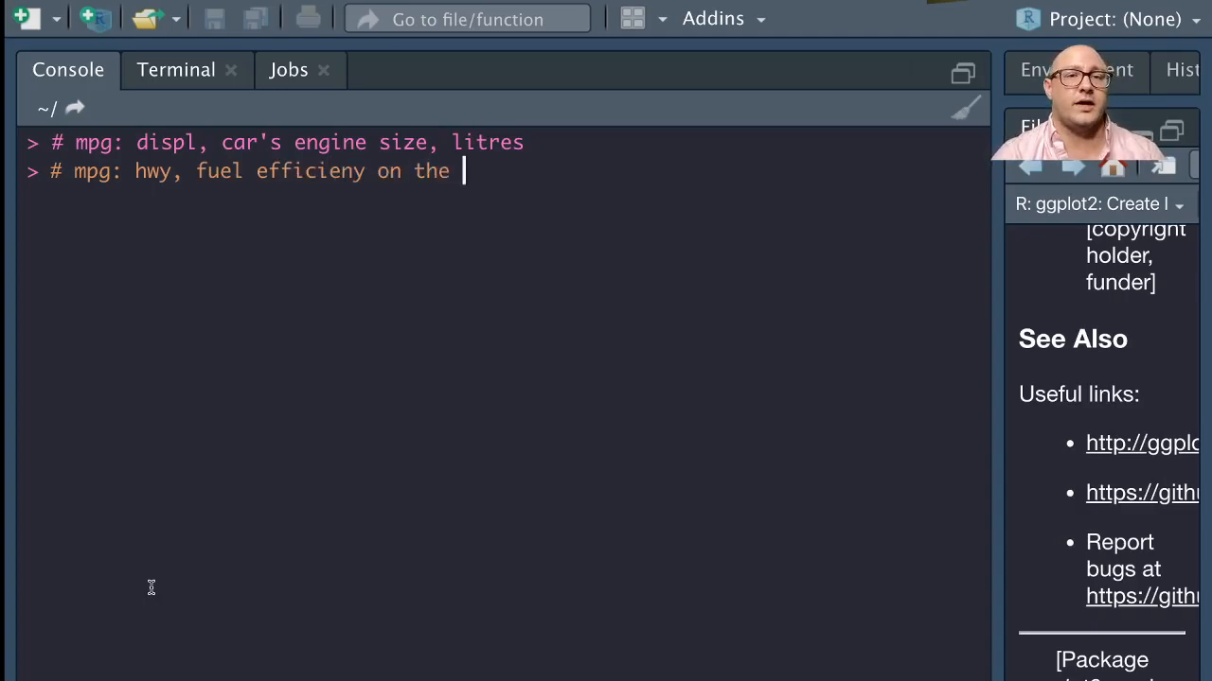
text(highway)
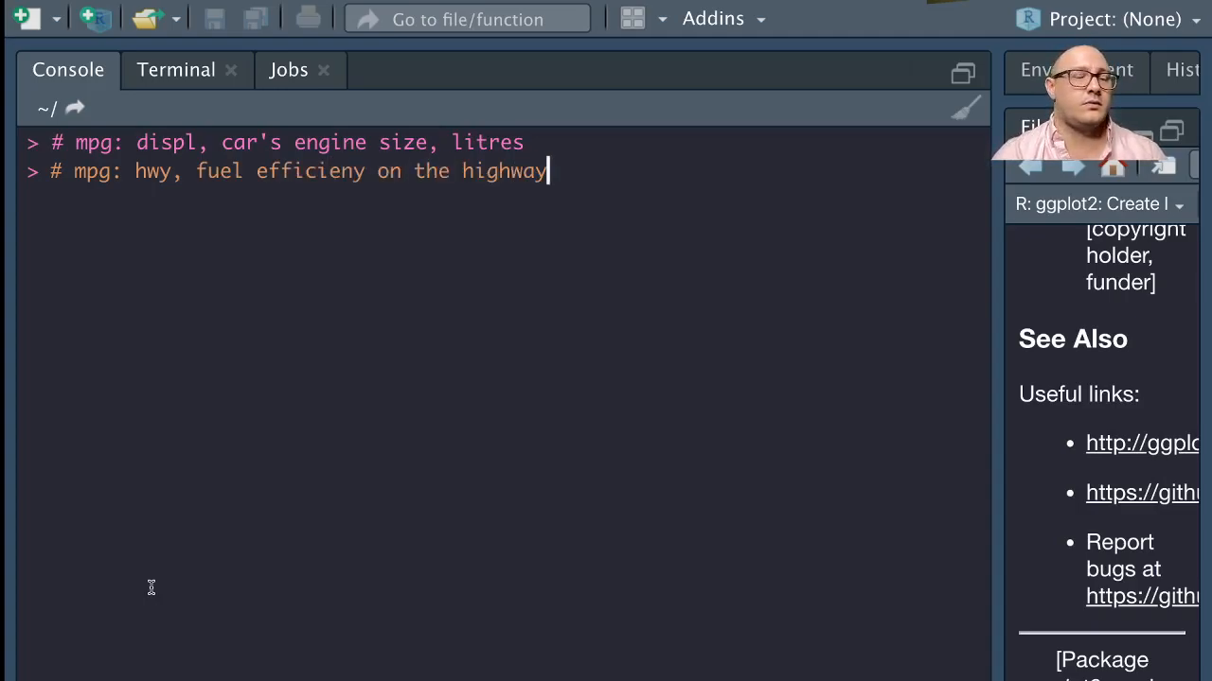
text(,)
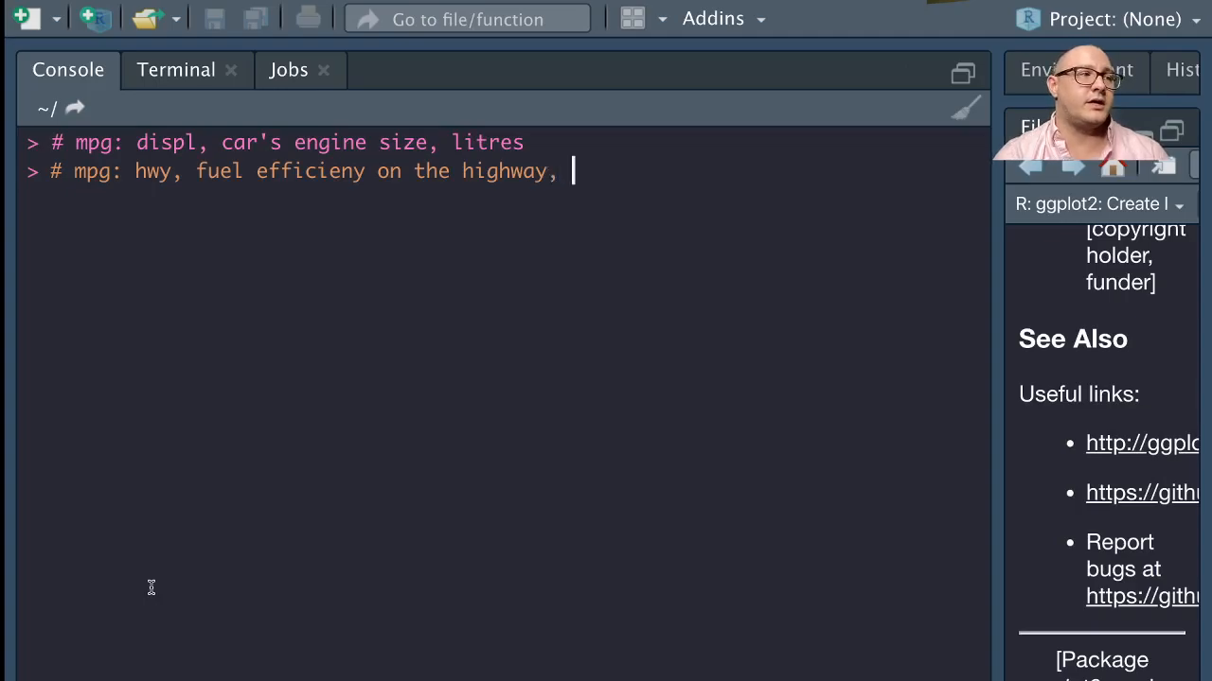
text(mpg)
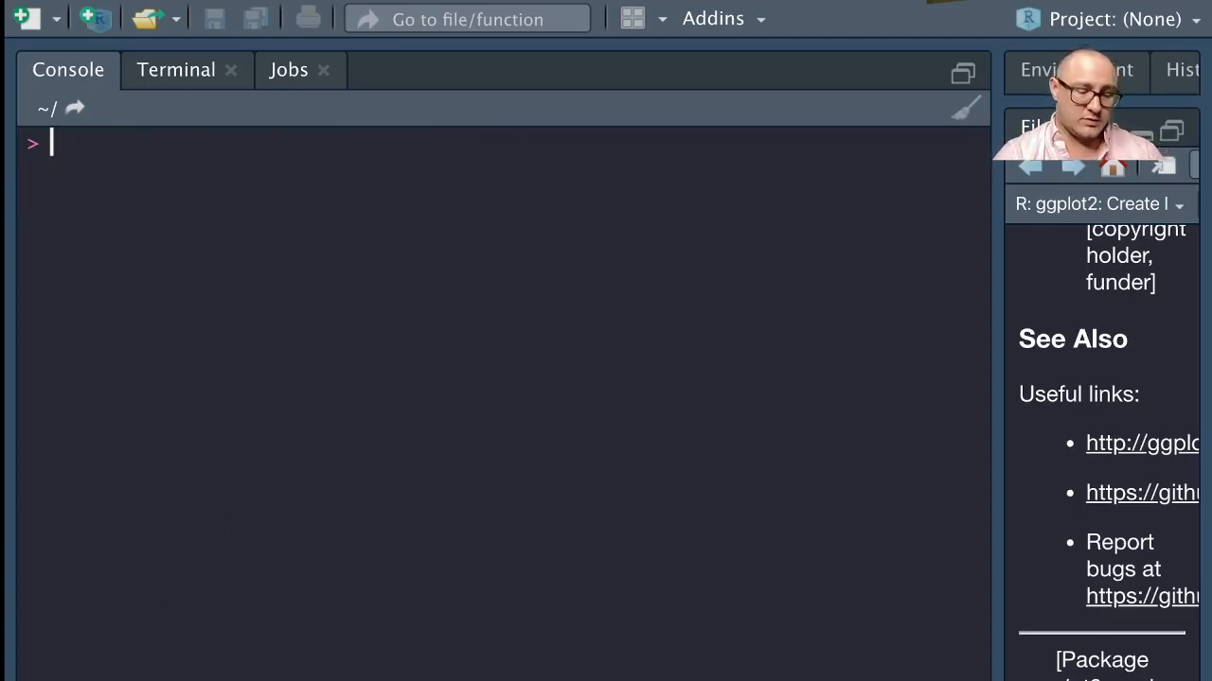
Step: Enter a '# creating ggplot' comment at the console
text(# creating)
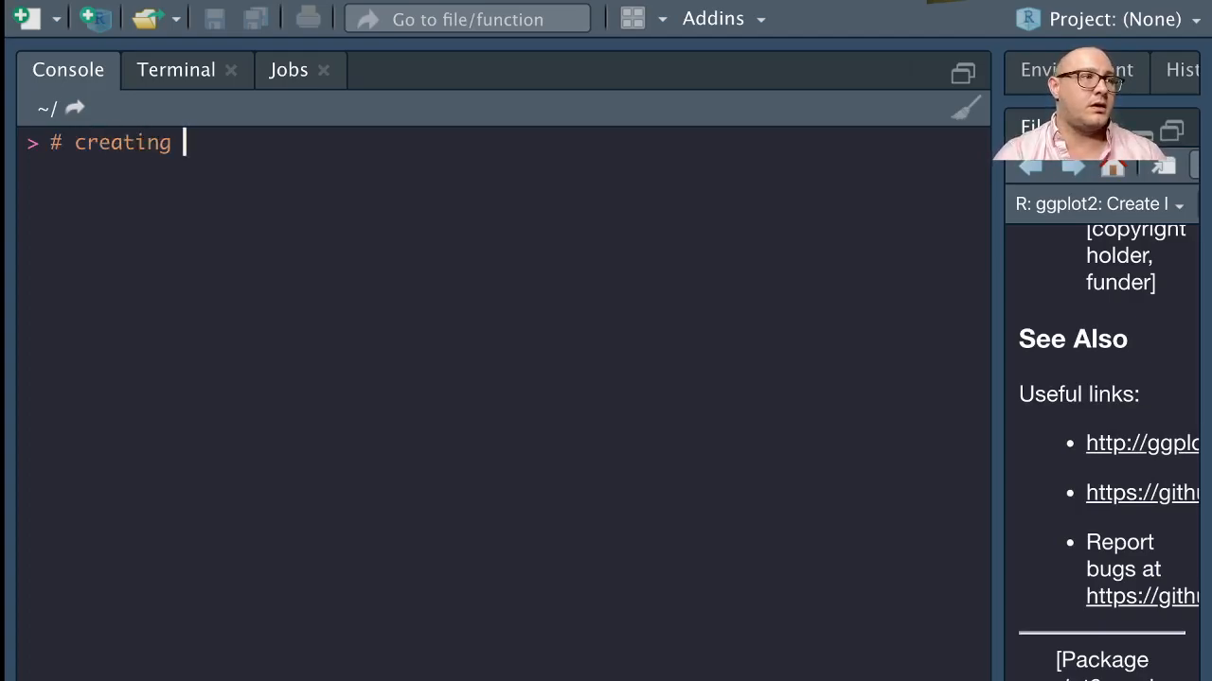
text(ggplot)
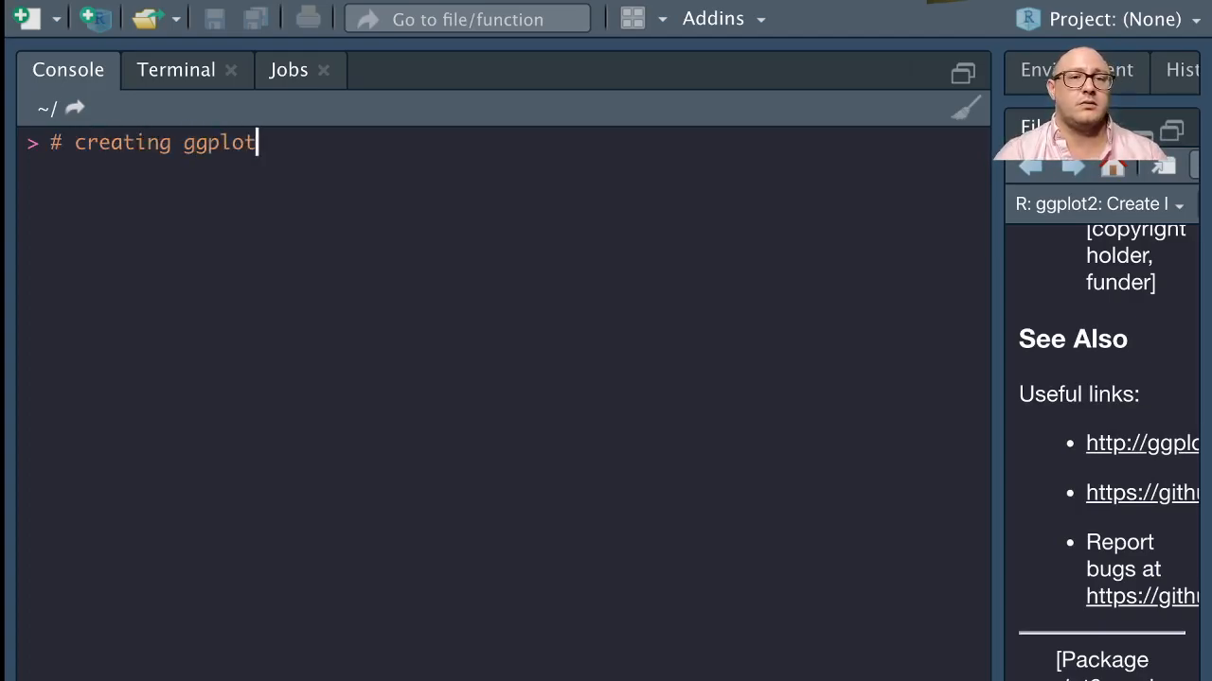
key(enter)
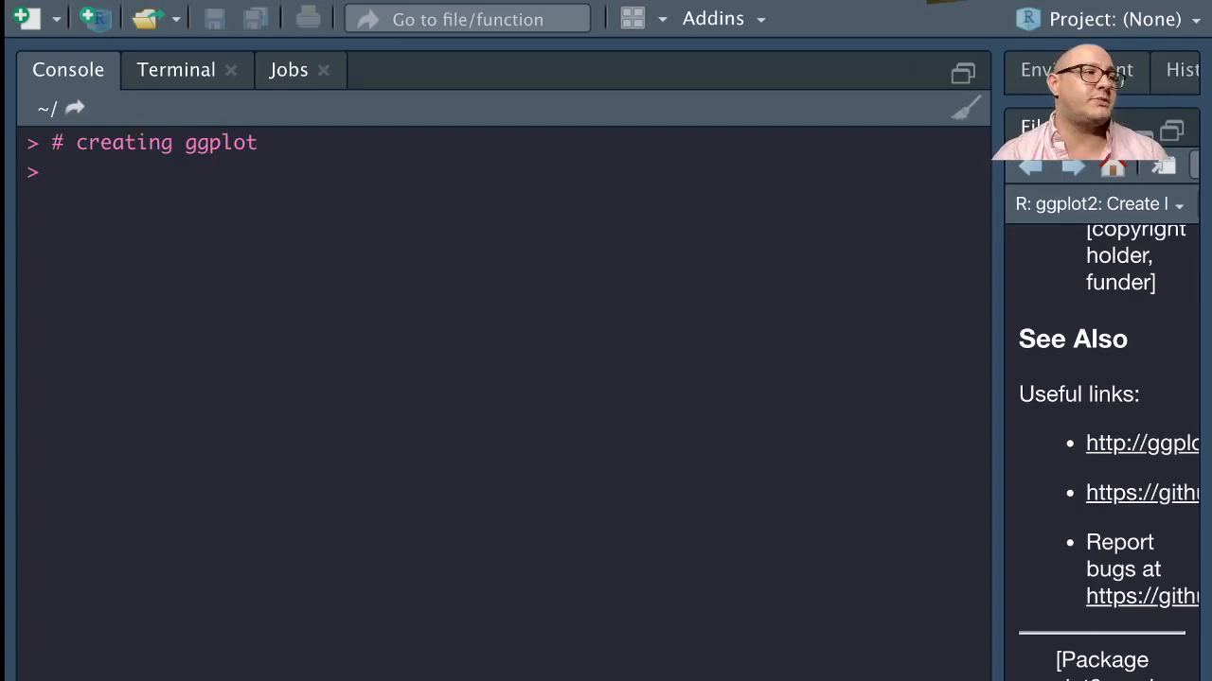
Step: Draft a ggplot(data = mpg) + call and abandon it
text(gg)
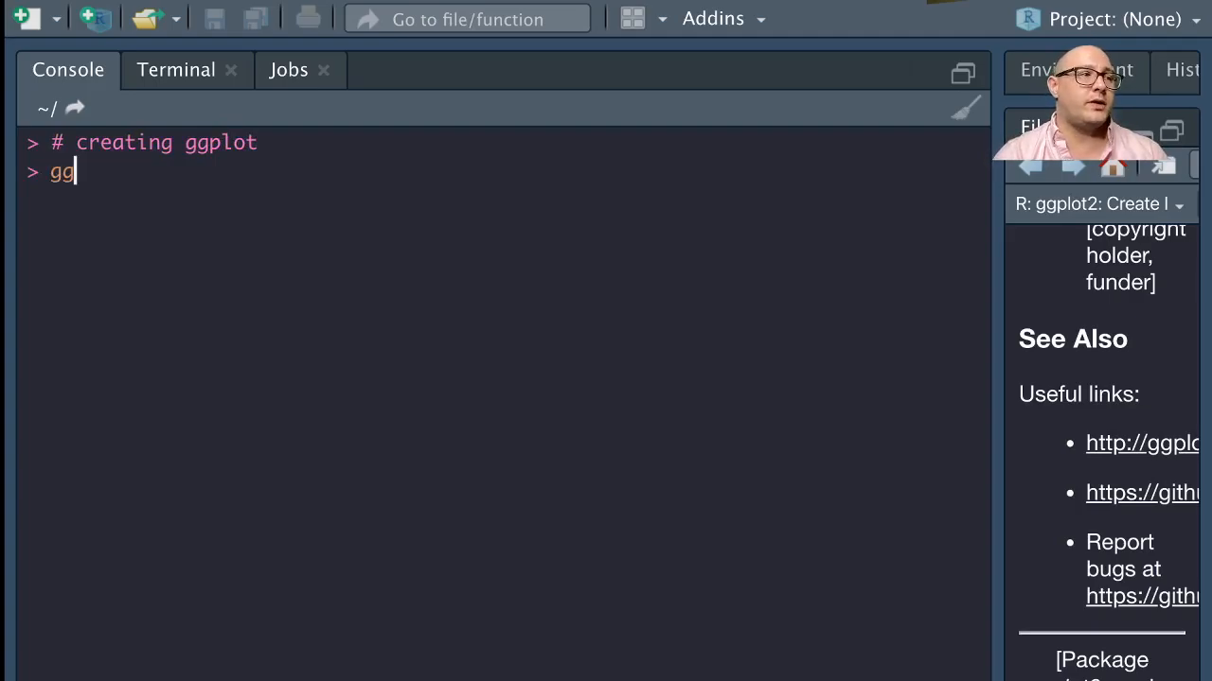
text(plo)
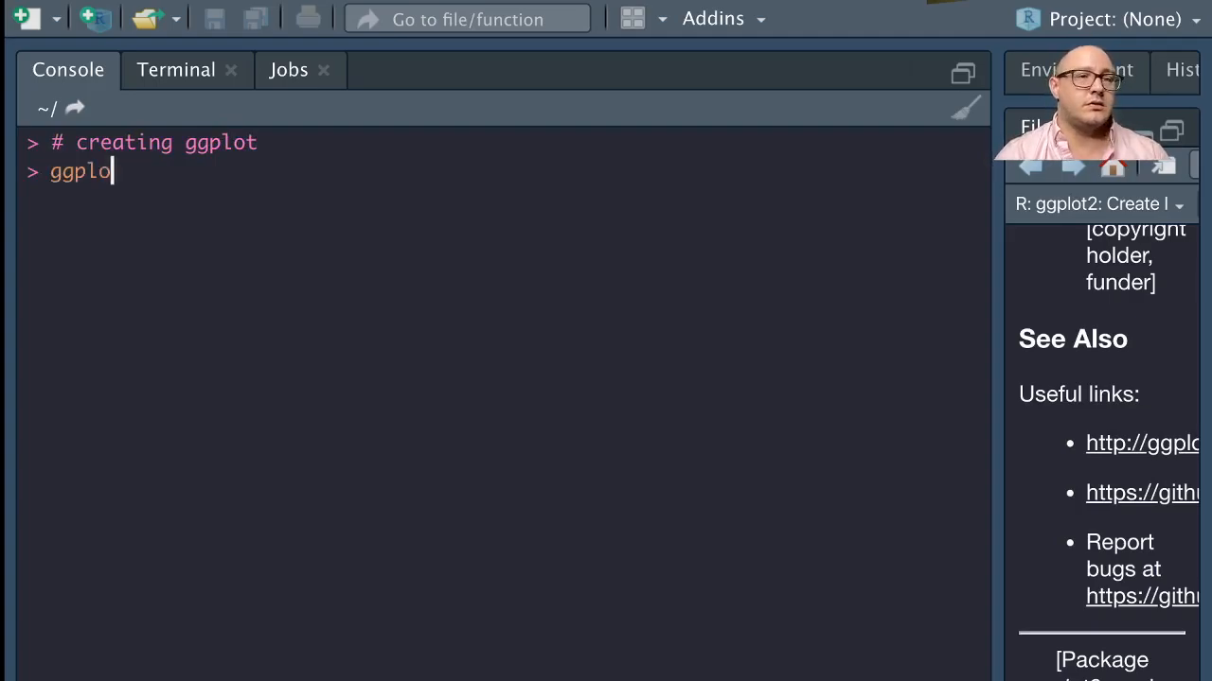
text(()
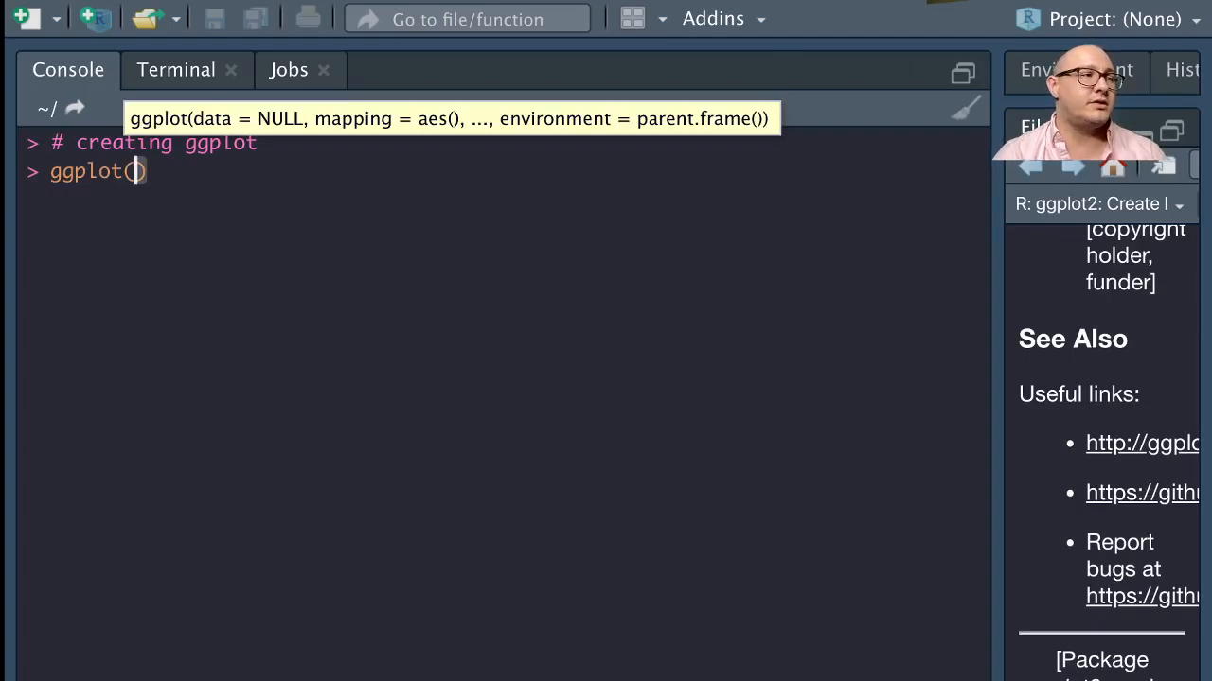
text(data =)
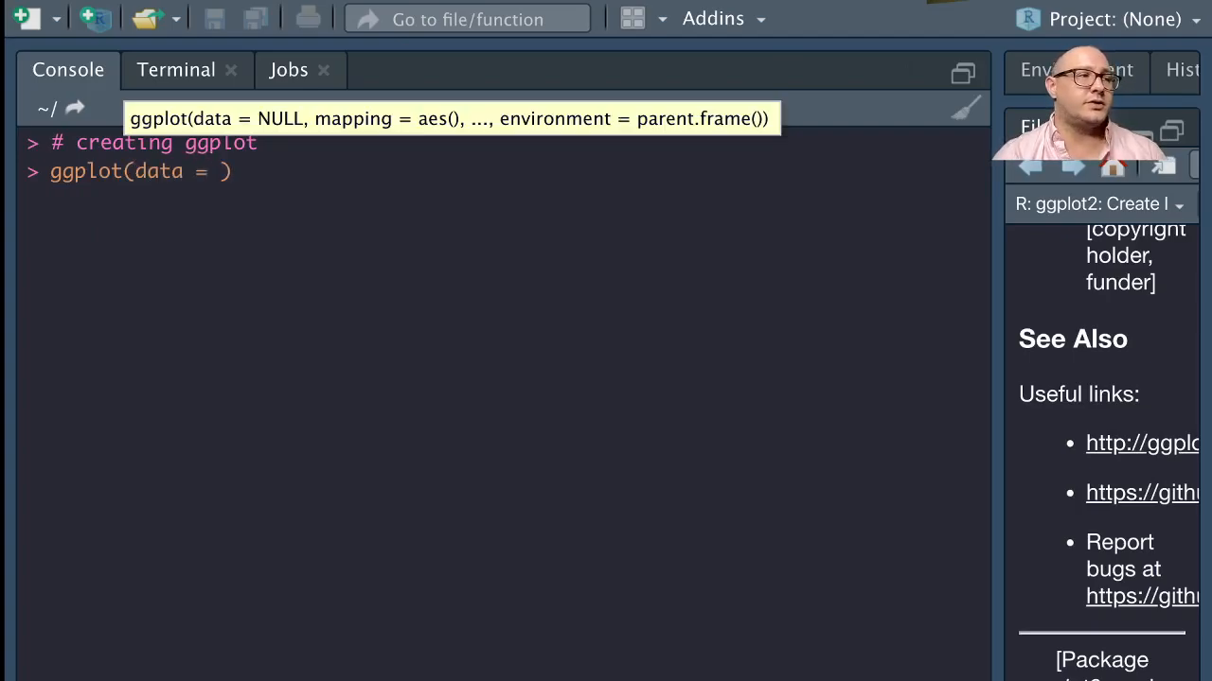
text(mpg)
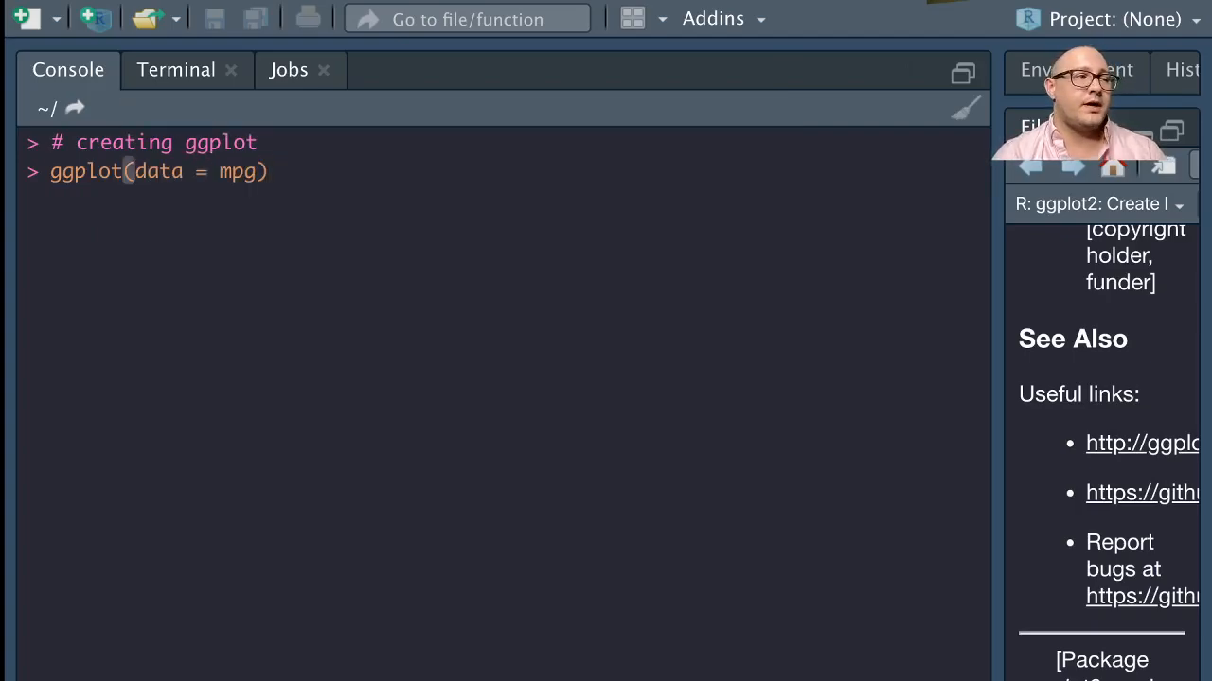
text(+)
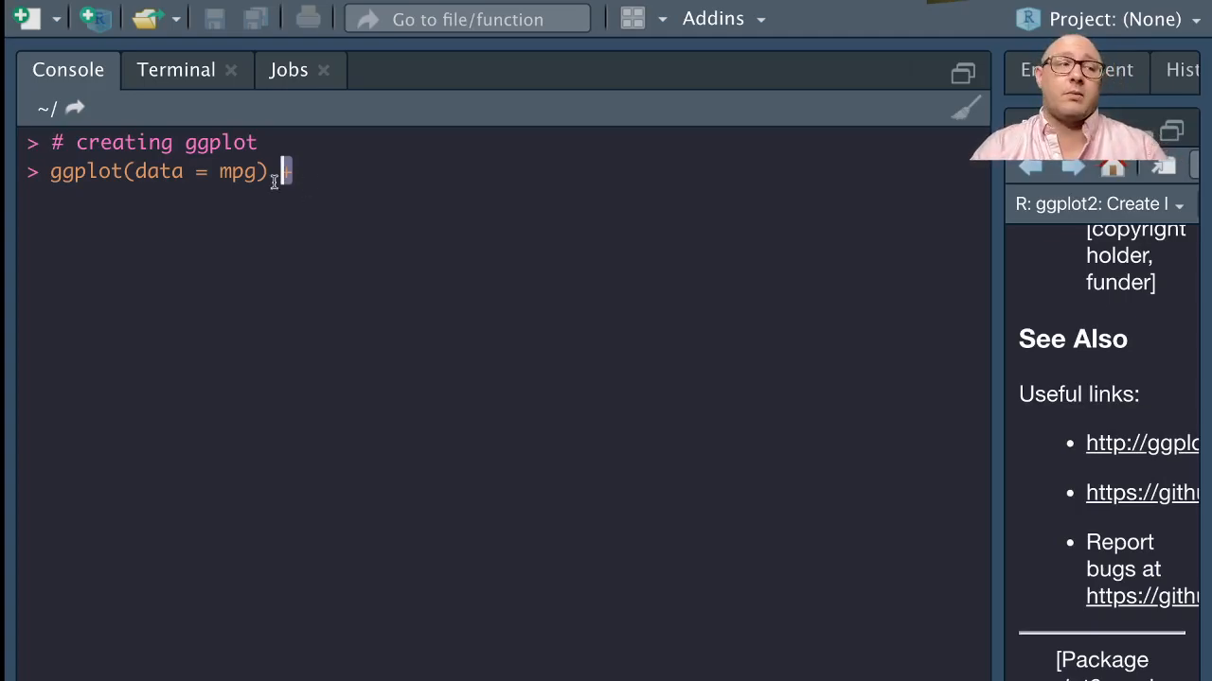
text(+)
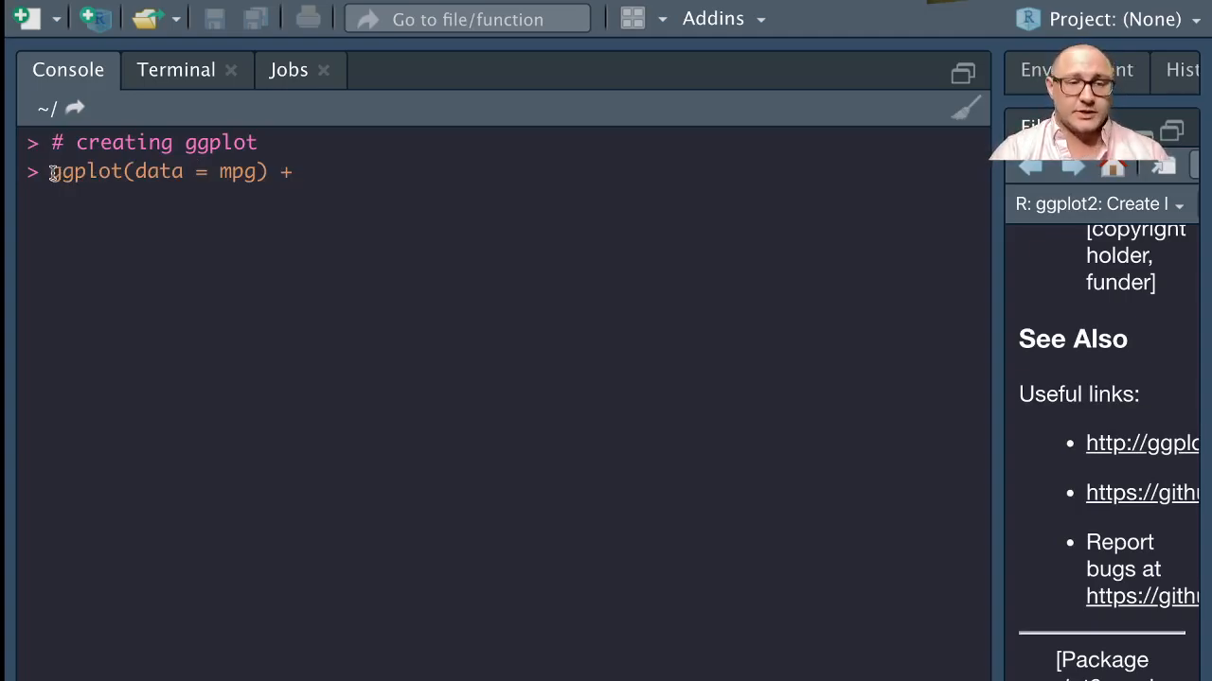
Step: Draft mpg %>% ggplot(), discard it, and start a fresh ggplot call
text(mpg)
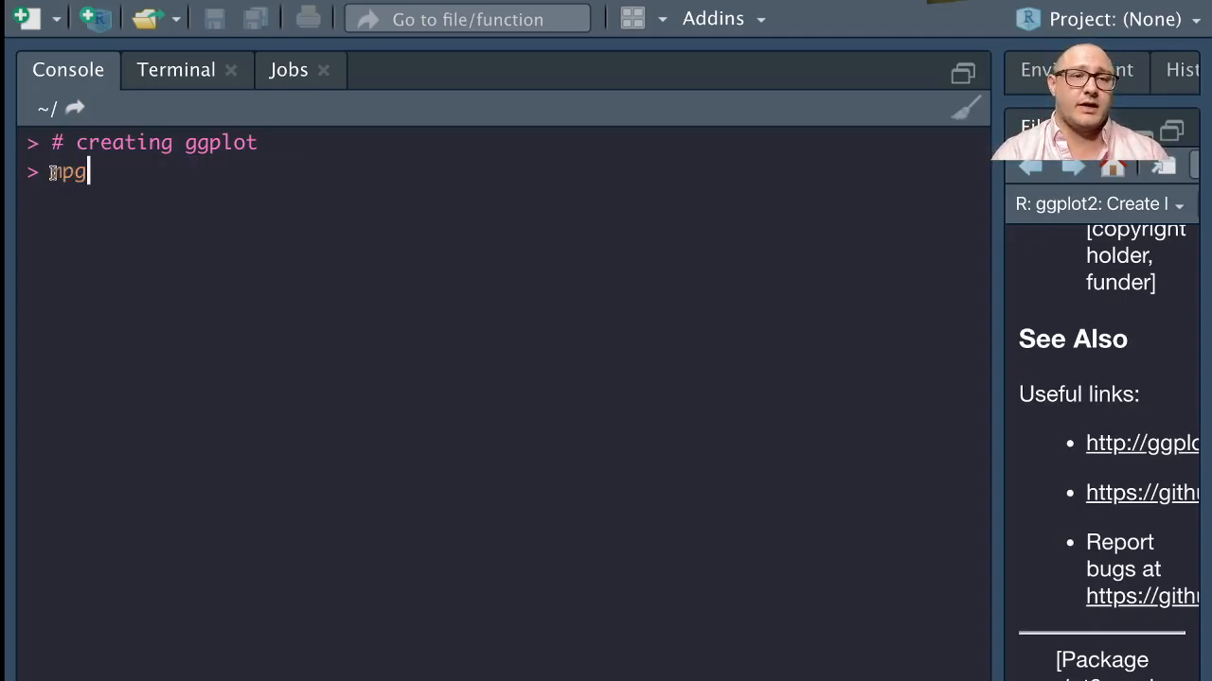
text(%>%)
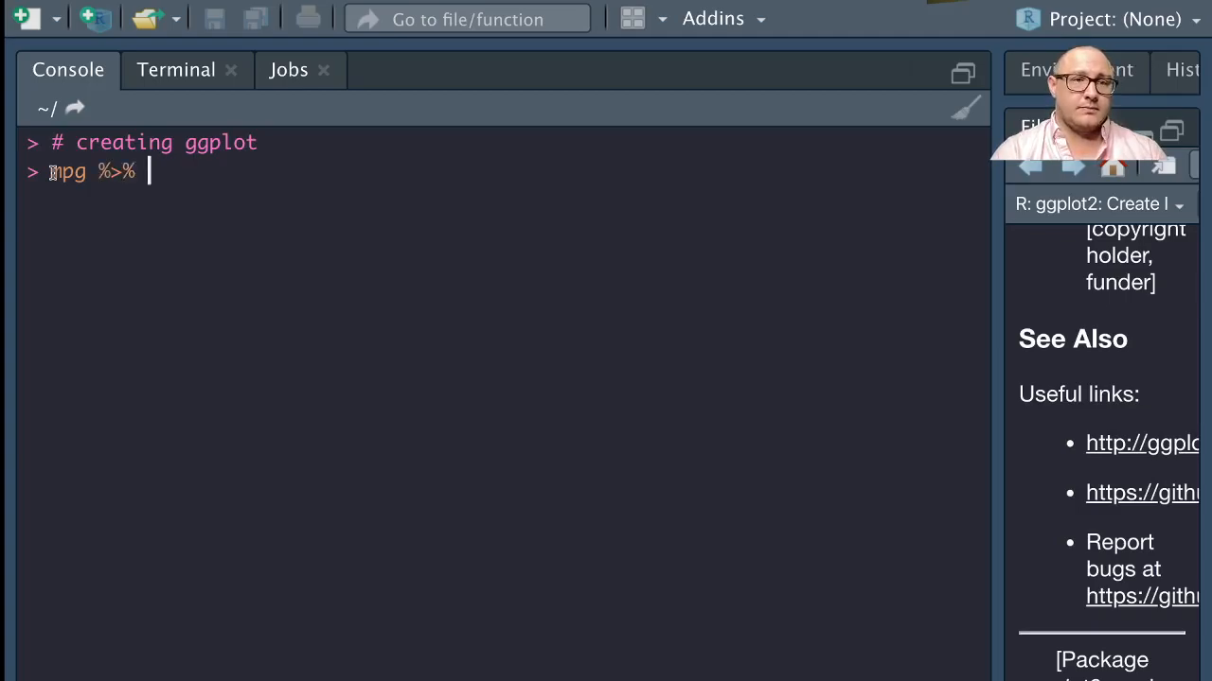
text(ggplo)
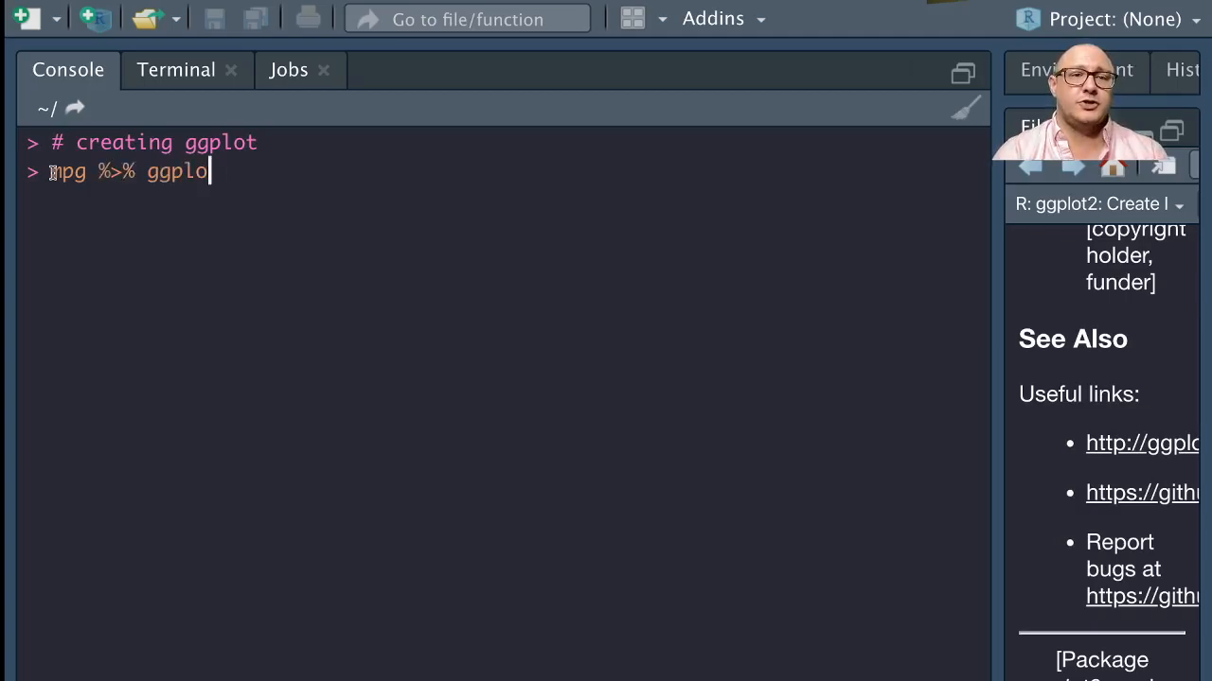
text(t() +)
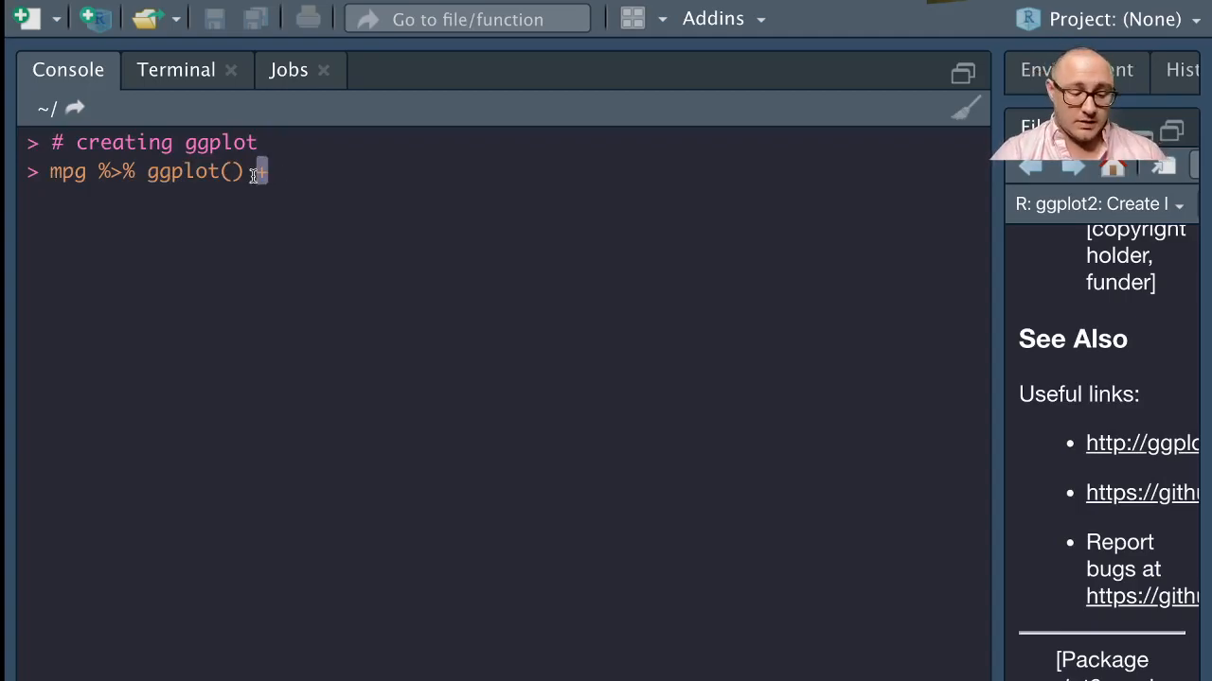
text(ggp)
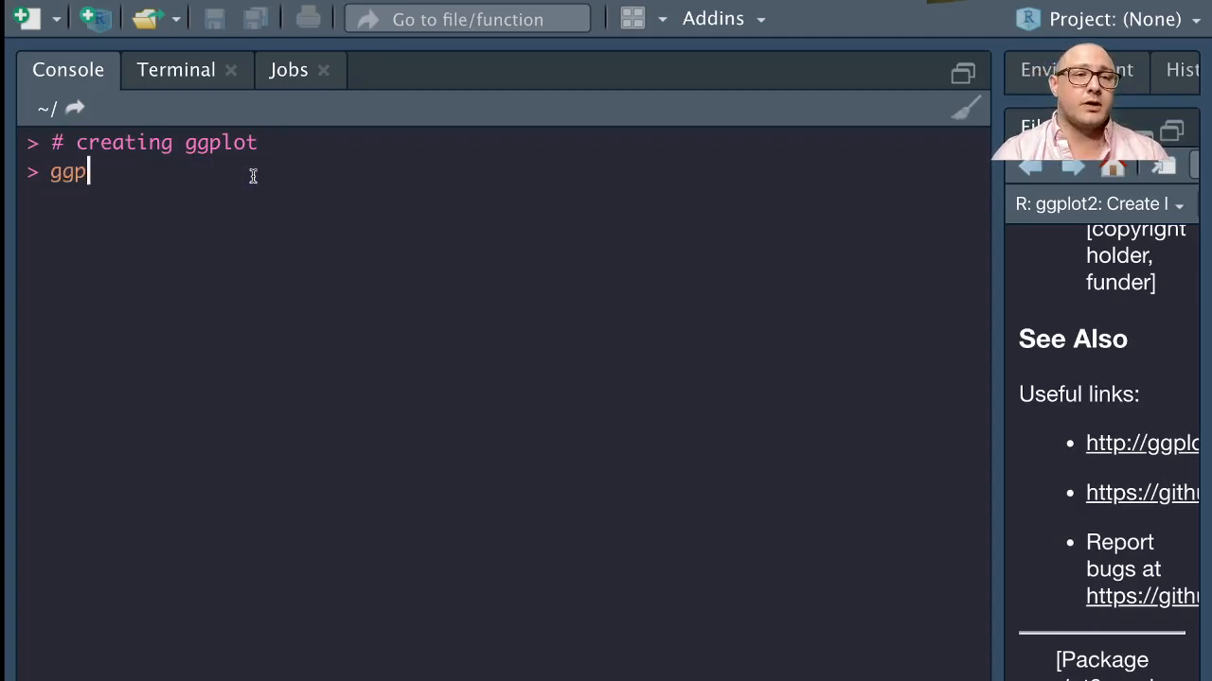
Step: Write ggplot(data = mpg) + geom_point( as the scatterplot's base
text(lot(data=)
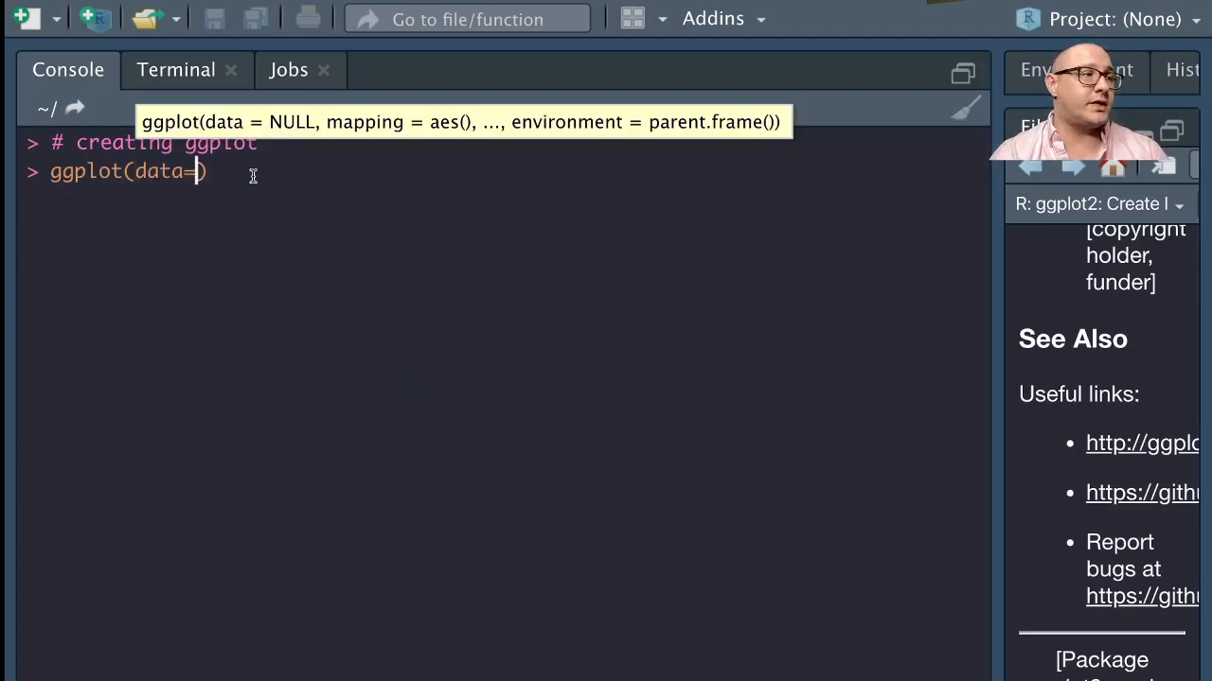
text(mpg))
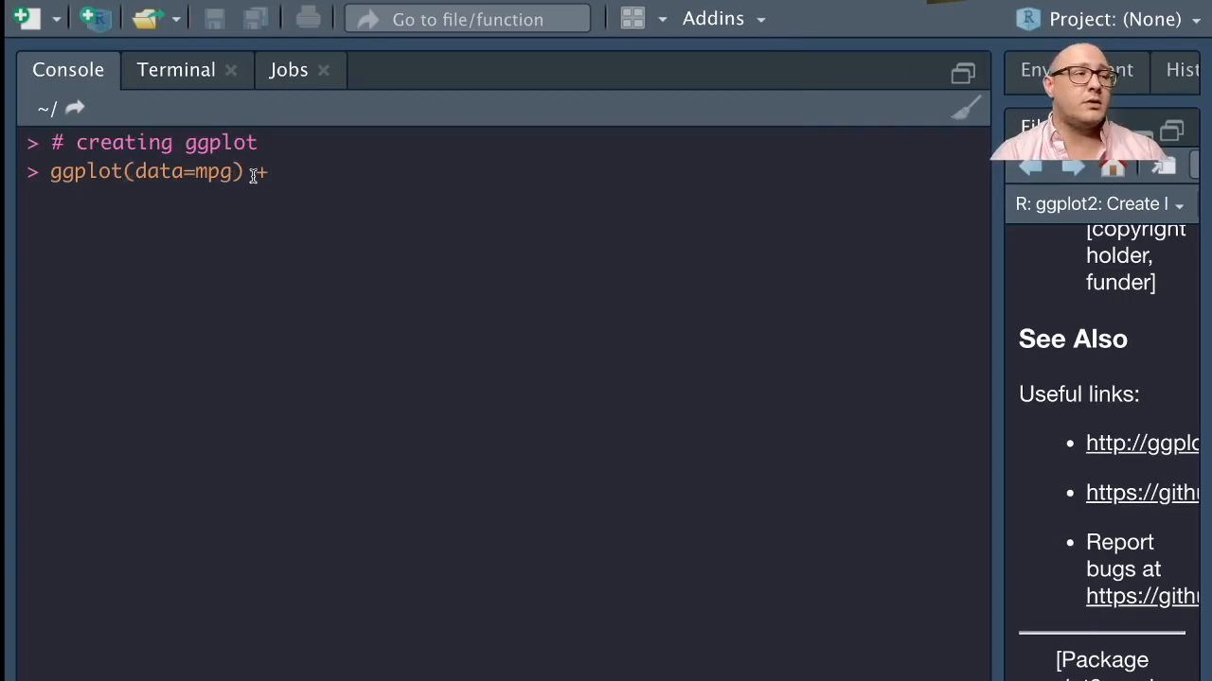
text(geom_)
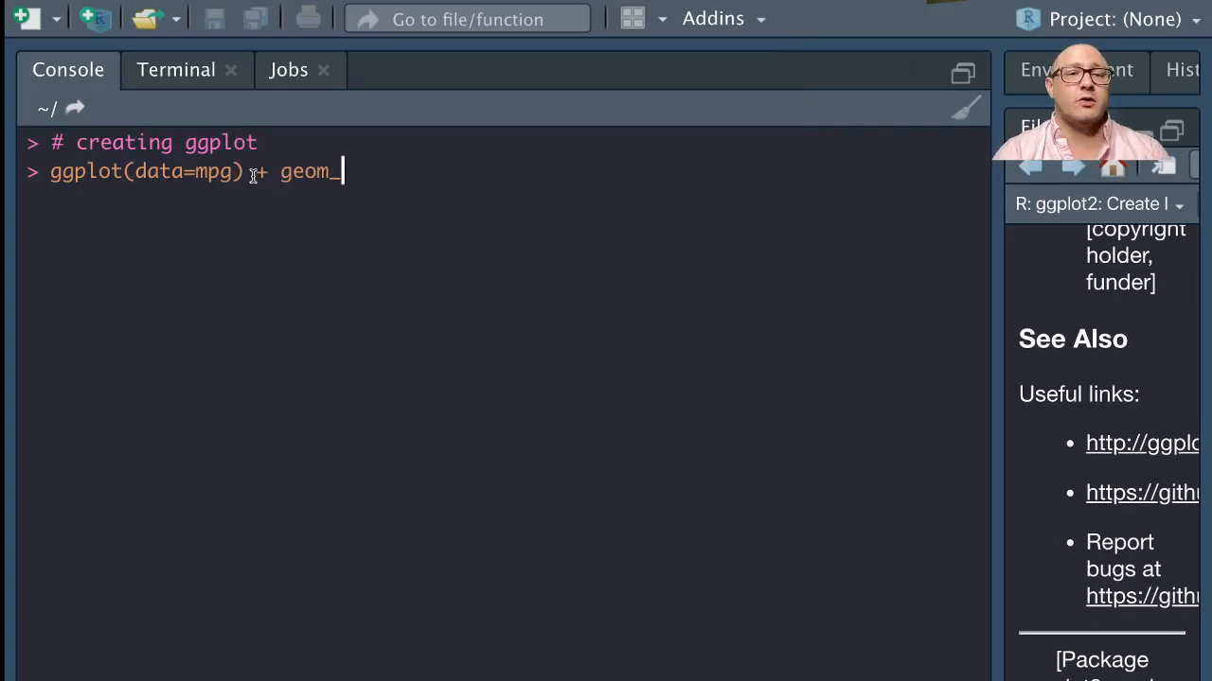
text(point()
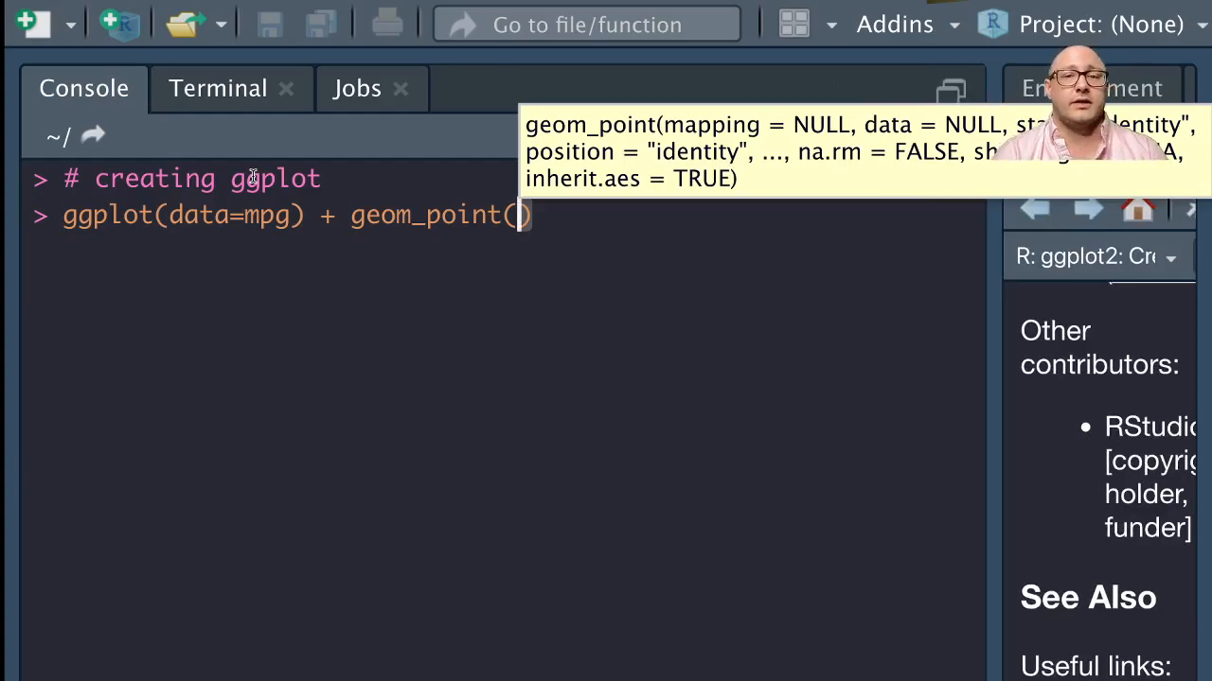
Step: Map x = displ and y = hwy in aes(), correcting disp to displ, and run the scatterplot
text(mapping = aes()
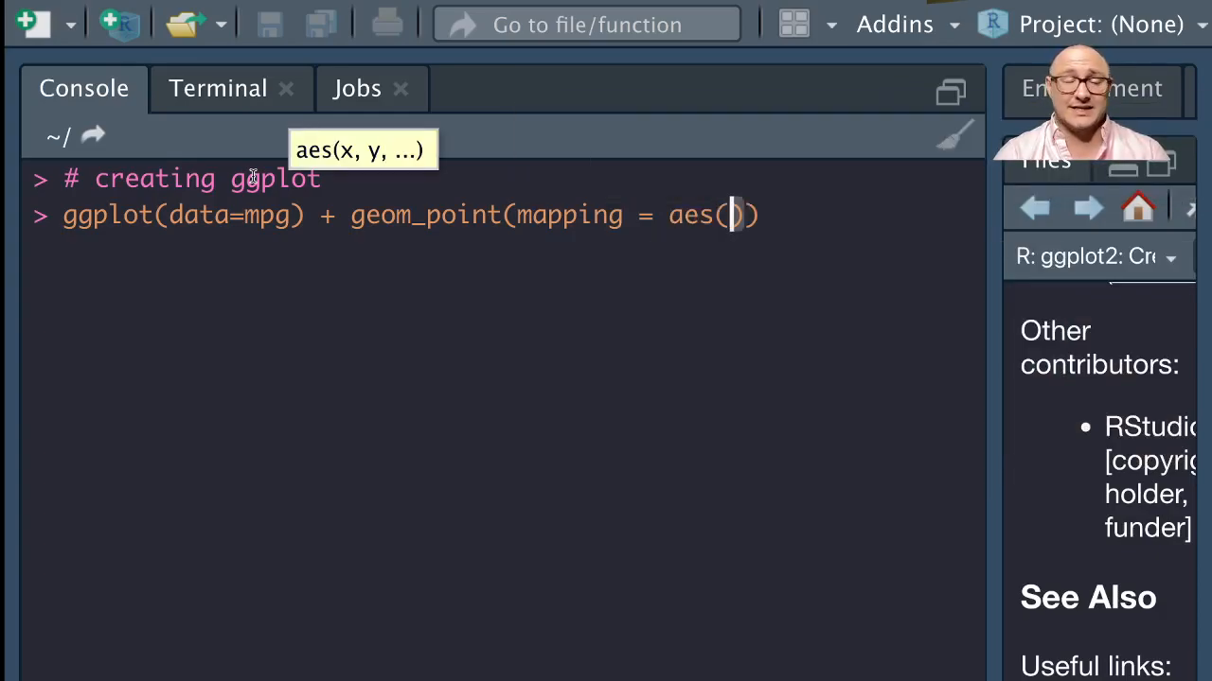
text(x=)
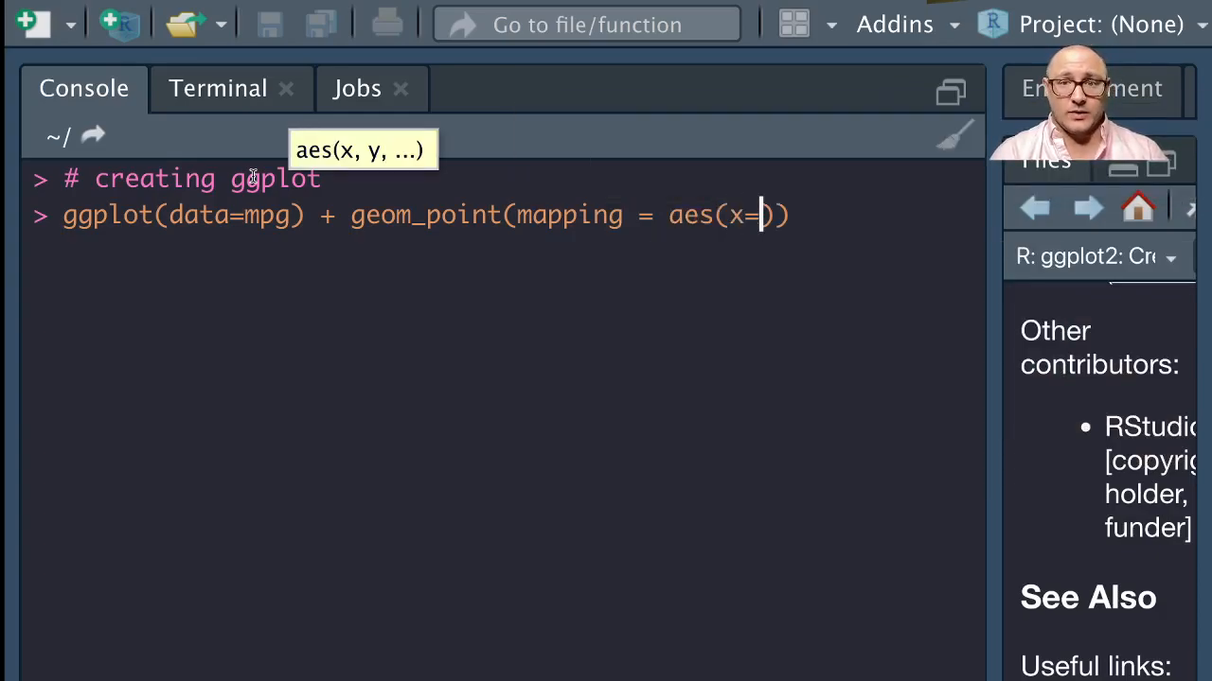
text(disp)
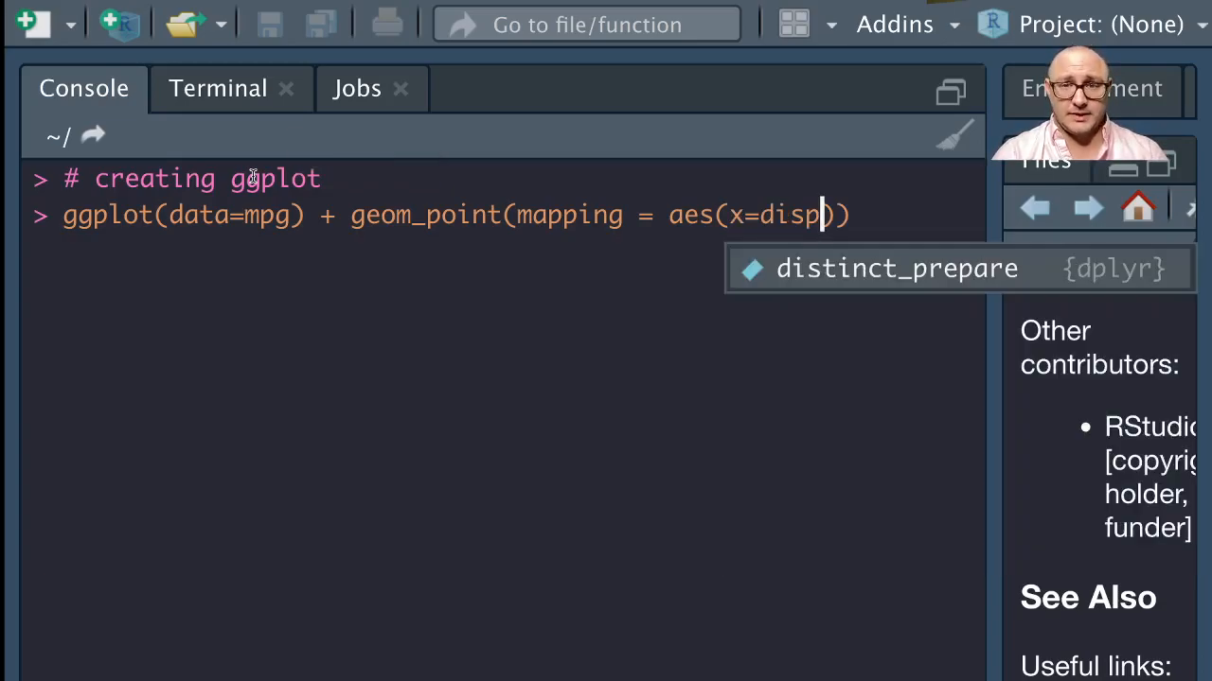
text(, y=mp)
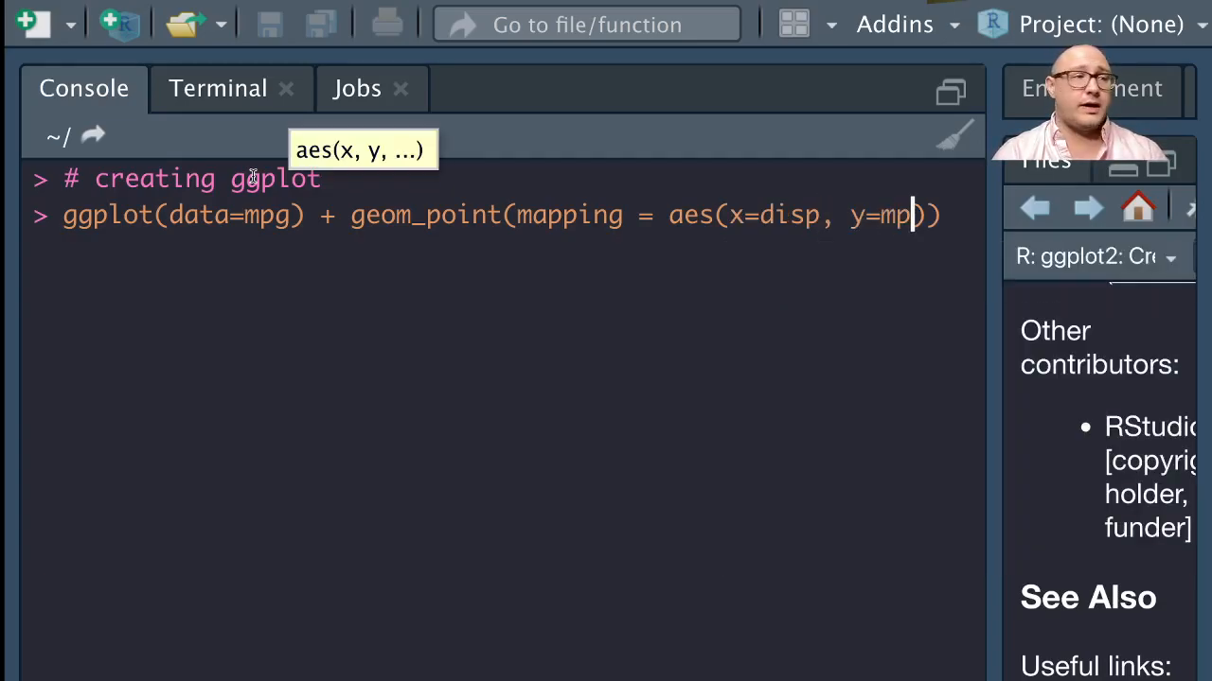
text(hwy)
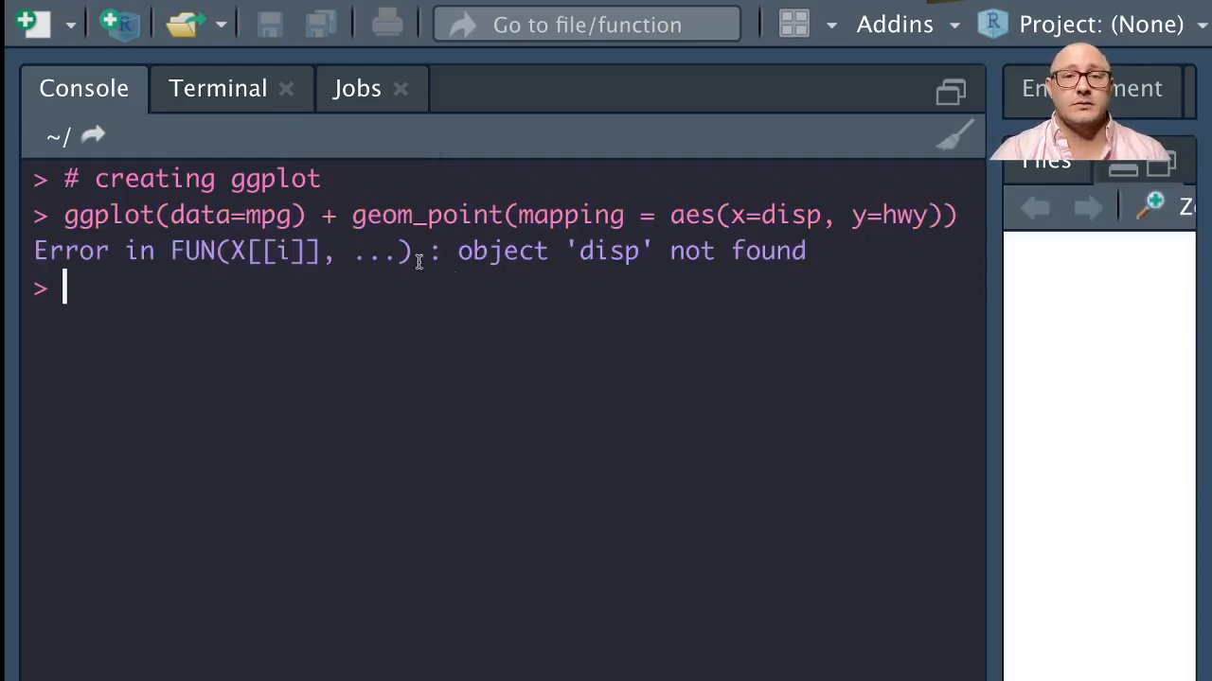
mouse_move(674, 284)
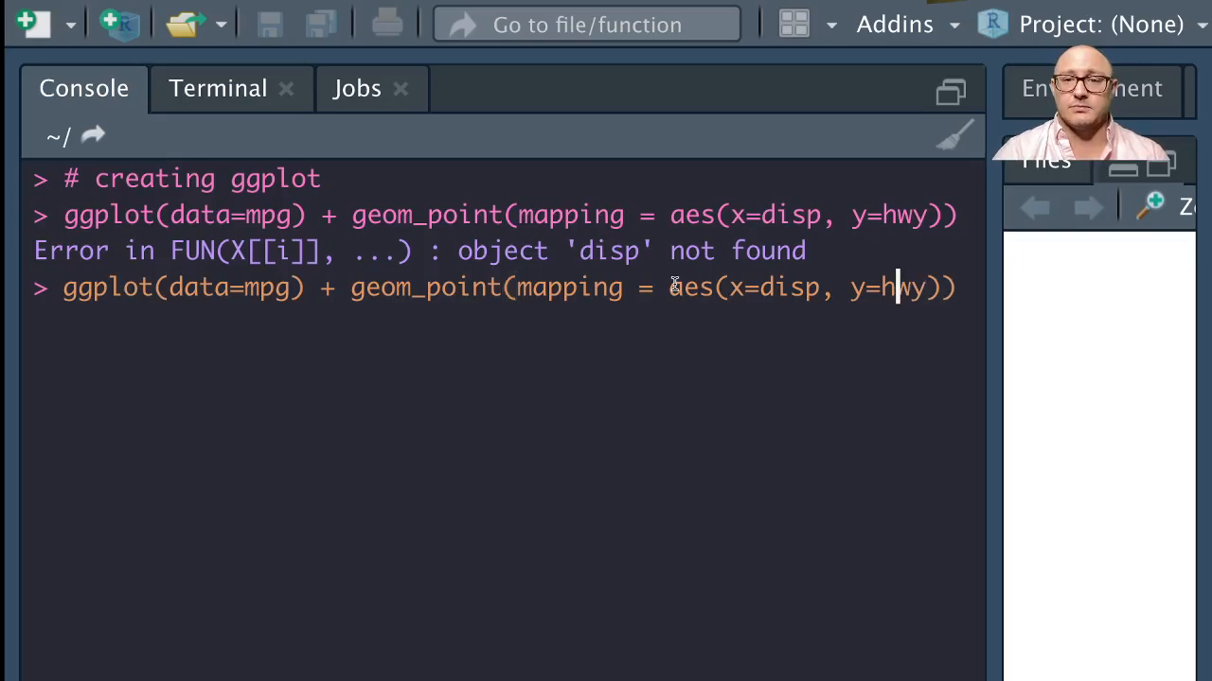
text(l)
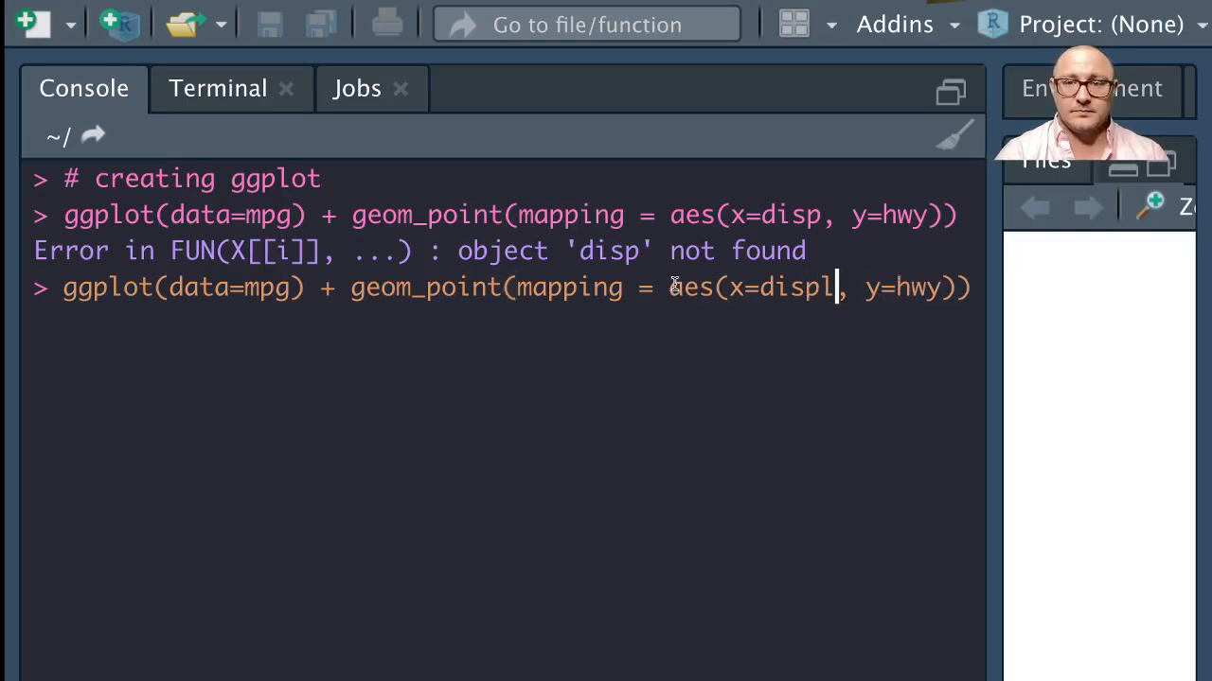
key(Return)
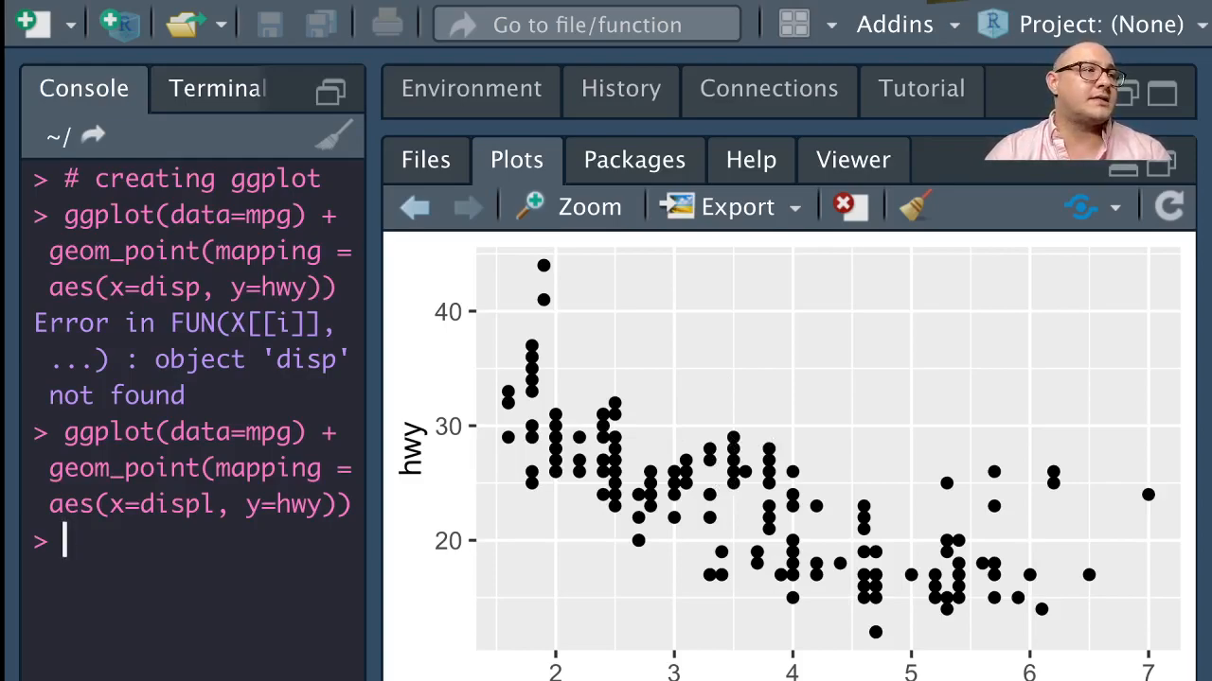
mouse_move(746, 470)
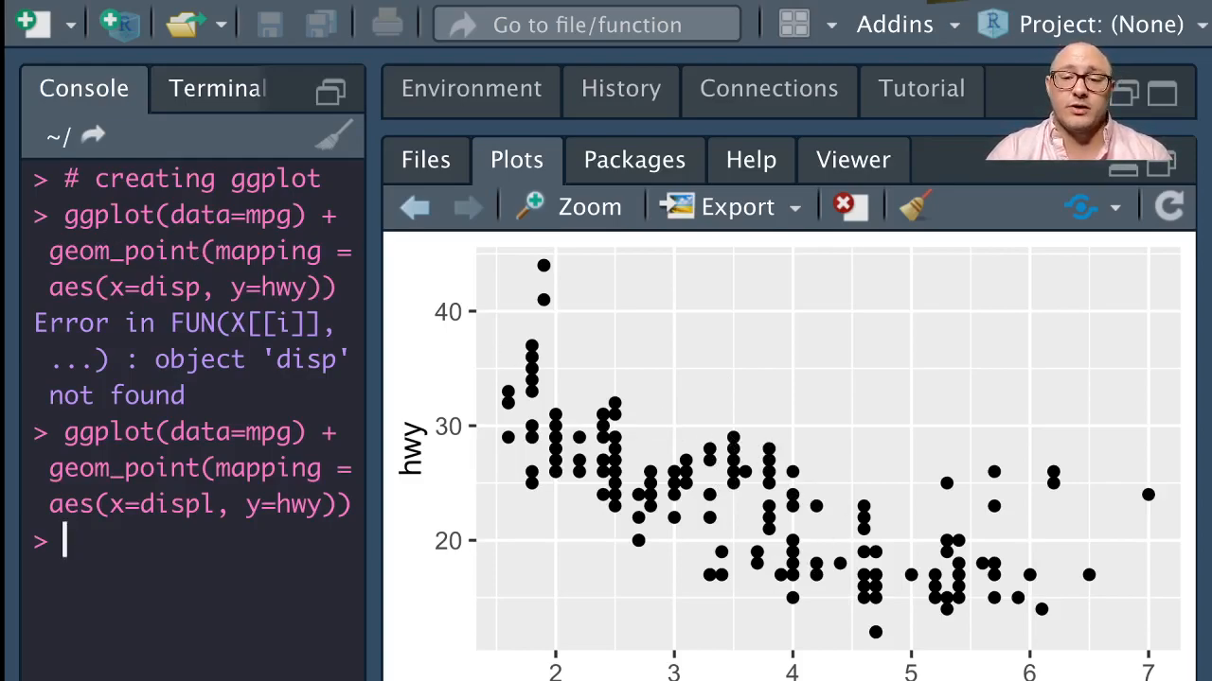
mouse_move(393, 407)
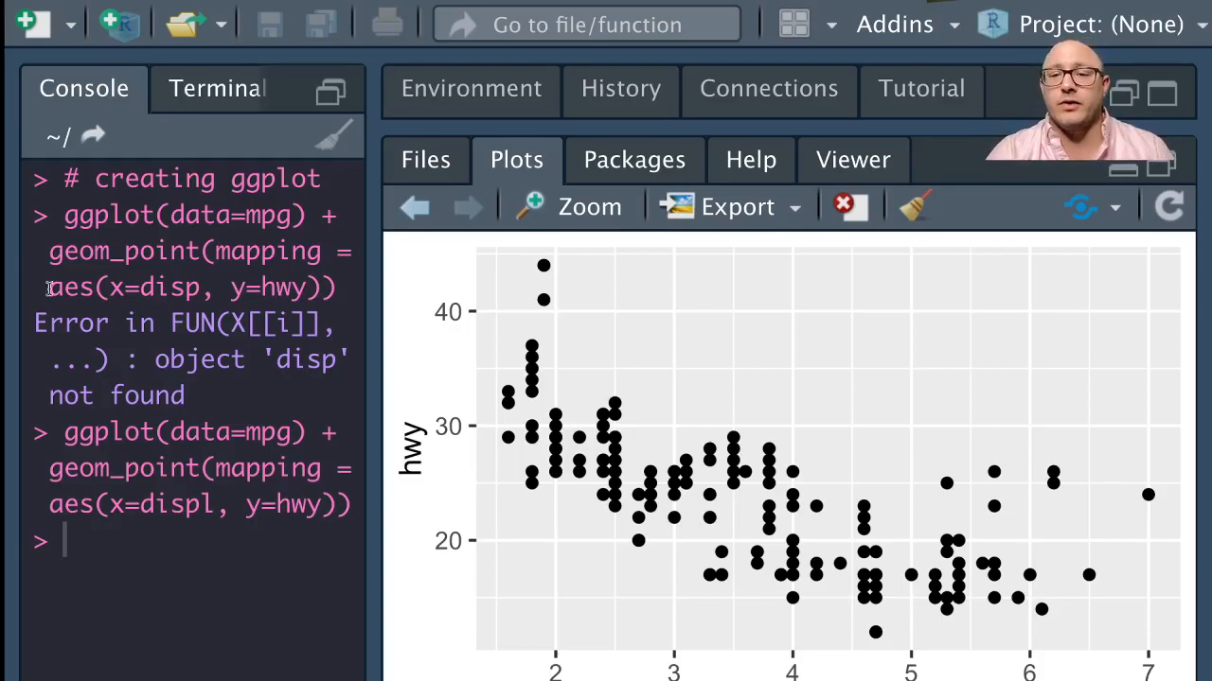
mouse_move(901, 489)
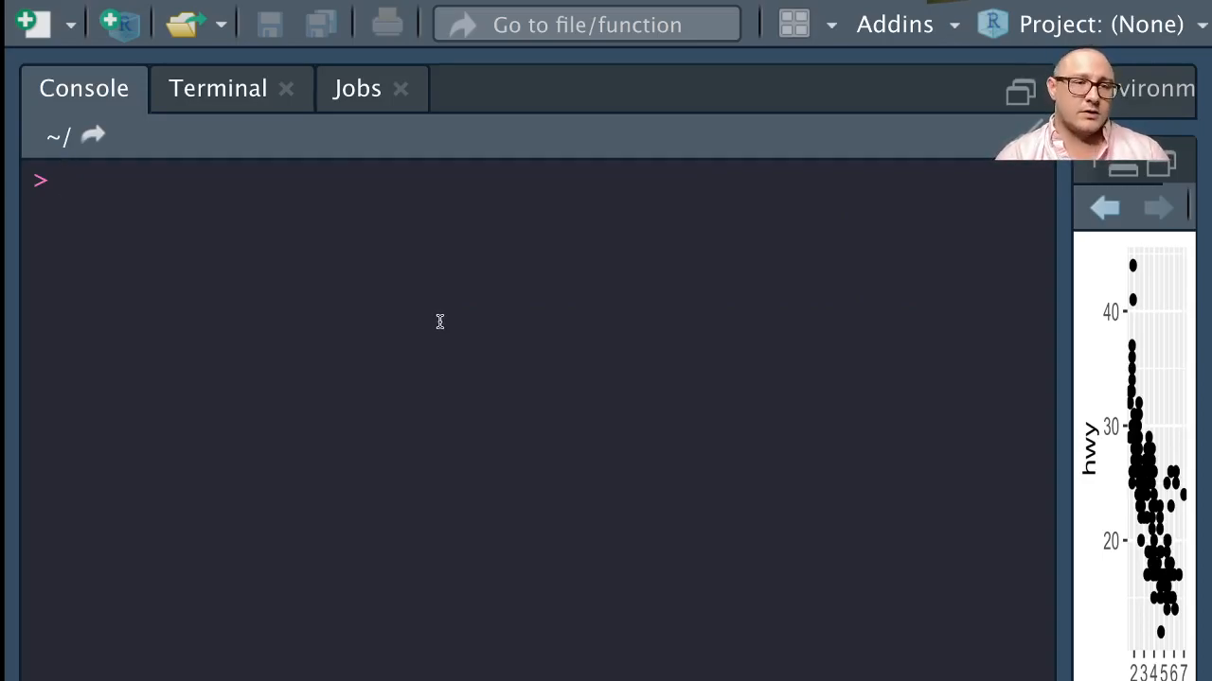
Step: Write the template's first half: ggplot(data = DATASET) +
text(ggplot()
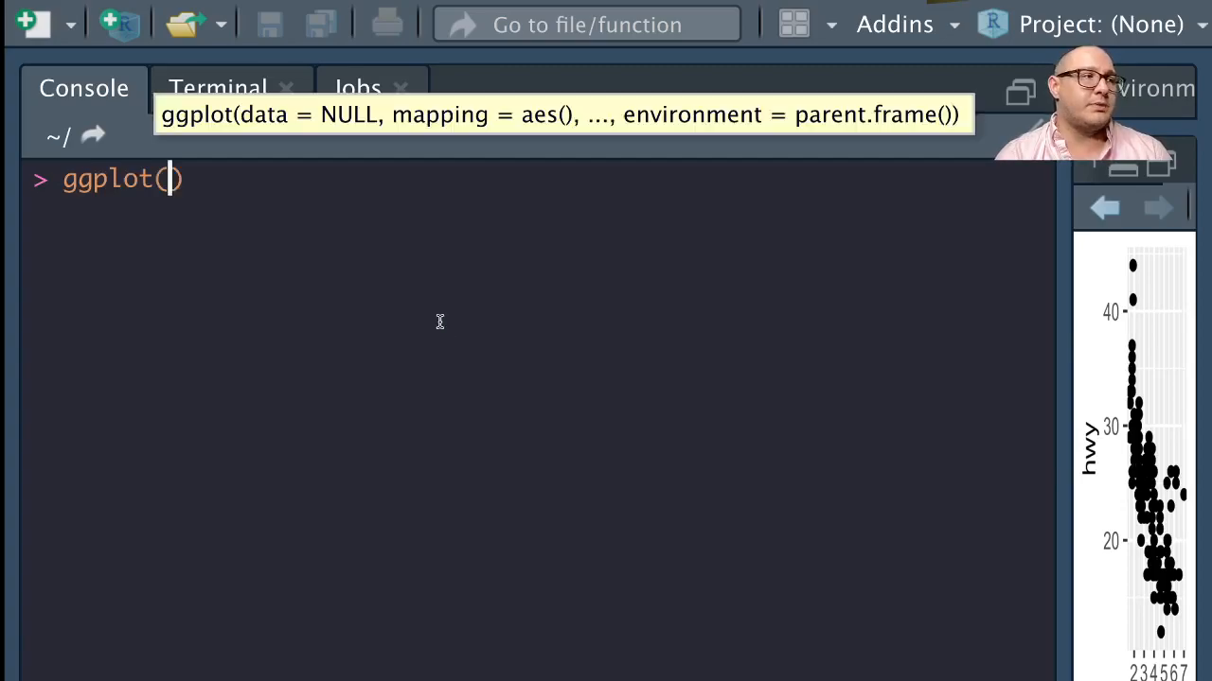
text(data = DA)
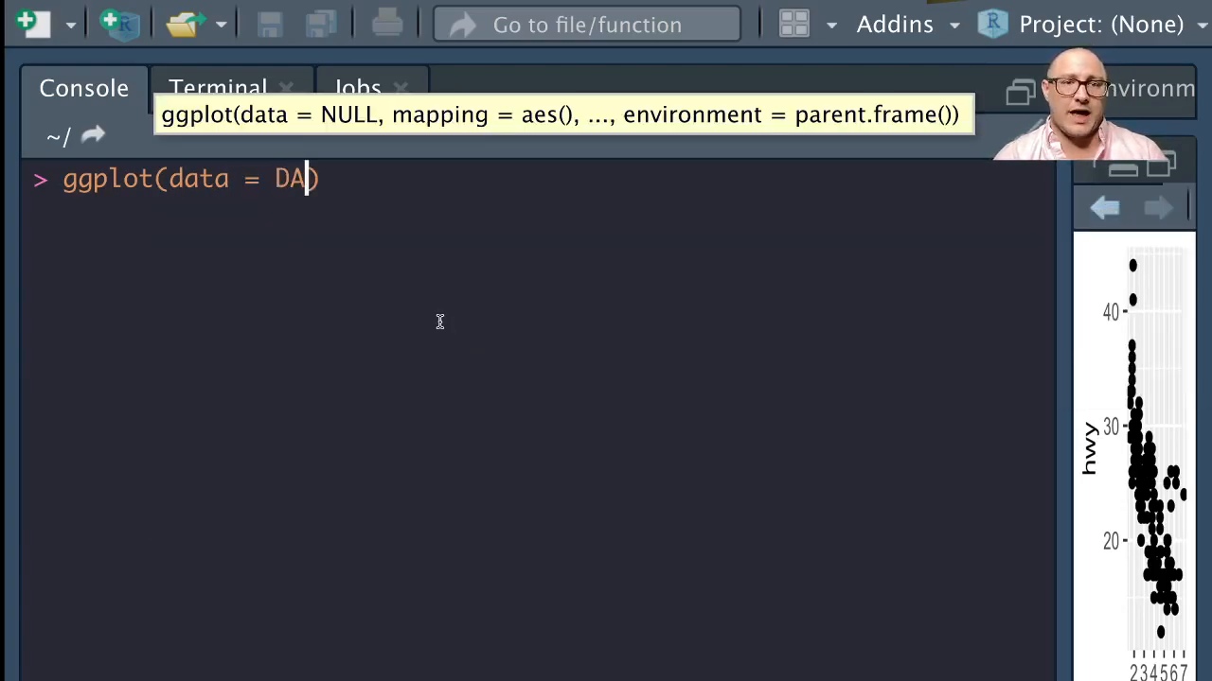
text(TA)
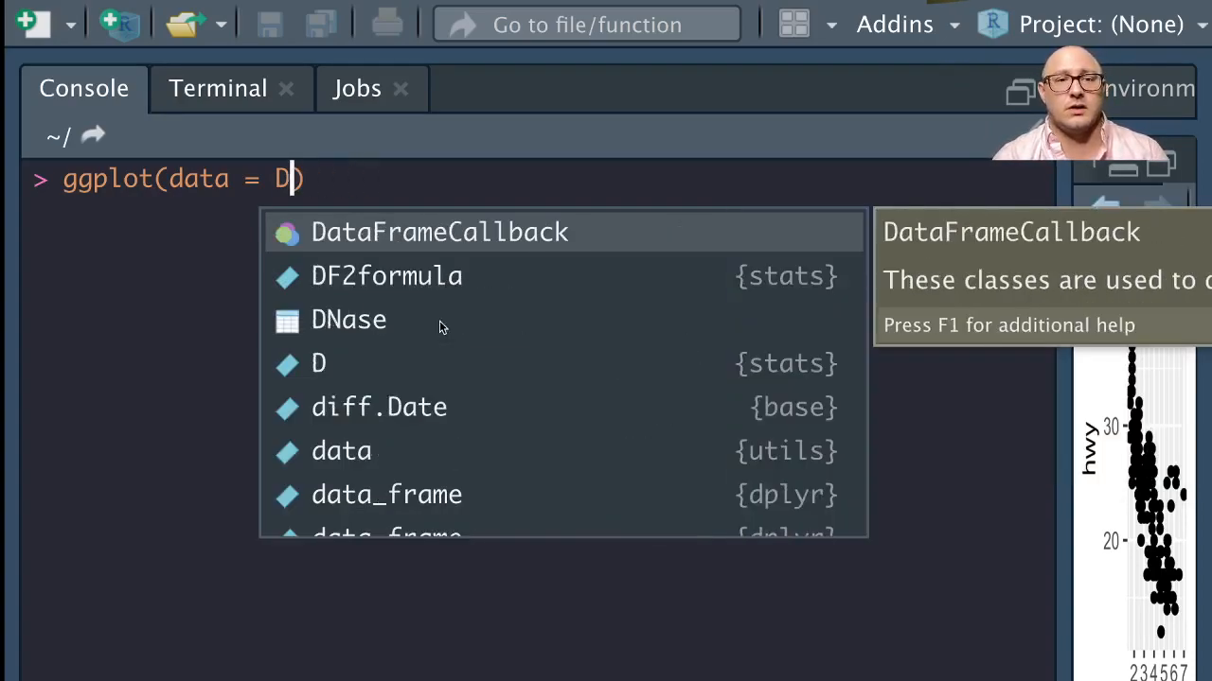
text(ATA)
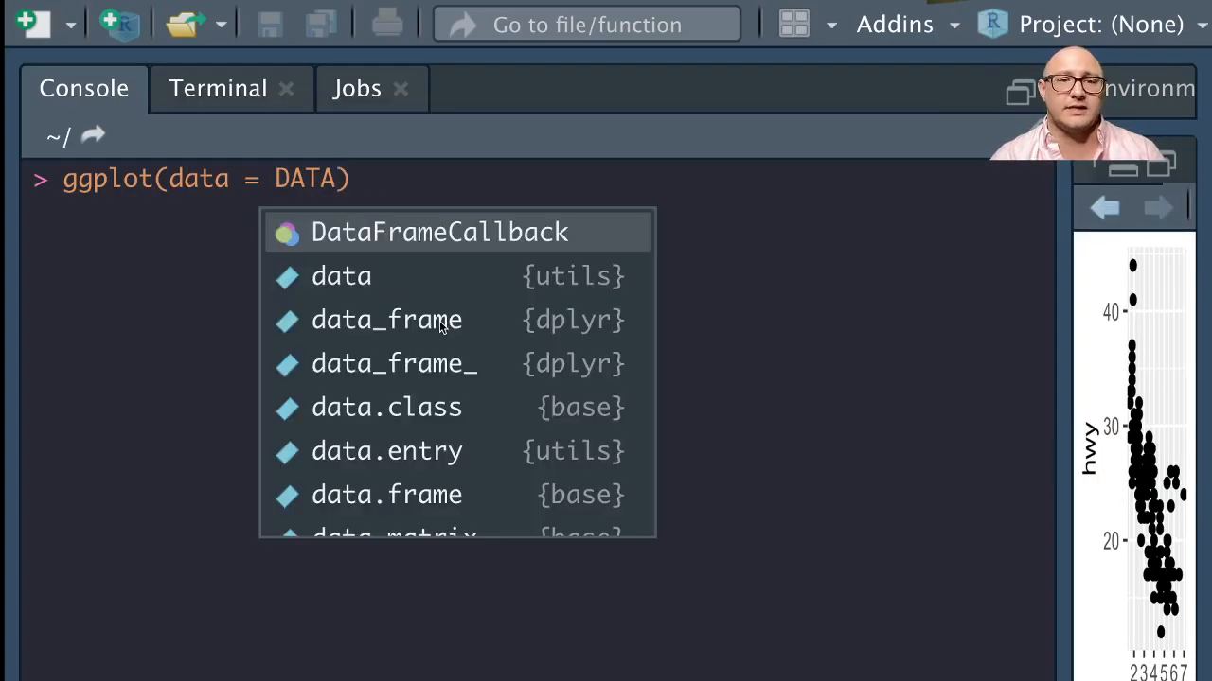
text(SET)
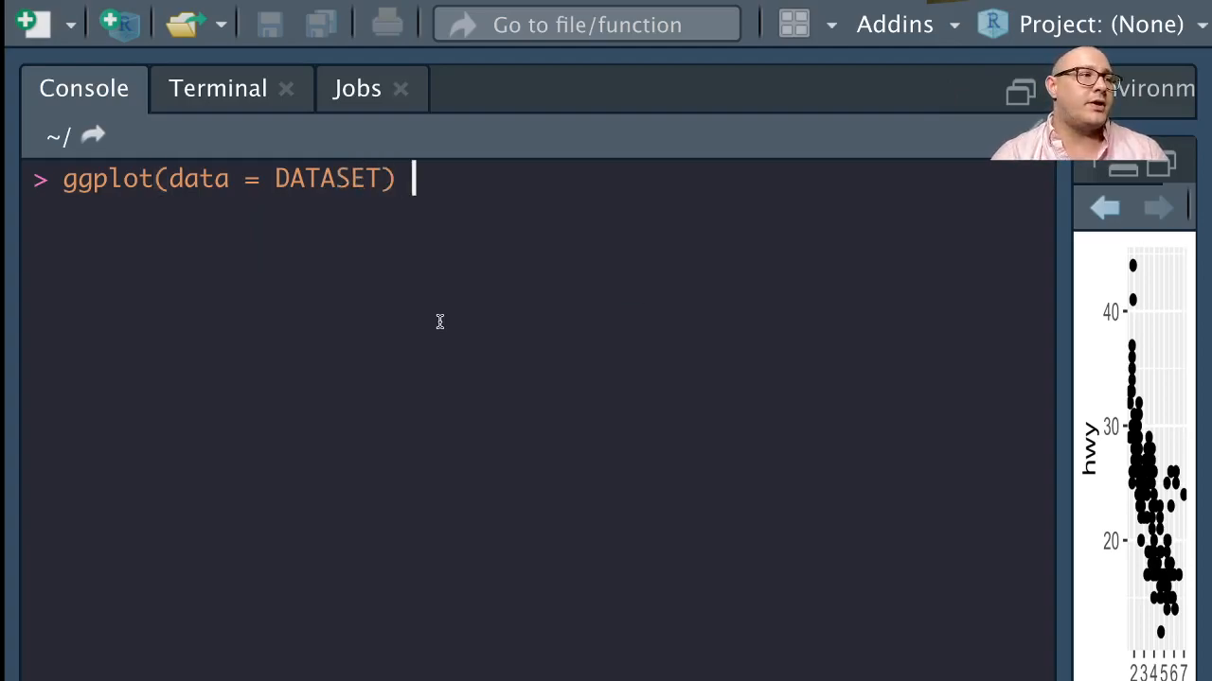
text(+ GEOM_FUC)
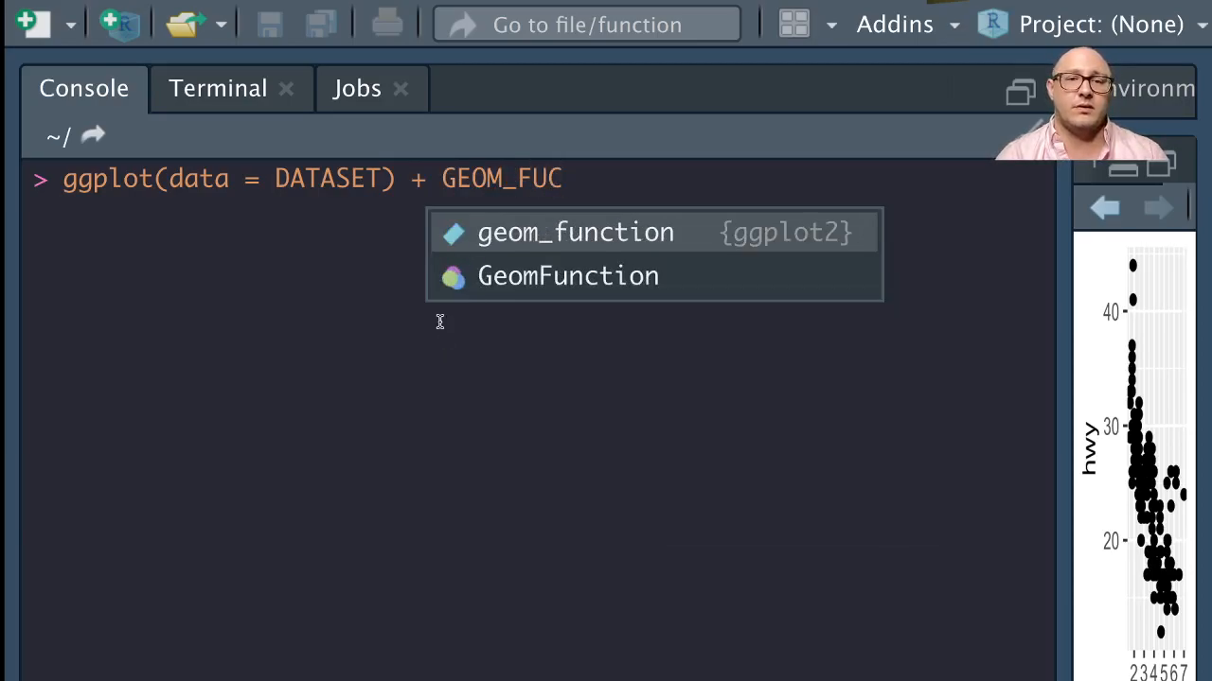
Step: Complete the template with GEOM_FUNCTION(mappings = aes(MAPPINGS))
text(NCTION)
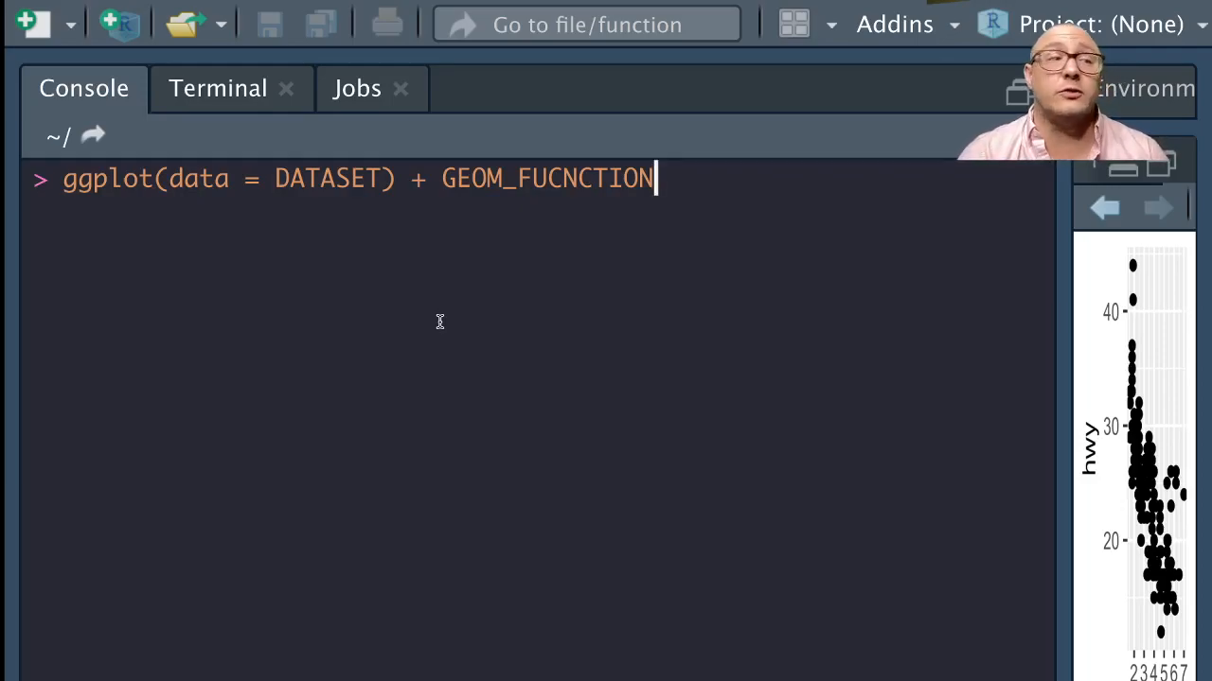
text((mappings =)
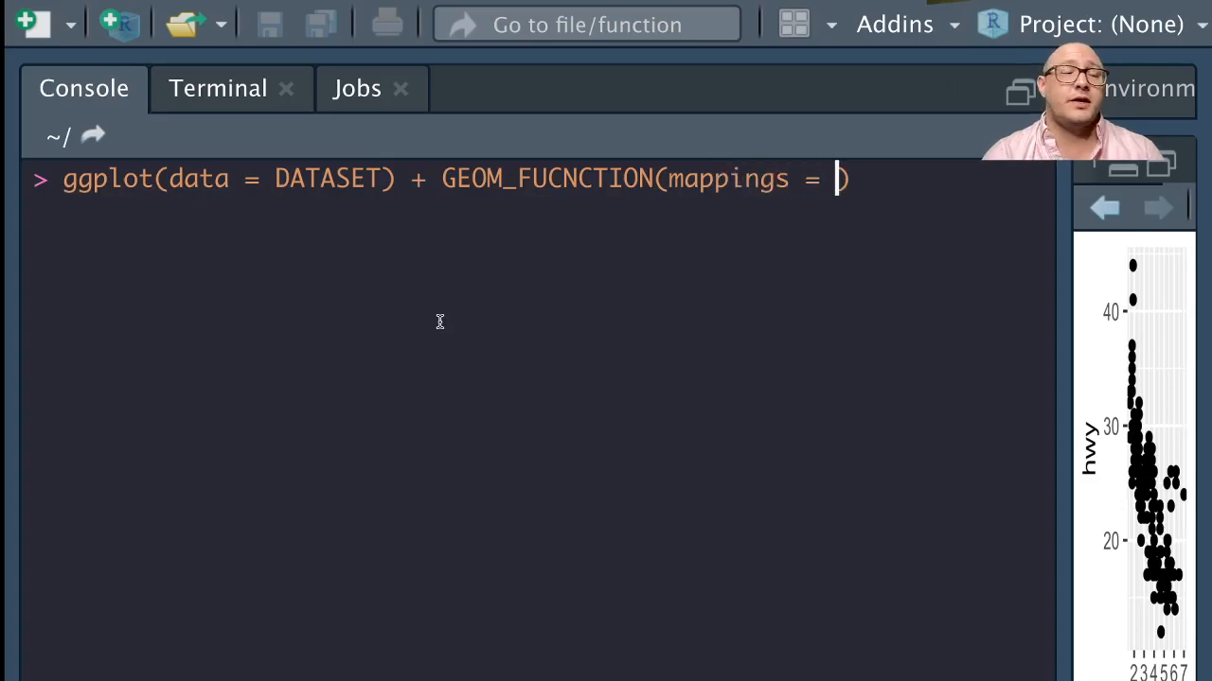
text(aes)
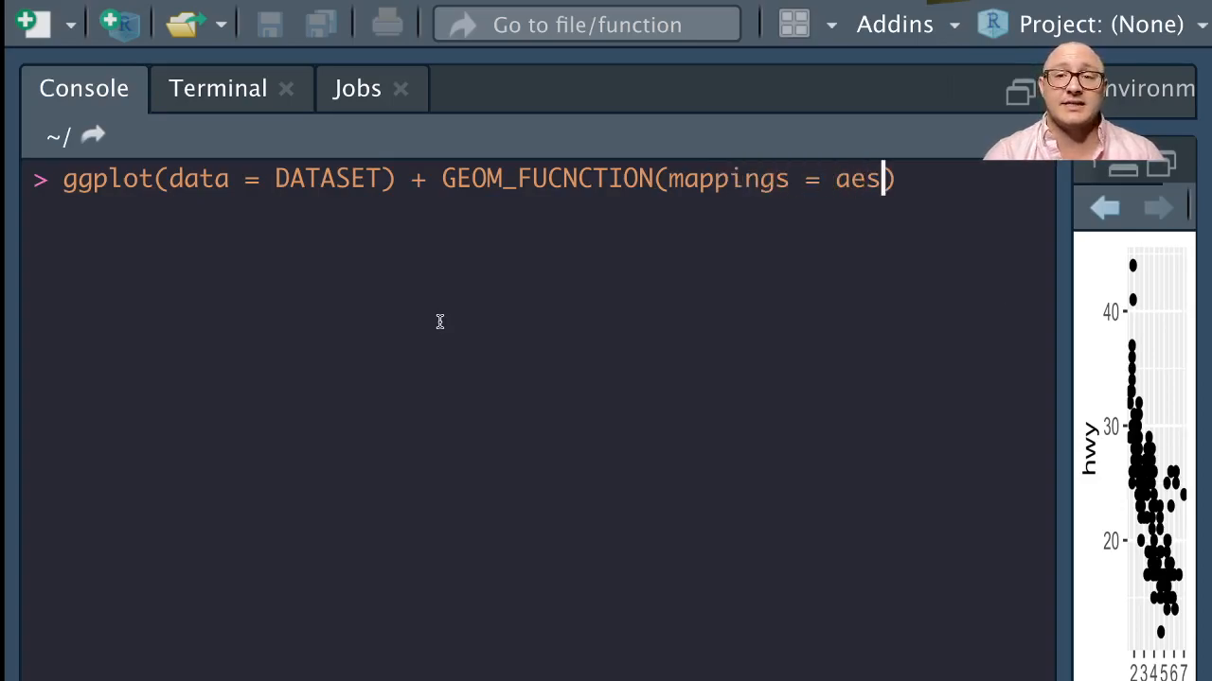
text((MAPPING)
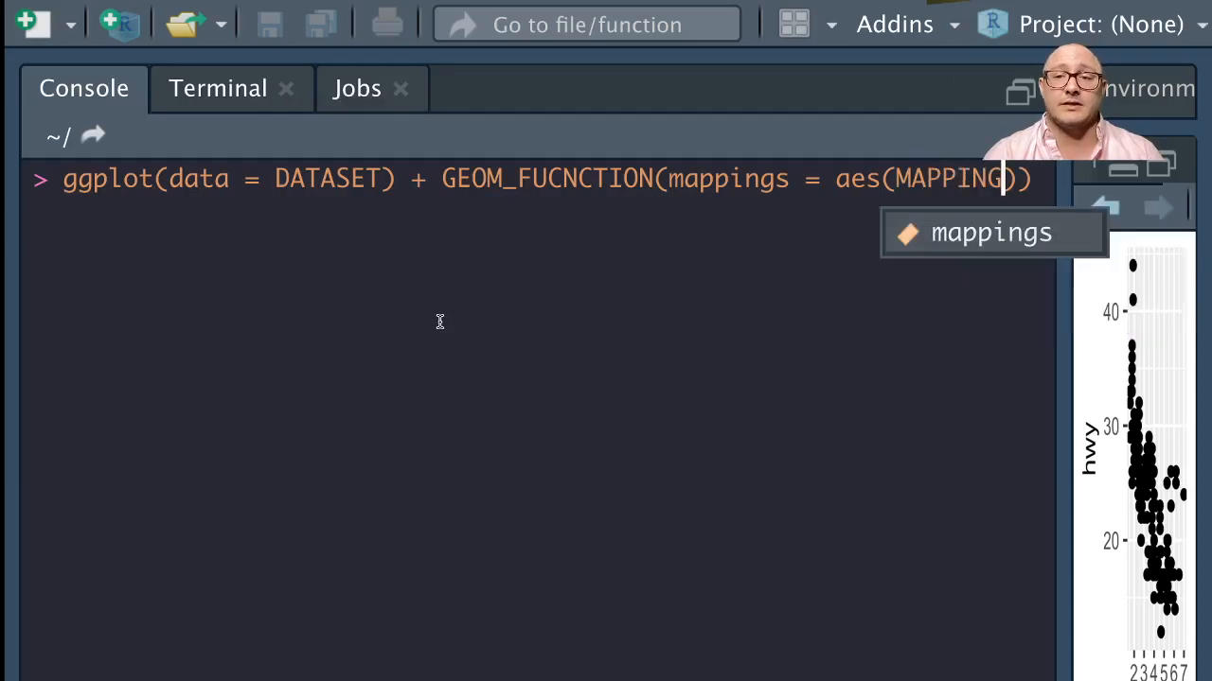
text(S)
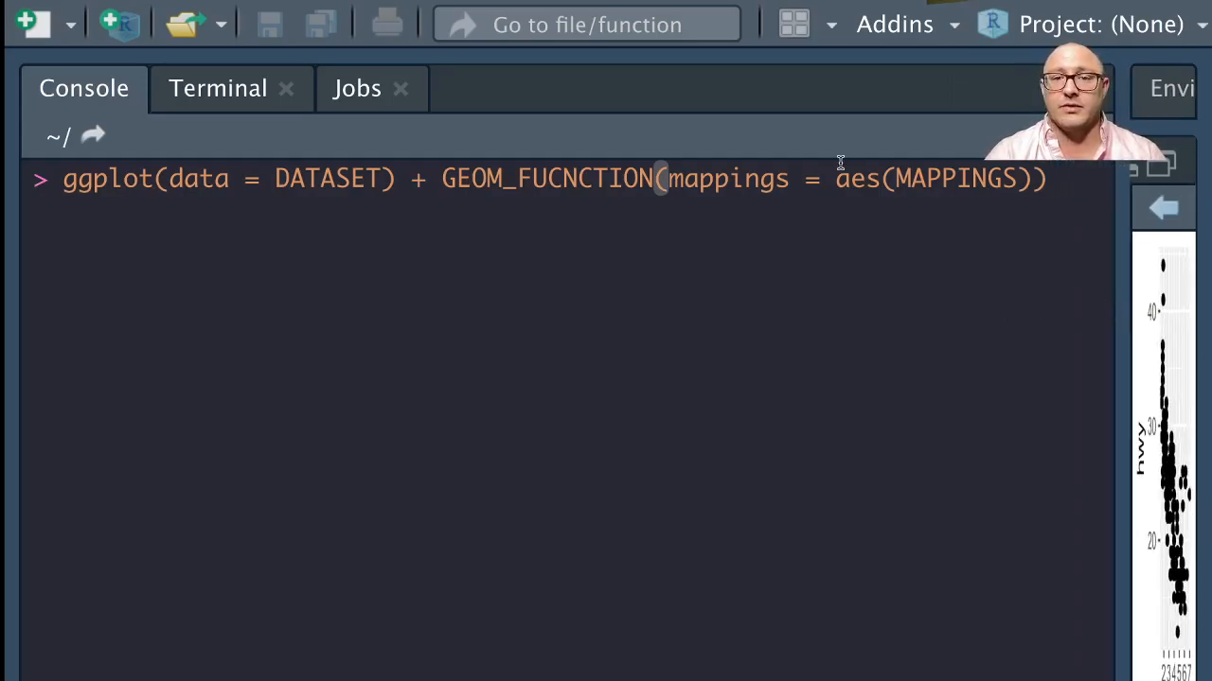
double_click(547, 178)
text(#)
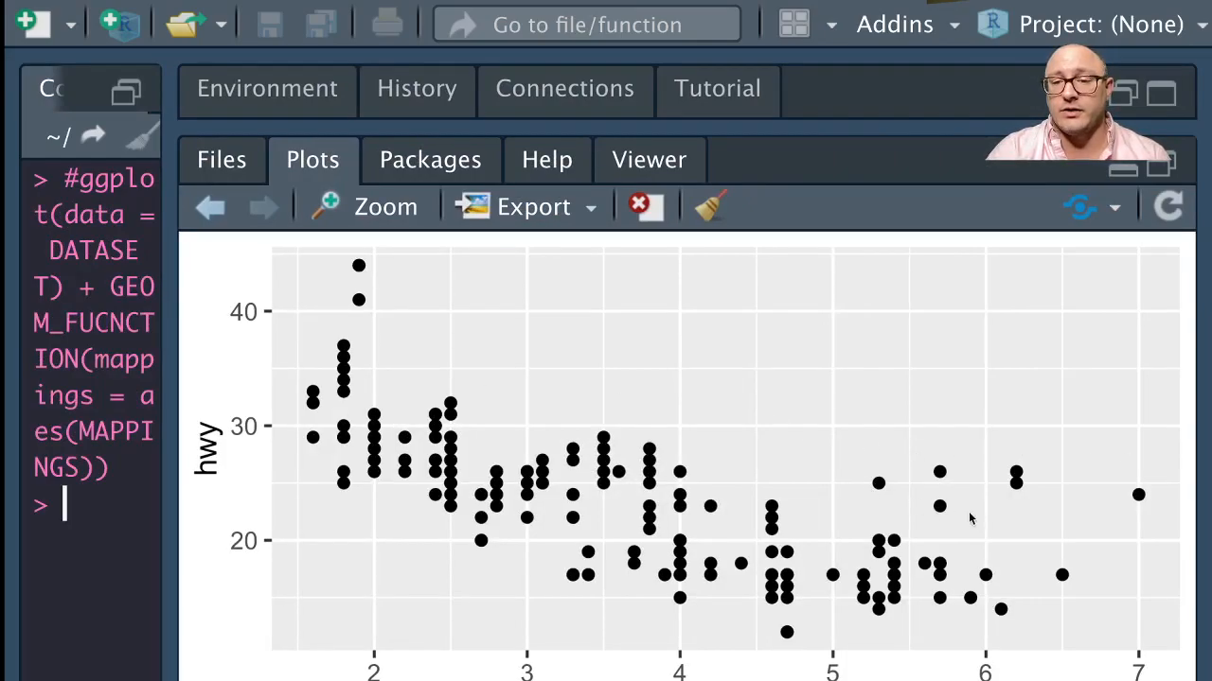
mouse_move(939, 472)
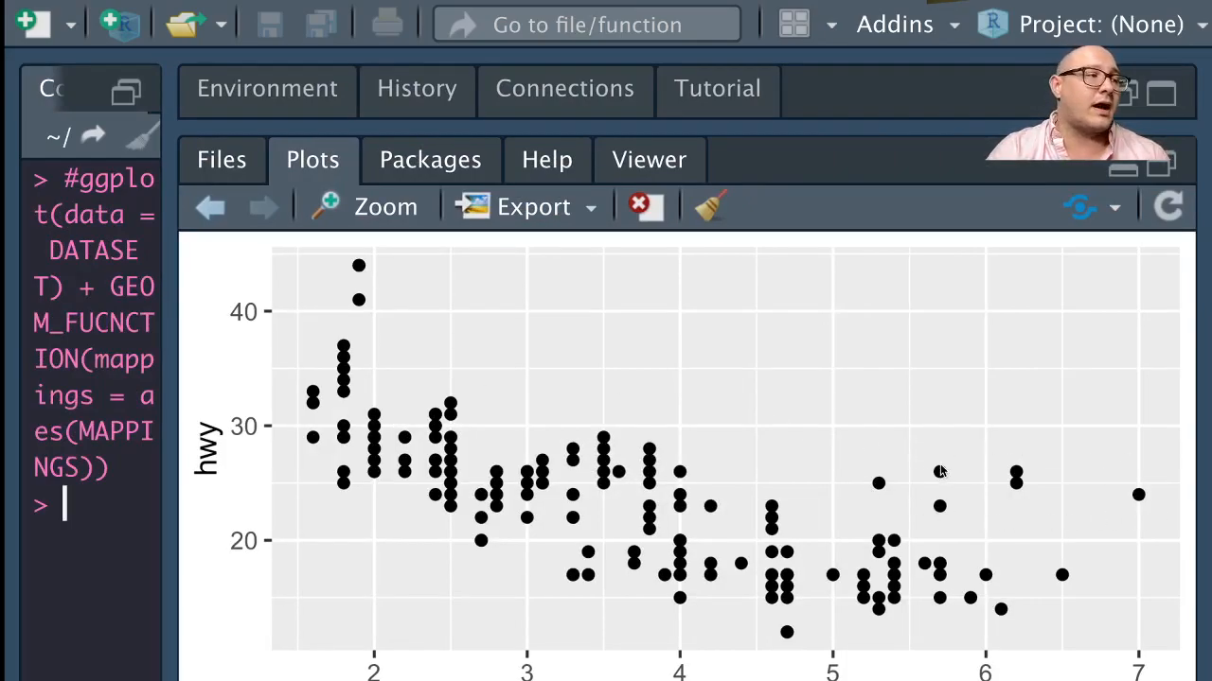
mouse_move(965, 428)
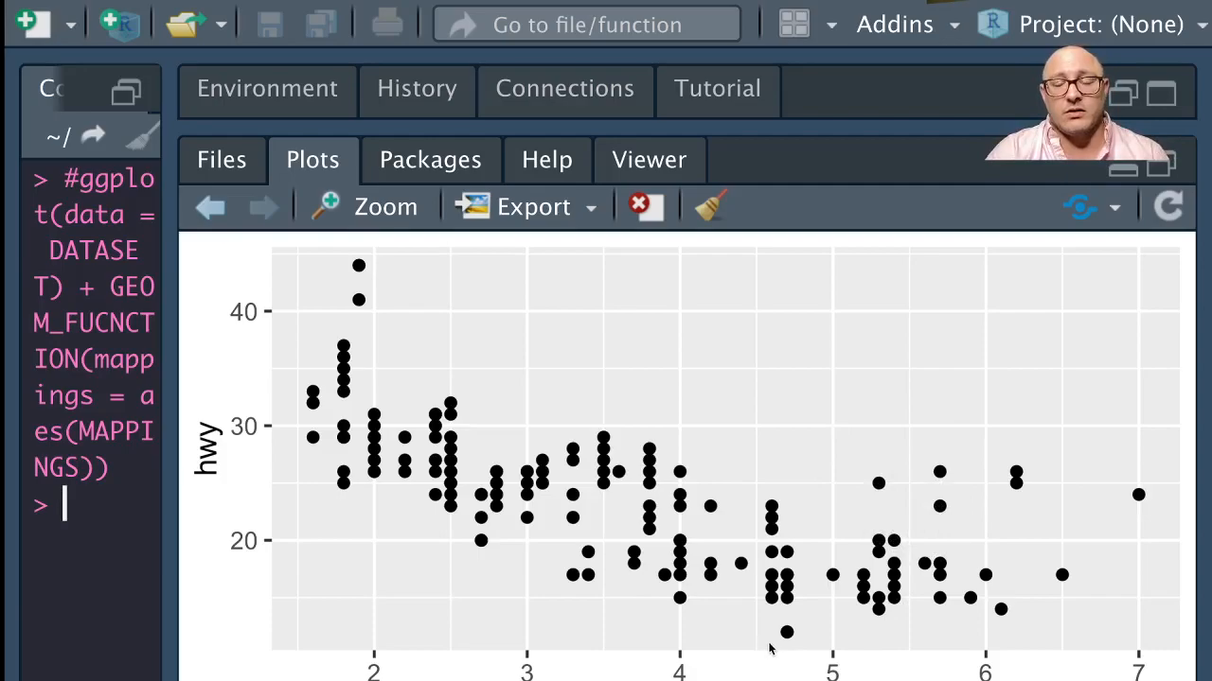
mouse_move(1013, 659)
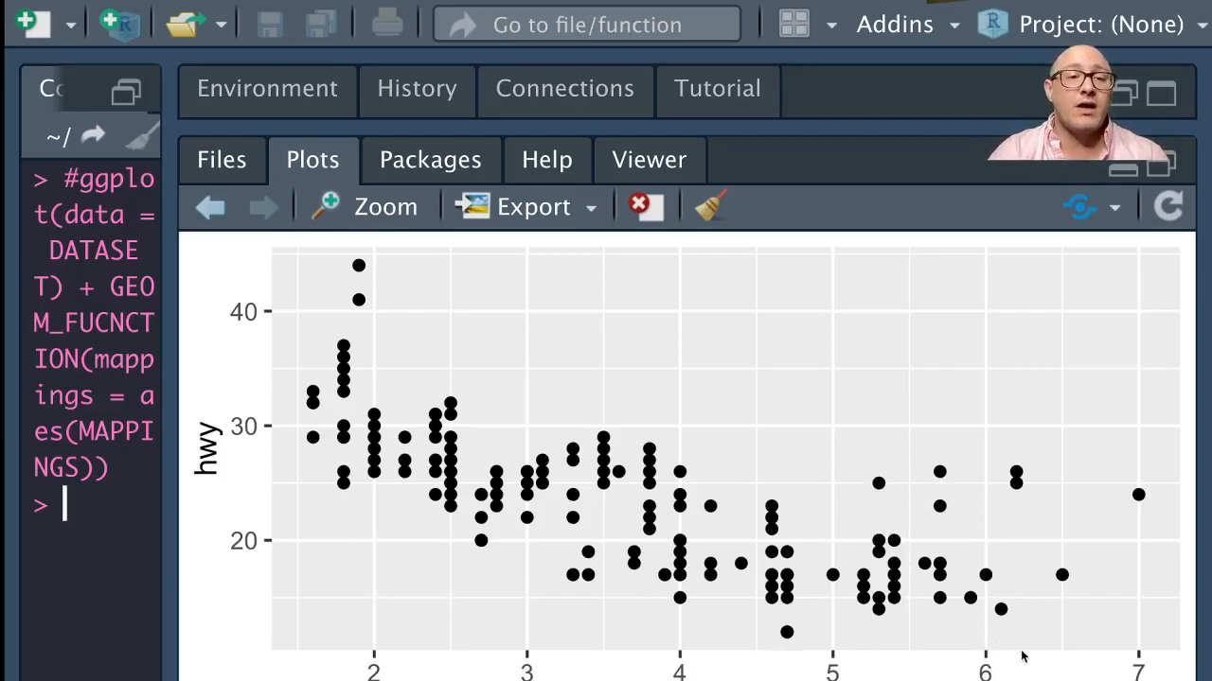
mouse_move(969, 558)
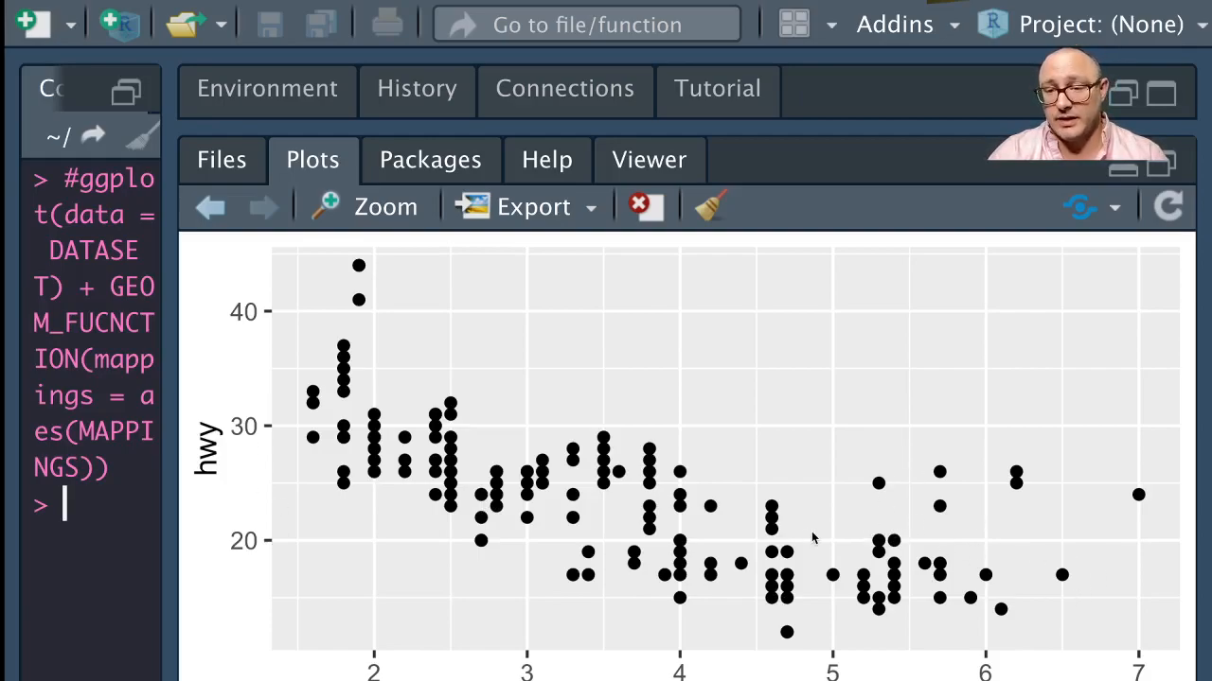
mouse_move(1064, 589)
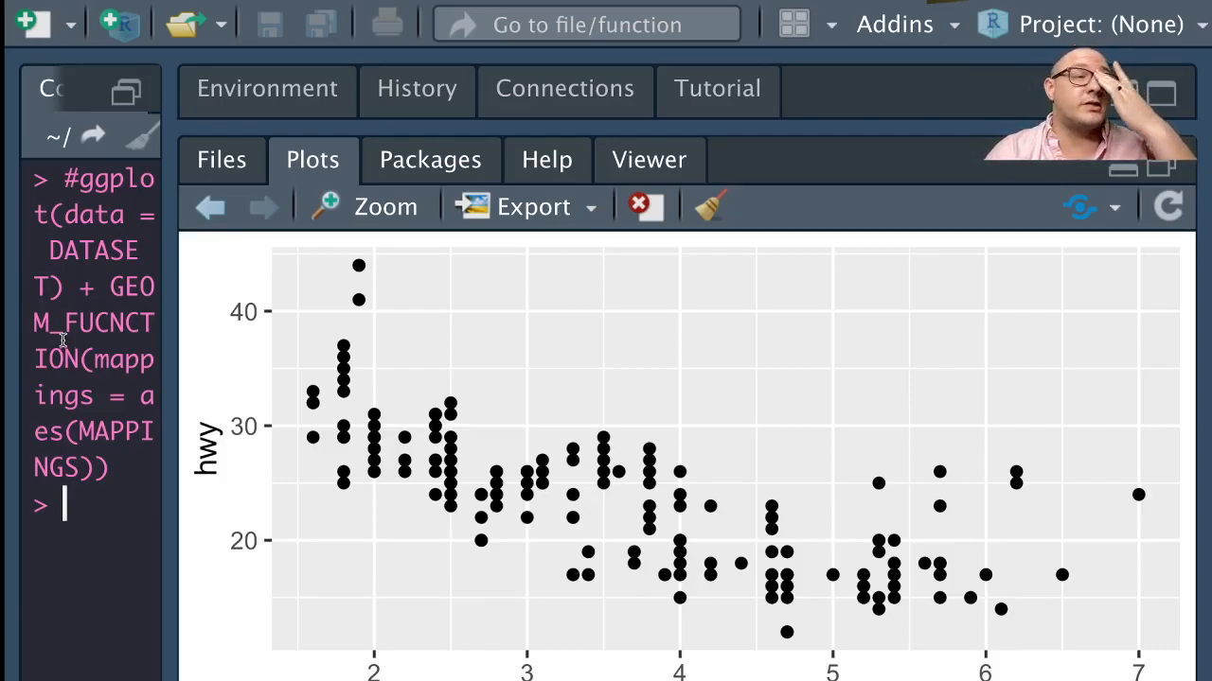
mouse_move(1102, 503)
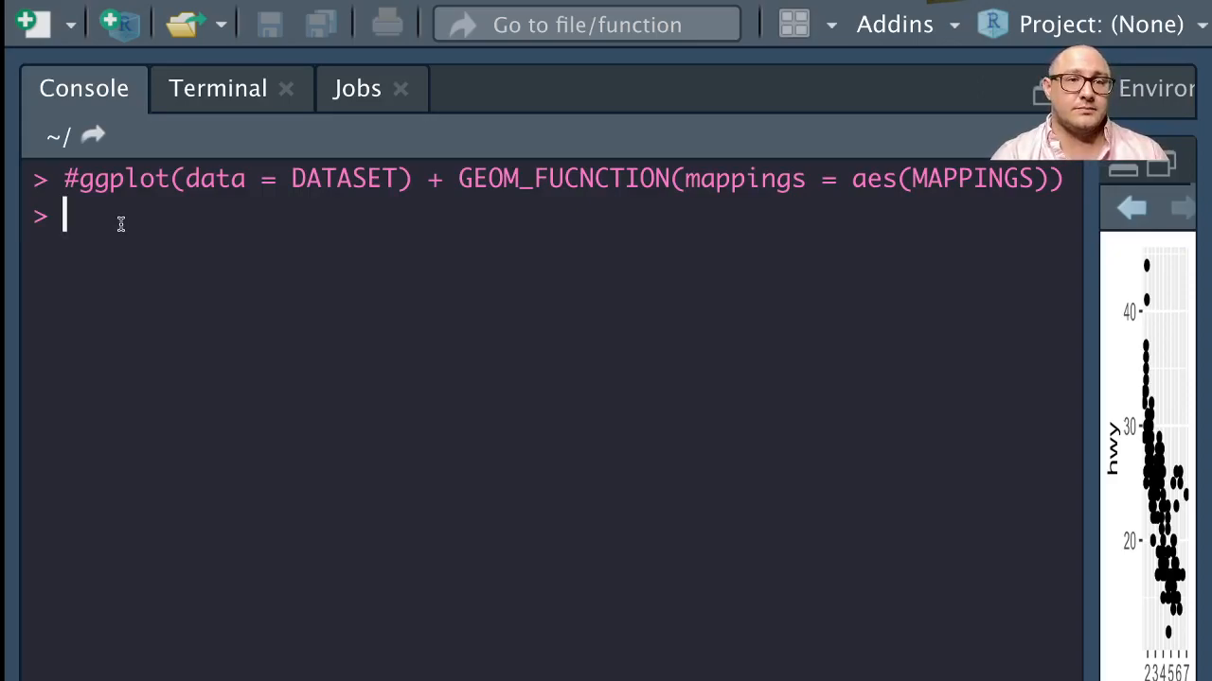
Step: Run glimpse(mpg) and scroll through its 234 rows and 11 typed columns
text(mpg)
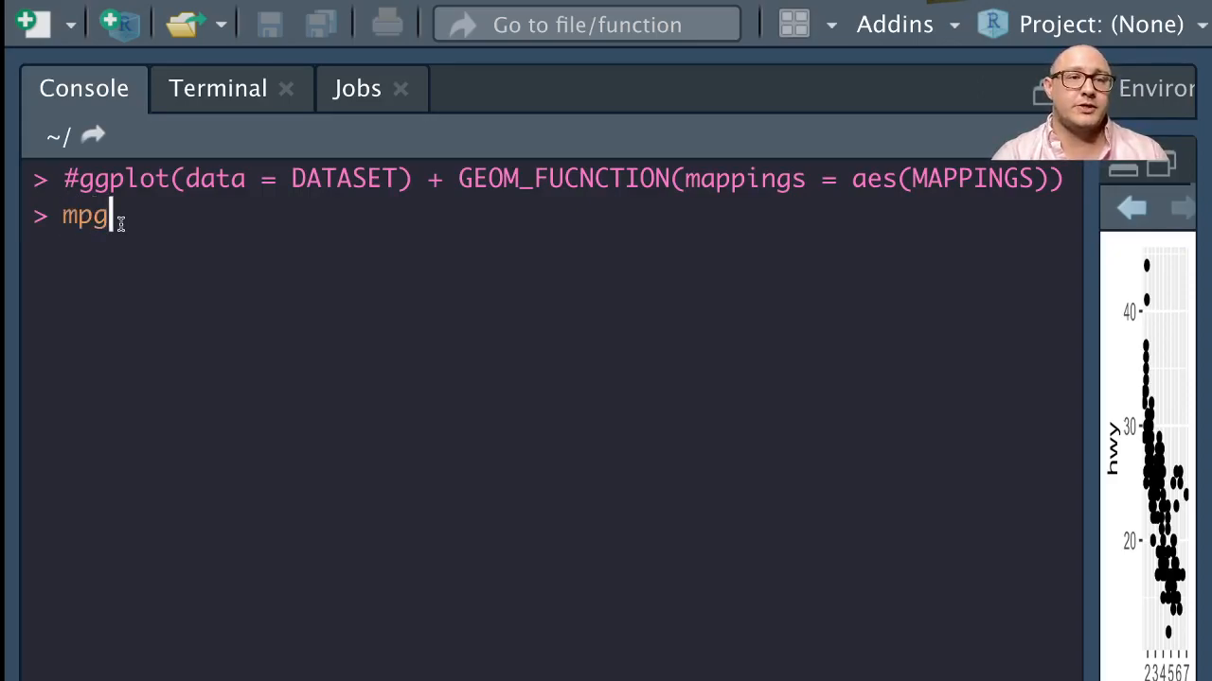
text(gp)
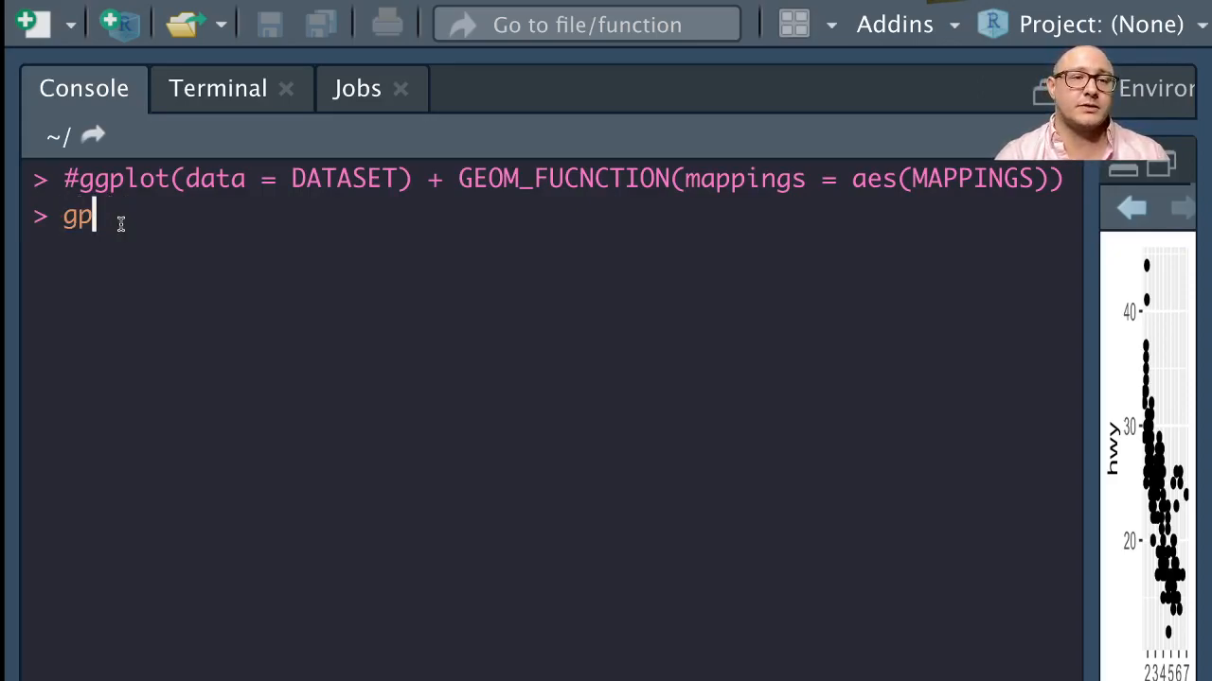
text(impse(mpg)
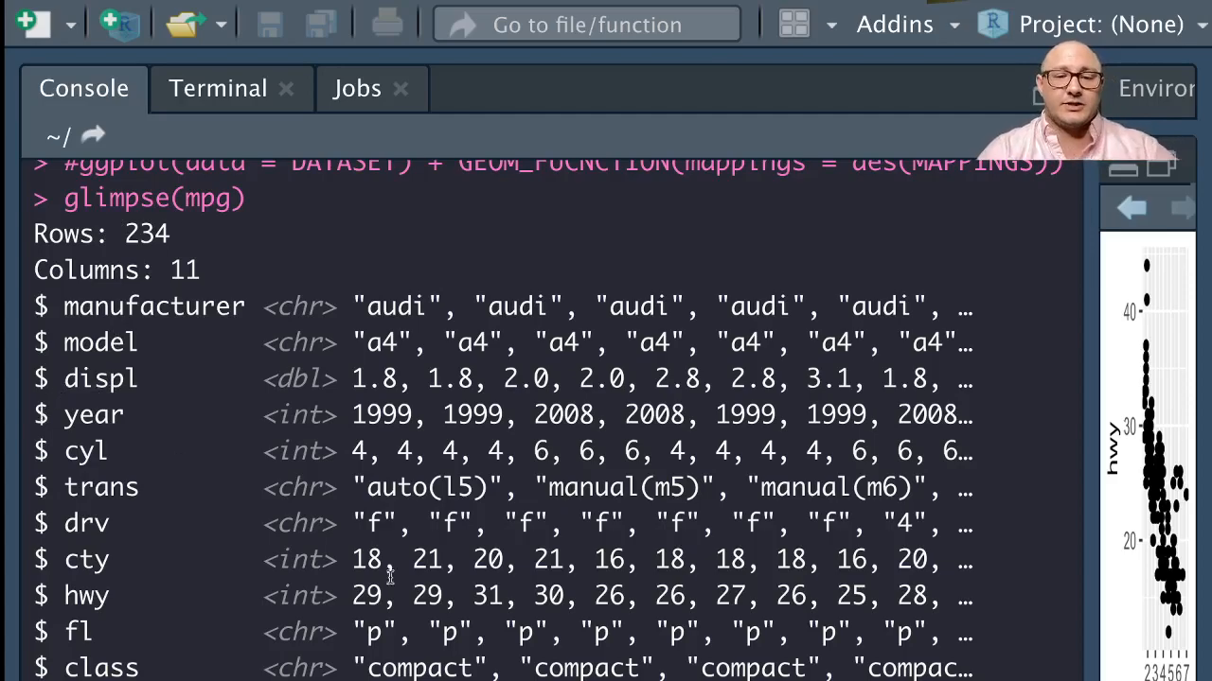
mouse_move(270, 451)
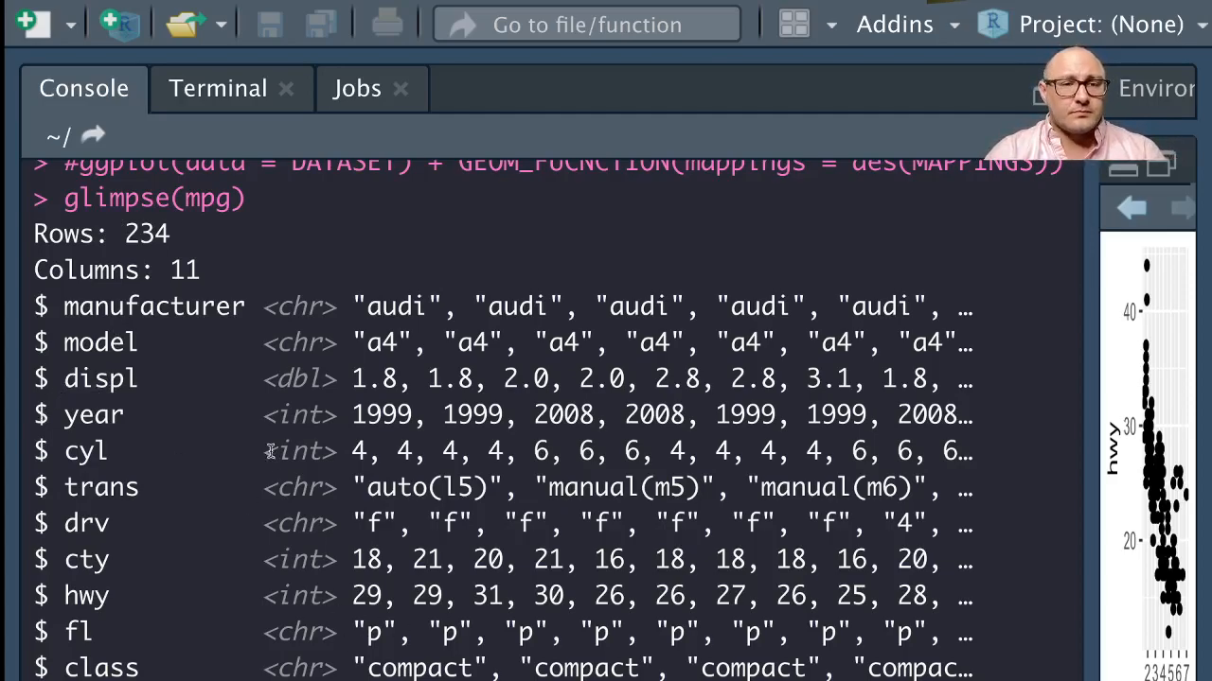
double_click(152, 197)
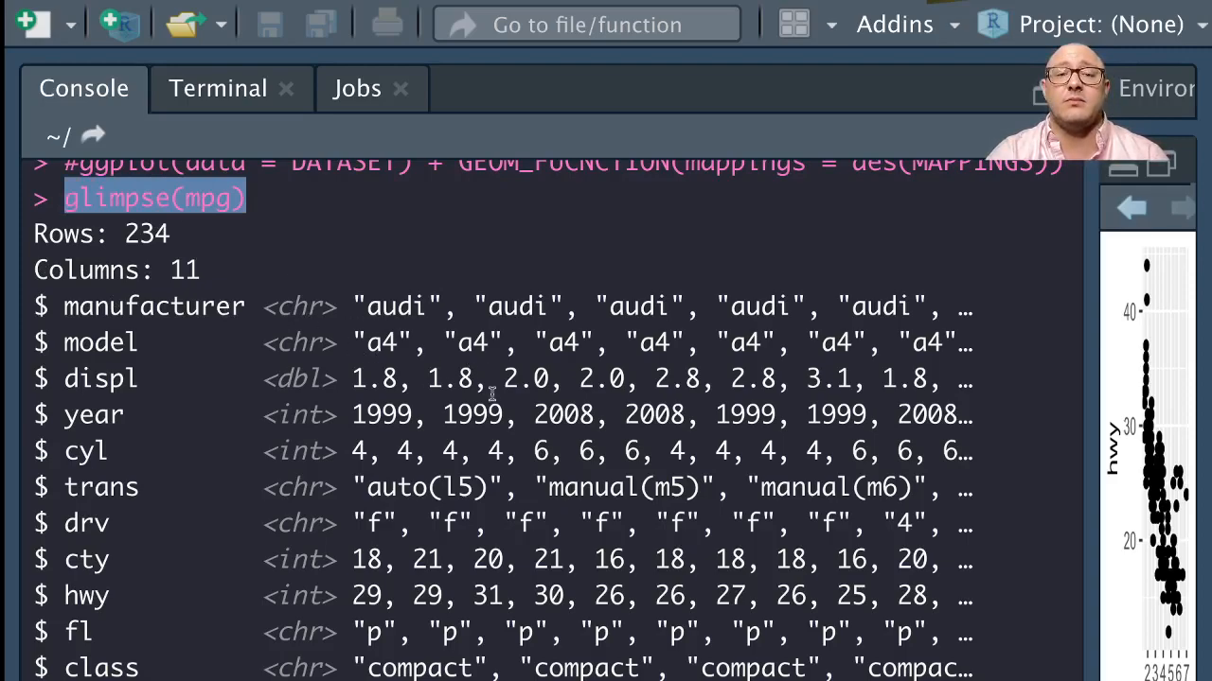
mouse_move(379, 396)
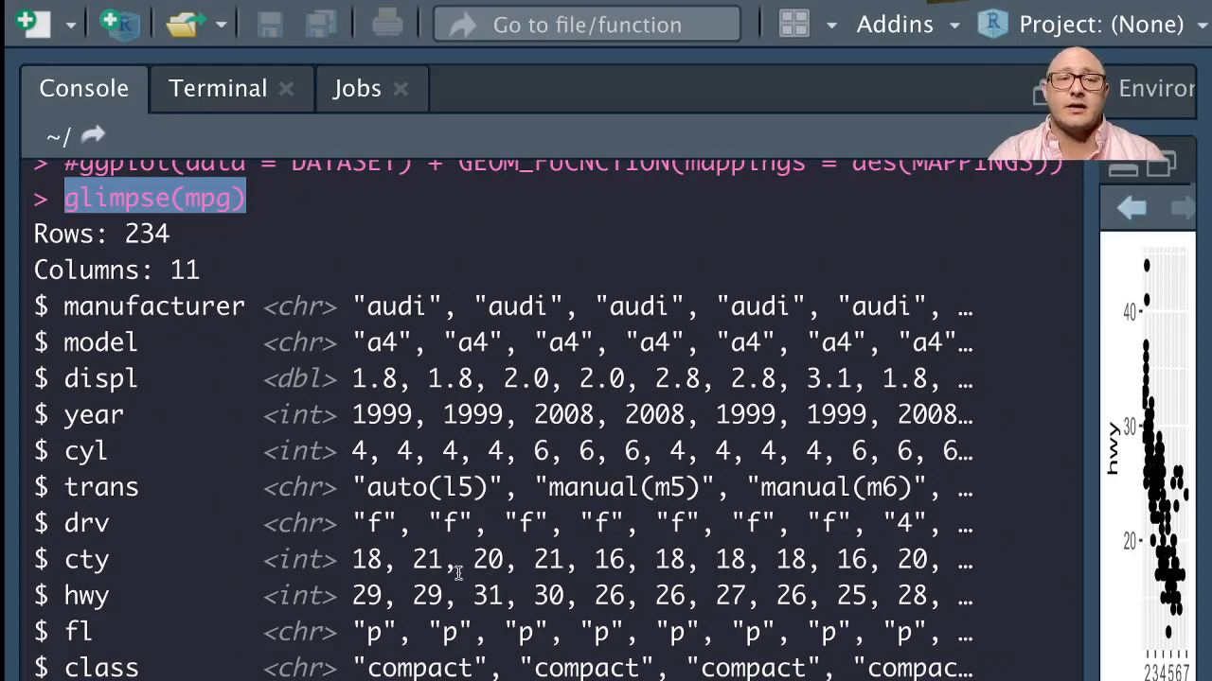
scroll(down, 3)
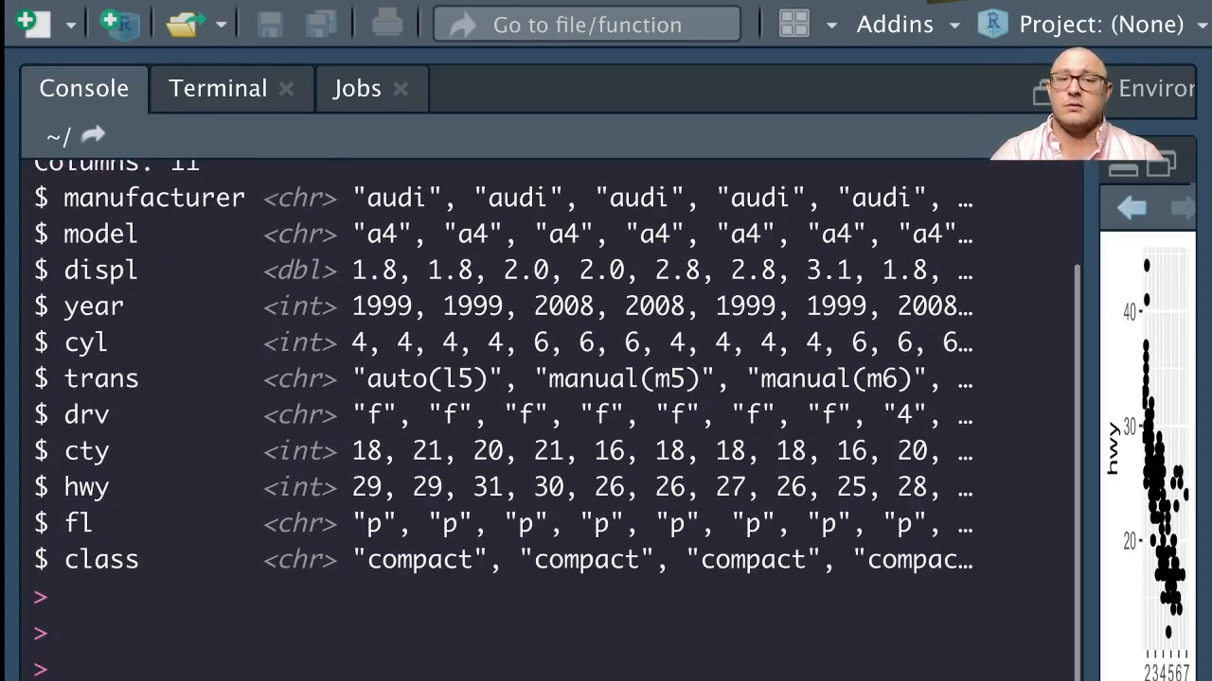
scroll(down, 3)
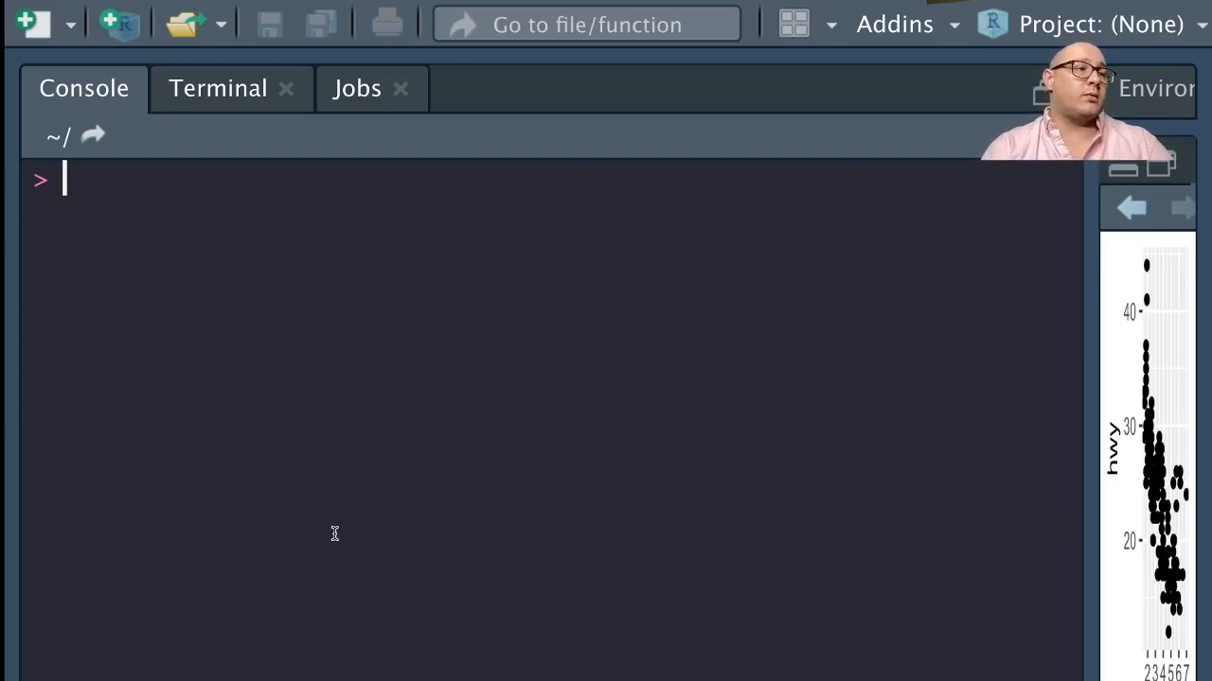
Step: Write a comment listing the variables displ, hwy, class
text(#)
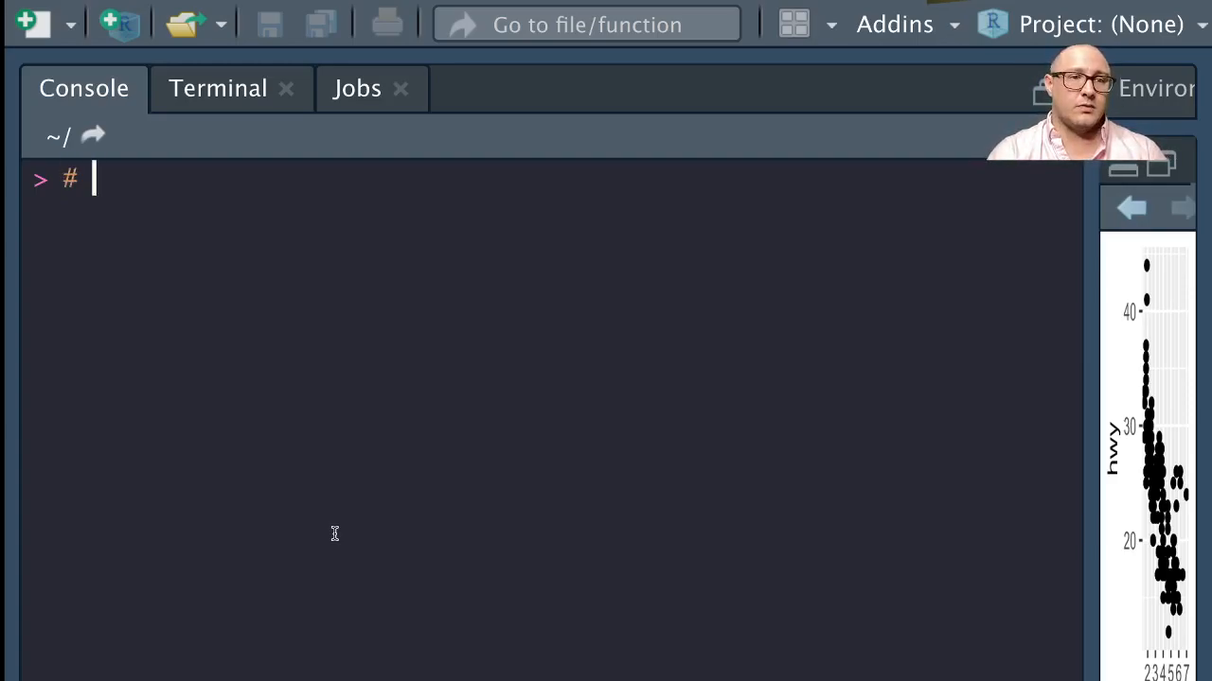
text(displ)
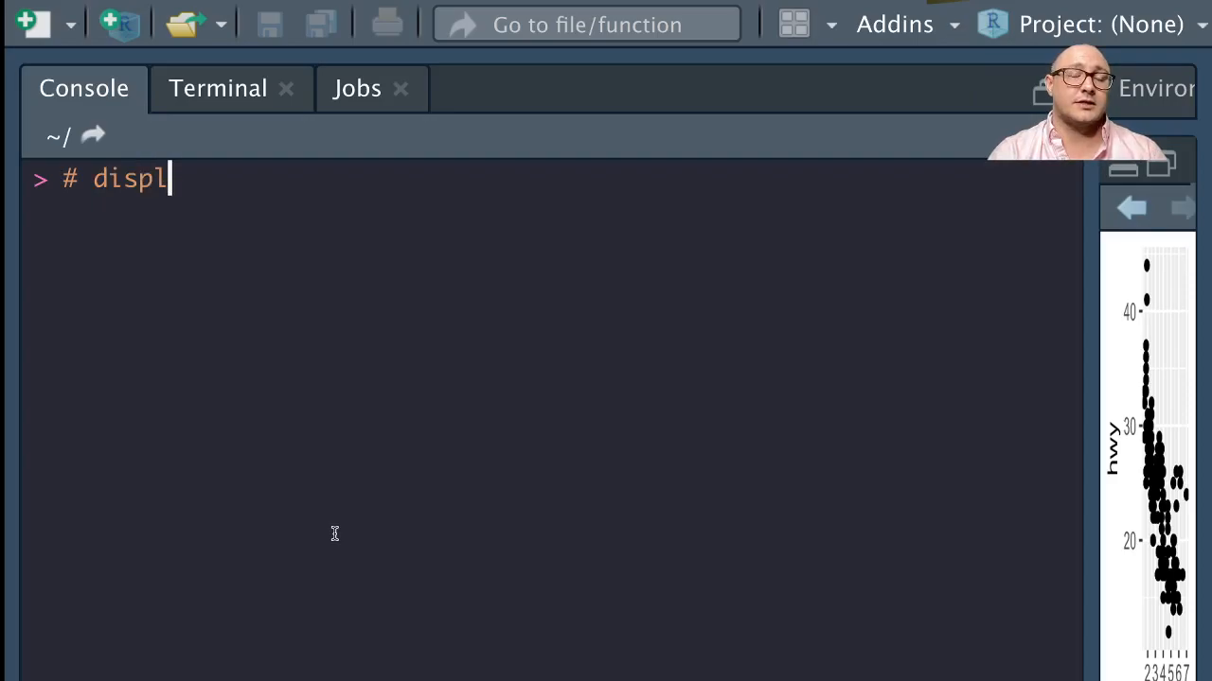
text(, hw)
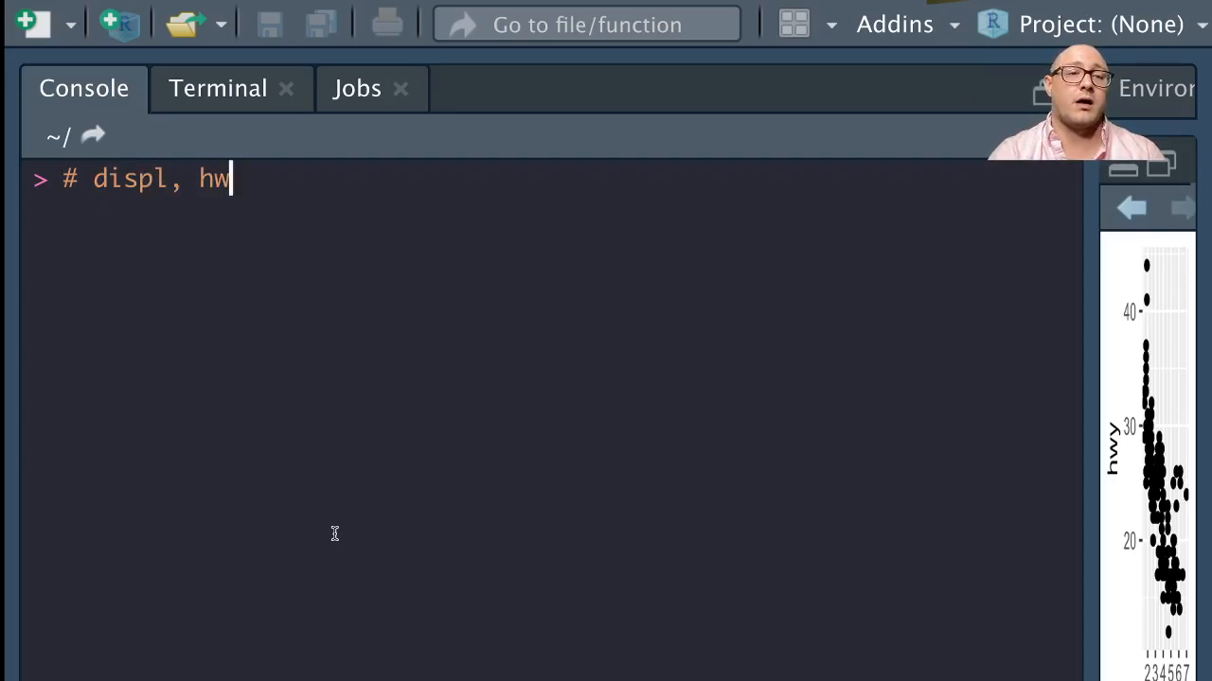
text(y, class)
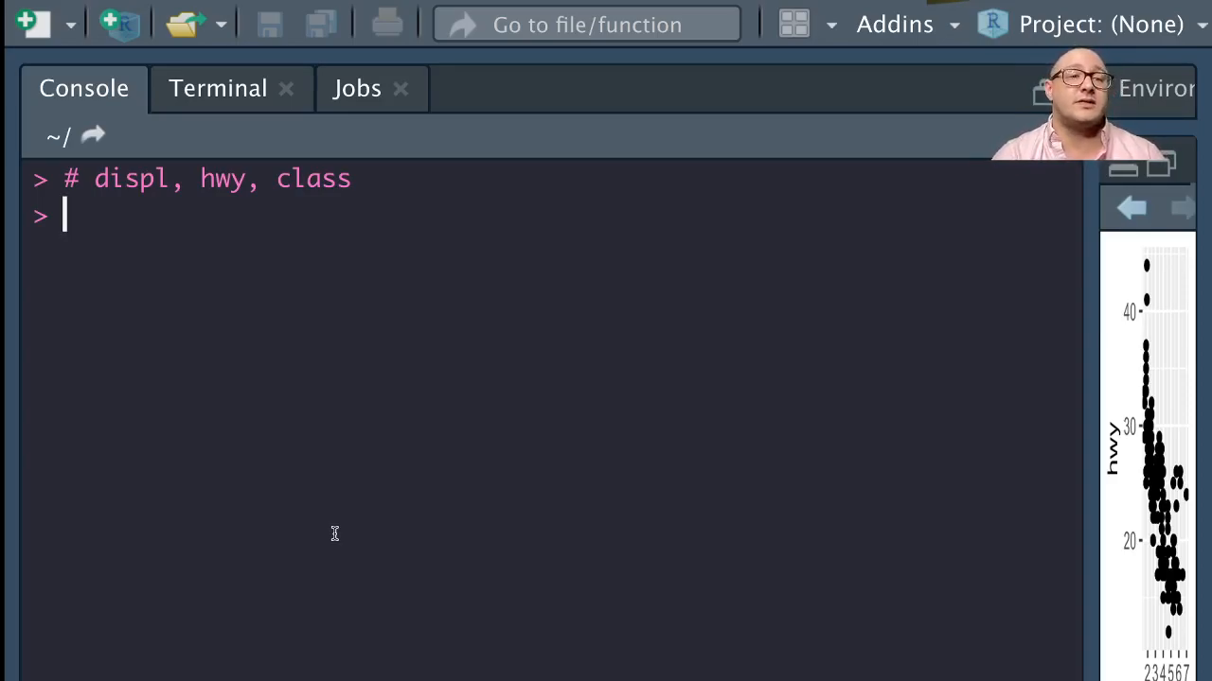
Step: Enter a comment defining an aesthetic as a visual property, e.g. size, color, shape
text(# ae)
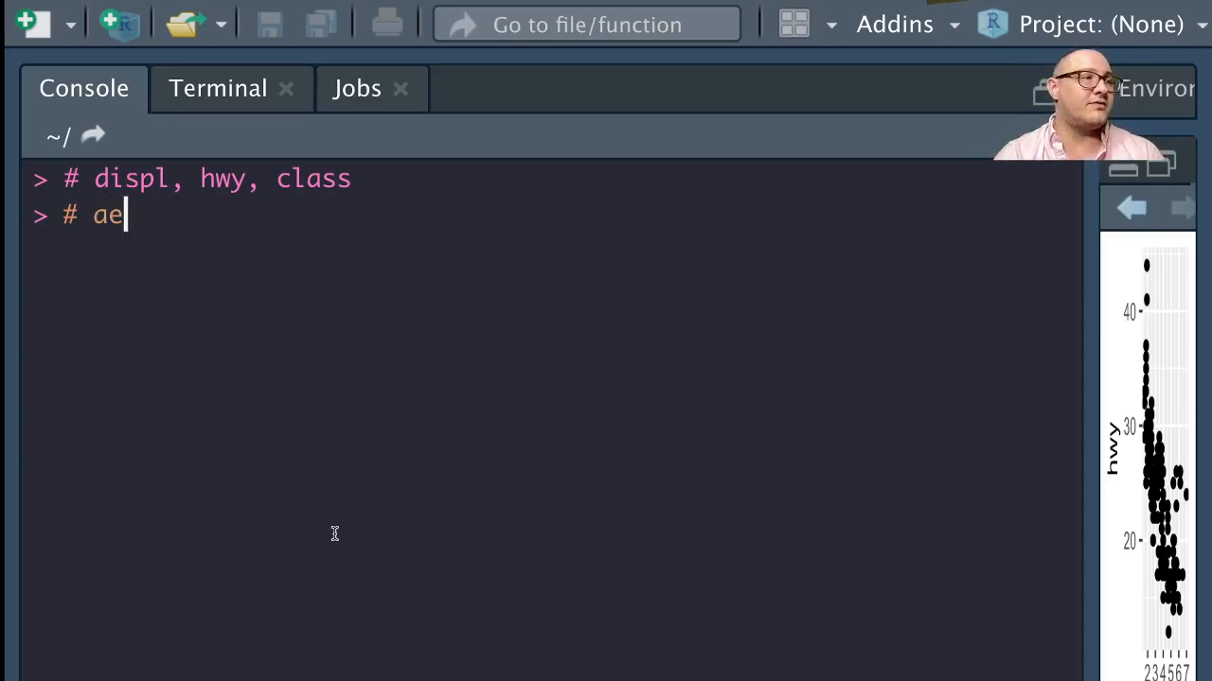
text(sthetic)
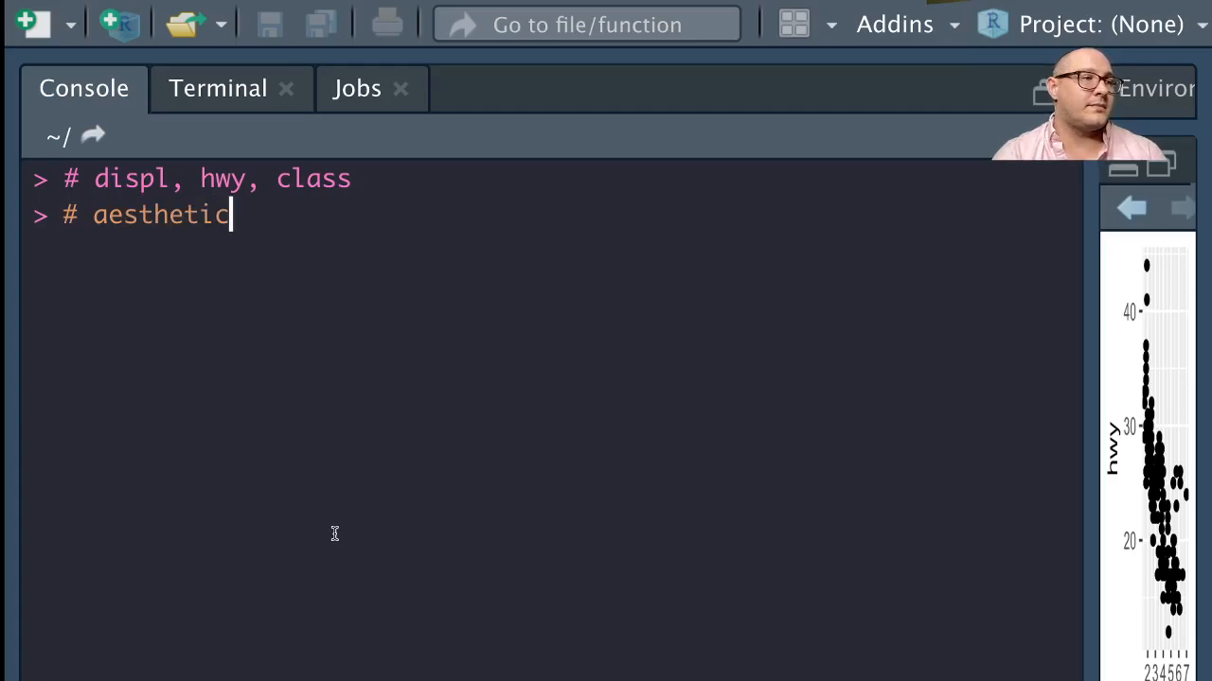
text(:)
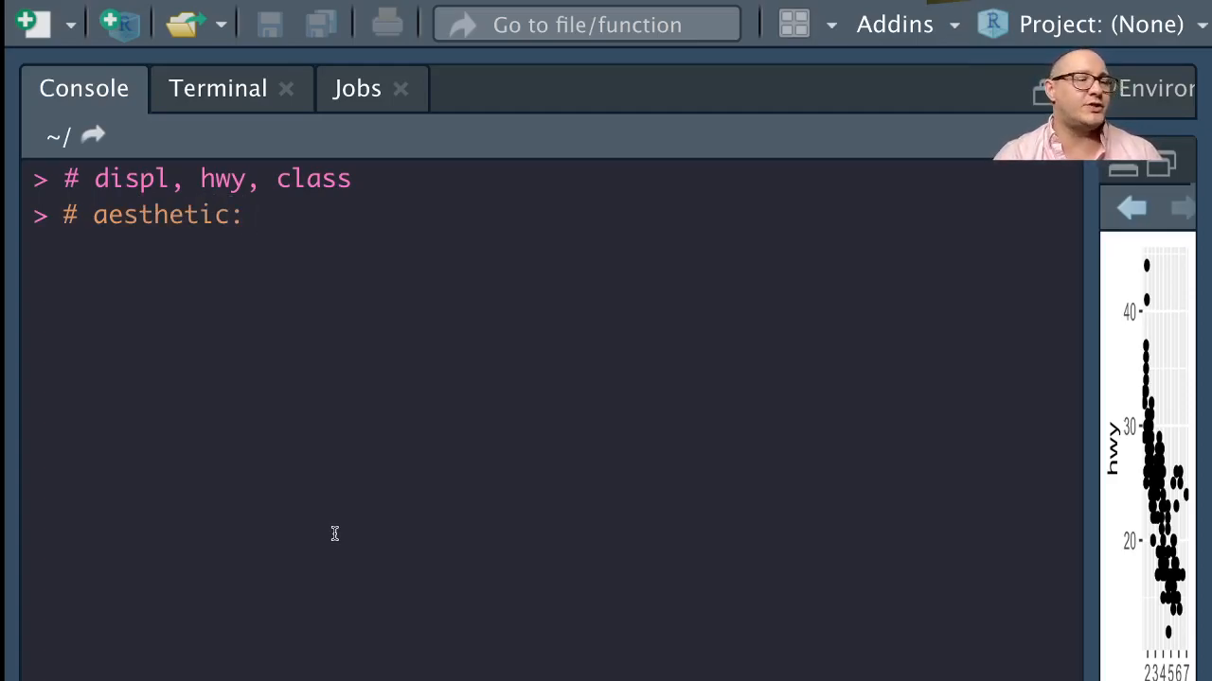
text(visual)
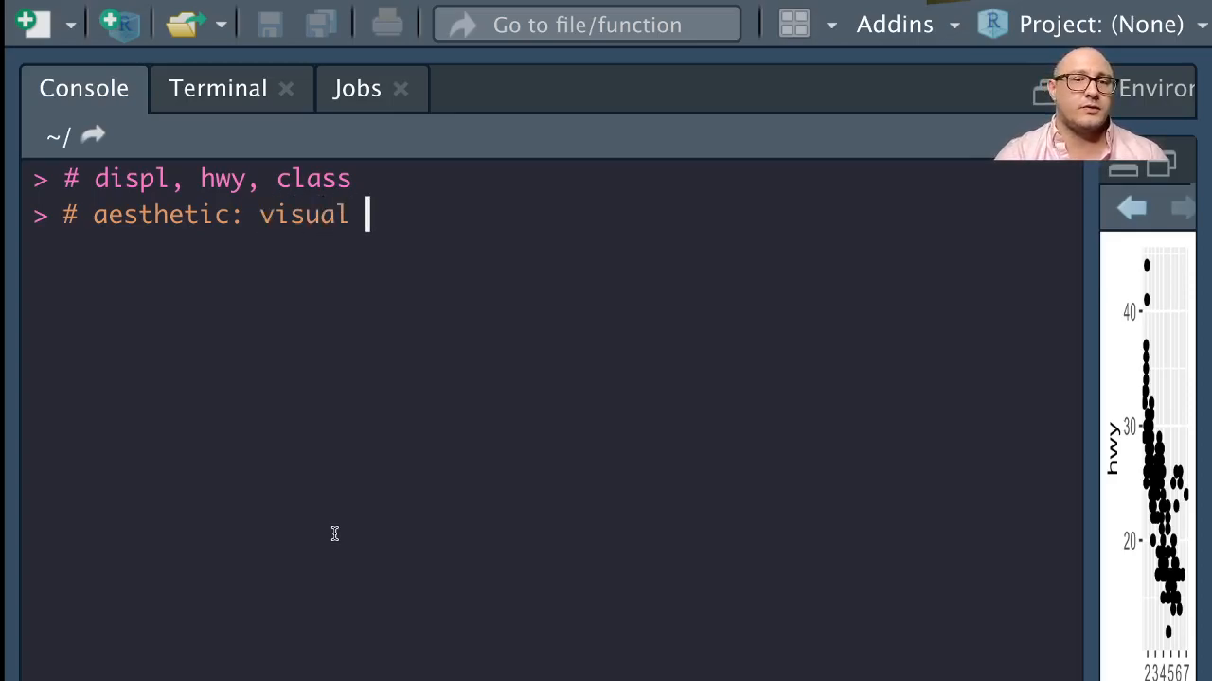
text(property; Ex.)
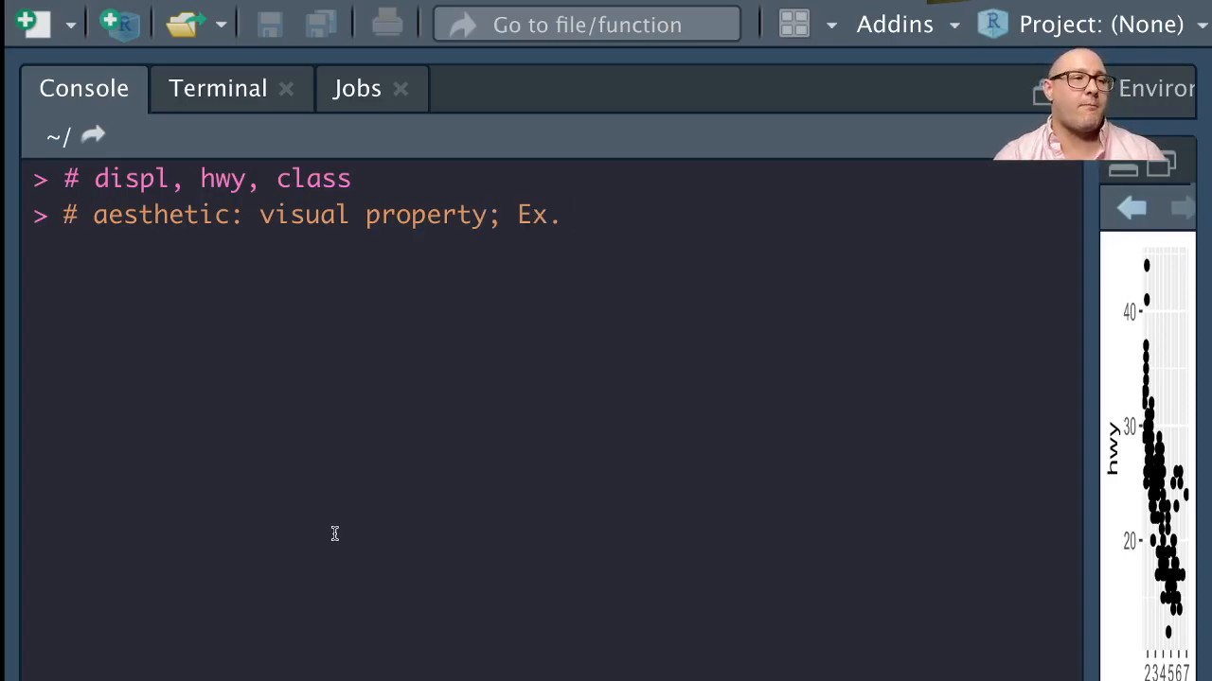
text(size,)
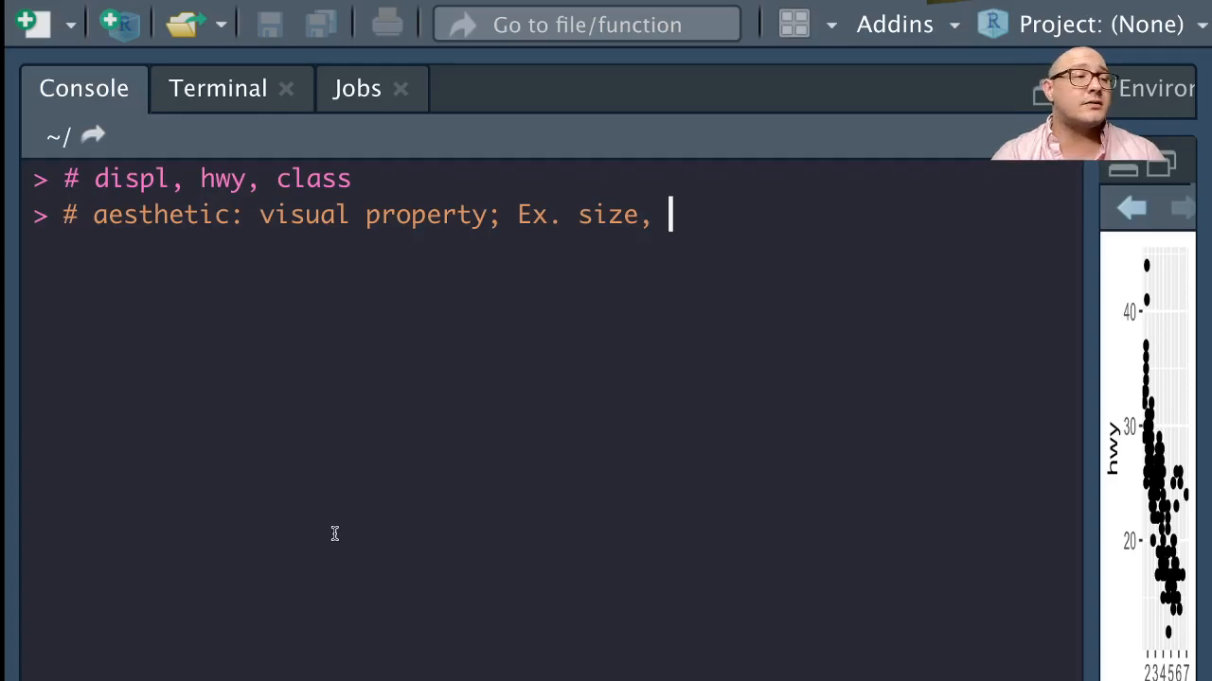
text(color)
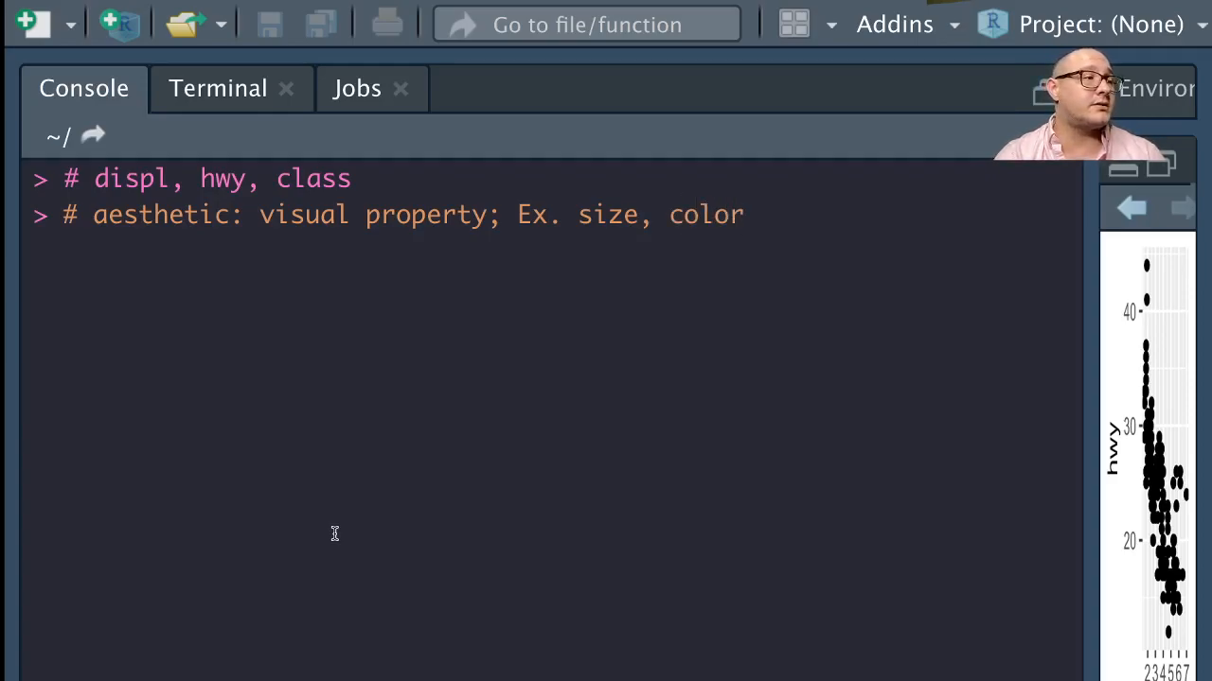
text(, shape)
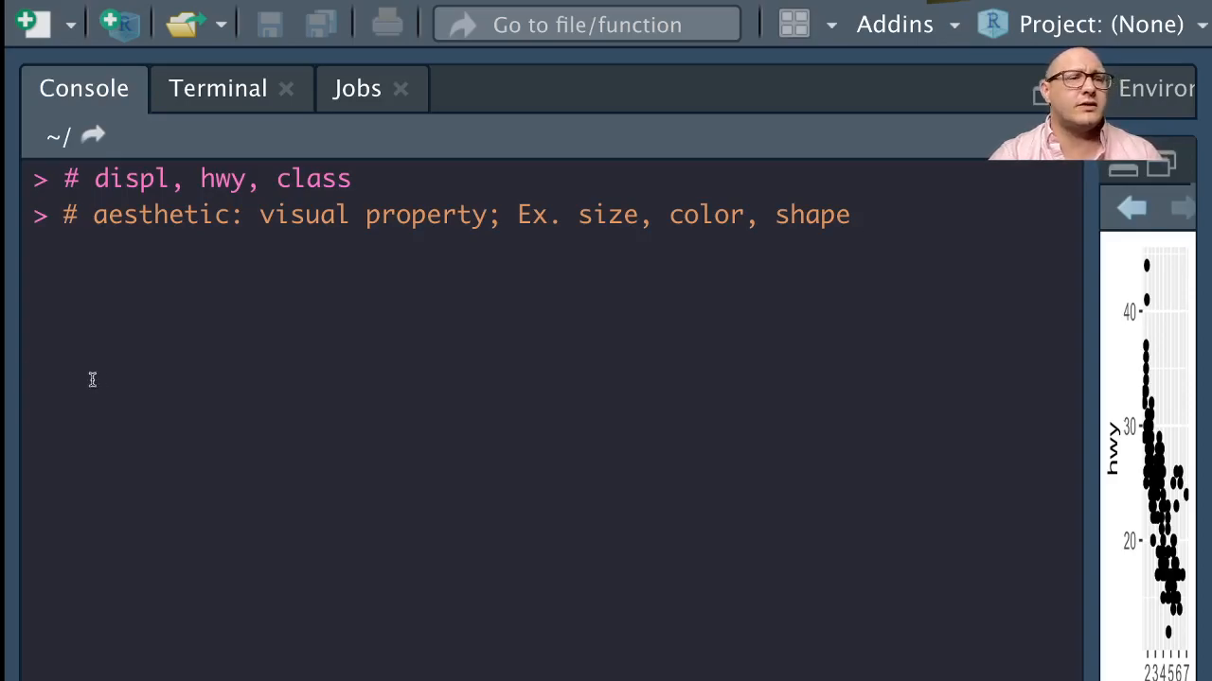
key(enter)
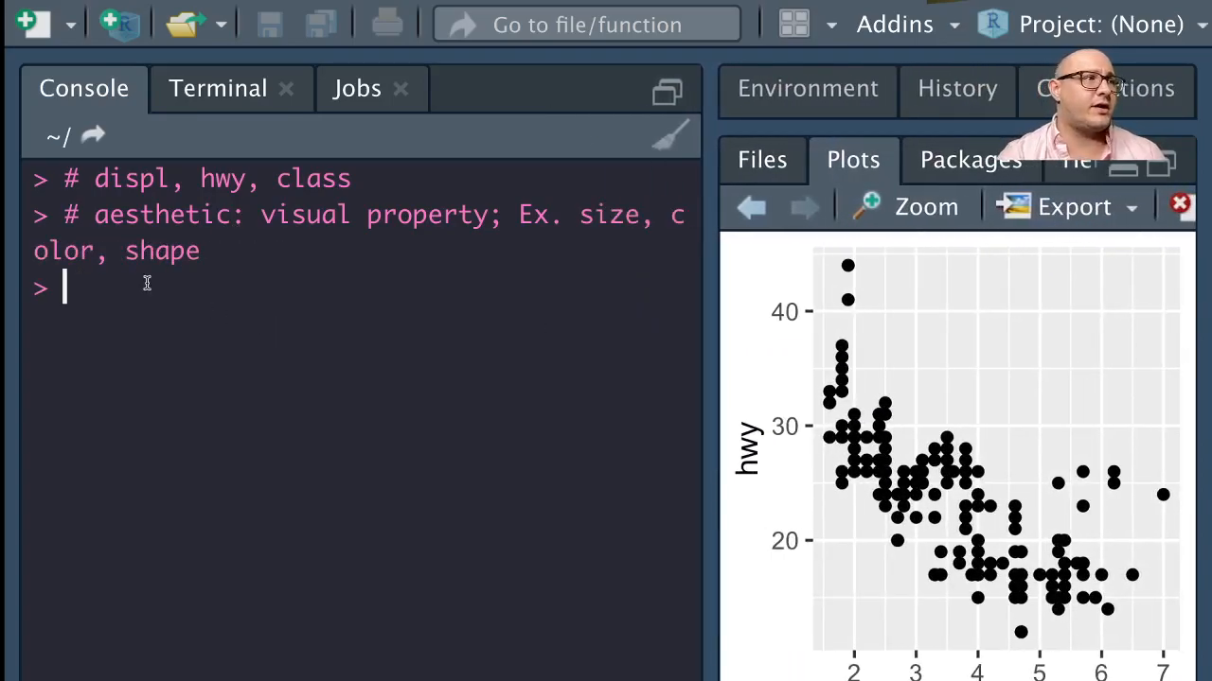
Step: Note the ggplot template, then rerun the displ vs hwy scatterplot with color=class inside aes()
text(#ggplot(data = DATASET) + GEOM_FUCNCTION(mappings = aes(MAPPINGS)))
text(ggplot(data=mpg) + geom_point(mapping = aes(x=displ, y=hwy)))
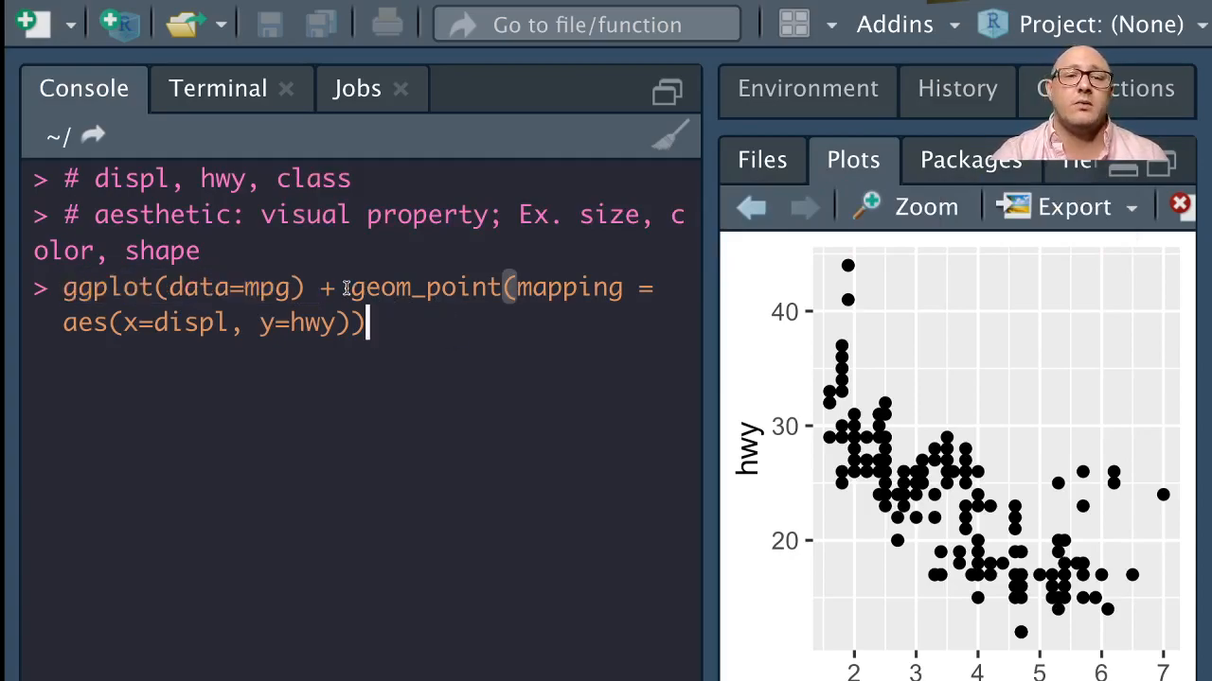
double_click(426, 288)
text(, cl)
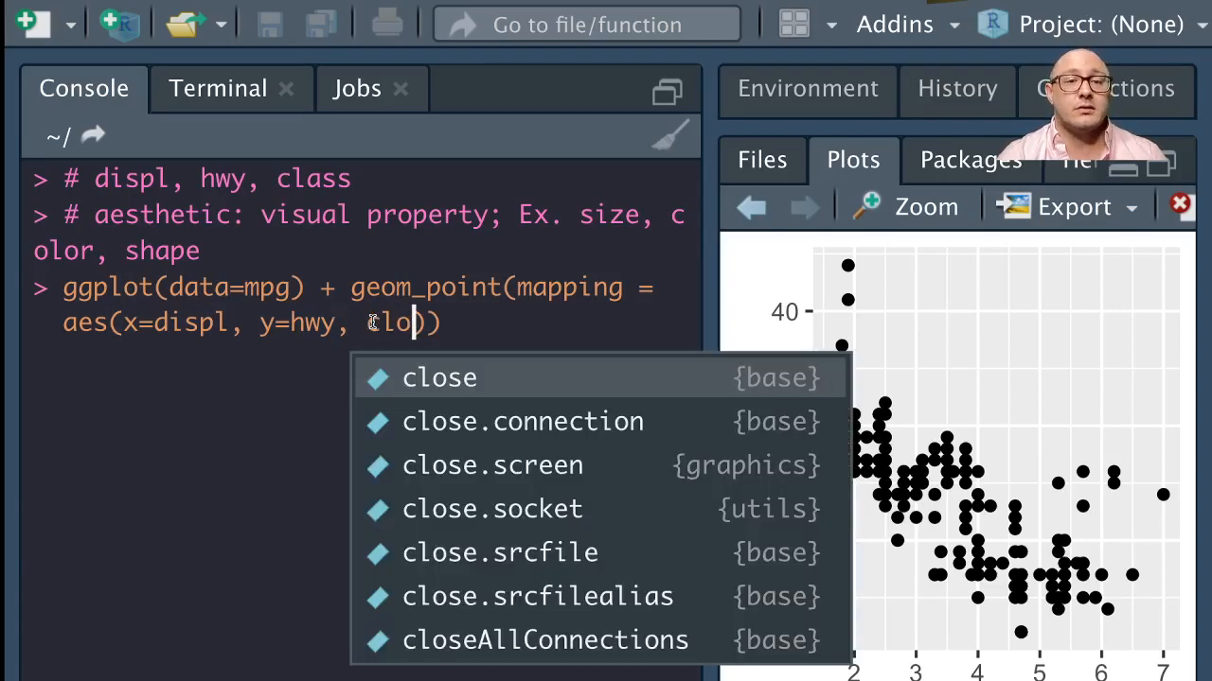
text(olor)
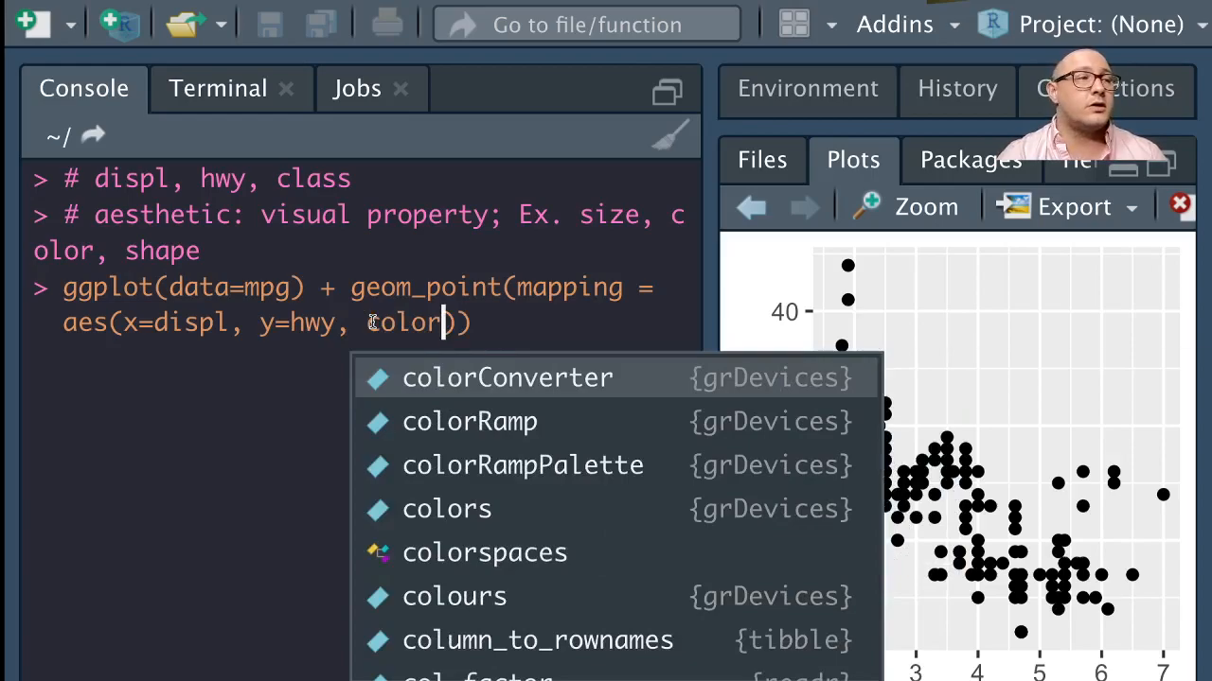
key(Escape)
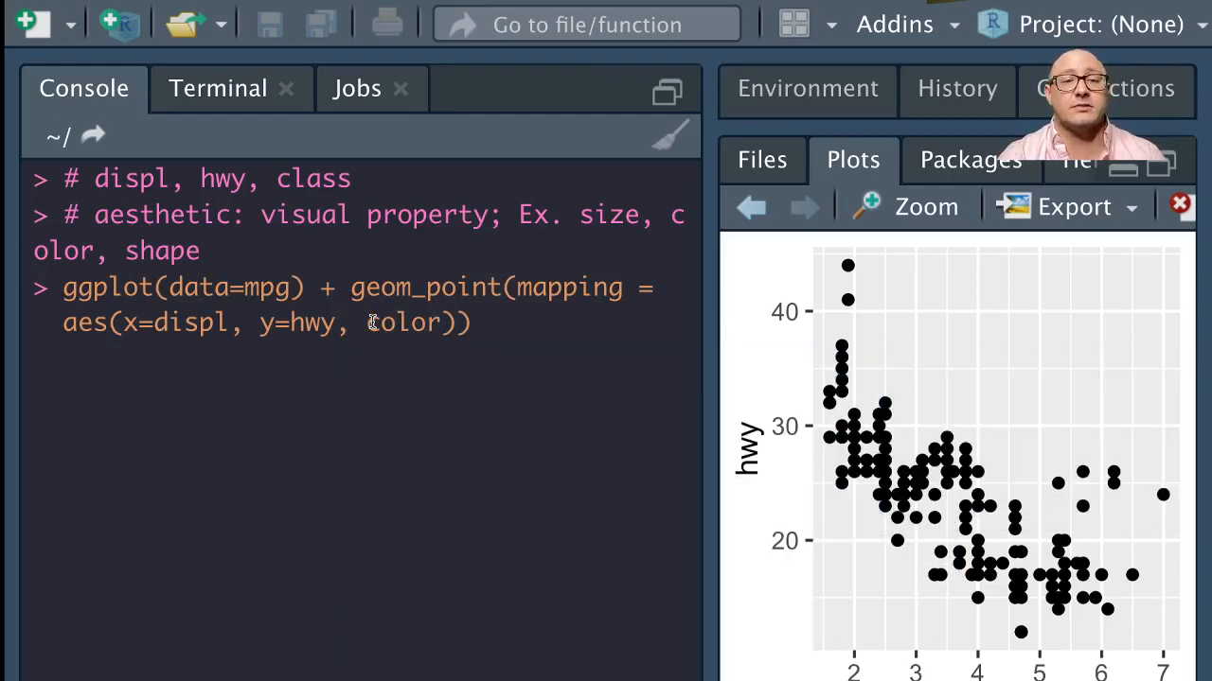
text(=class)
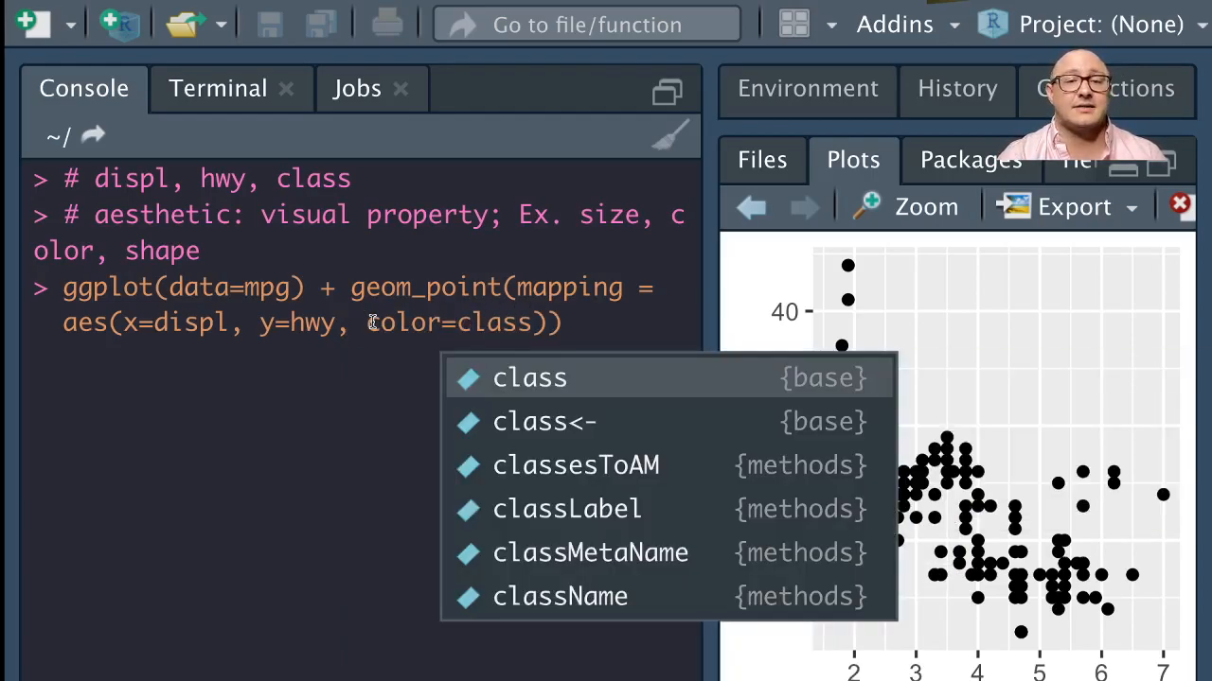
key(Return)
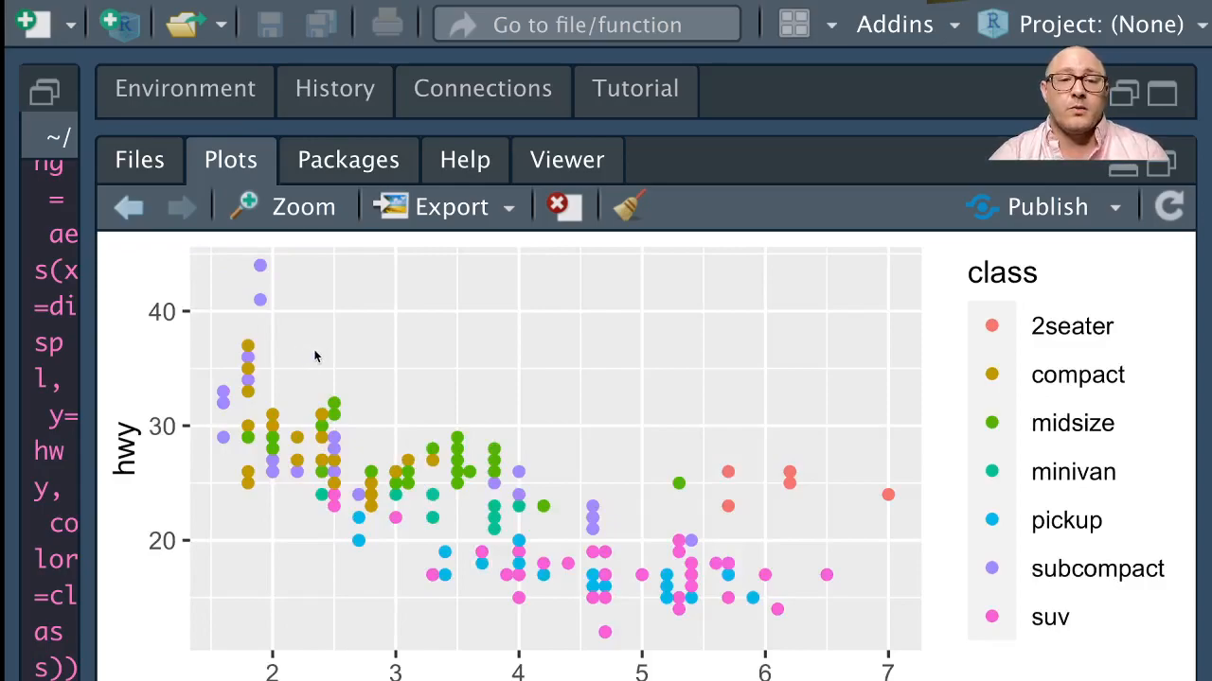
mouse_move(384, 383)
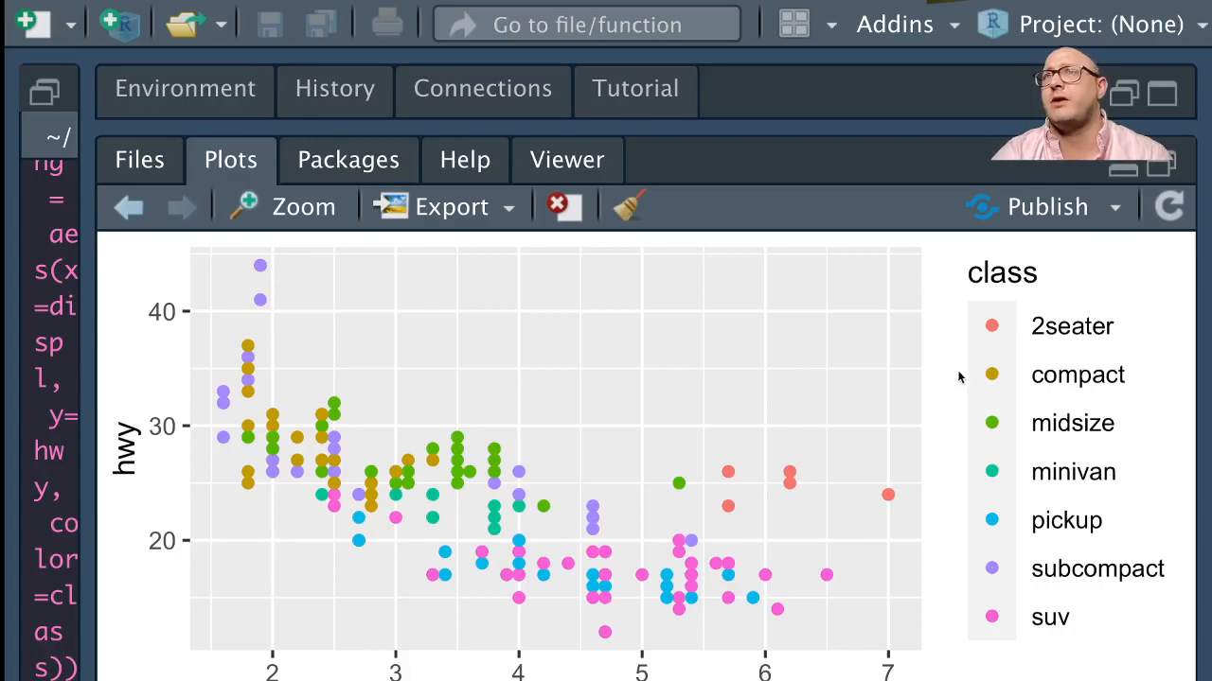
mouse_move(742, 511)
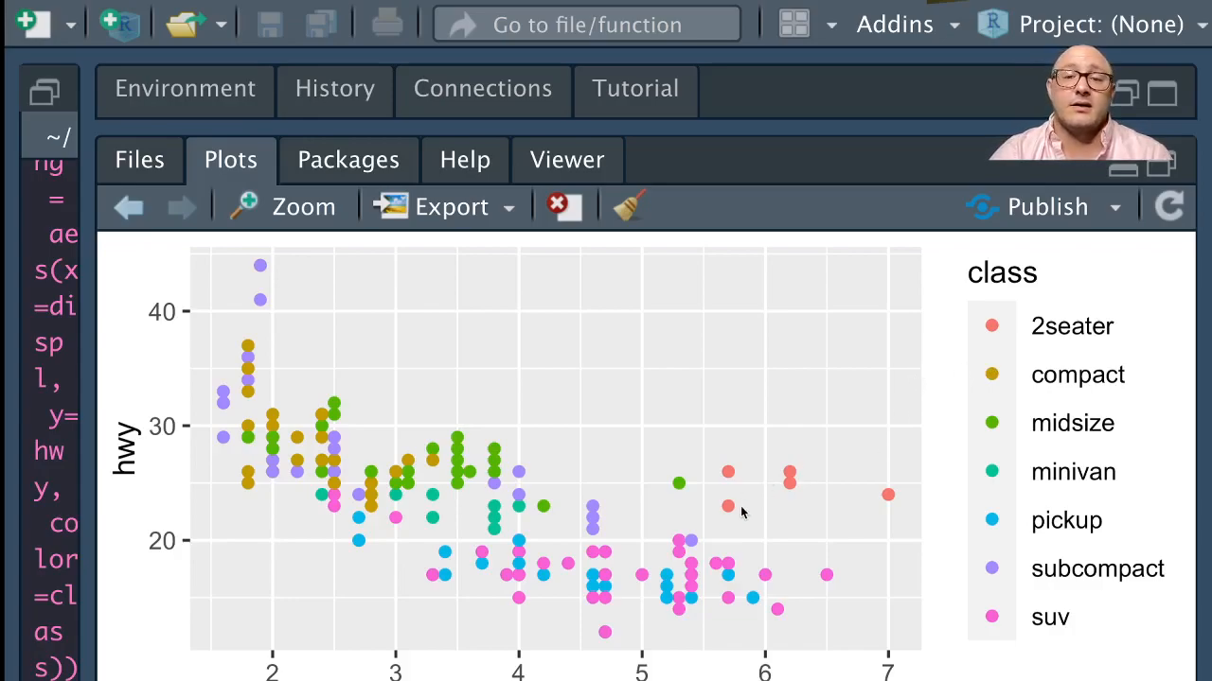
mouse_move(708, 532)
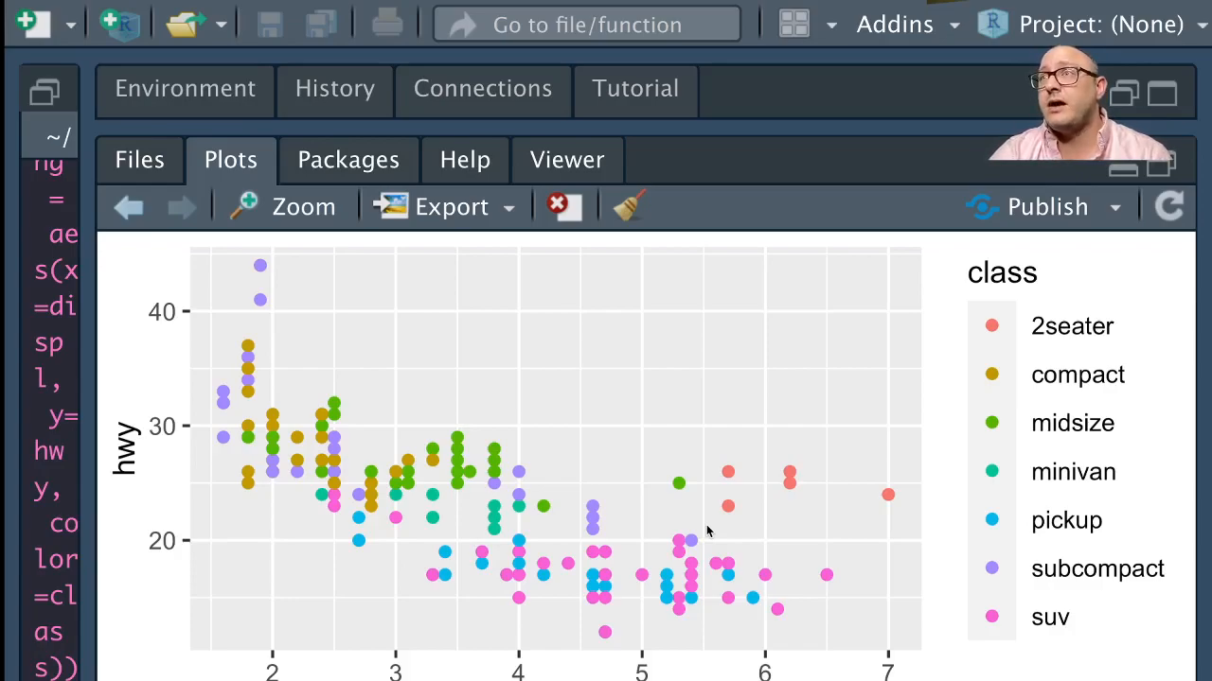
mouse_move(729, 594)
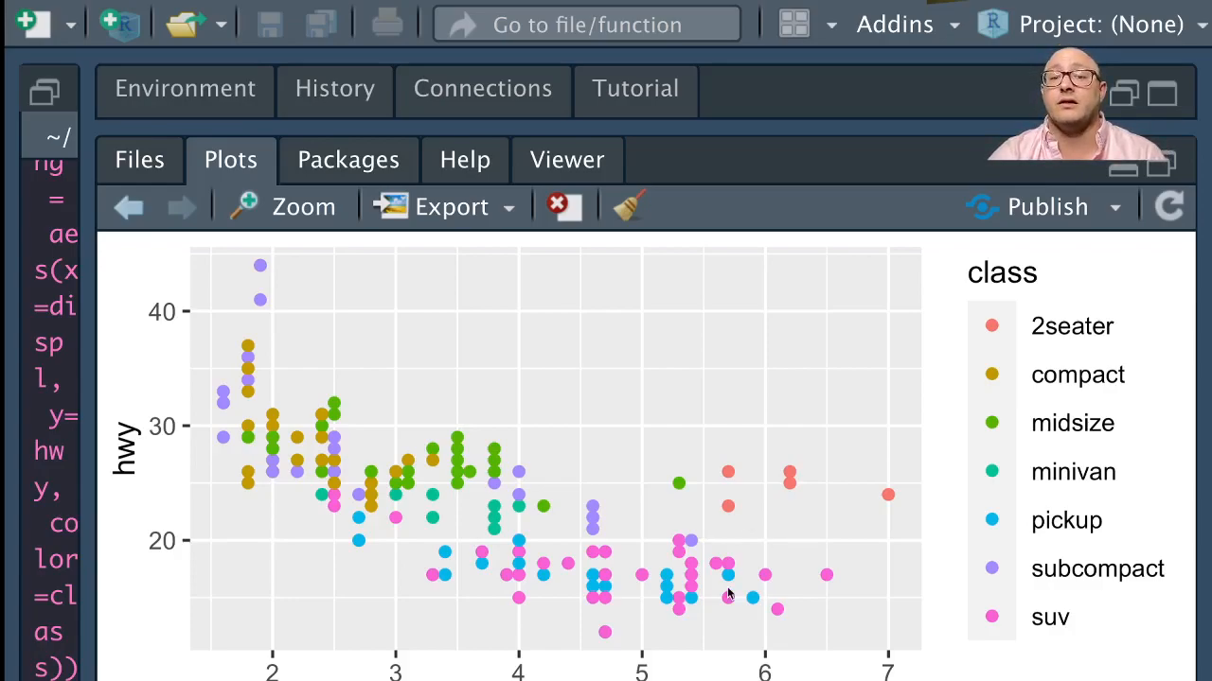
mouse_move(999, 628)
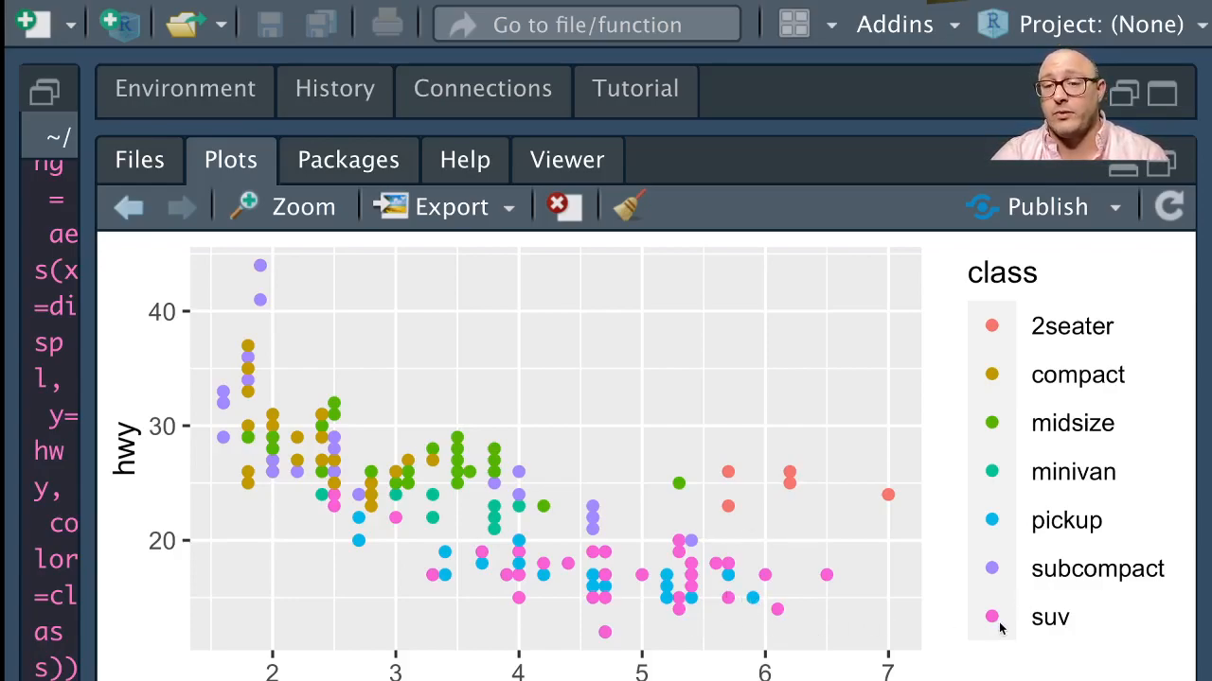
mouse_move(821, 618)
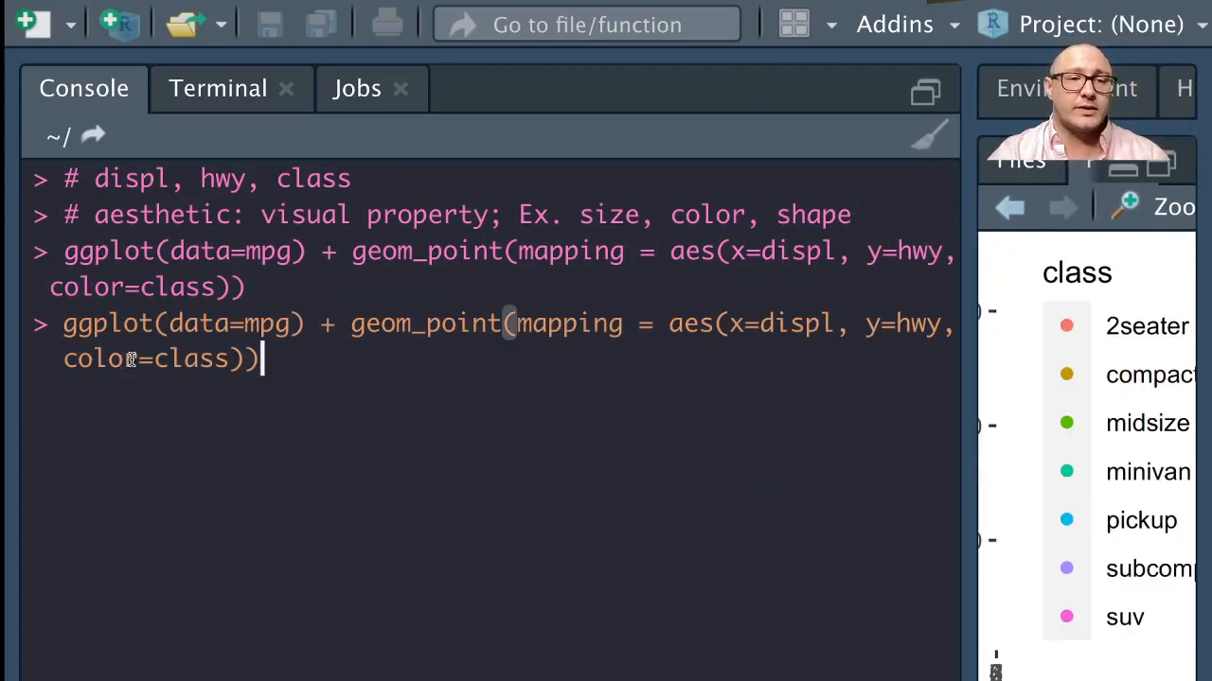
Step: Select the word 'color' in the recalled mapping so it can be replaced with size
double_click(99, 358)
text(size)
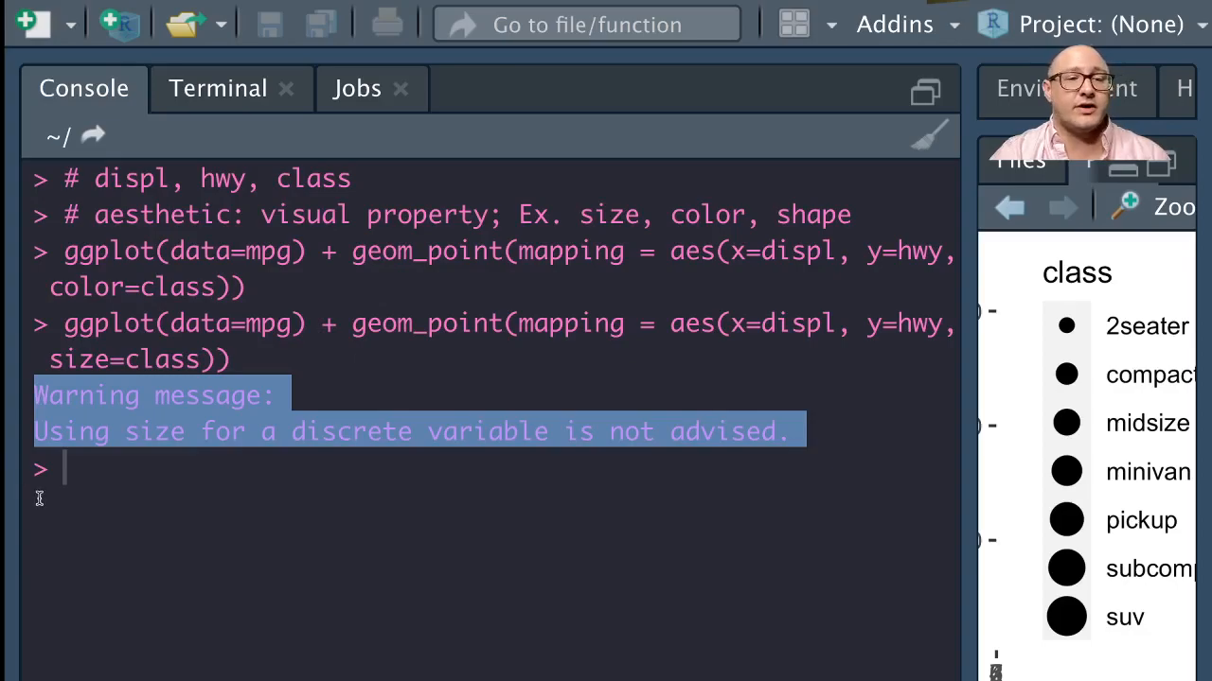
mouse_move(895, 422)
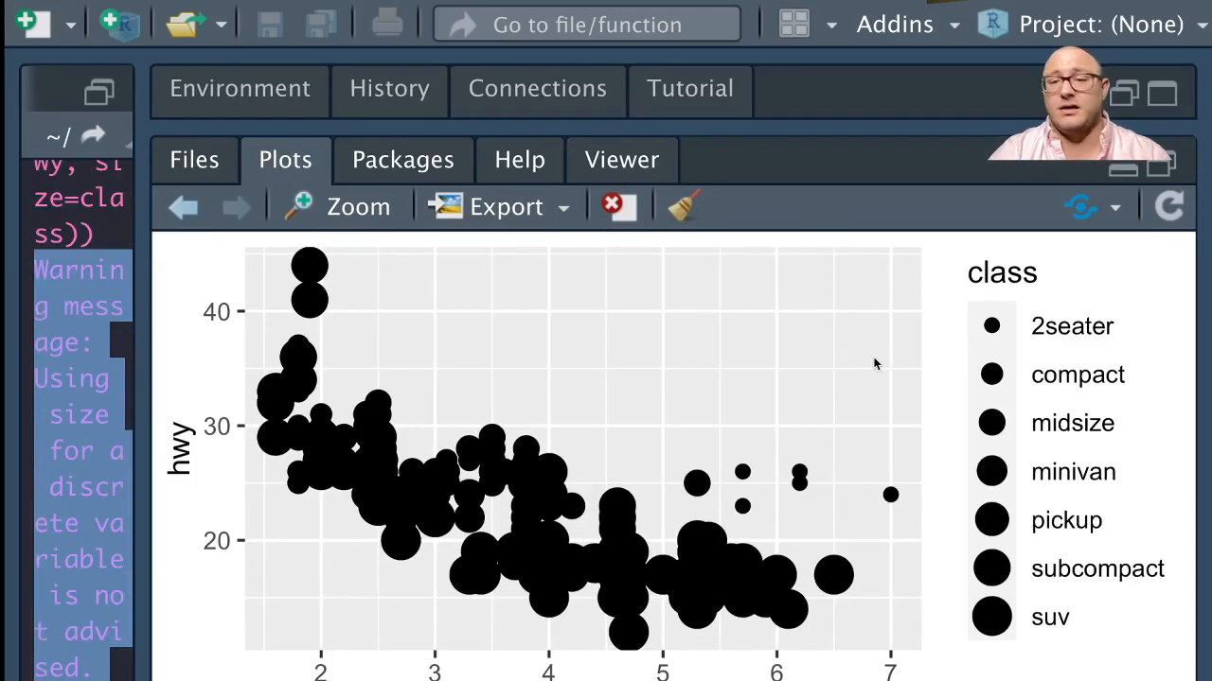
mouse_move(924, 398)
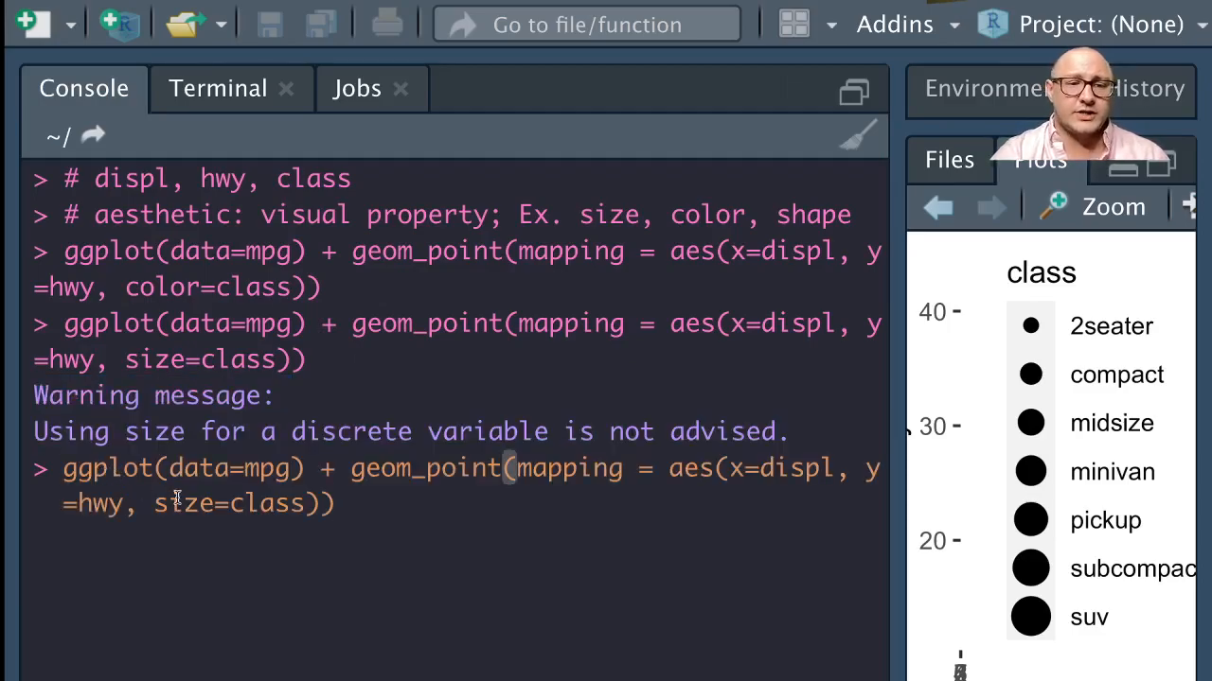
Step: Replace the size mapping with alpha=class for transparency by class
double_click(182, 504)
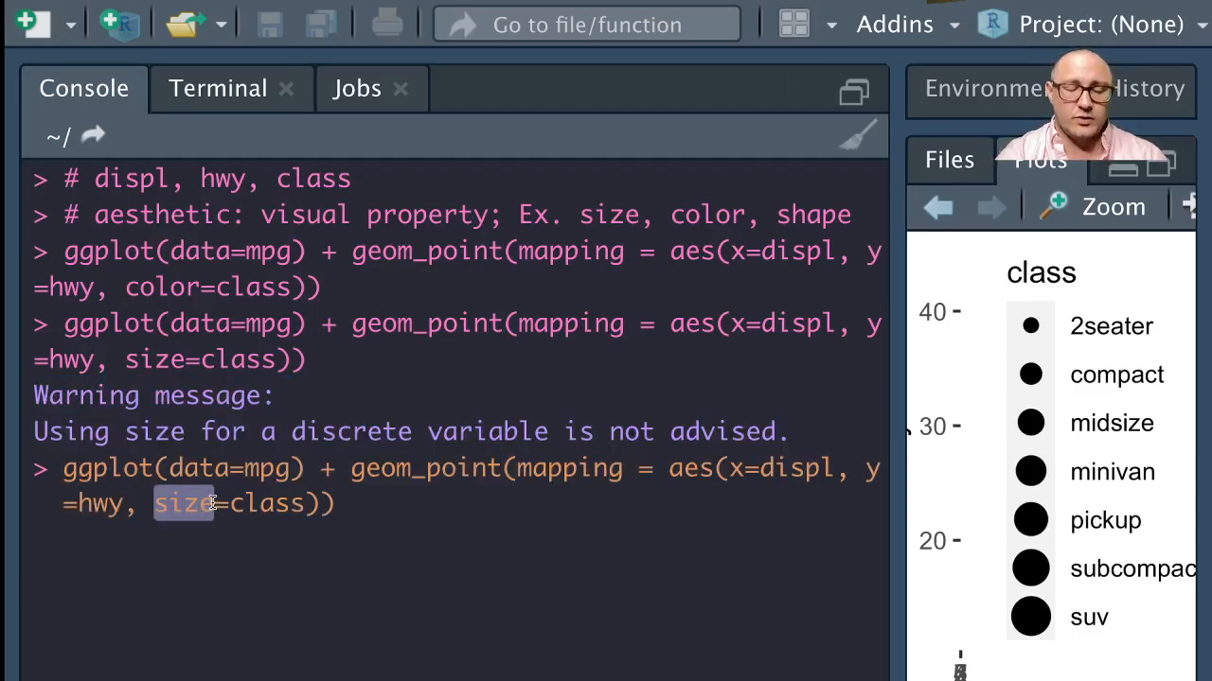
text(alpha)
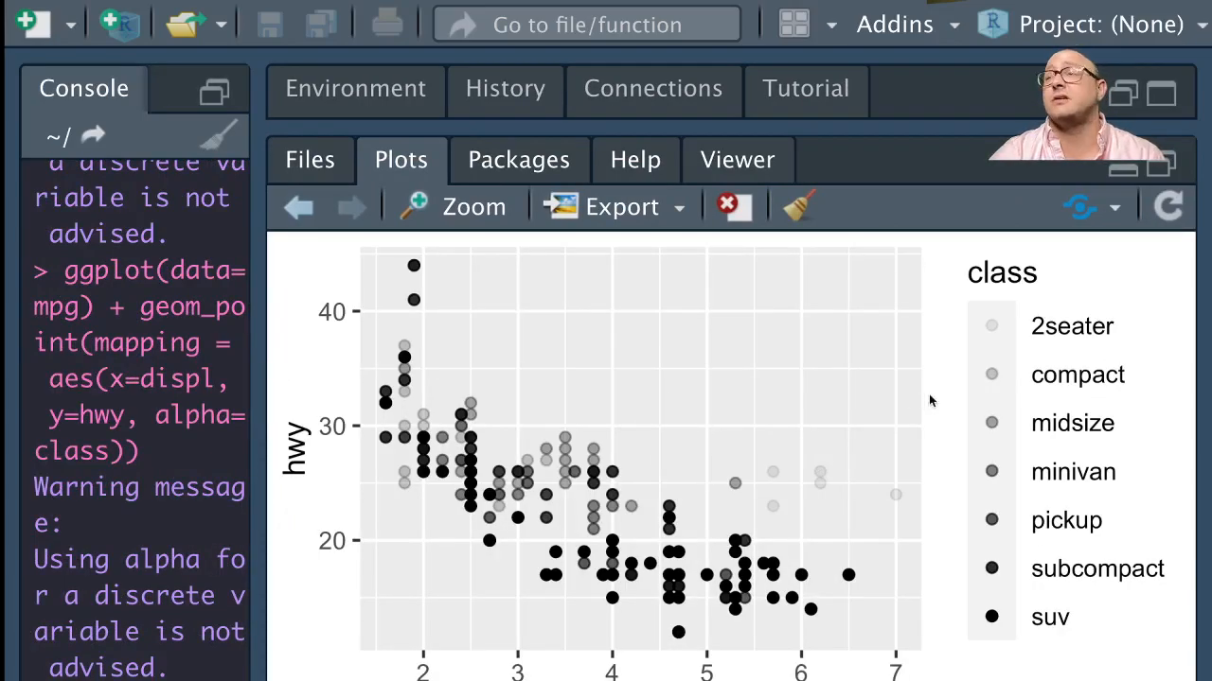
mouse_move(905, 399)
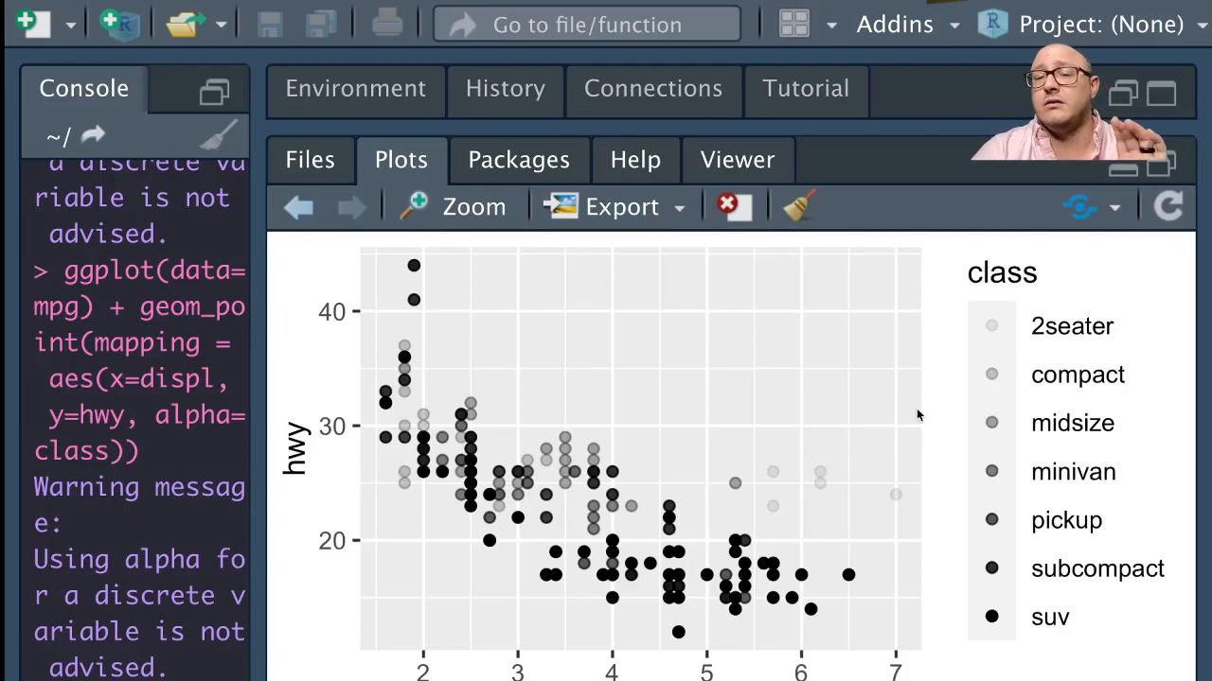
mouse_move(1007, 335)
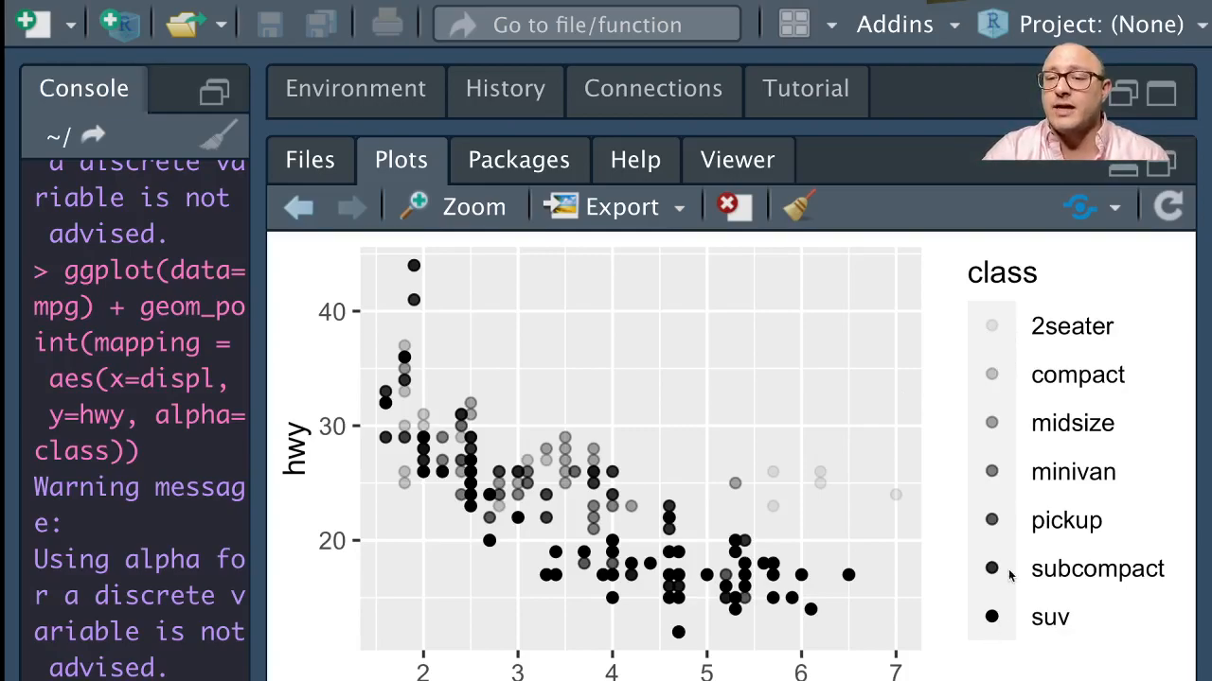
mouse_move(958, 479)
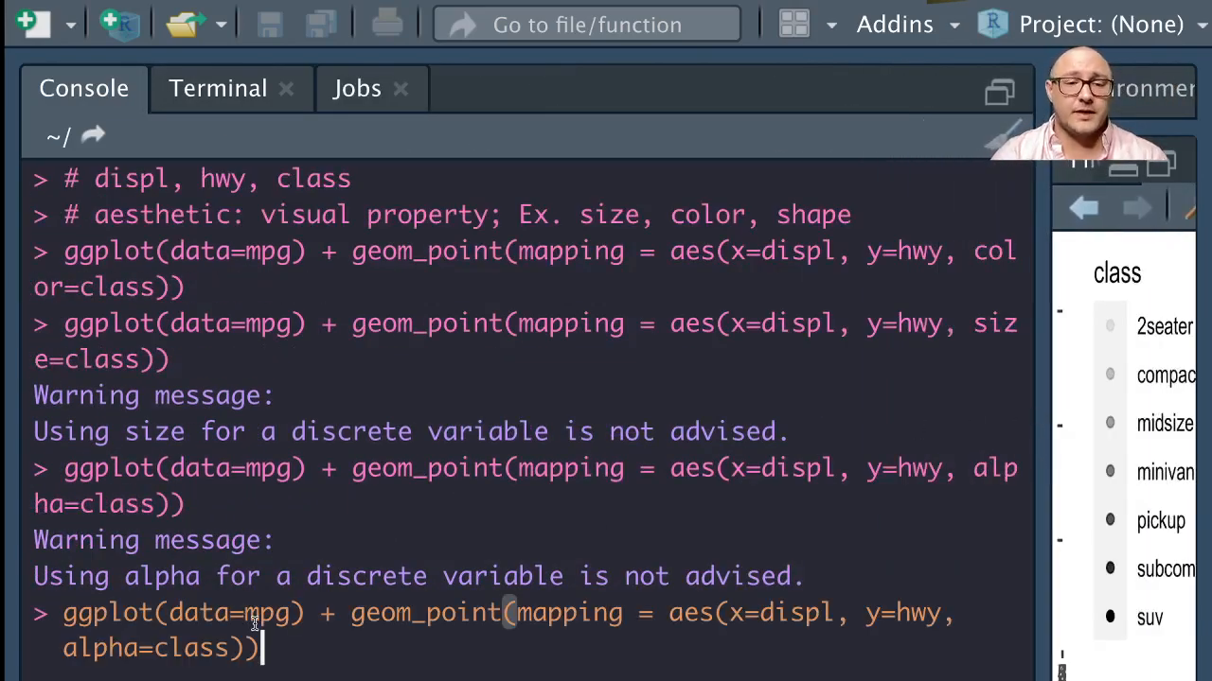
Step: Highlight the alpha warning, run the shape=class plot, and highlight the six-shape limit warning
drag(34, 539, 799, 576)
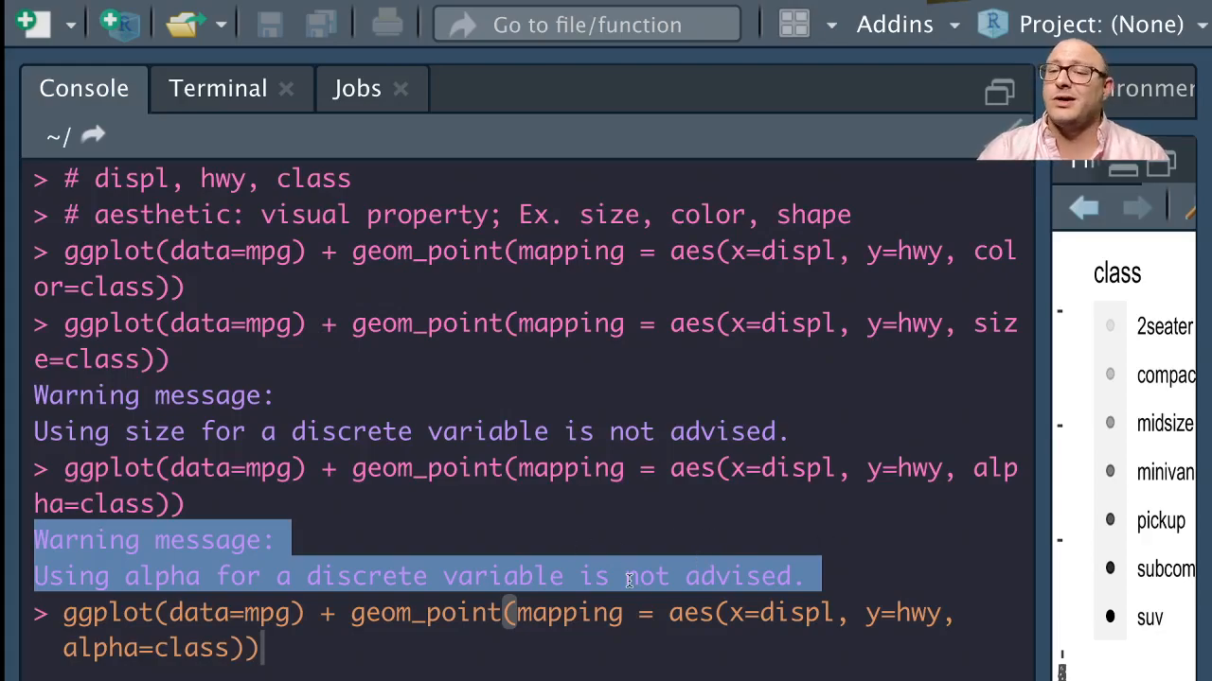
mouse_move(609, 577)
text(s)
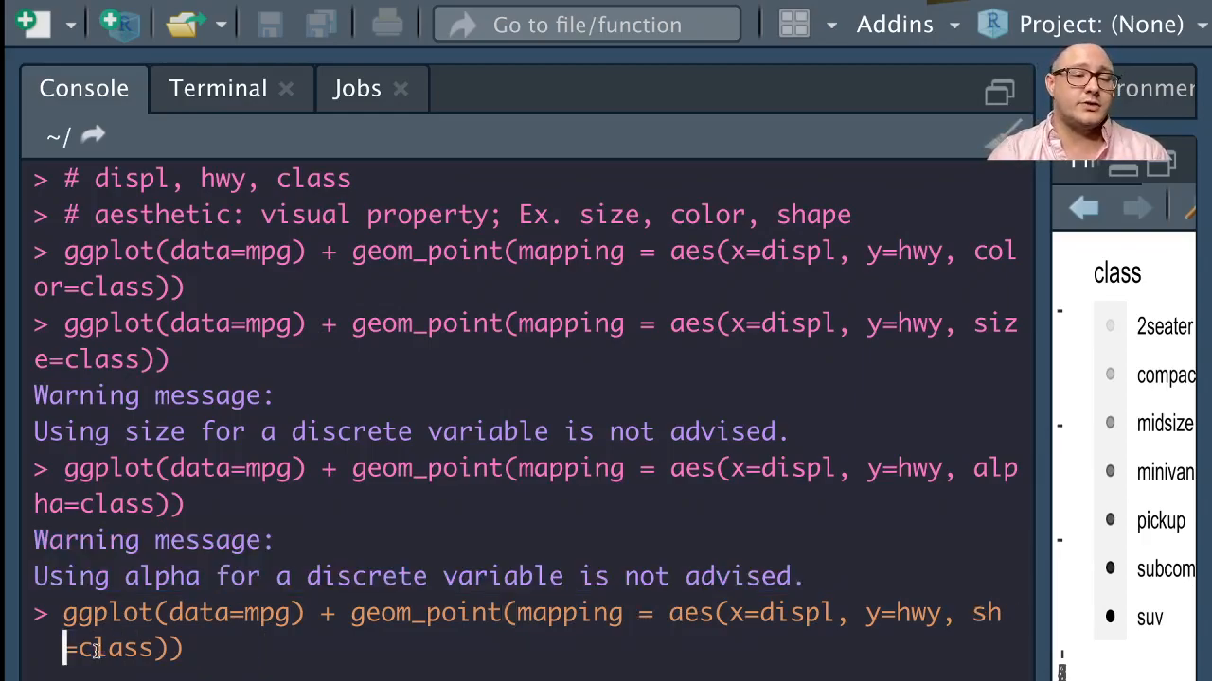
text(ape)
key(Return)
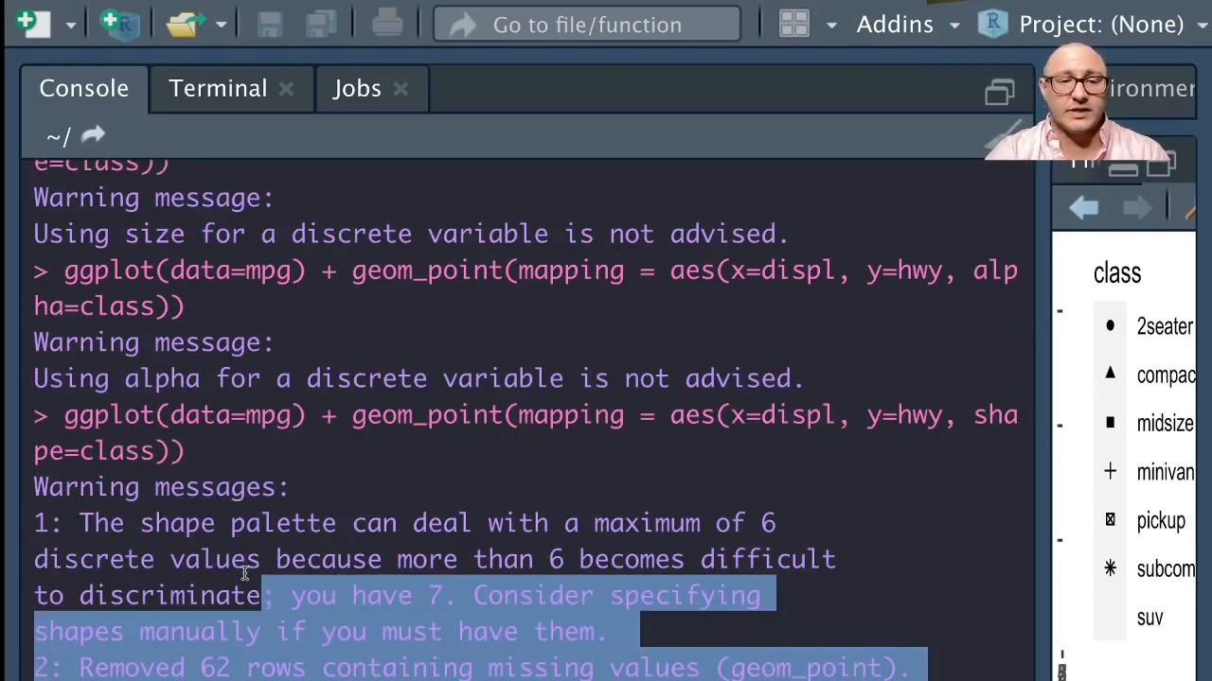
drag(246, 576, 893, 526)
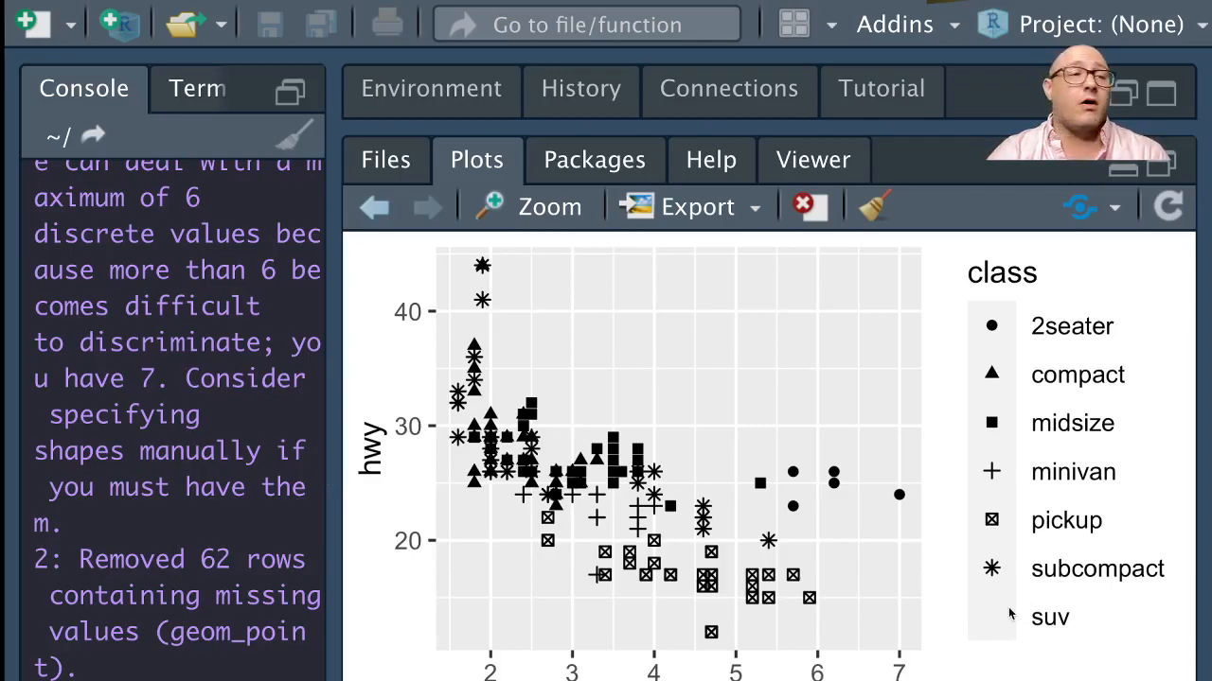
mouse_move(994, 610)
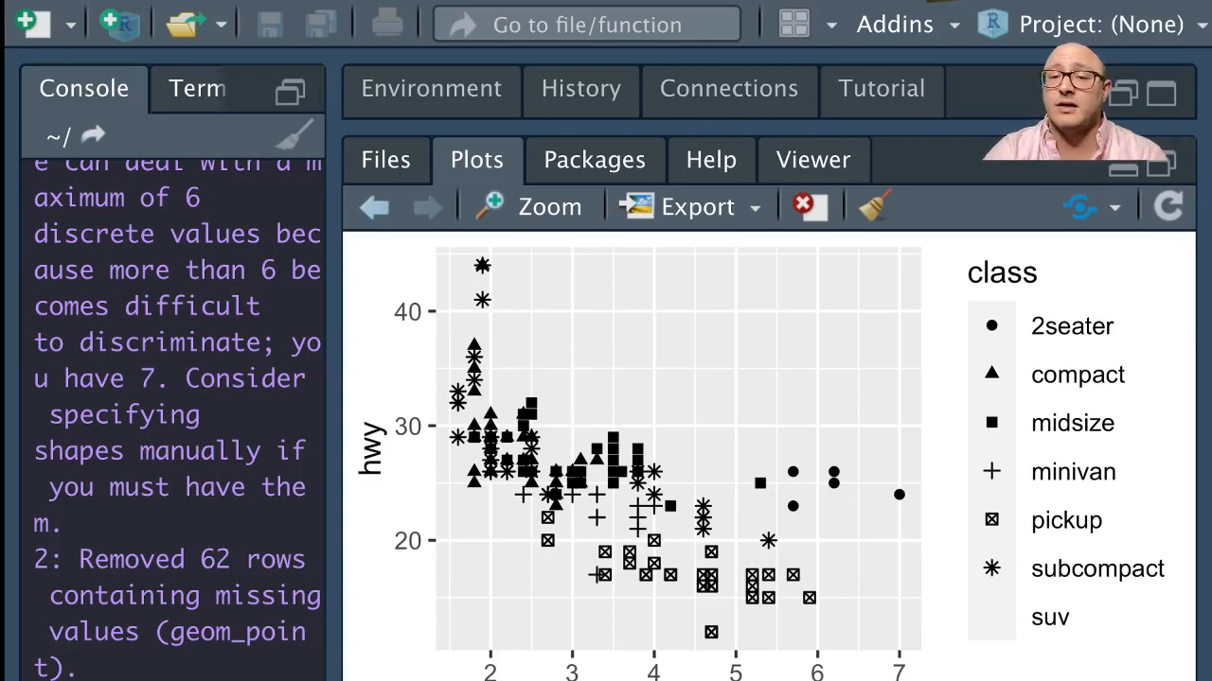
mouse_move(786, 540)
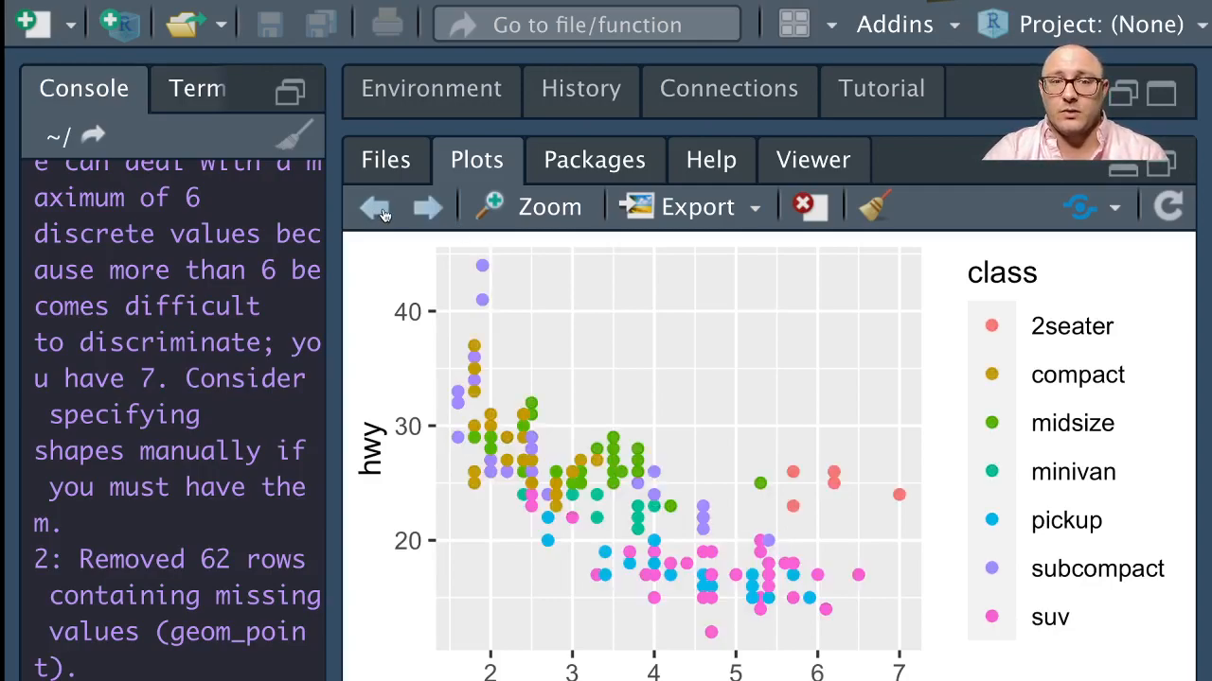
Step: Focus the Console so it can be cleared to an empty prompt
click(428, 207)
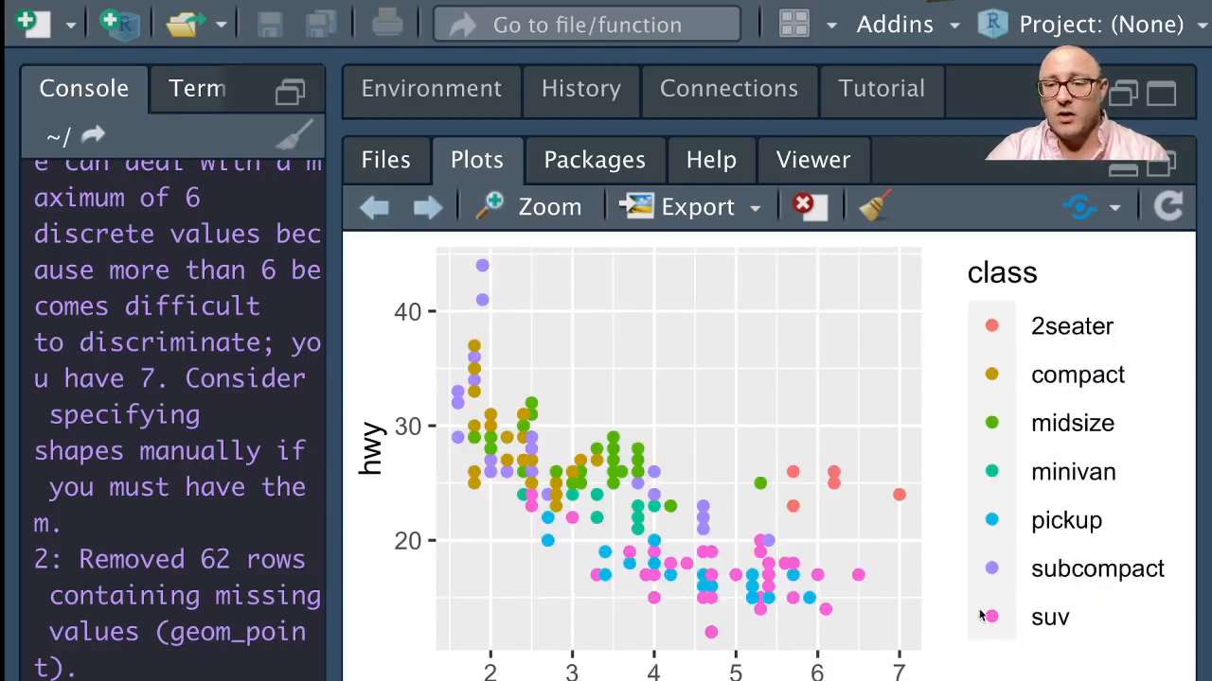
mouse_move(454, 248)
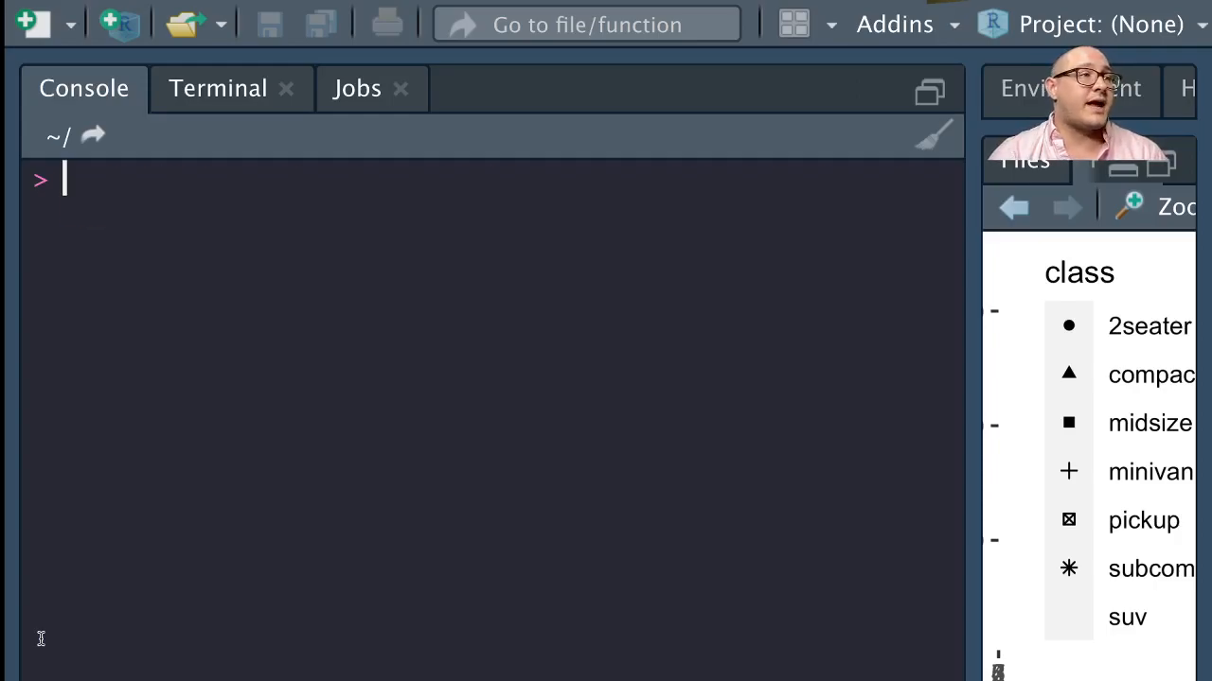
Step: Enter the ggplot geom_point command for displ vs hwy and edit it toward a single blue colour
text(ggplot(data=mpg) + geom_point(mapping = aes(x=displ, y=hwy, shape=class)))
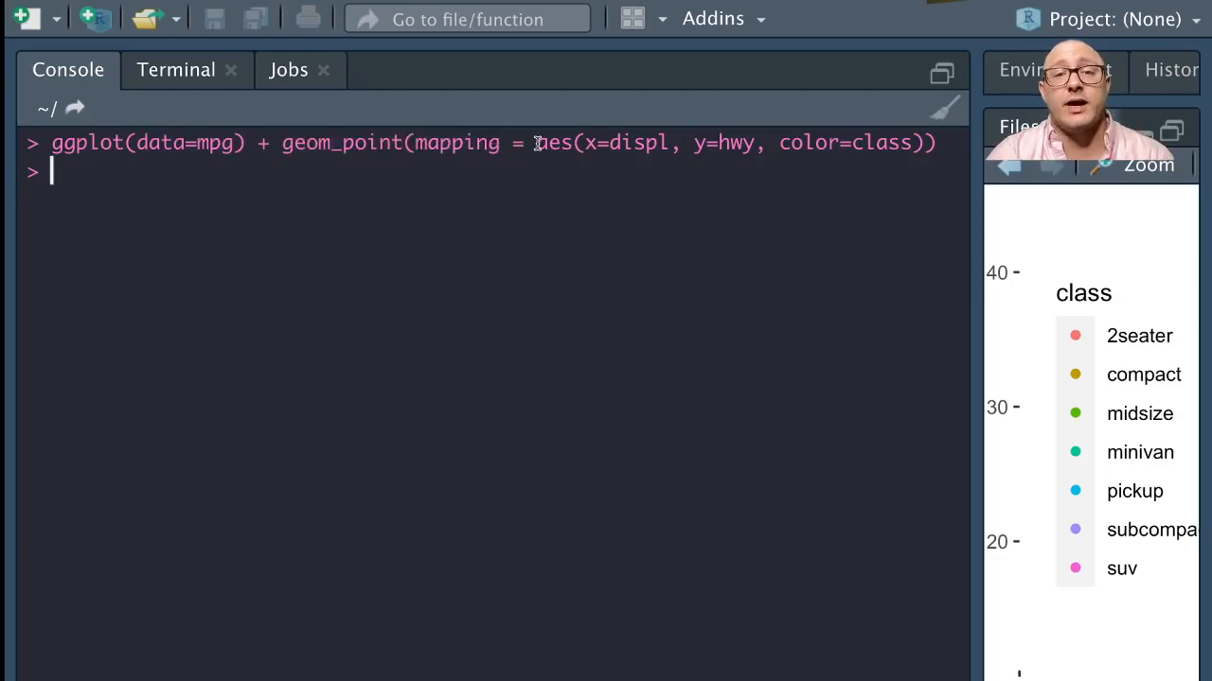
mouse_move(584, 143)
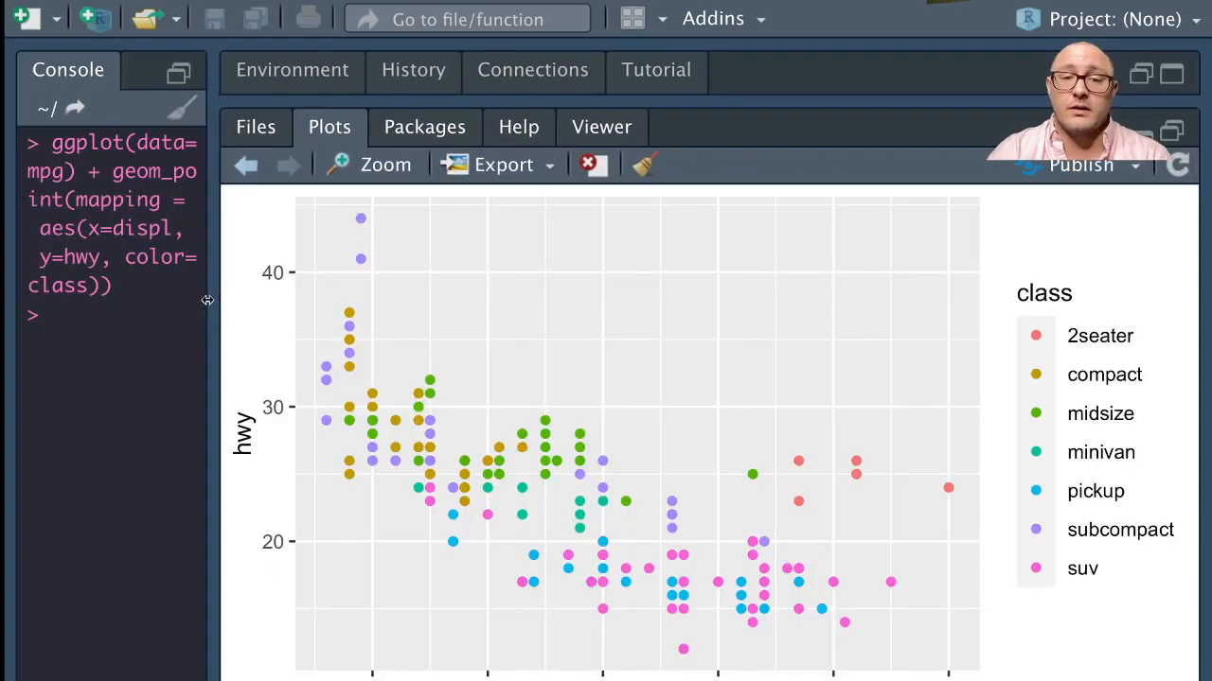
mouse_move(634, 421)
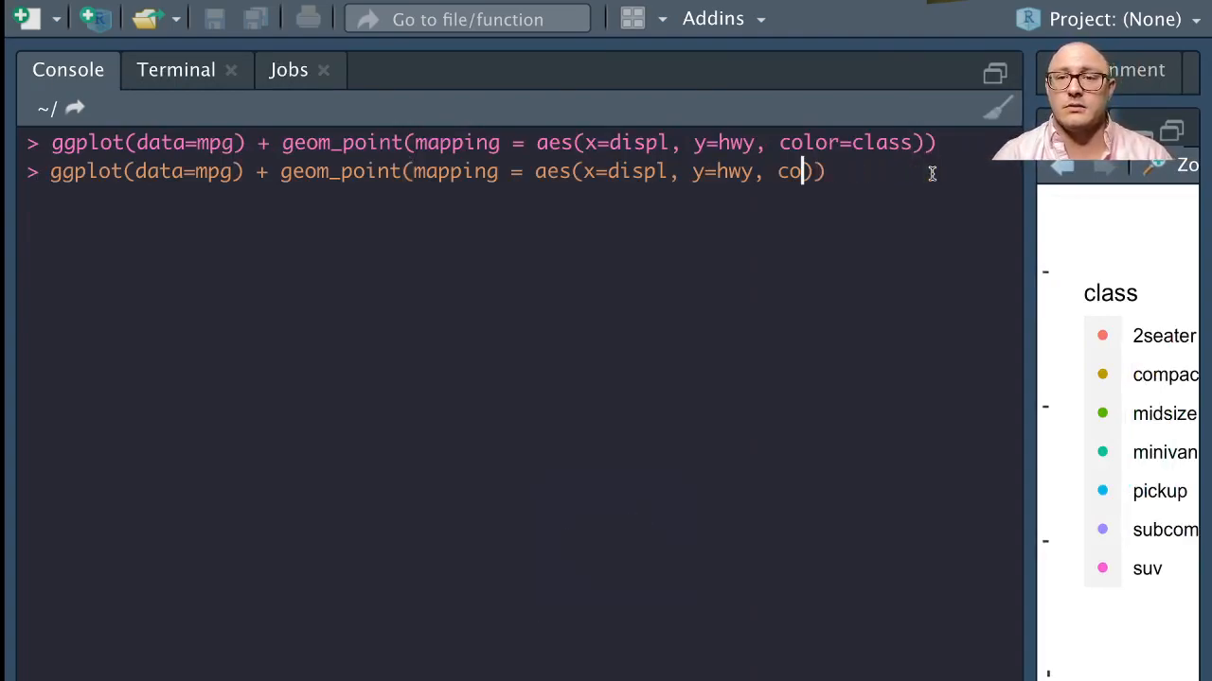
key(BackSpace)
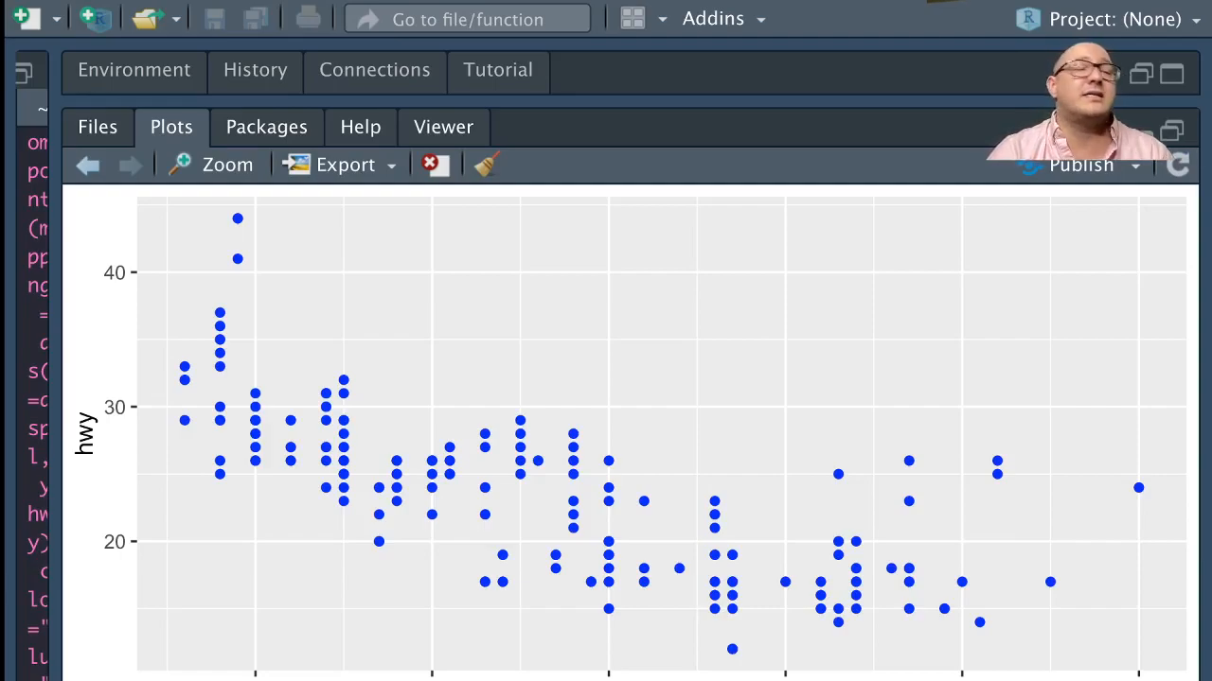
mouse_move(254, 540)
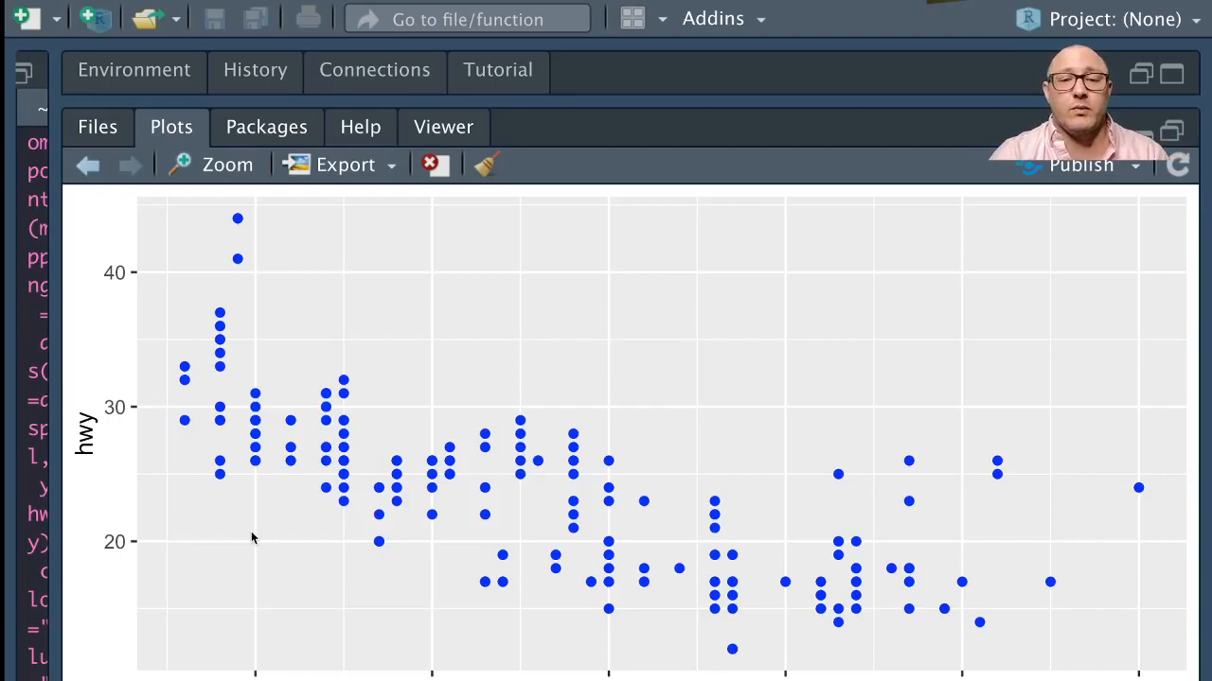
mouse_move(481, 397)
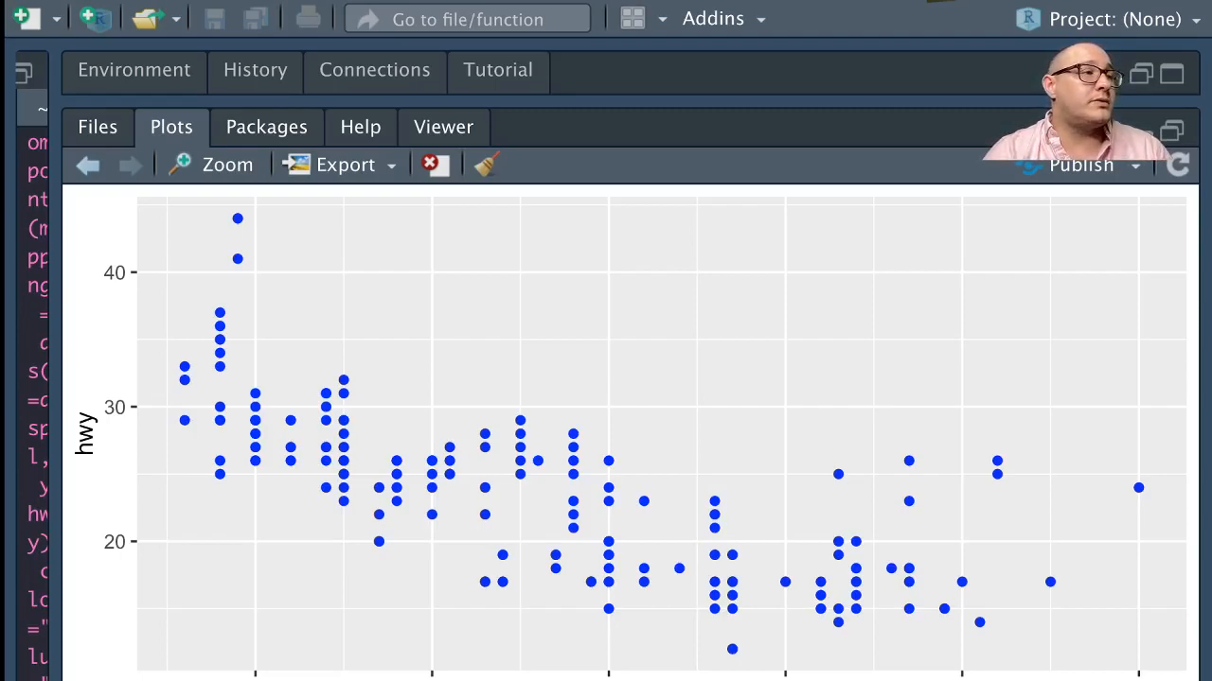
mouse_move(94, 299)
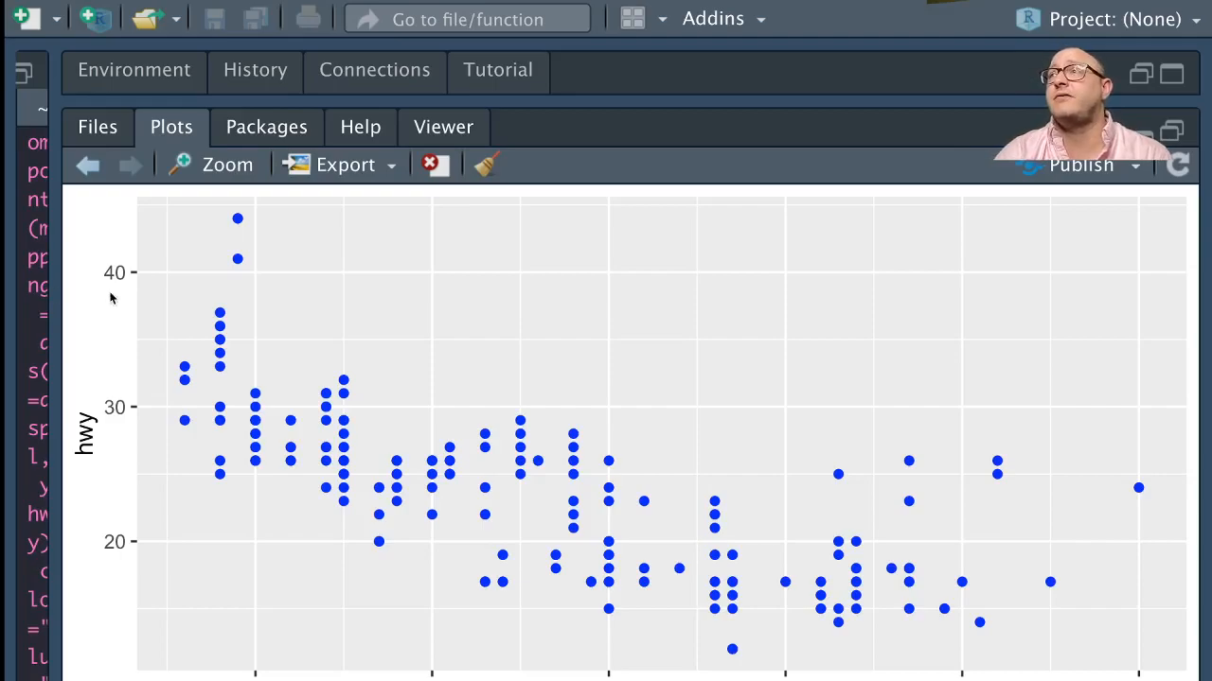
mouse_move(869, 174)
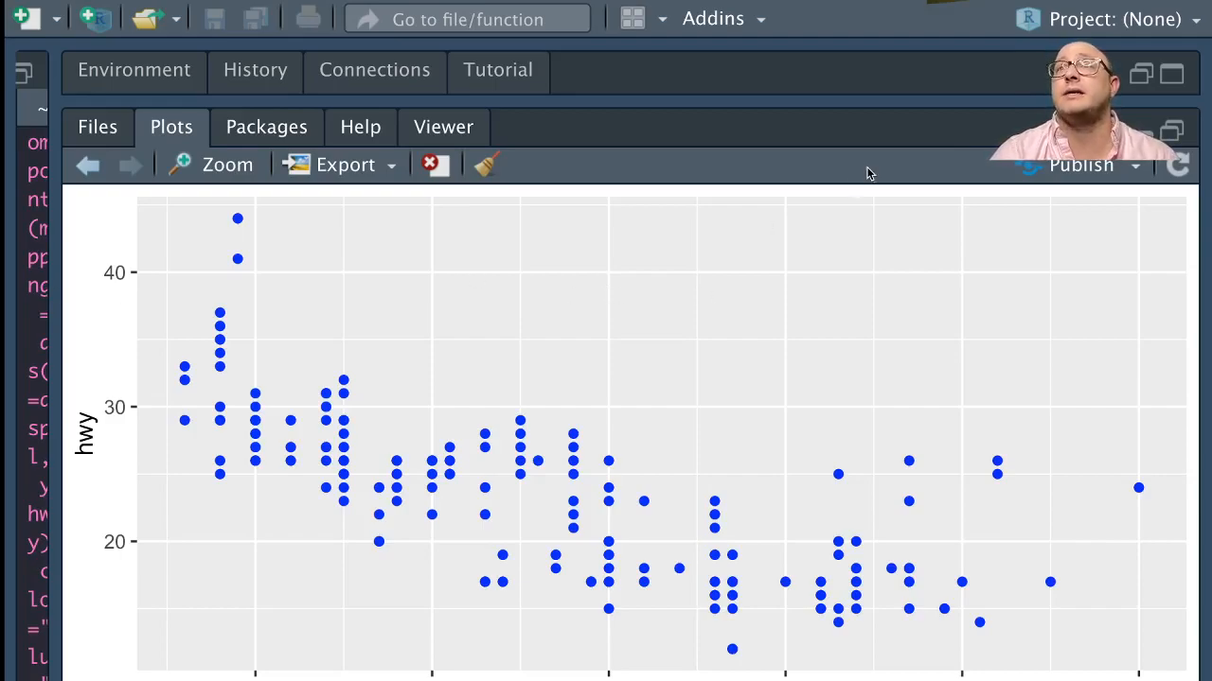
mouse_move(820, 171)
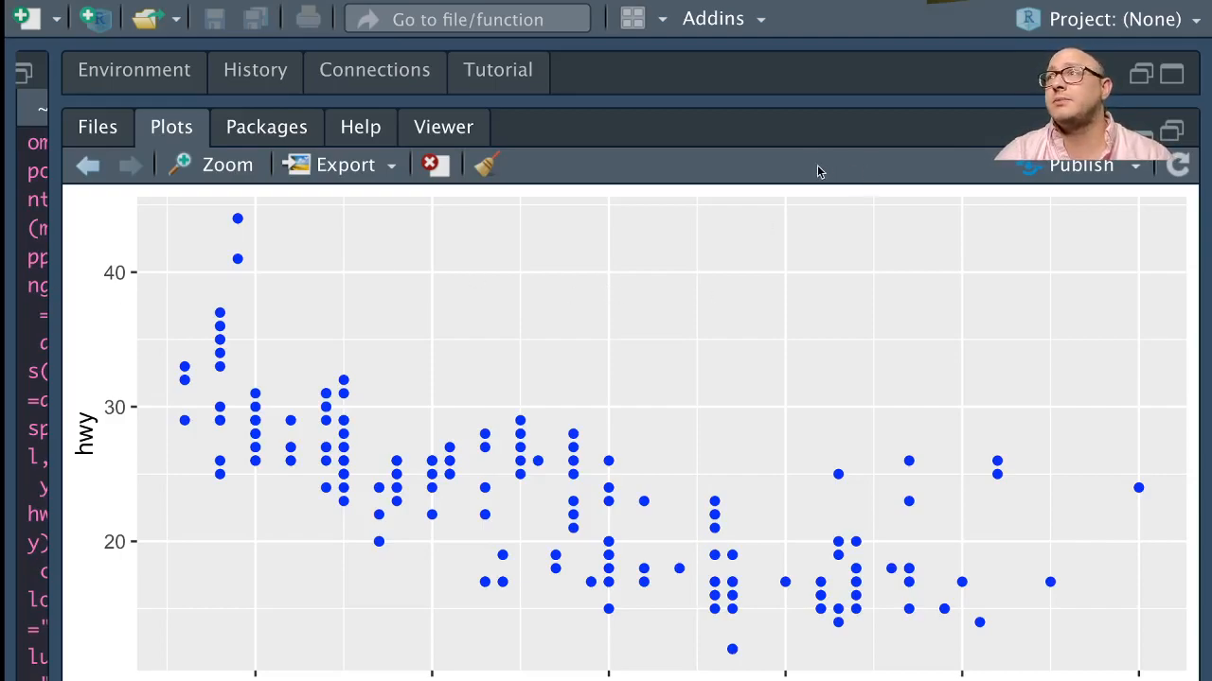